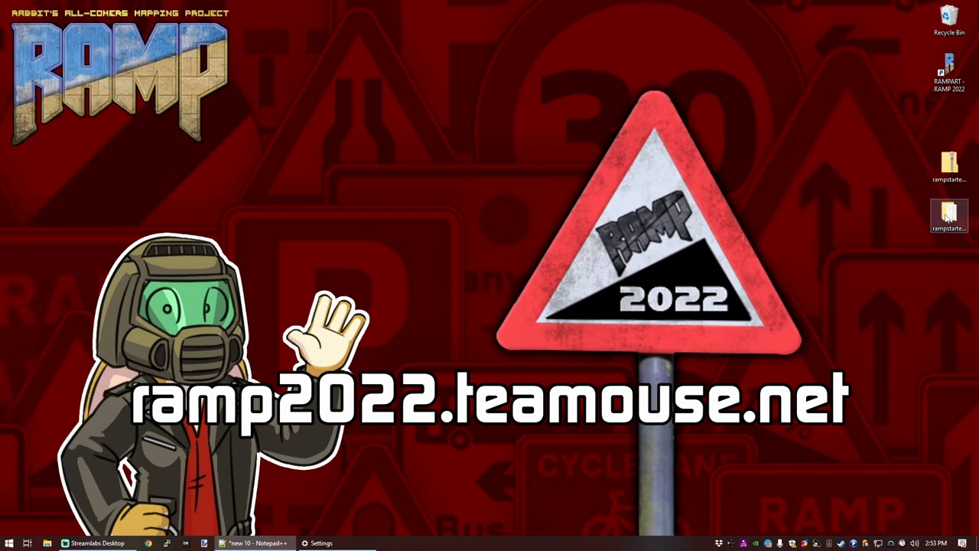
Step: Launch Builder.exe from the udb folder inside the desktop rampstarterpack folder
double_click(949, 214)
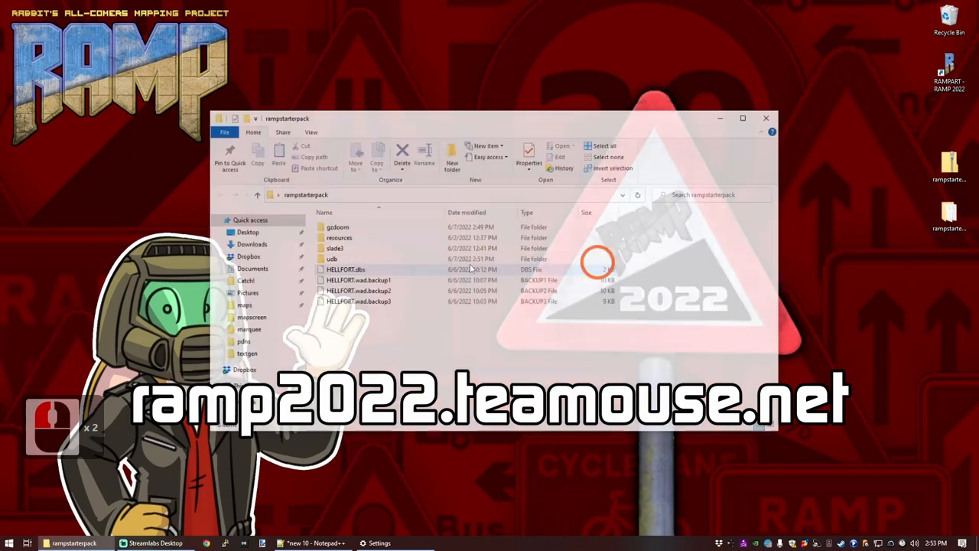
double_click(332, 259)
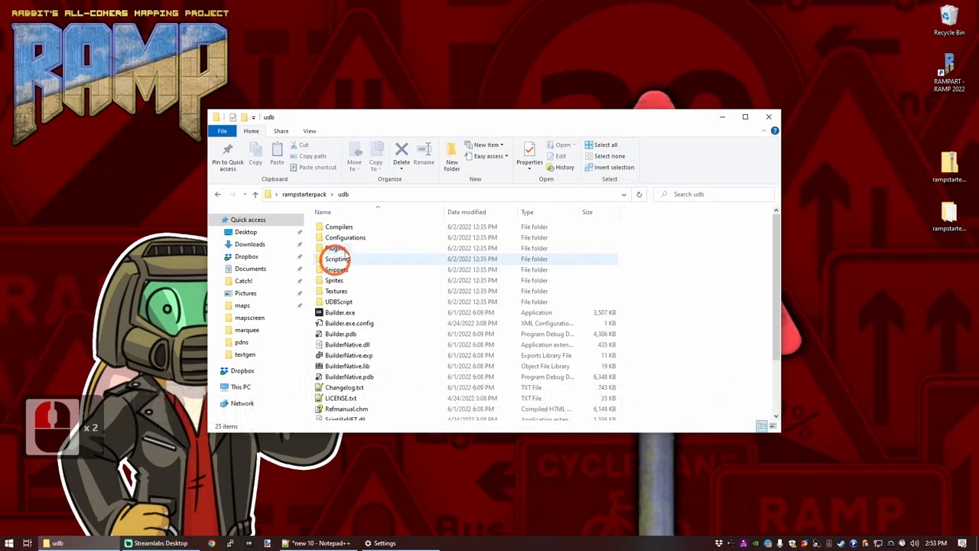
double_click(339, 312)
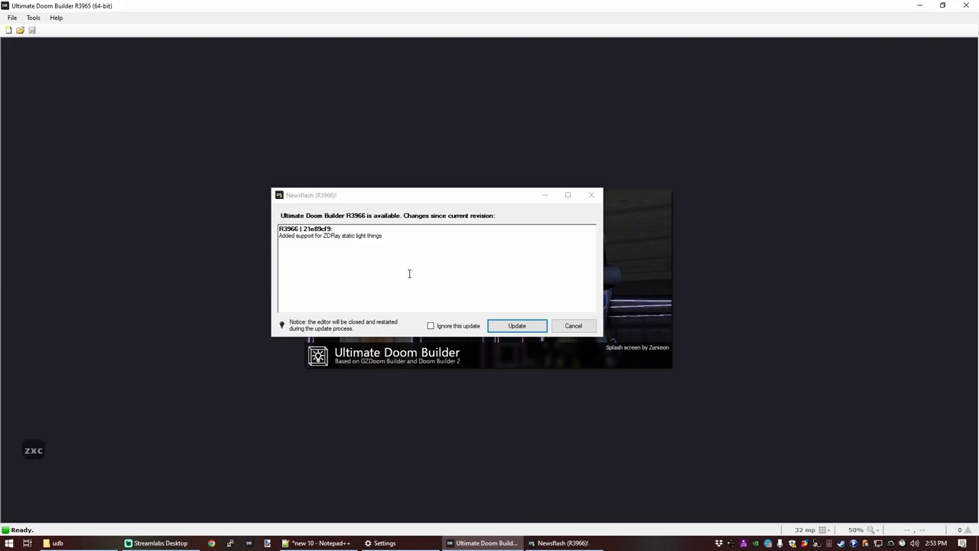
Step: Dismiss the Newsflash notice and confirm GZDoom: Doom 2 (Doom format) uses DOOM2.WAD
click(572, 325)
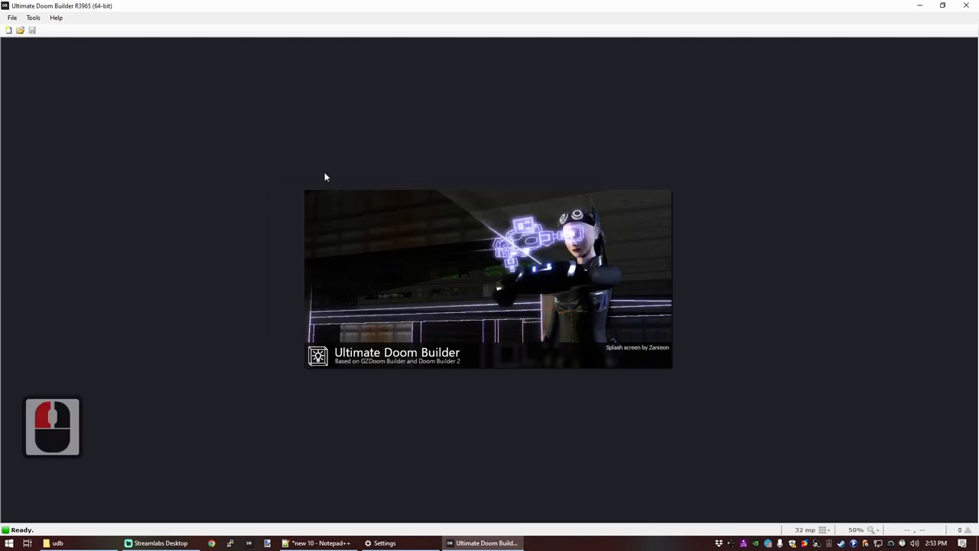
click(33, 17)
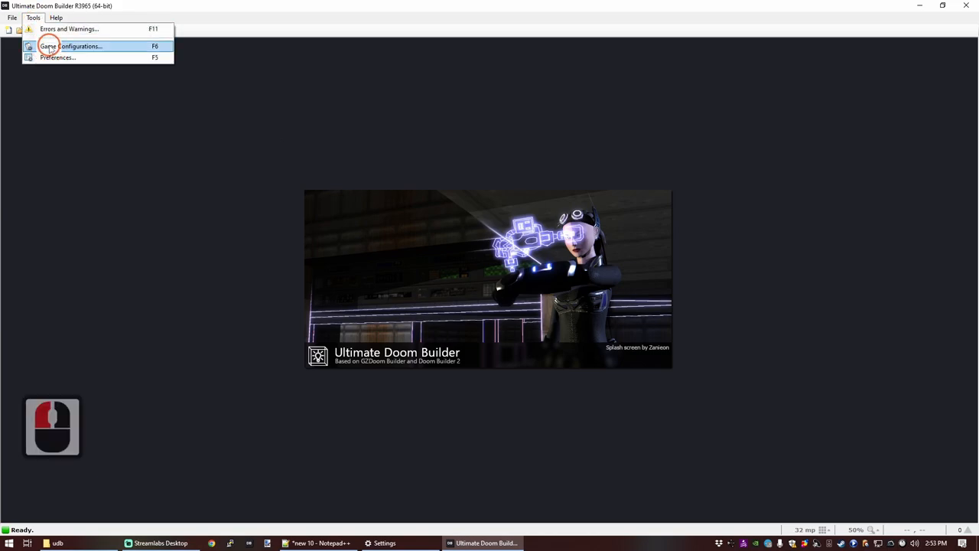
click(70, 46)
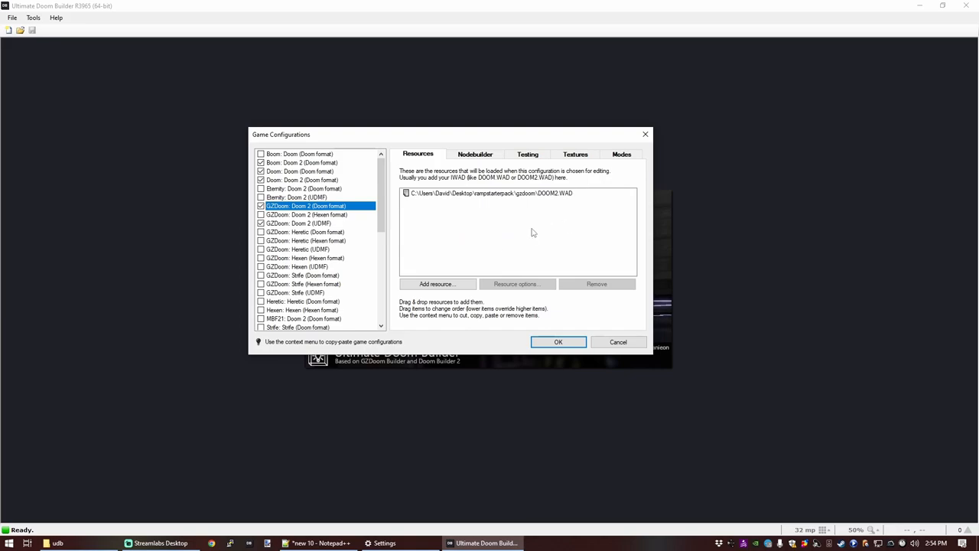
mouse_move(528, 275)
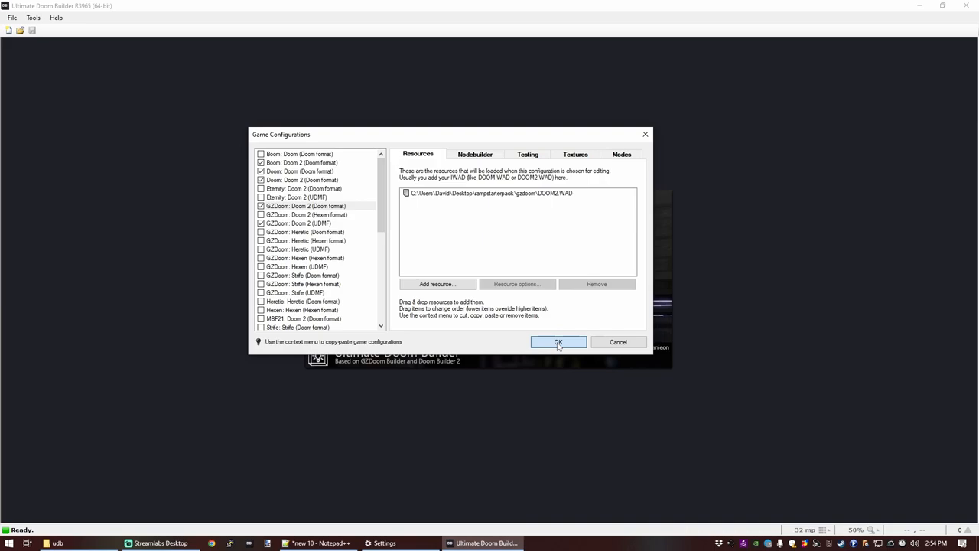
click(558, 341)
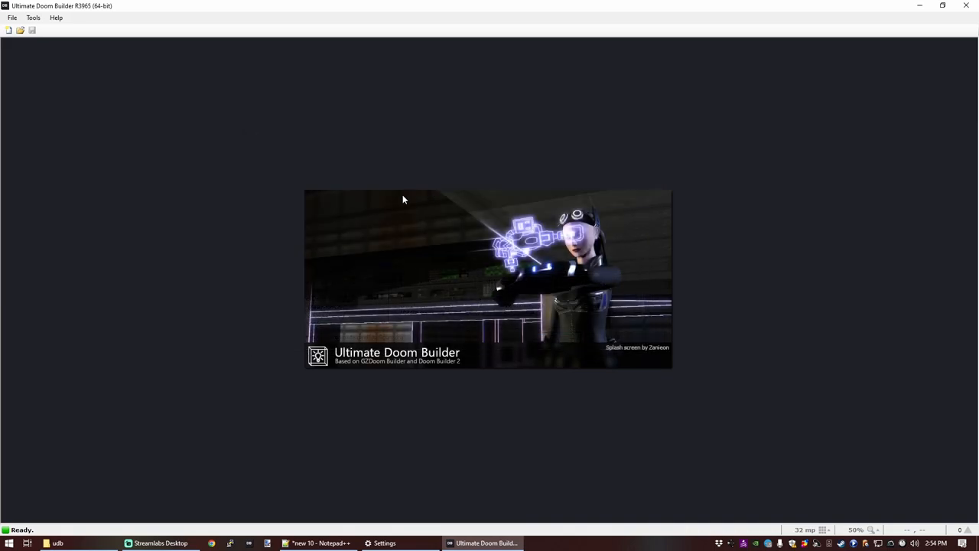
Step: Create a new map named MAP01 with the GZDoom: Doom 2 (Doom format) configuration
click(13, 18)
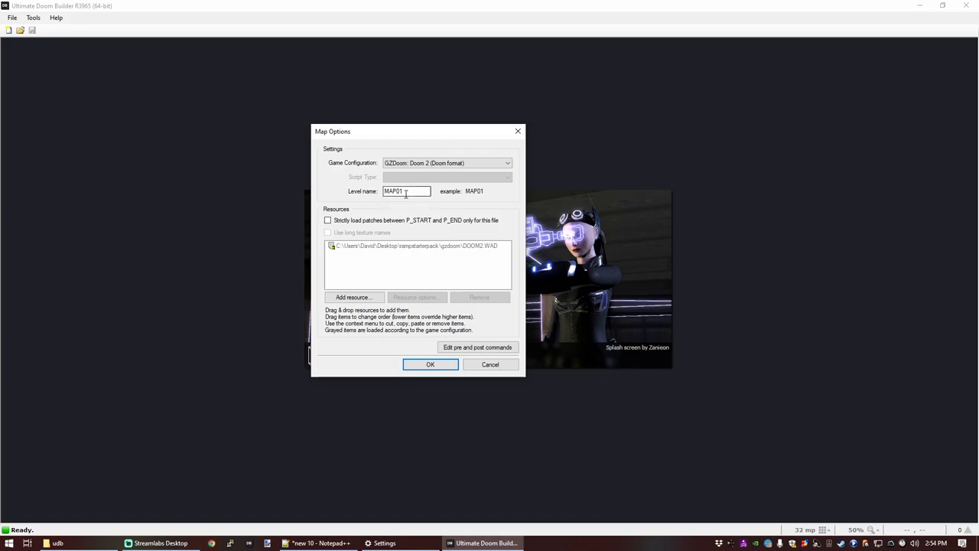
click(429, 364)
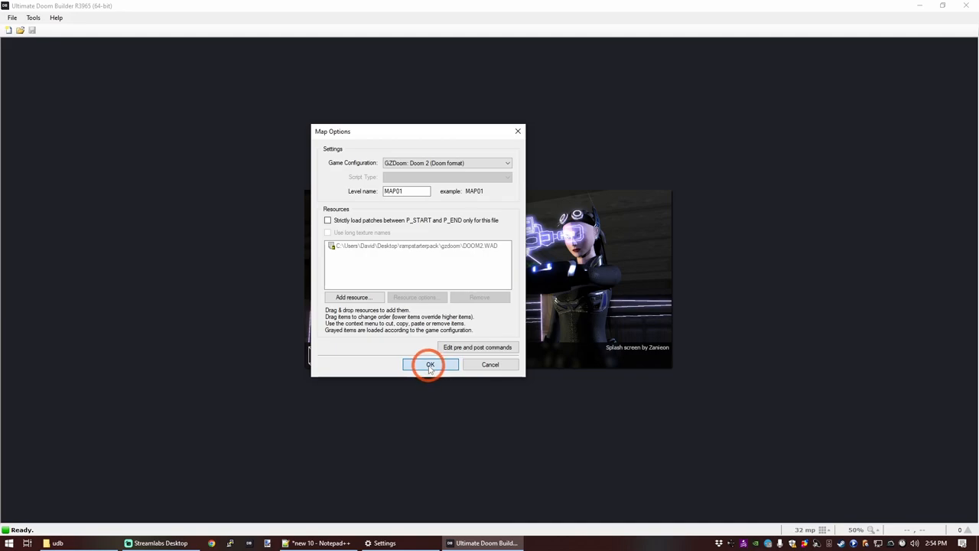
click(429, 364)
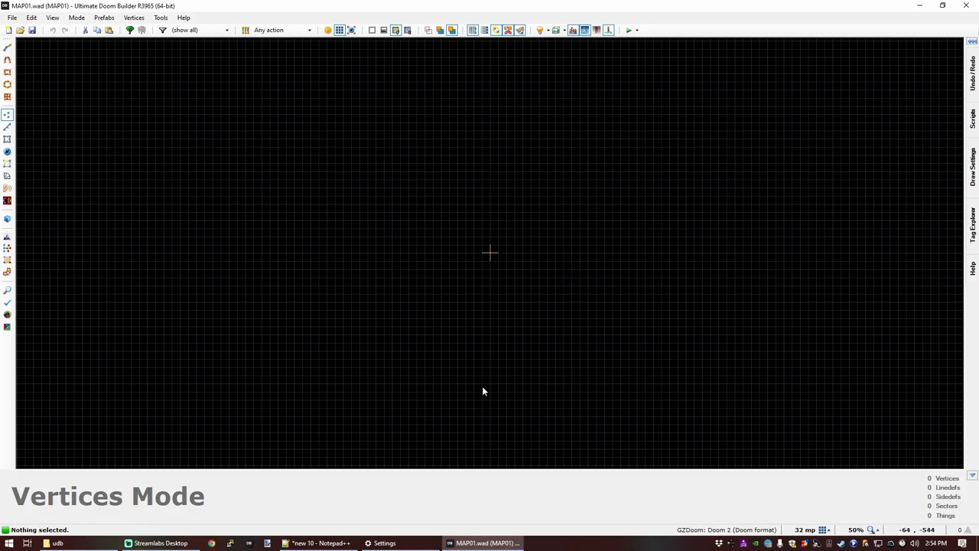
mouse_move(417, 227)
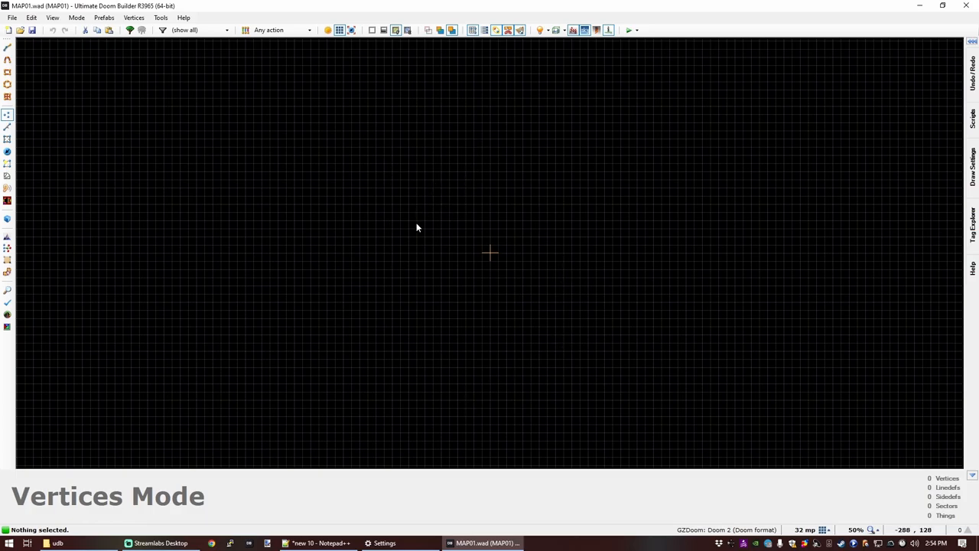
mouse_move(503, 317)
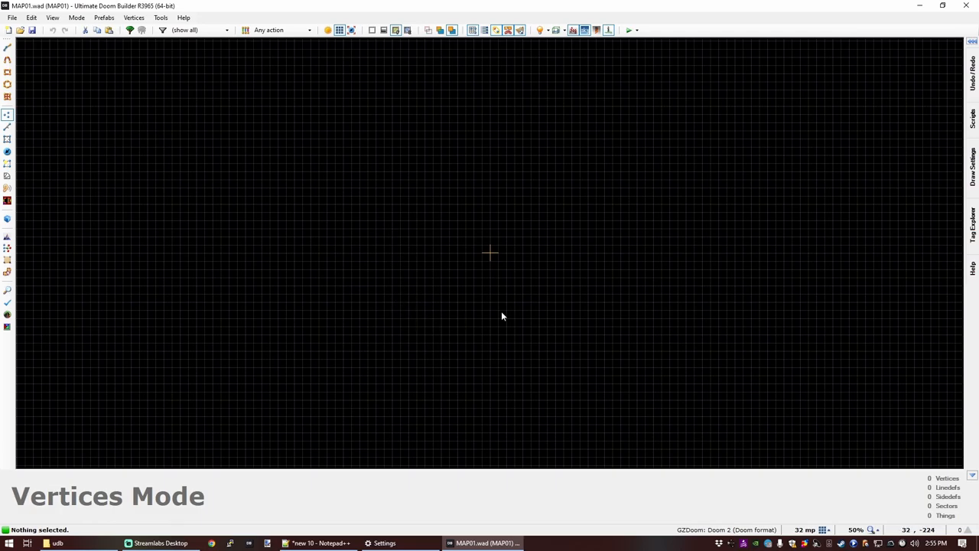
mouse_move(528, 312)
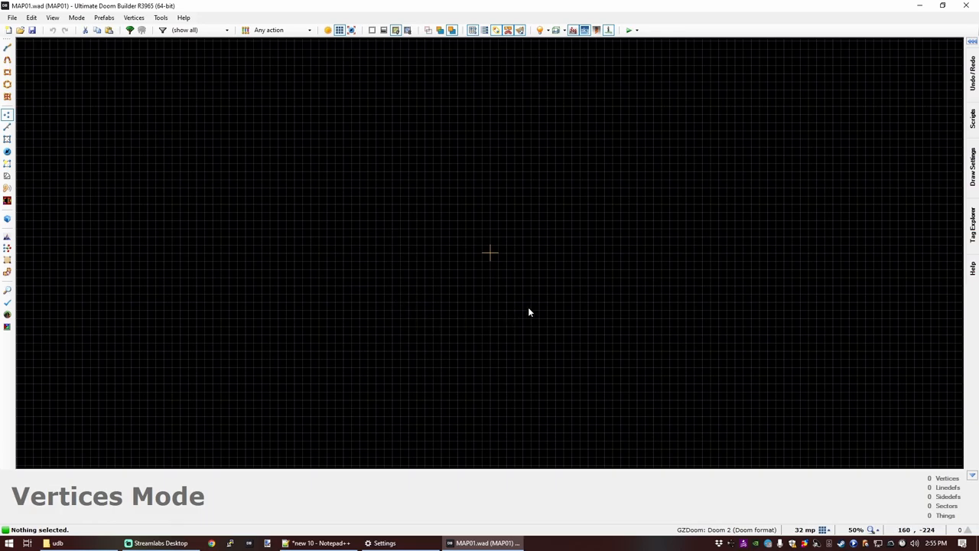
mouse_move(497, 321)
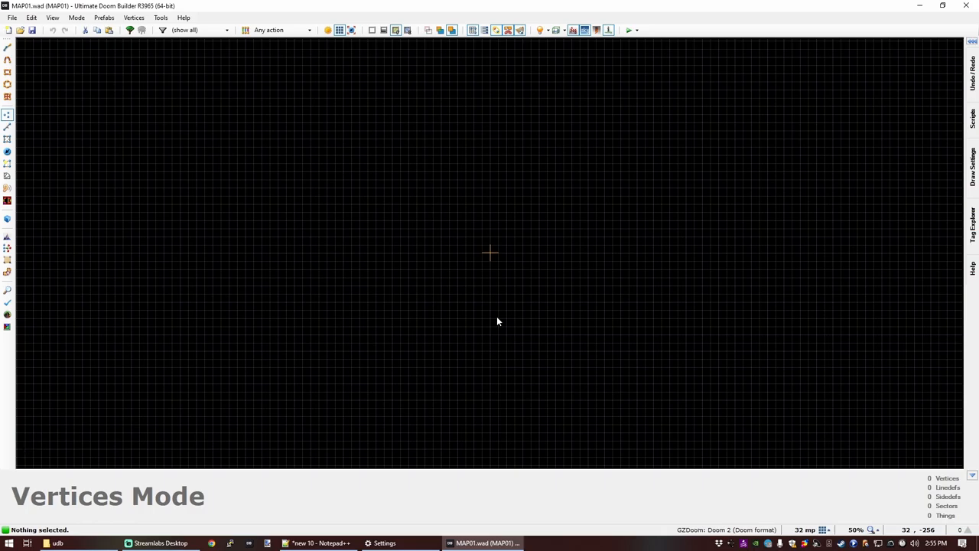
mouse_move(437, 205)
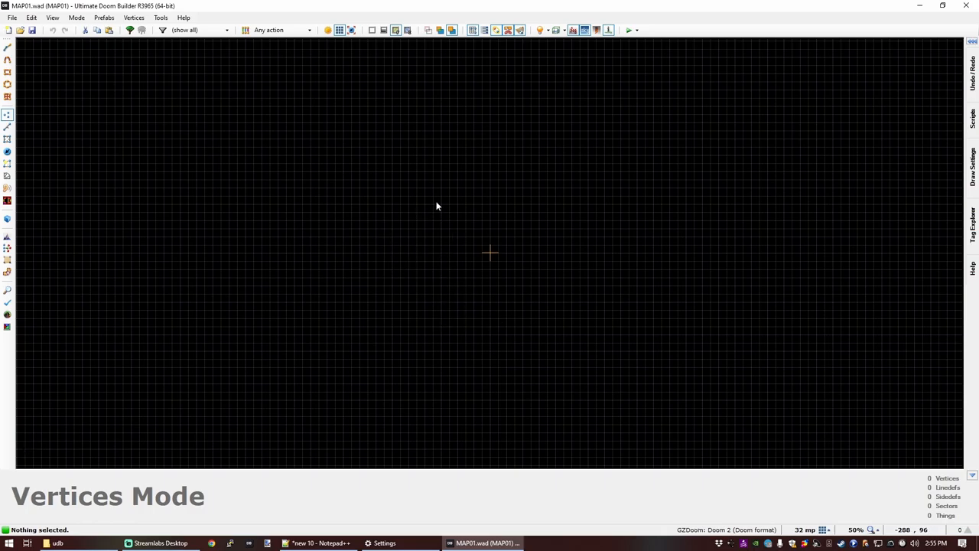
mouse_move(332, 400)
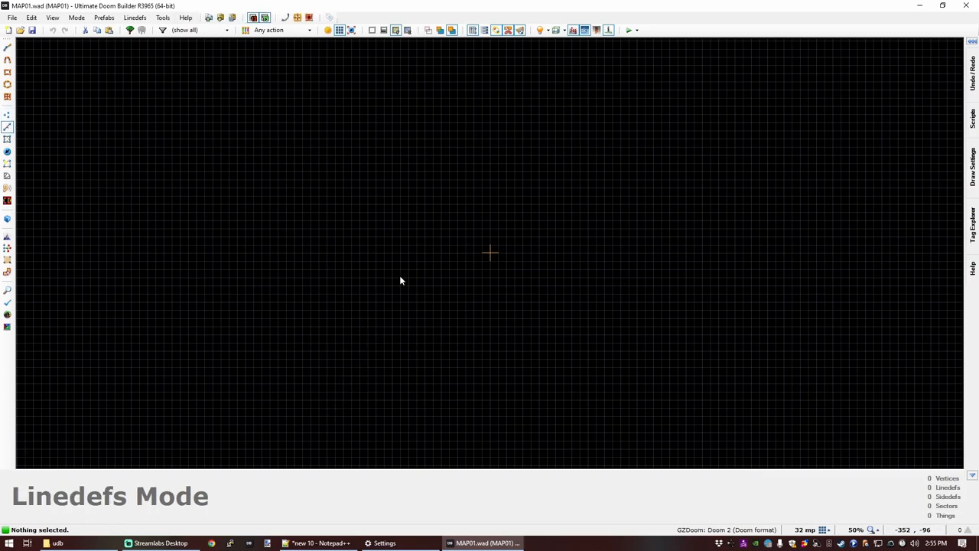
mouse_move(526, 242)
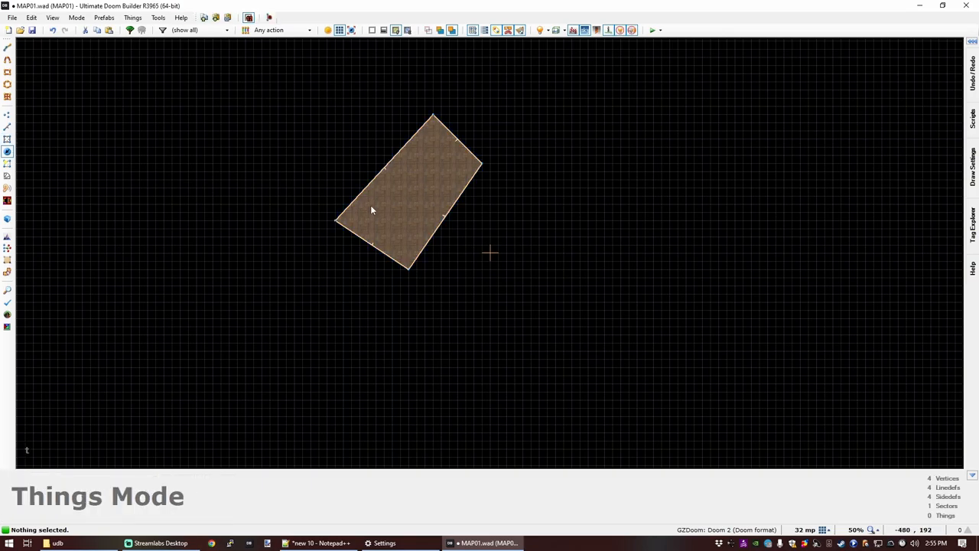
mouse_move(403, 229)
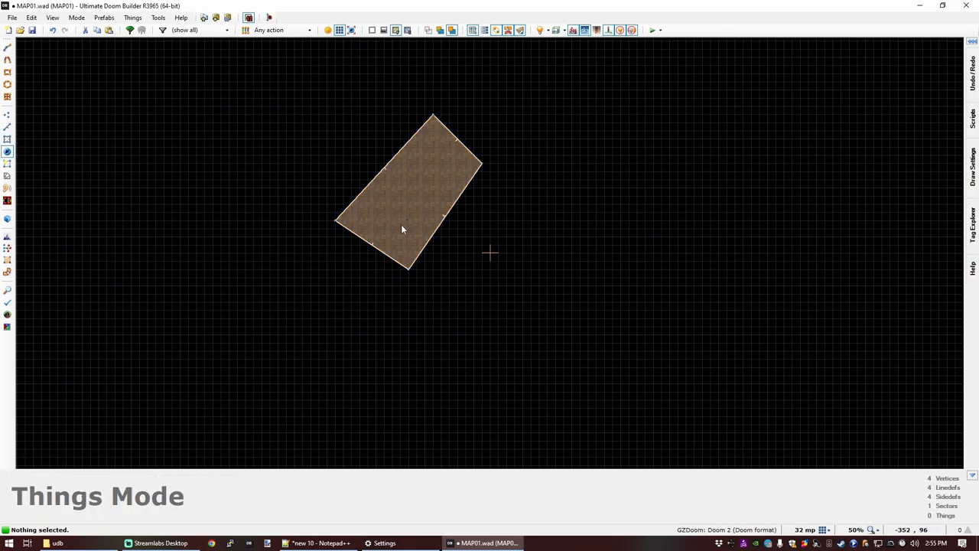
Step: Add a thing inside the tilted room and inspect its properties
click(401, 222)
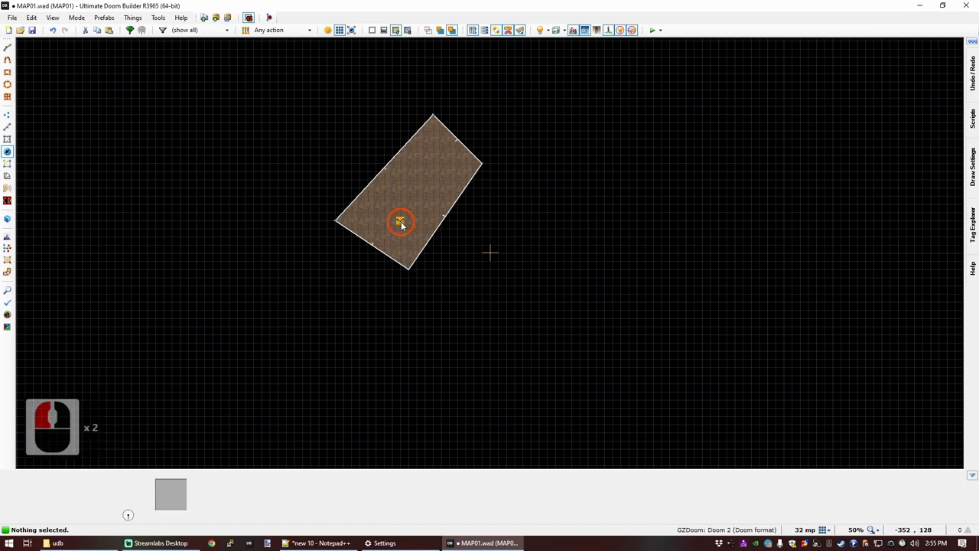
double_click(402, 223)
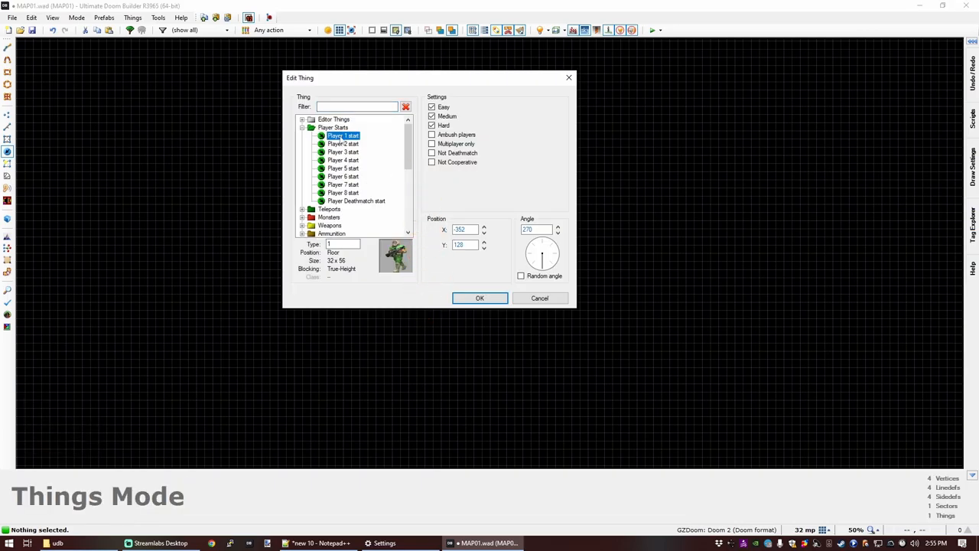
scroll(down, 3)
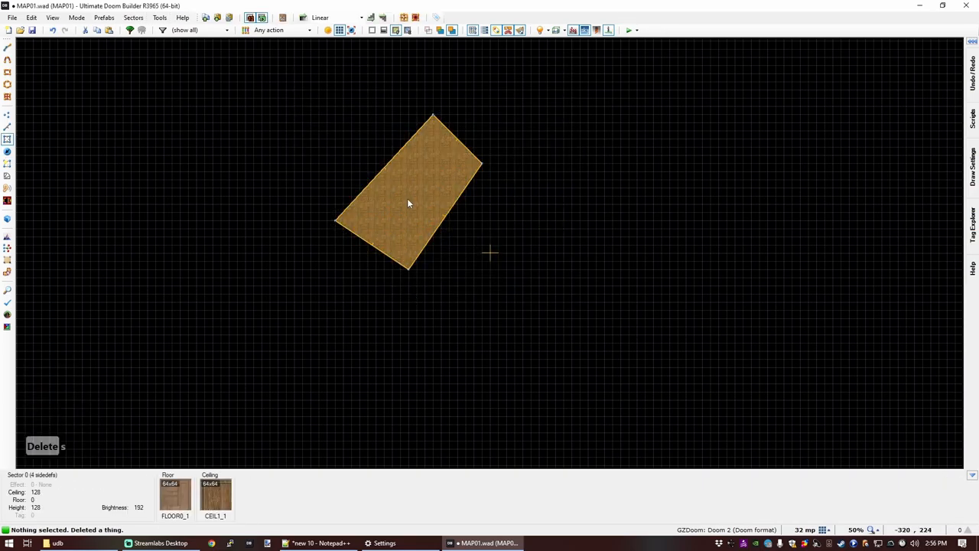
Step: Delete the tilted room and draw a new 256-by-608 rectangular room
key(Delete)
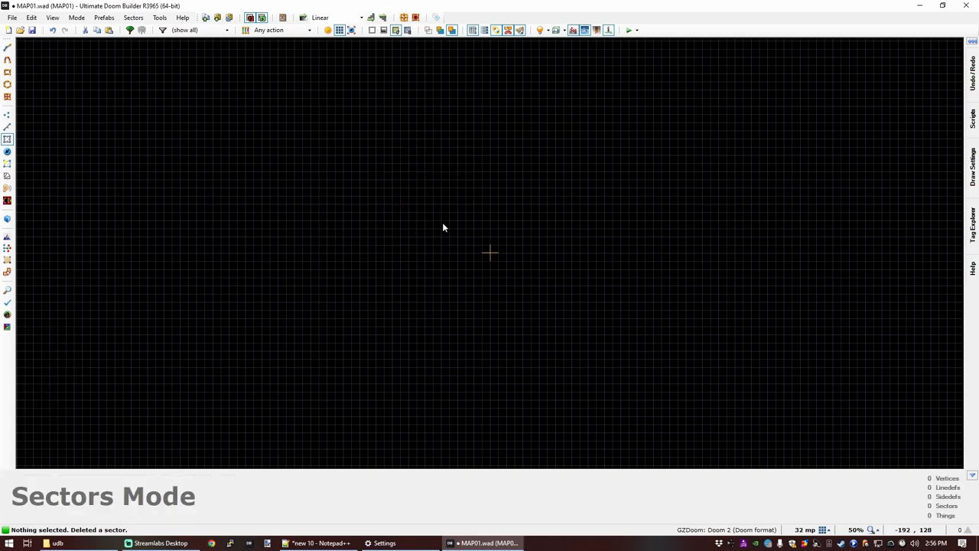
scroll(up, 3)
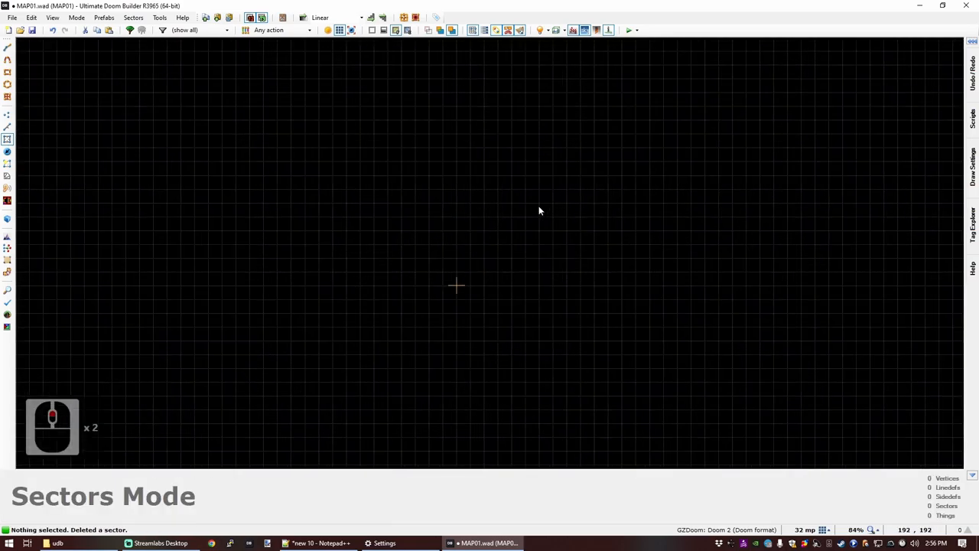
key(ctrl+d)
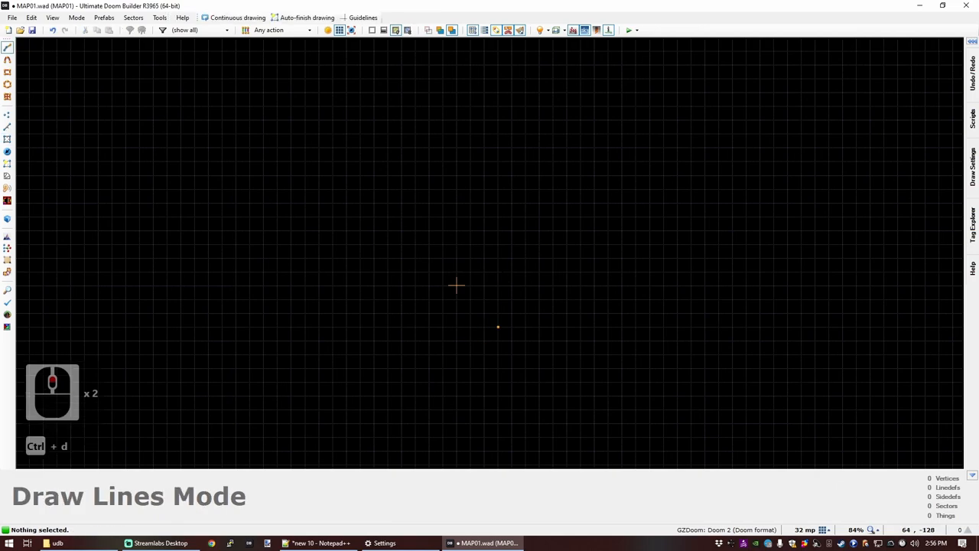
click(390, 313)
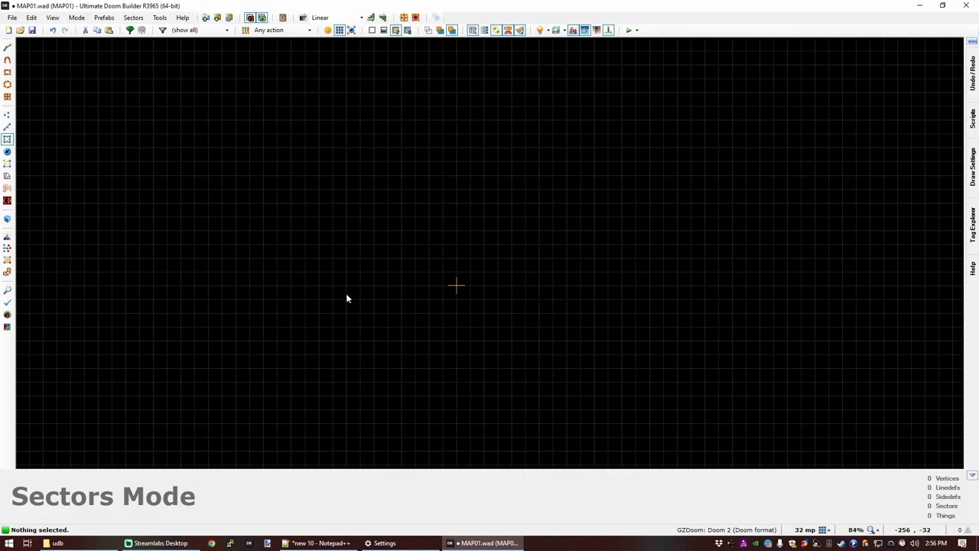
mouse_move(506, 319)
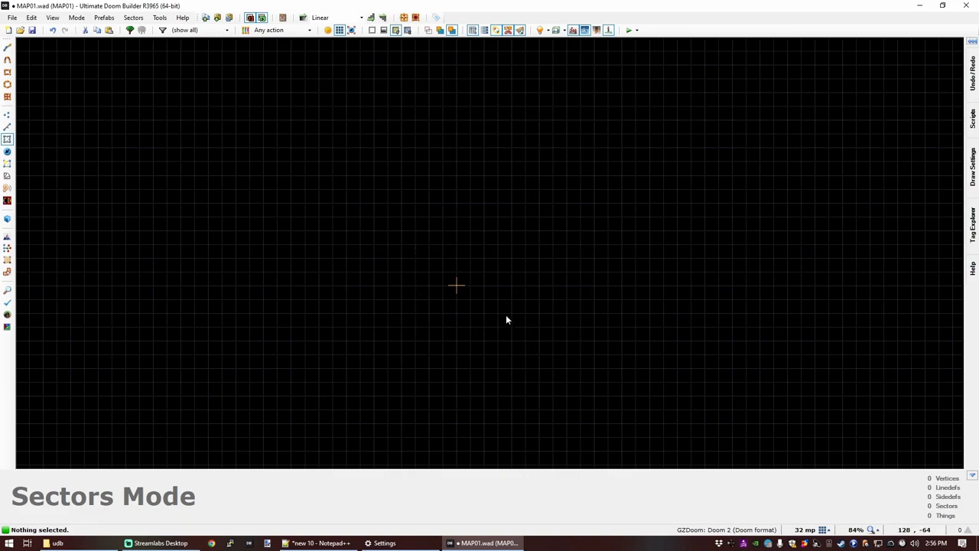
click(7, 46)
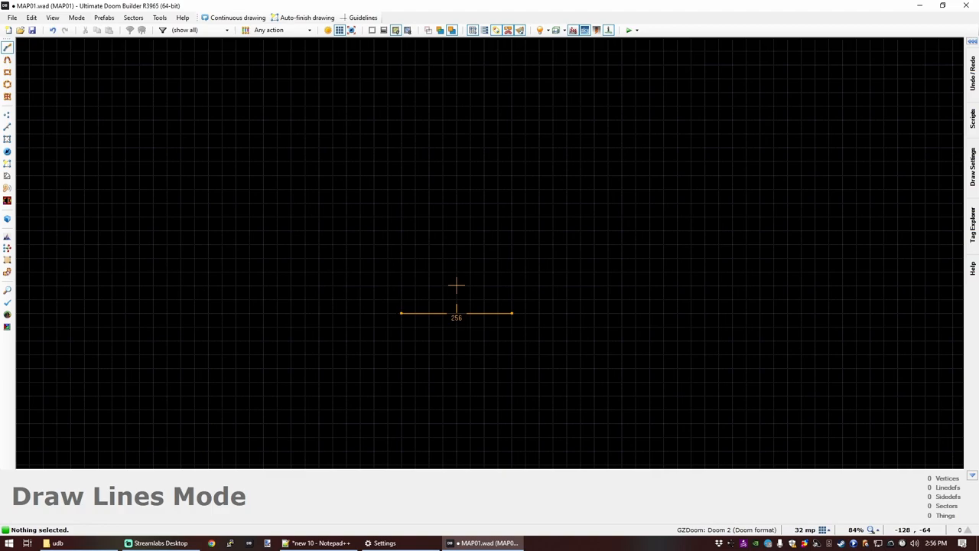
click(401, 136)
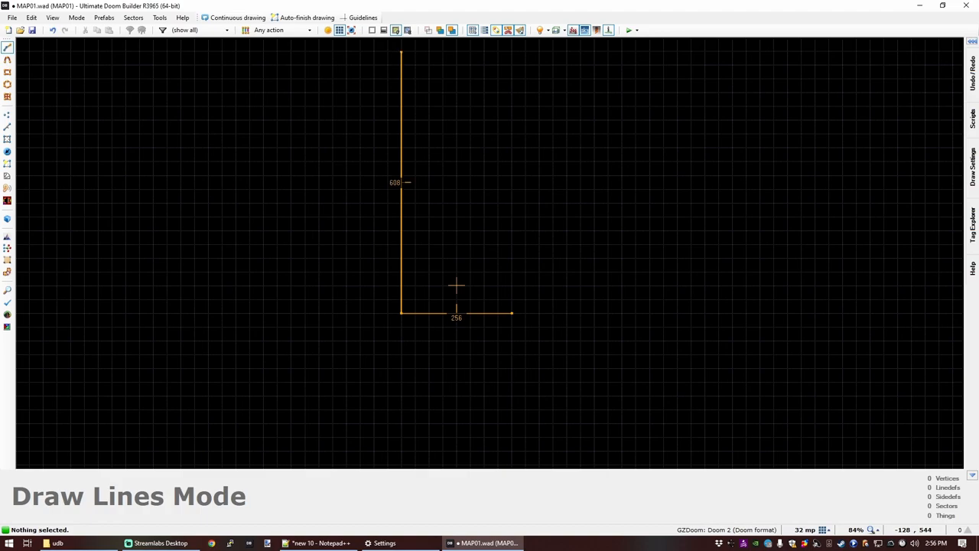
click(511, 314)
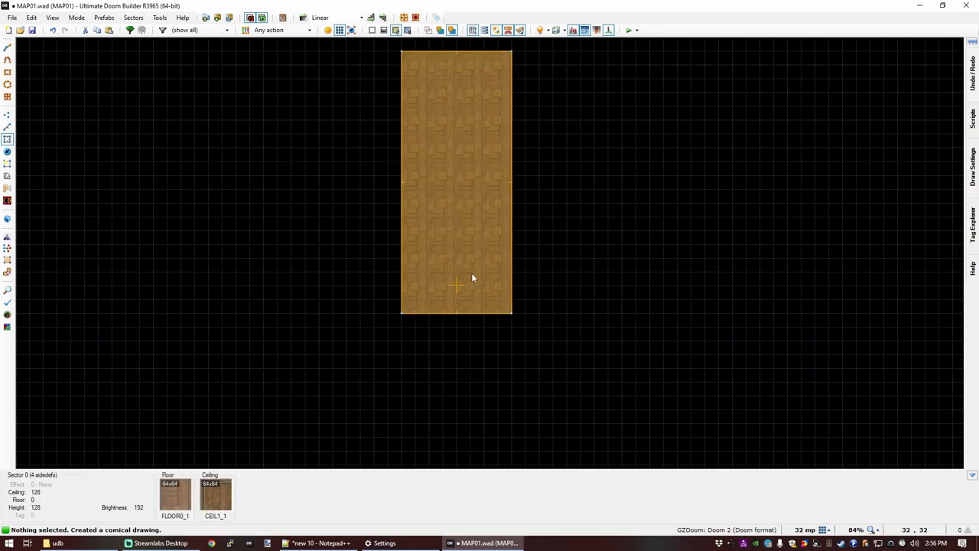
mouse_move(458, 264)
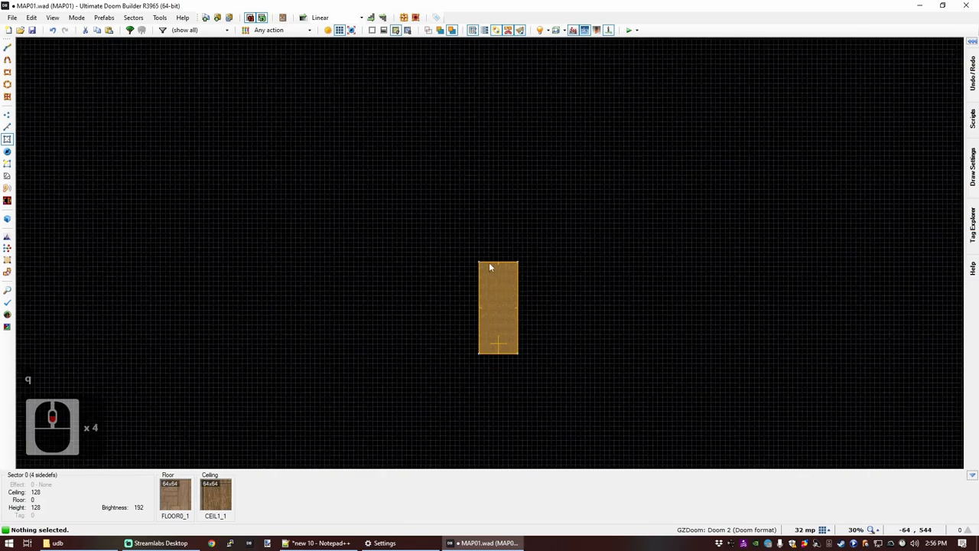
Step: Place a Player 1 start facing 270 degrees near the top of the room
scroll(up, 3)
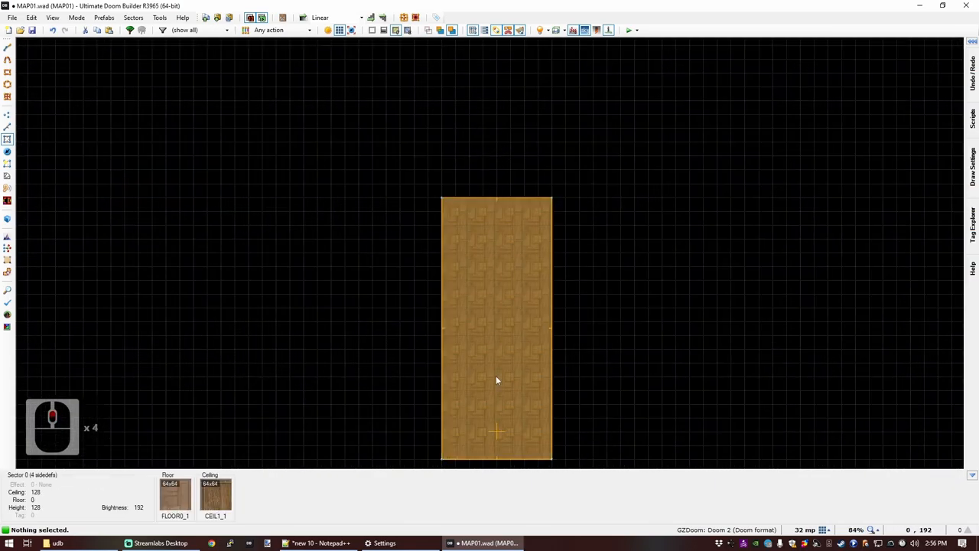
click(7, 151)
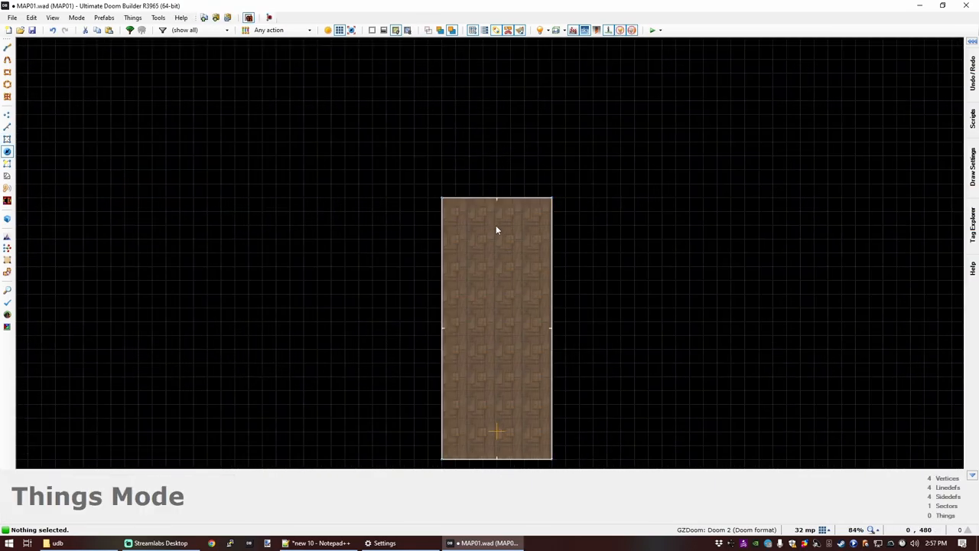
click(496, 224)
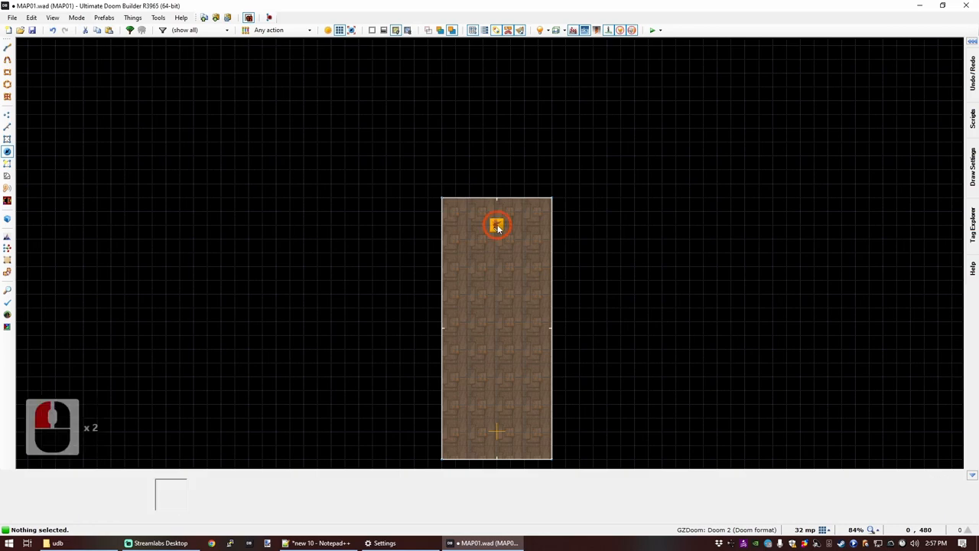
double_click(495, 223)
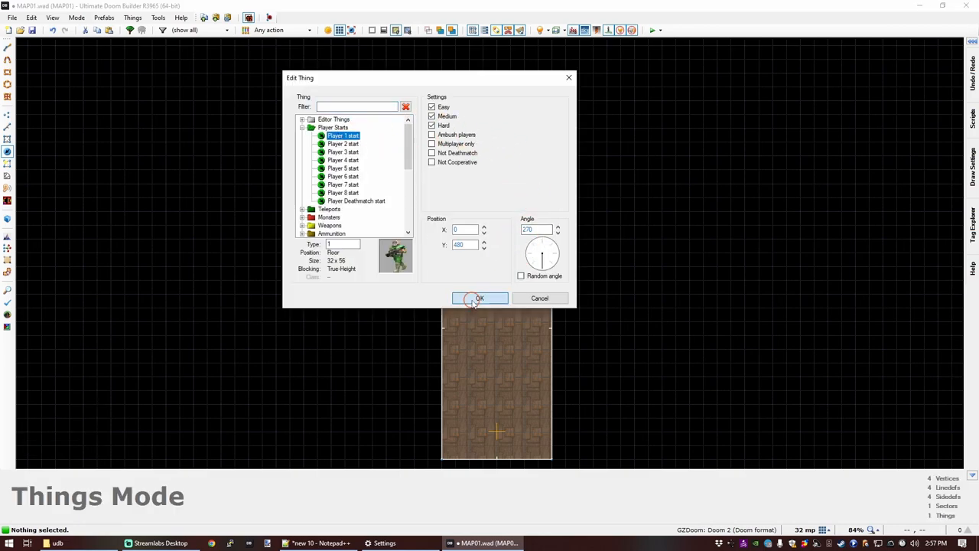
click(479, 297)
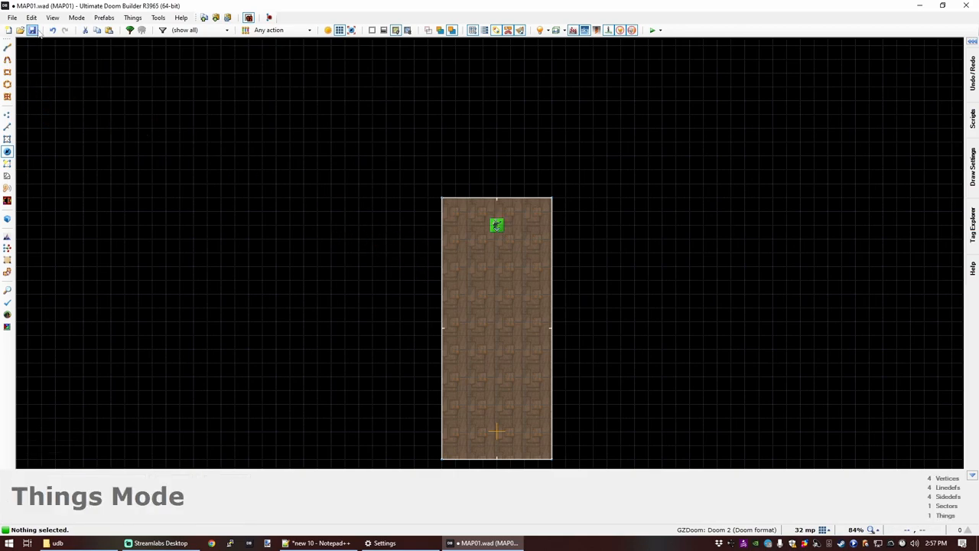
Step: Save the map as HELLFORT.wad
click(32, 30)
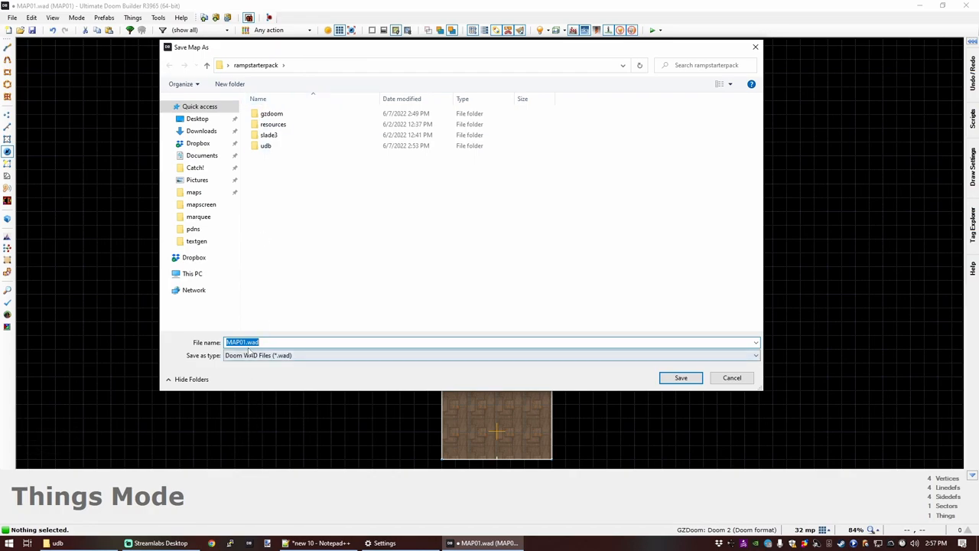
key(delete)
text(HELLFORT)
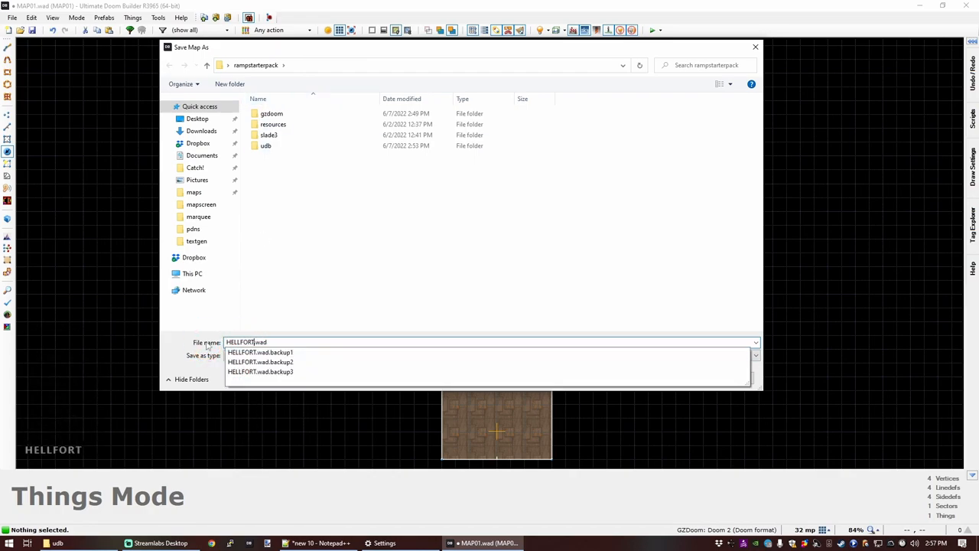
key(Return)
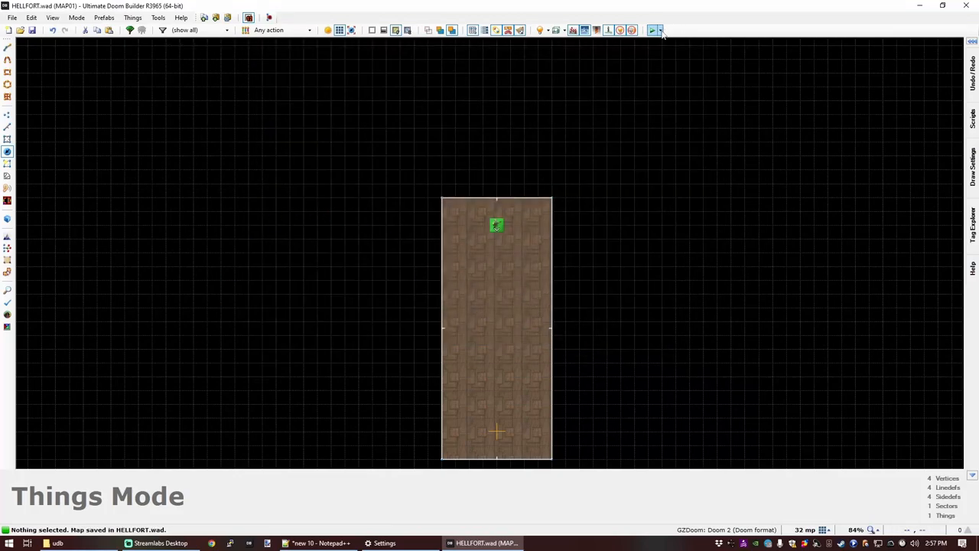
click(655, 30)
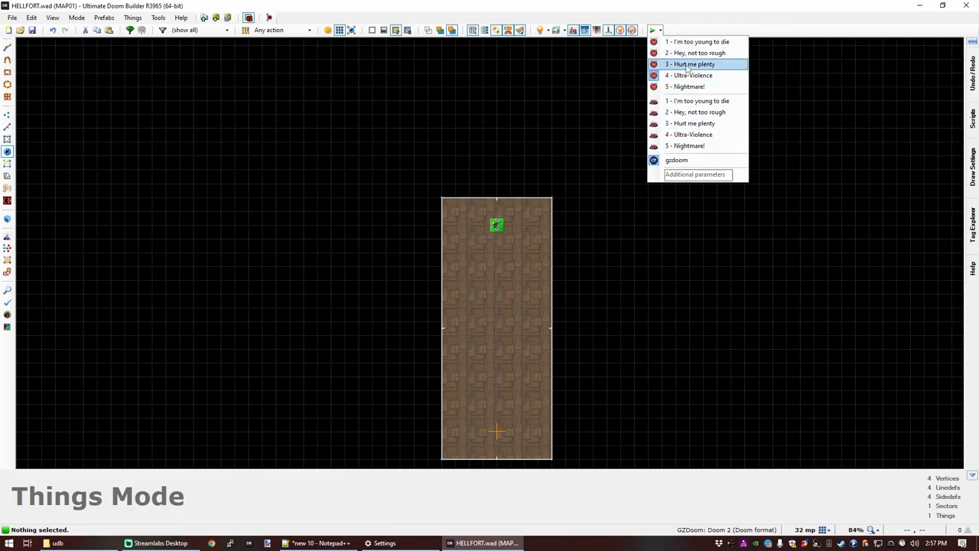
mouse_move(688, 75)
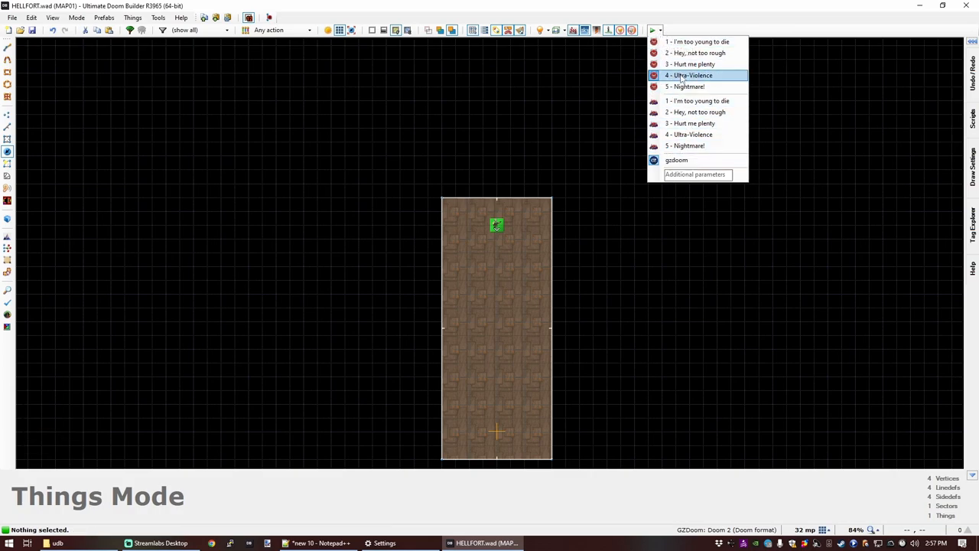
mouse_move(694, 111)
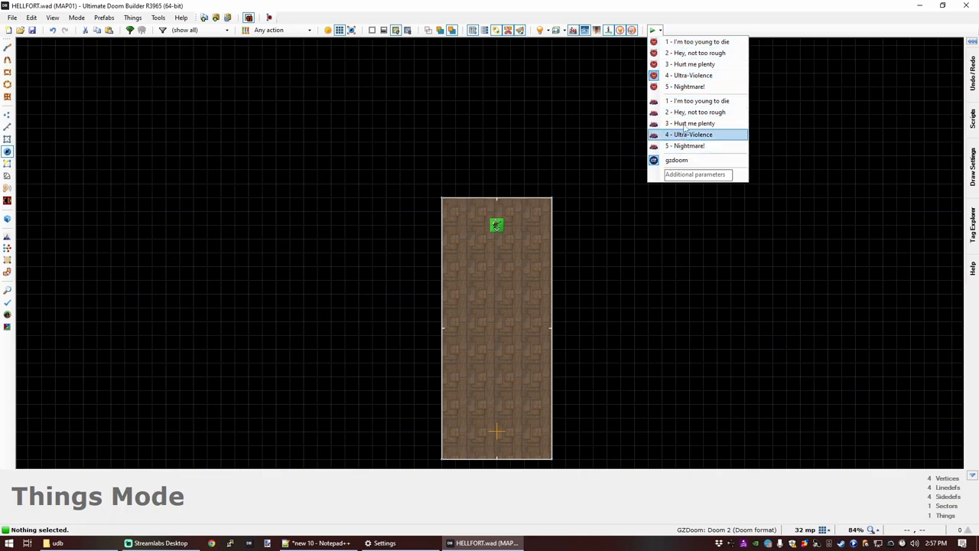
click(689, 134)
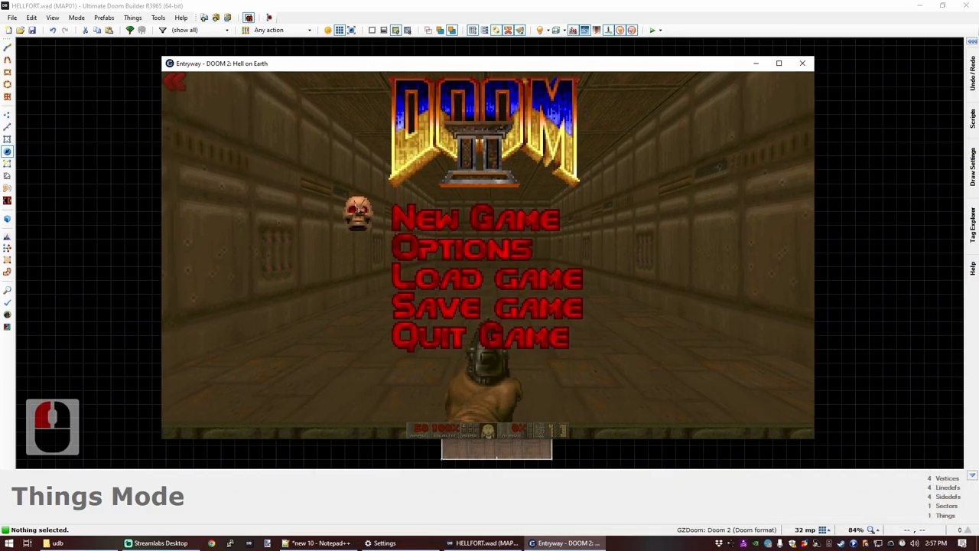
key(Escape)
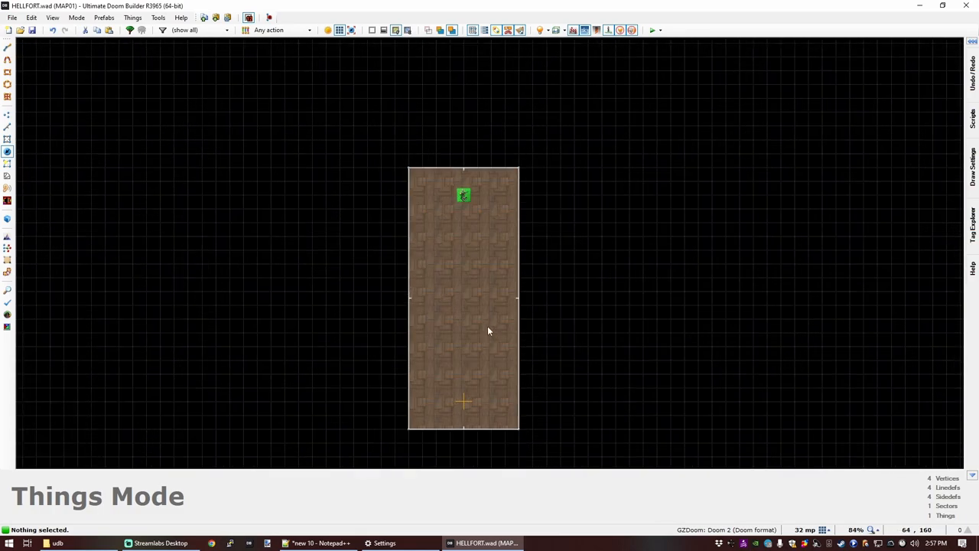
mouse_move(446, 171)
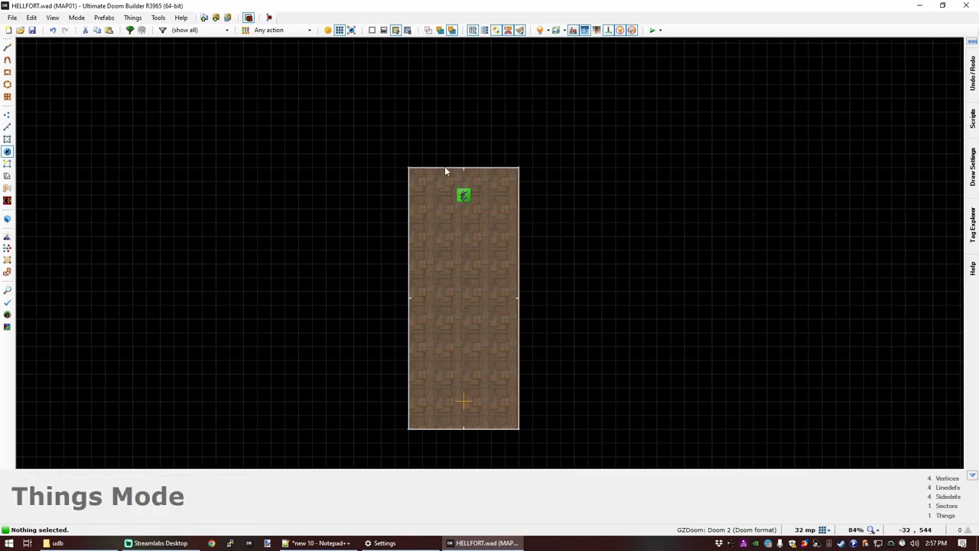
mouse_move(494, 329)
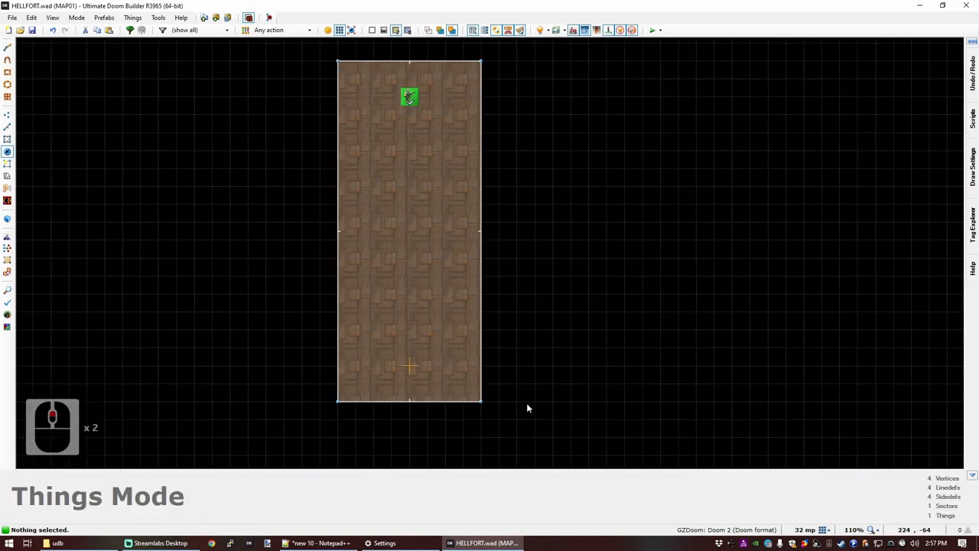
mouse_move(509, 315)
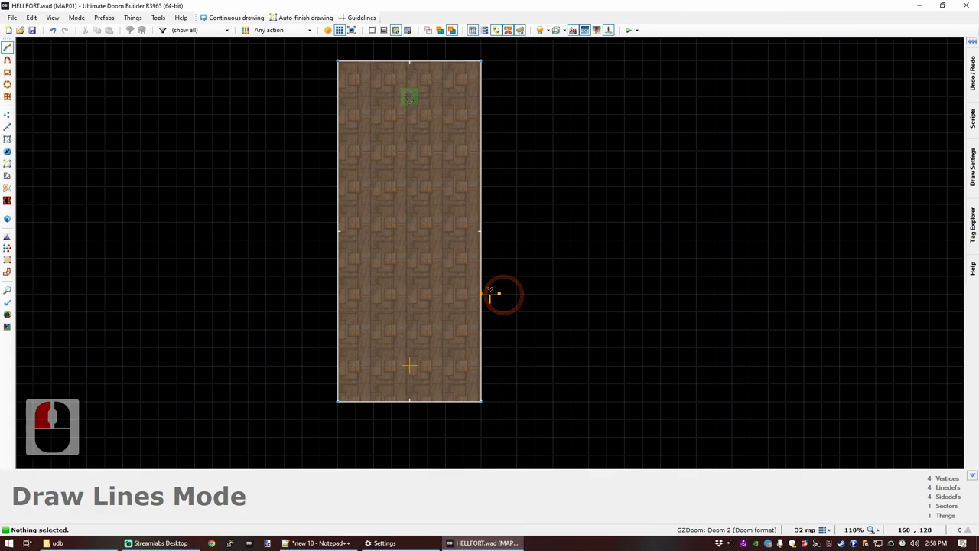
mouse_move(478, 365)
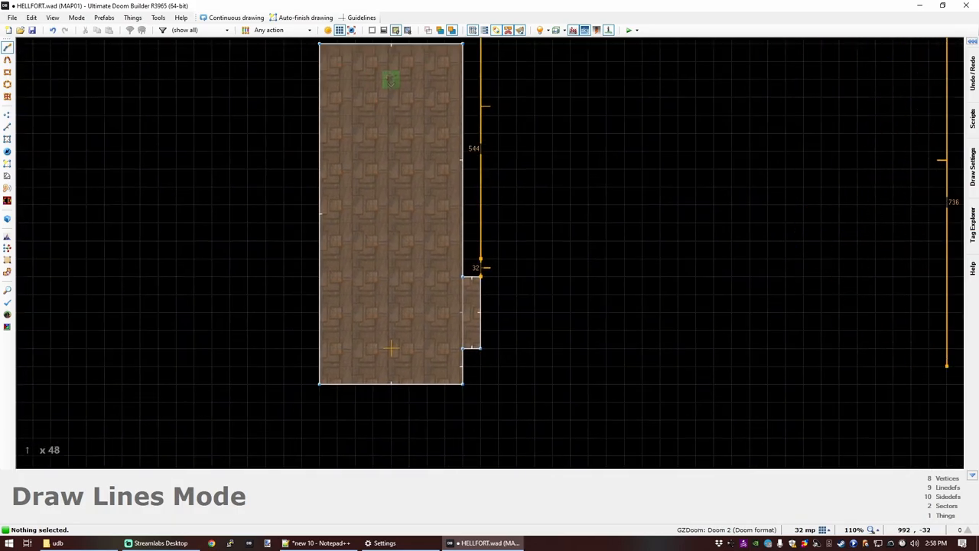
Step: Place the large room's final corner and zoom in and out to check the layout
click(570, 380)
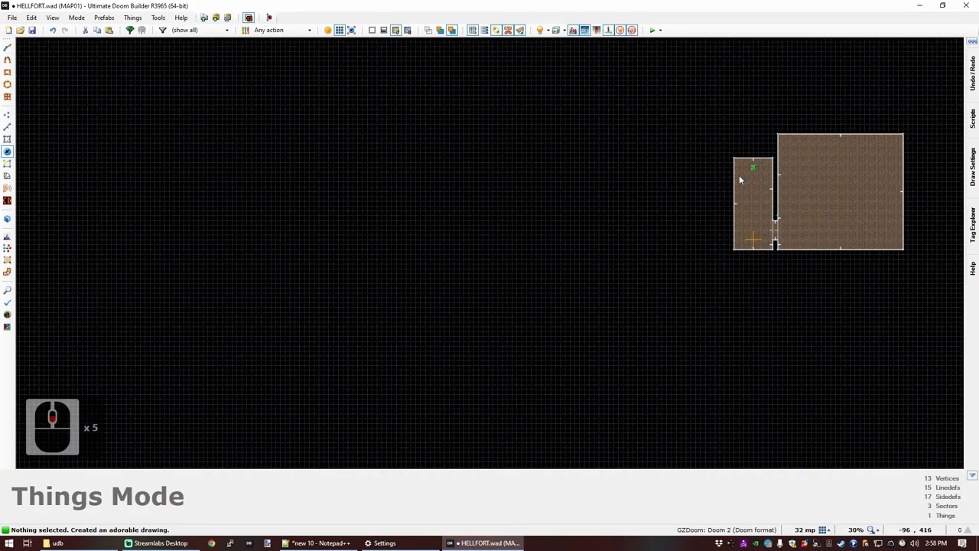
scroll(up, 3)
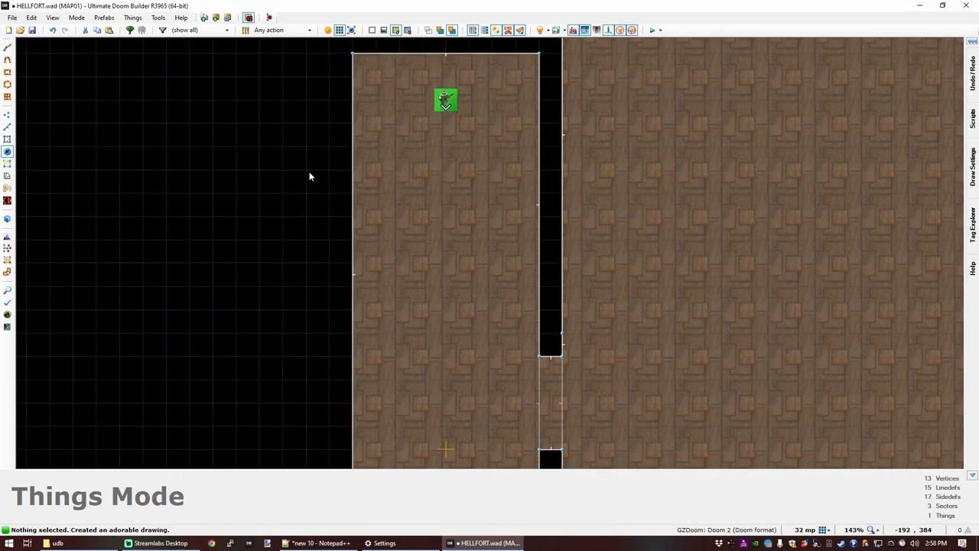
scroll(down, 3)
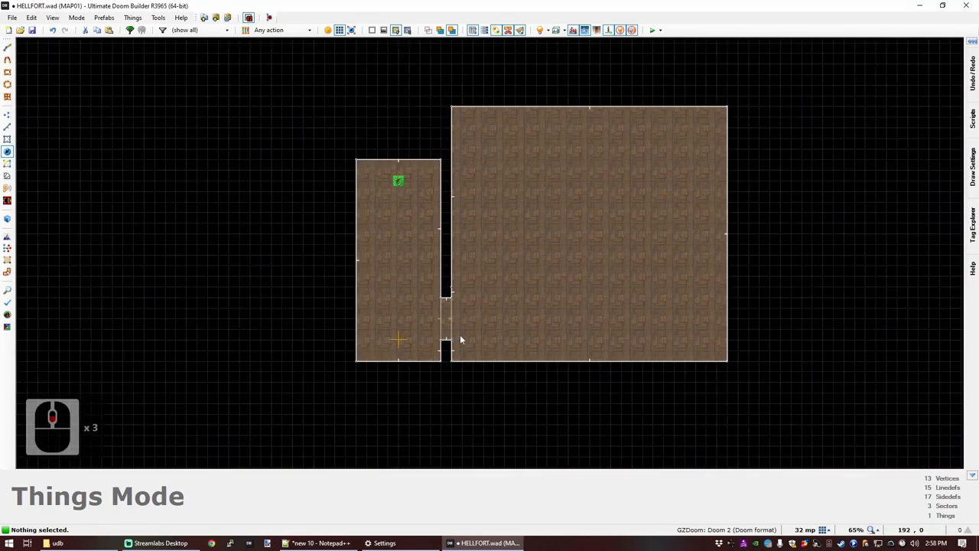
scroll(up, 3)
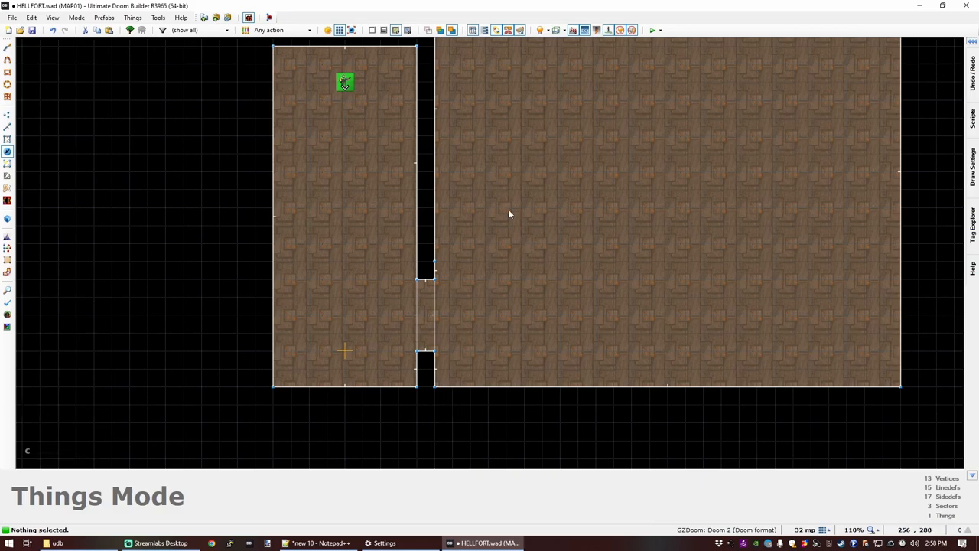
scroll(down, 3)
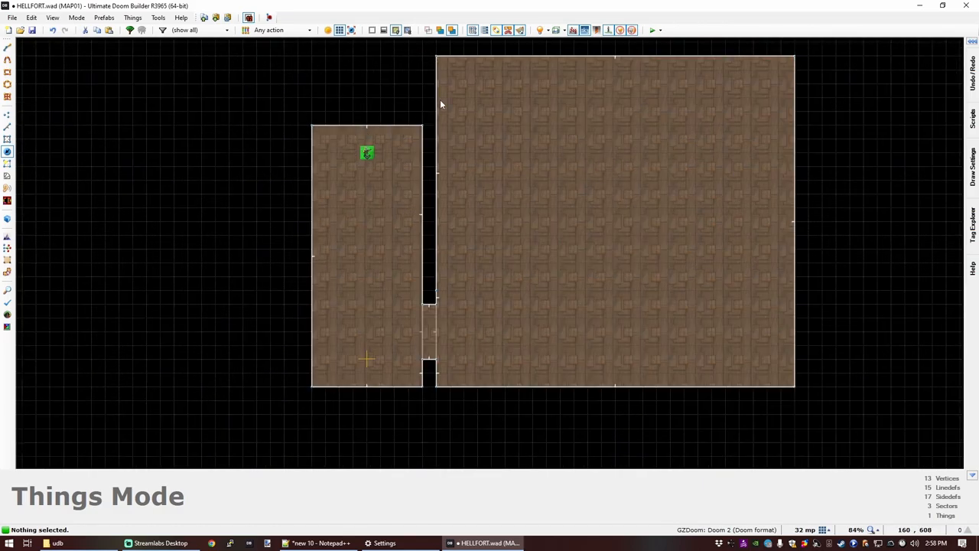
mouse_move(458, 381)
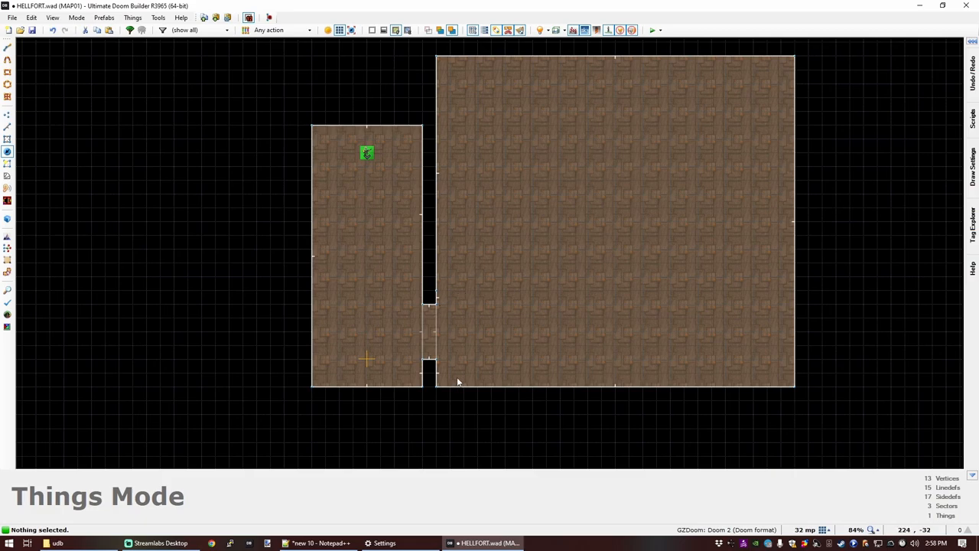
Step: Switch to Vertices mode to edit the large room's bottom edge
click(7, 115)
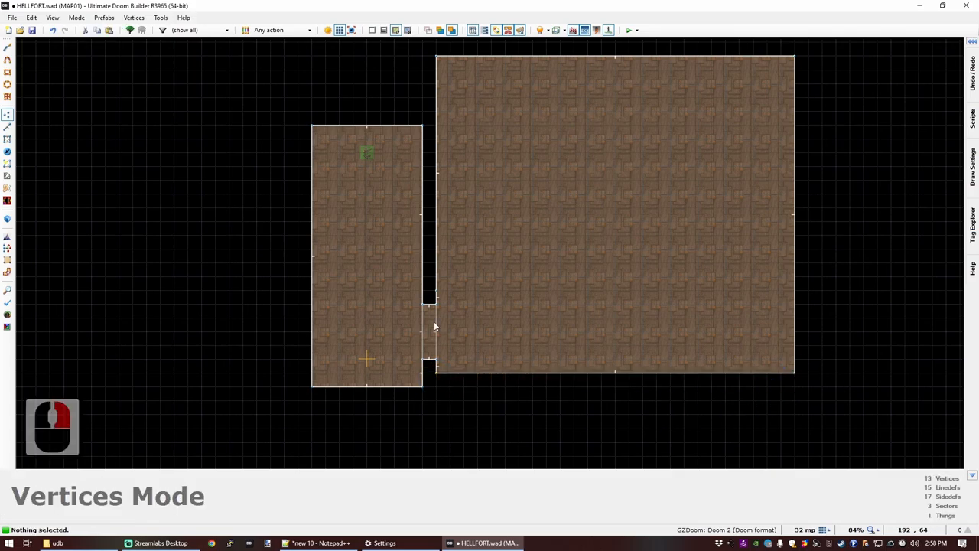
mouse_move(481, 284)
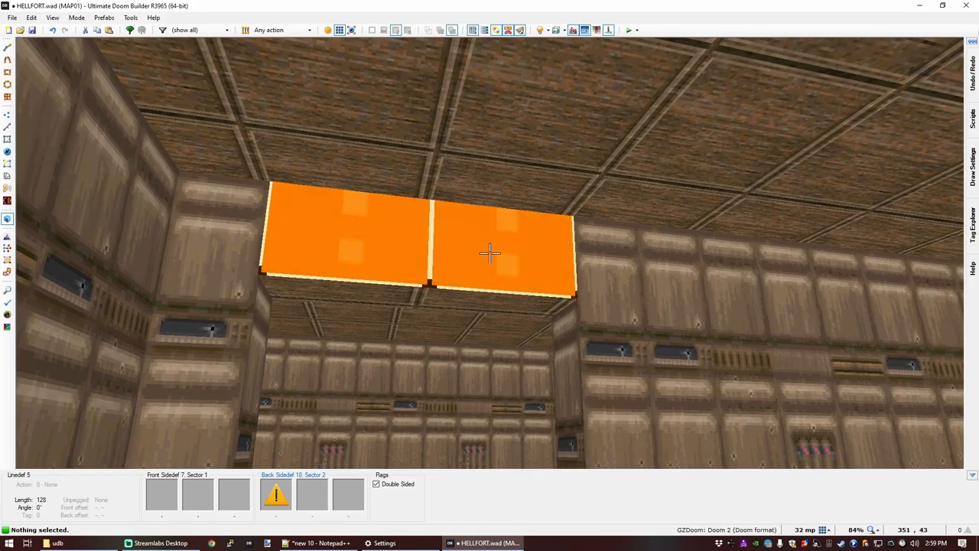
Step: Give the doorway's missing upper wall STARTAN2 and paste it onto another missing wall
double_click(490, 252)
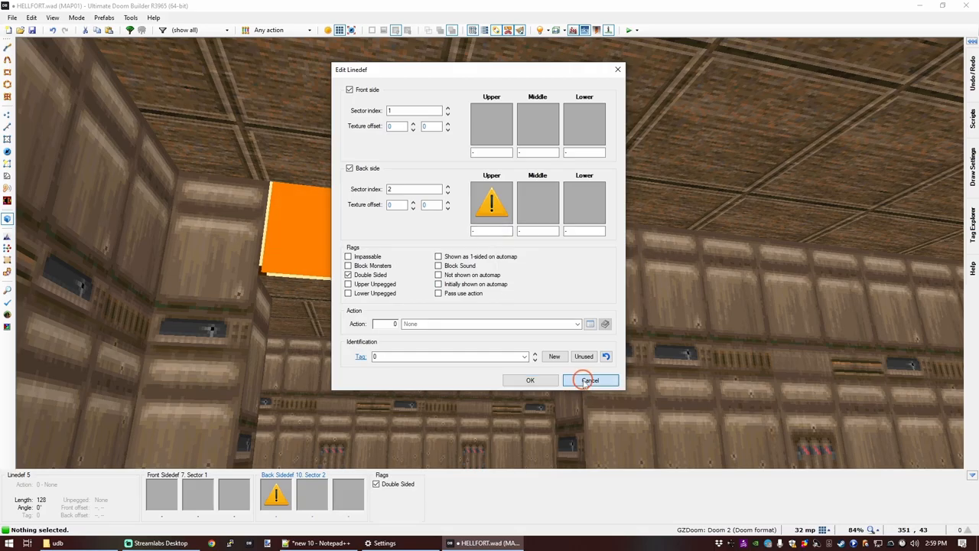
click(591, 380)
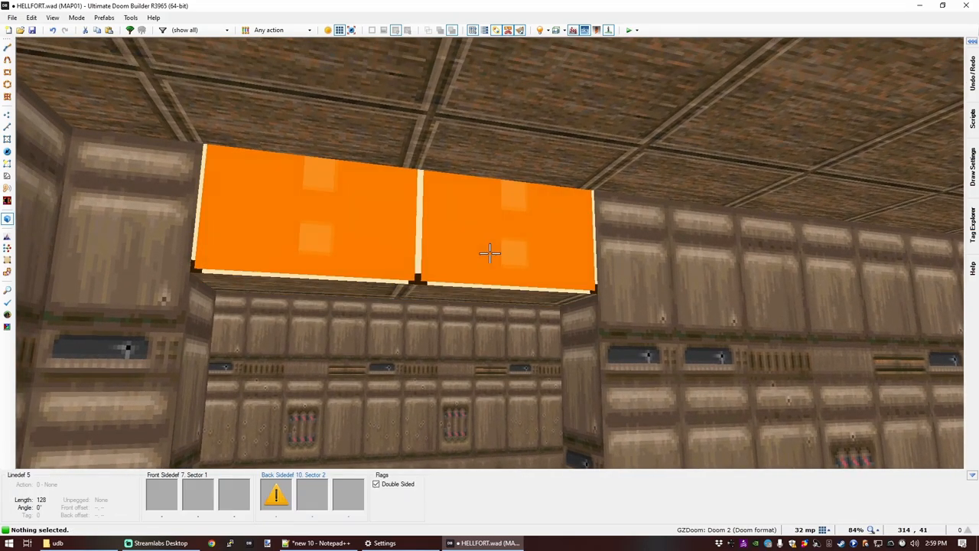
double_click(490, 252)
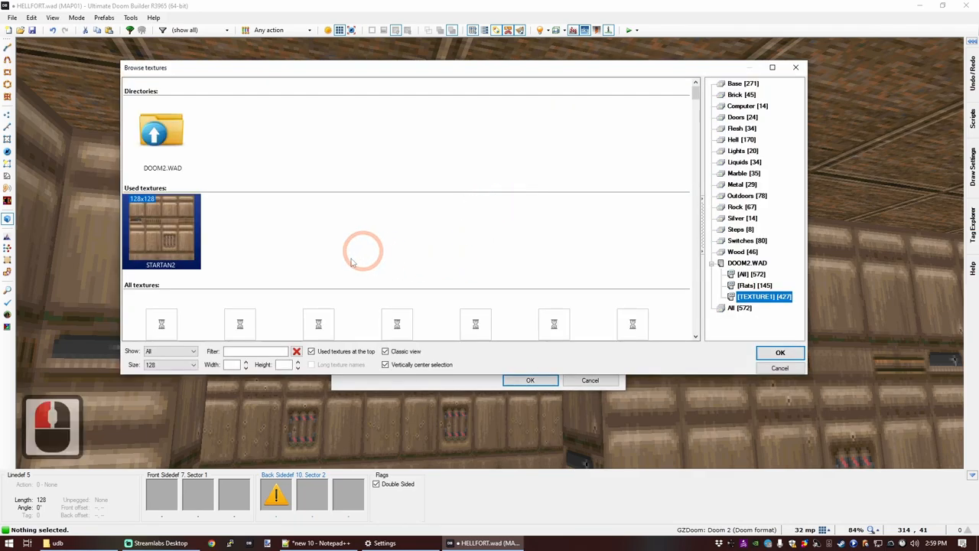
click(780, 352)
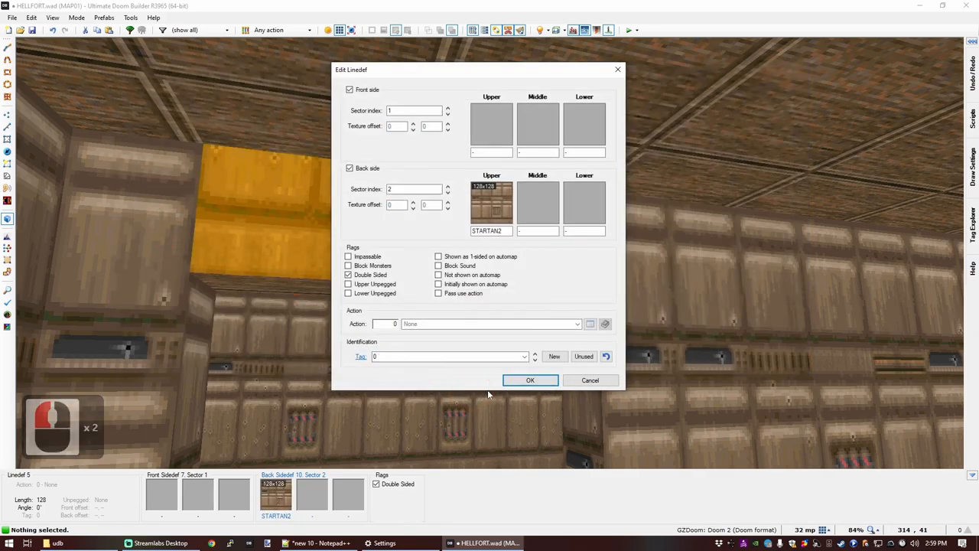
click(530, 380)
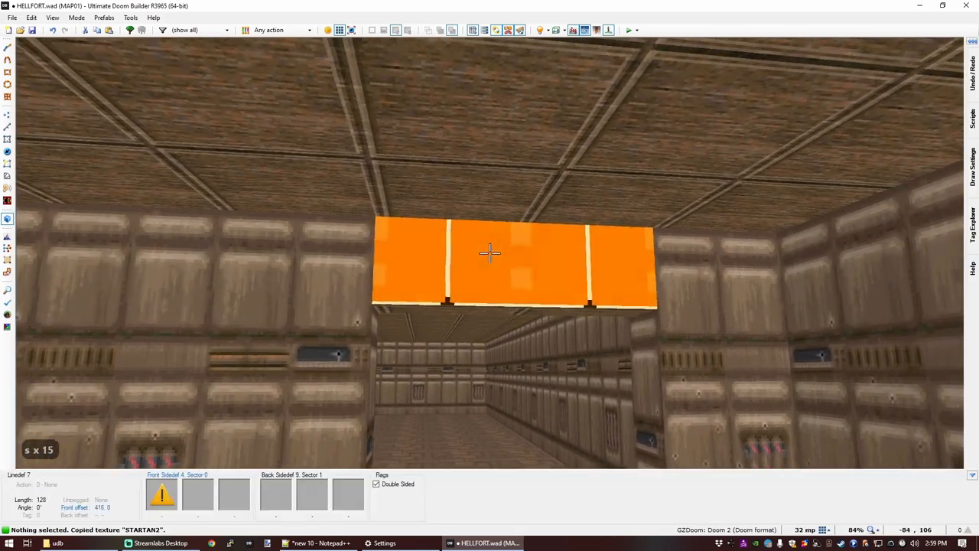
key(ctrl+v)
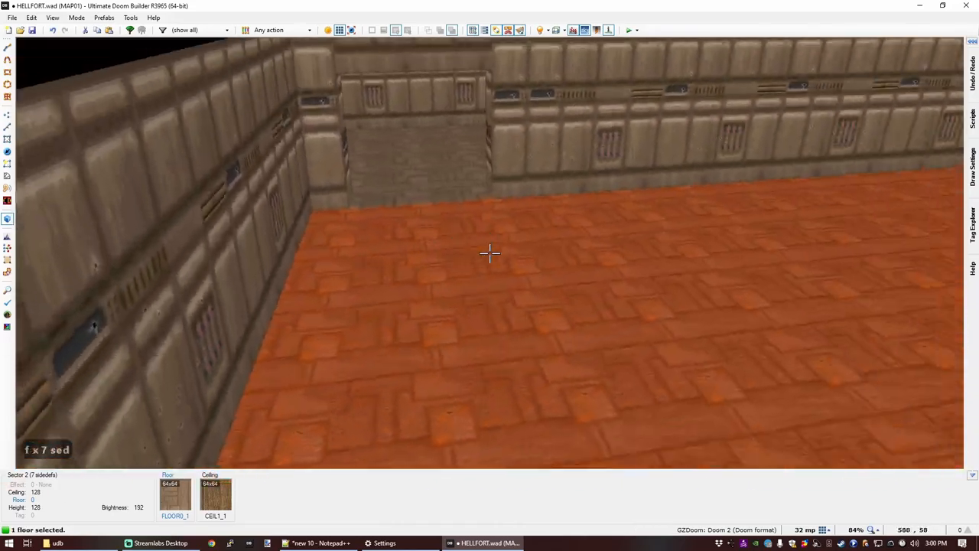
Step: Drop the selected room floor to height -64, then go back to 2D Vertices Mode
scroll(down, 3)
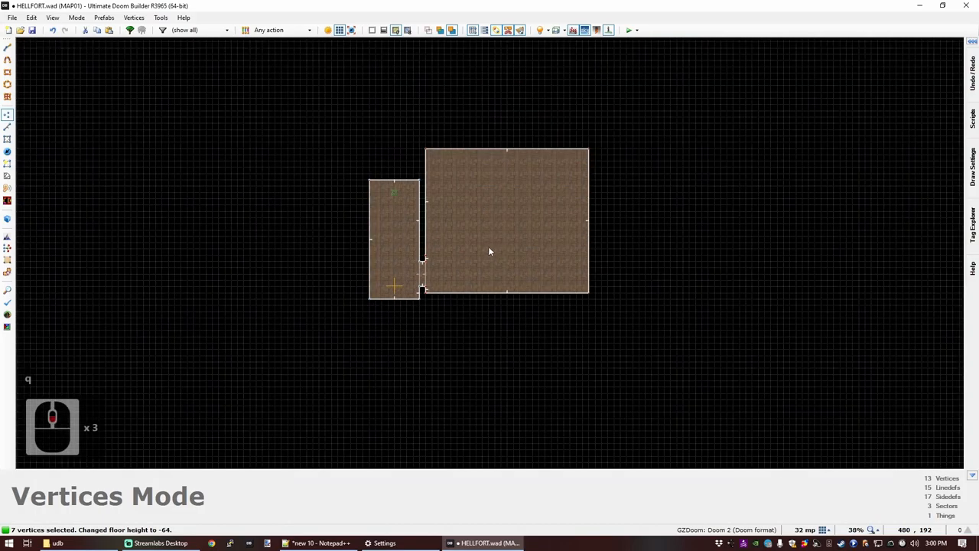
scroll(up, 3)
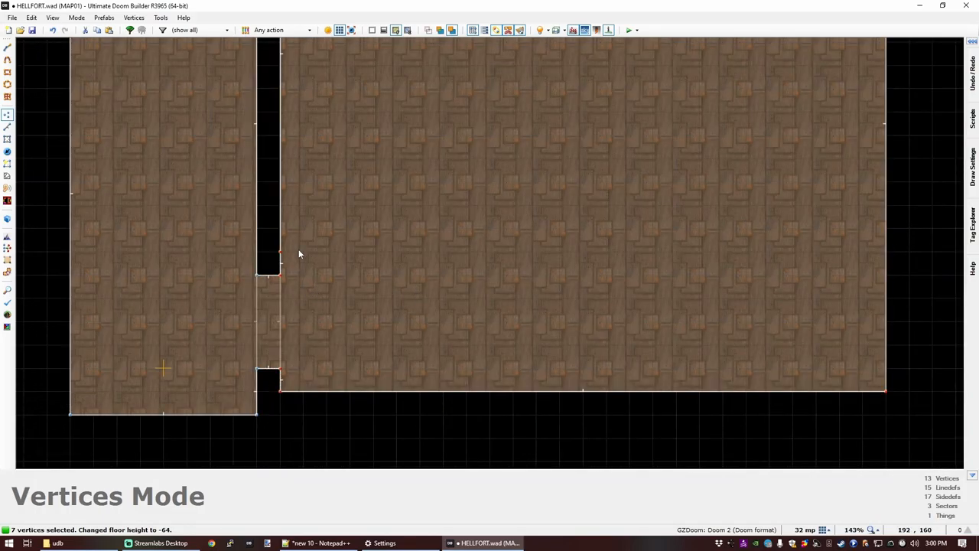
mouse_move(279, 256)
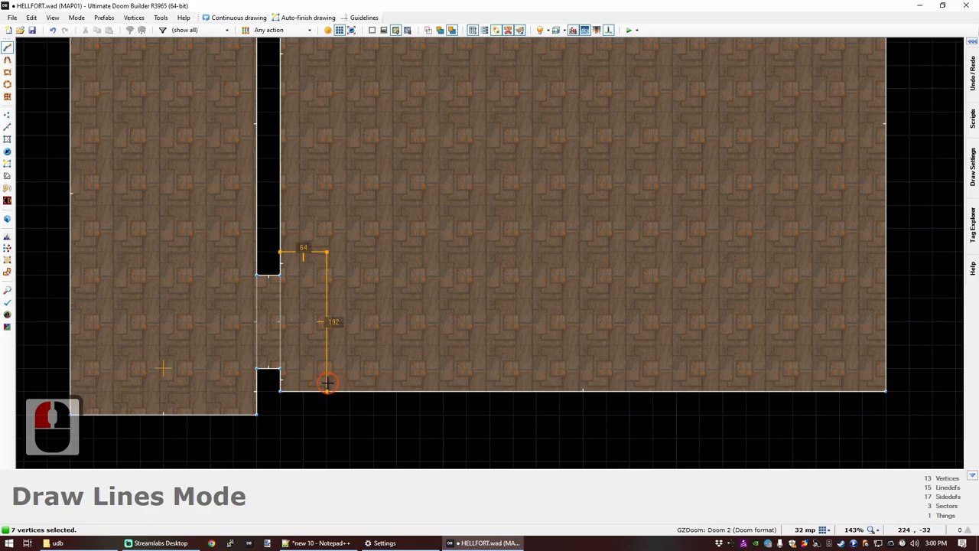
Step: Draw the narrow step rectangles along the big room's bottom wall beside the passage
click(375, 377)
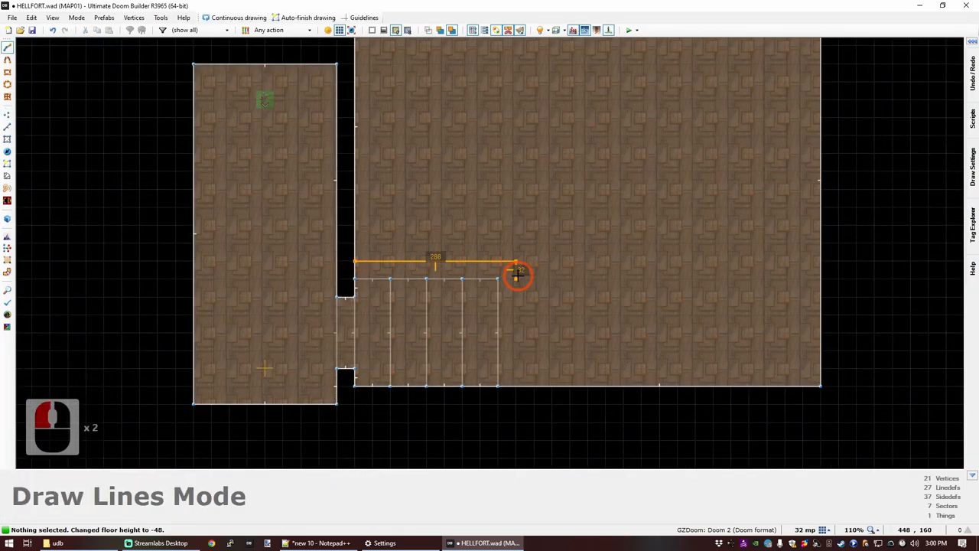
key(w)
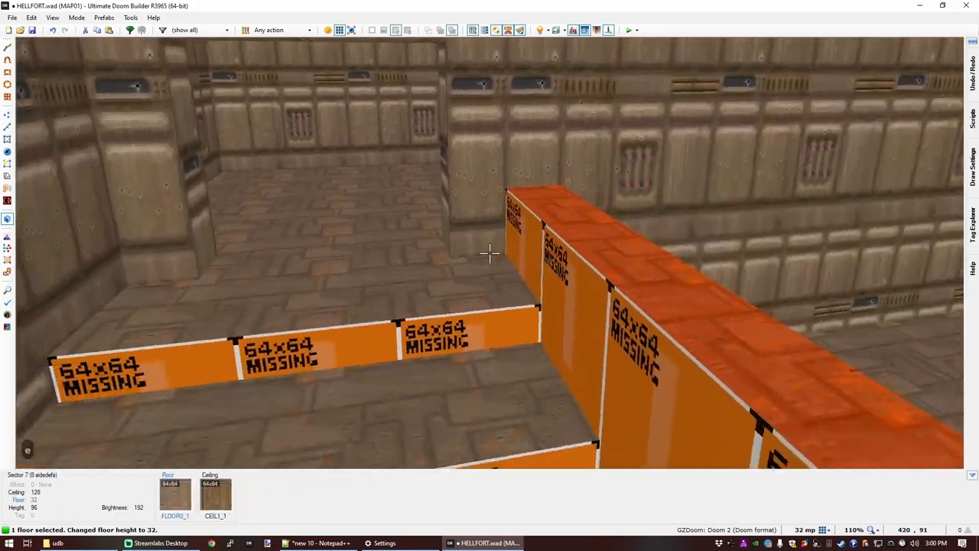
Step: Raise the thin strip sector above the steps to floor height 32
scroll(down, 3)
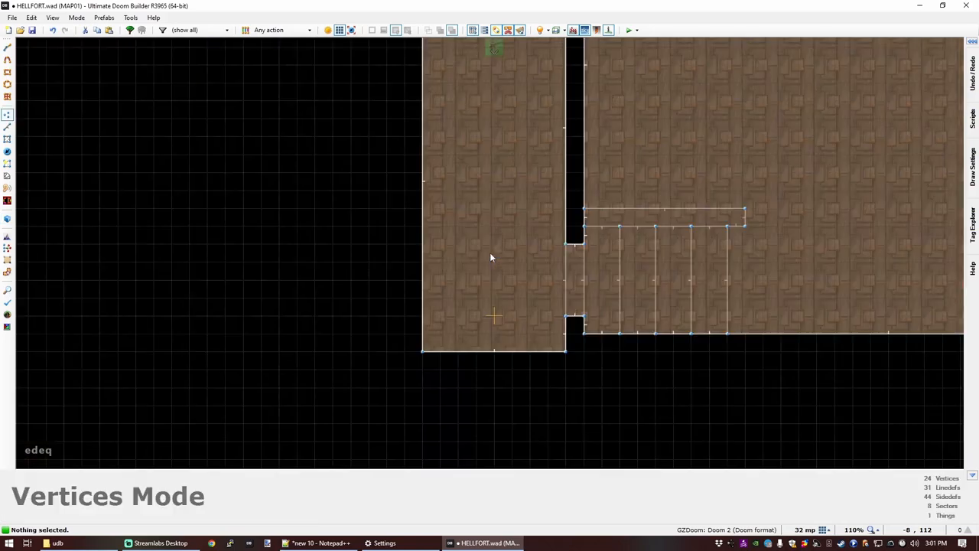
Step: Set BRICK6 as the middle texture of the small room's top wall and preview it in 3D
scroll(down, 3)
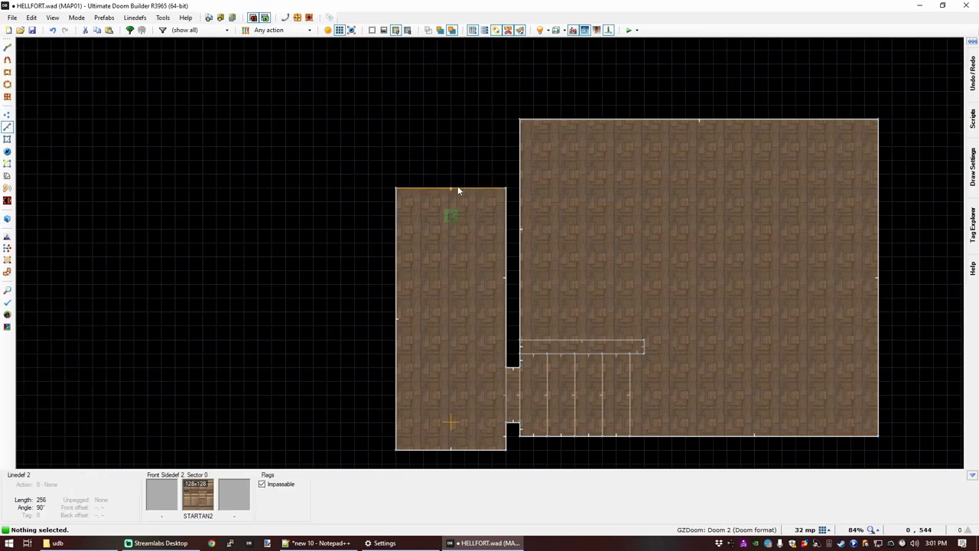
double_click(450, 189)
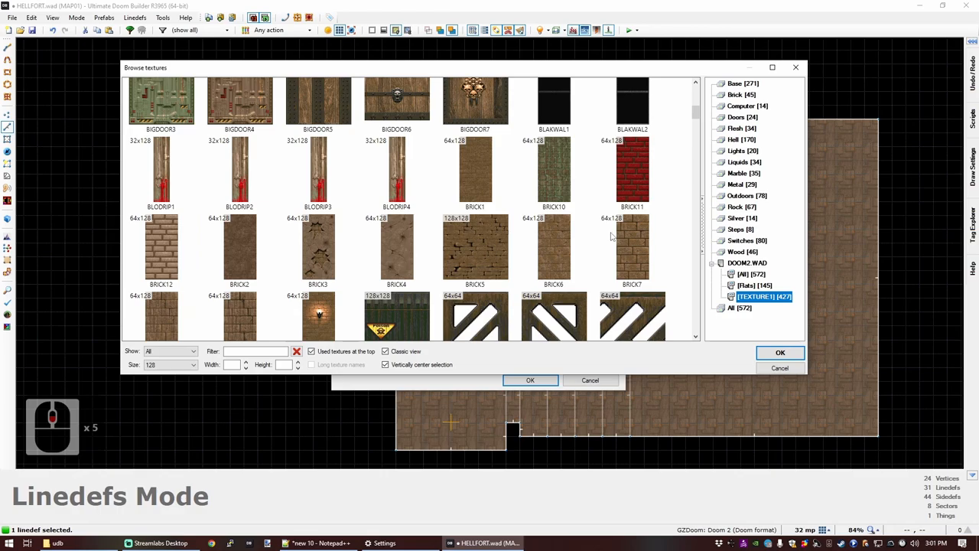
scroll(down, 3)
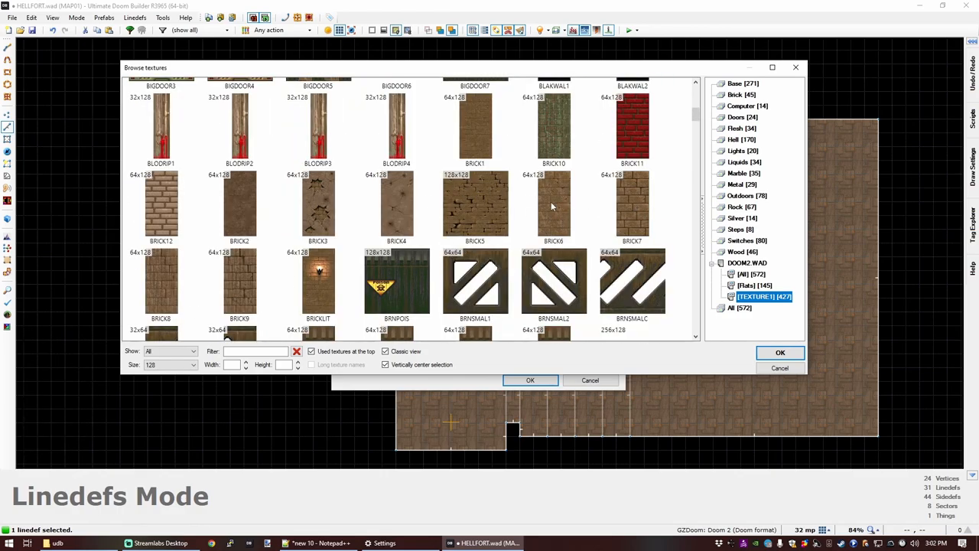
click(779, 352)
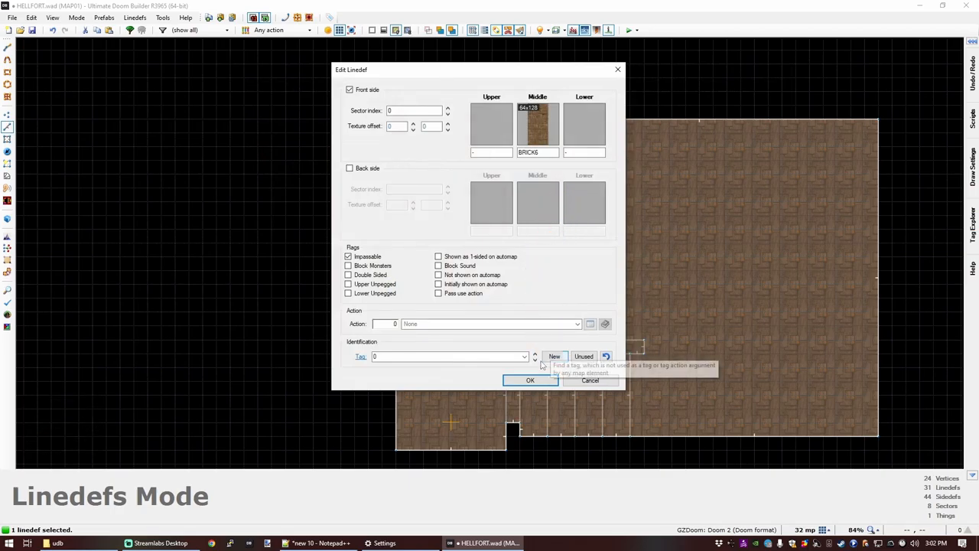
click(530, 380)
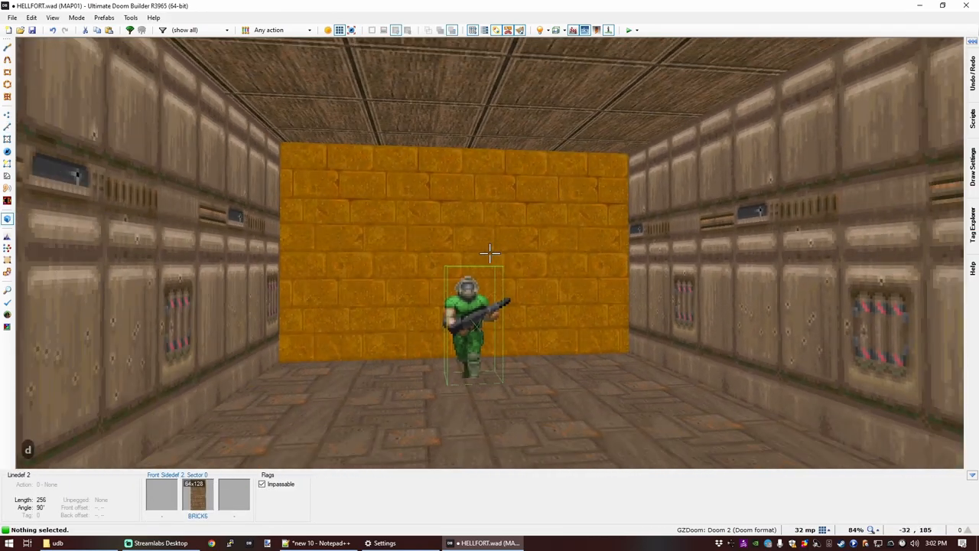
key(ctrl+c)
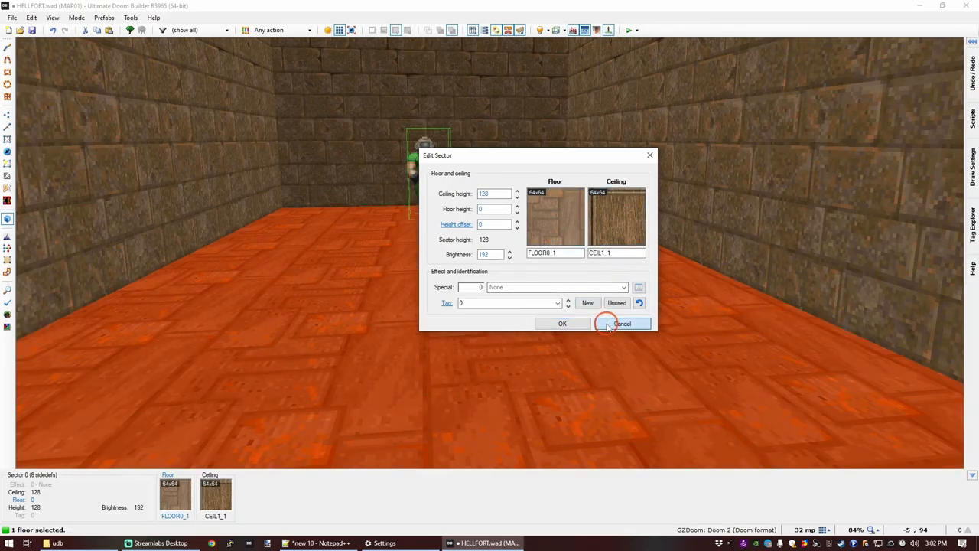
Step: Set the room's floor flat to FLOOR5_4 from the DOOM2 flats collection
double_click(555, 218)
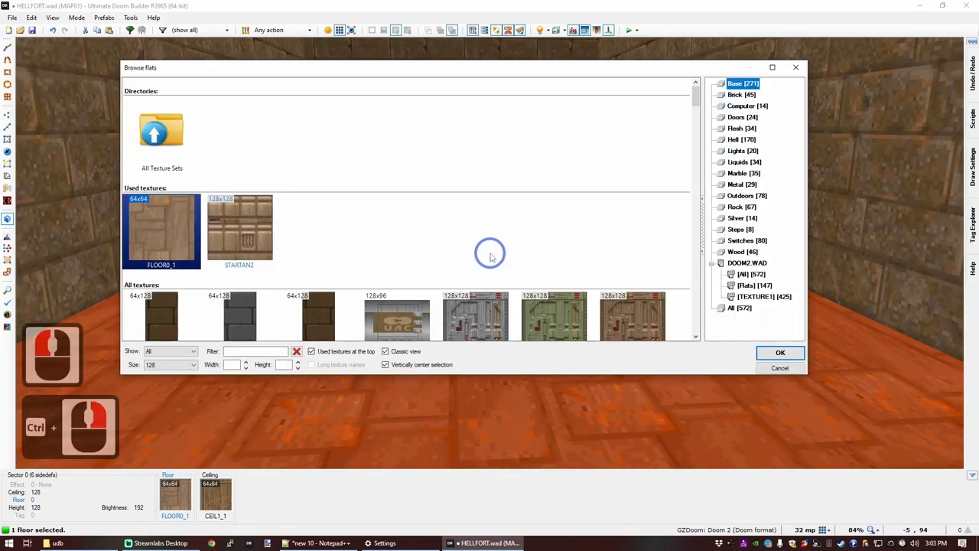
scroll(down, 3)
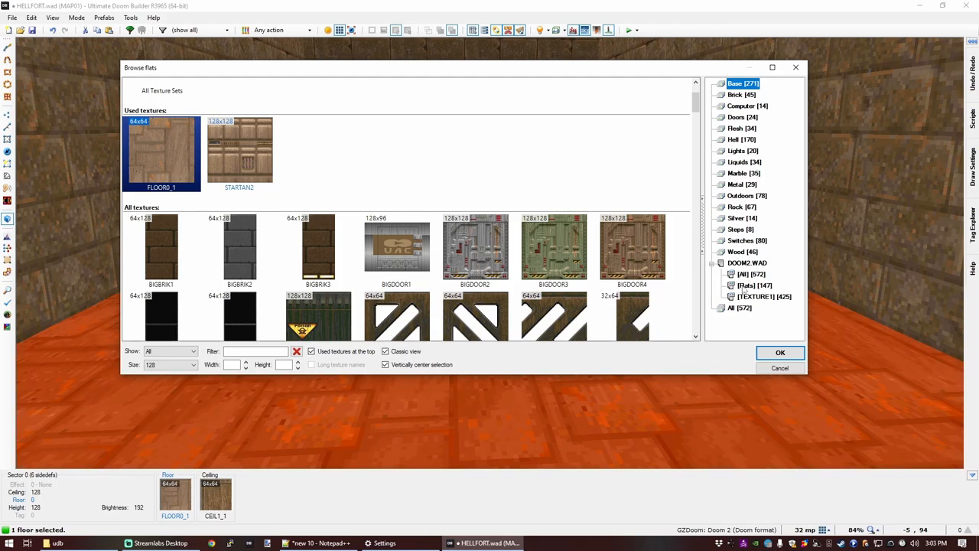
click(754, 286)
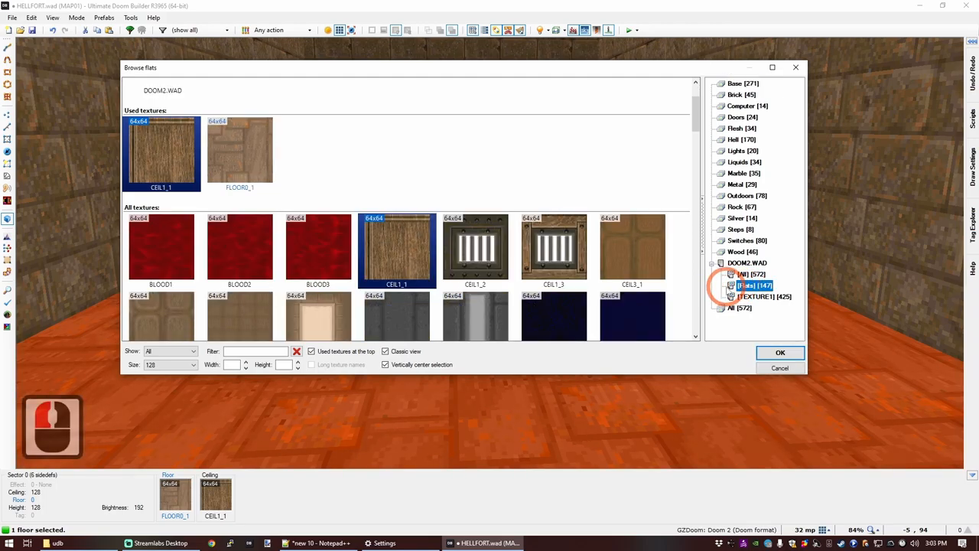
click(764, 296)
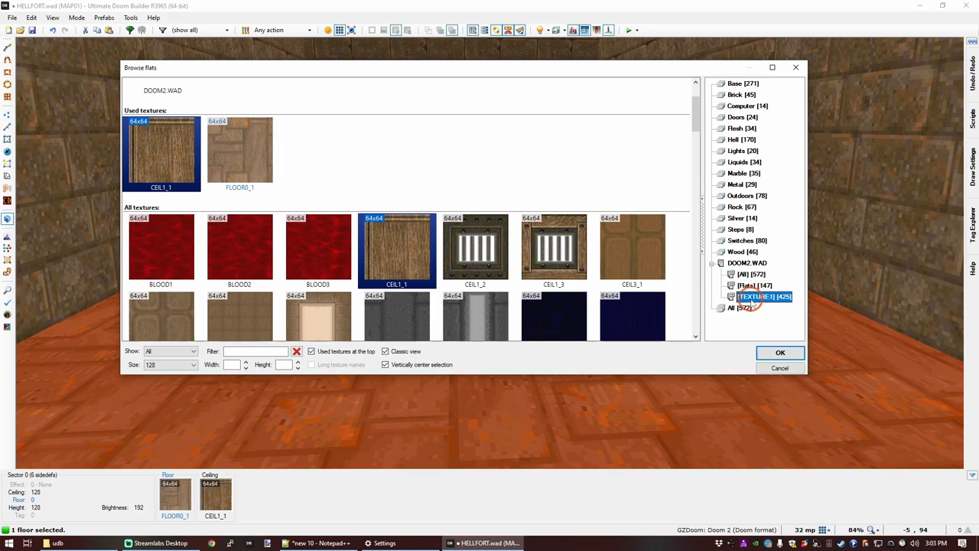
click(763, 297)
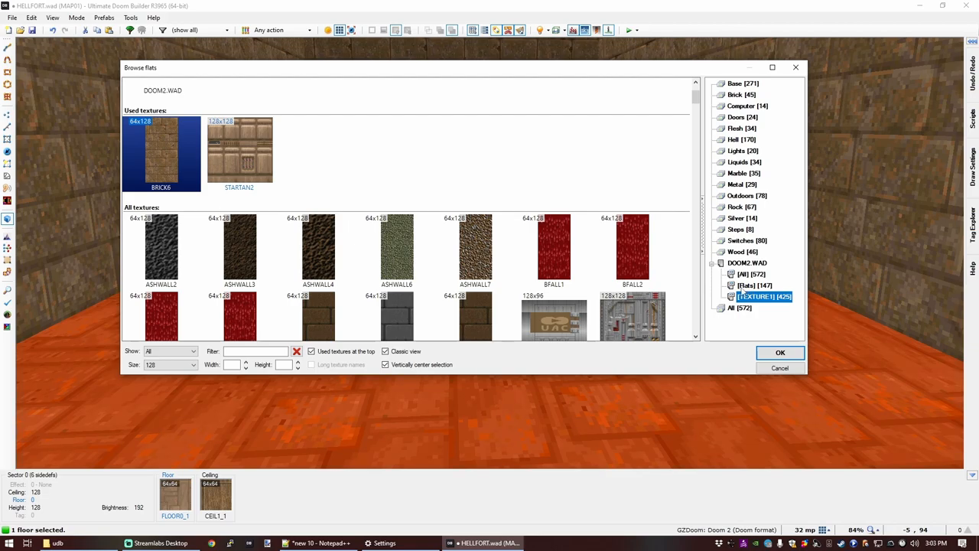
click(753, 285)
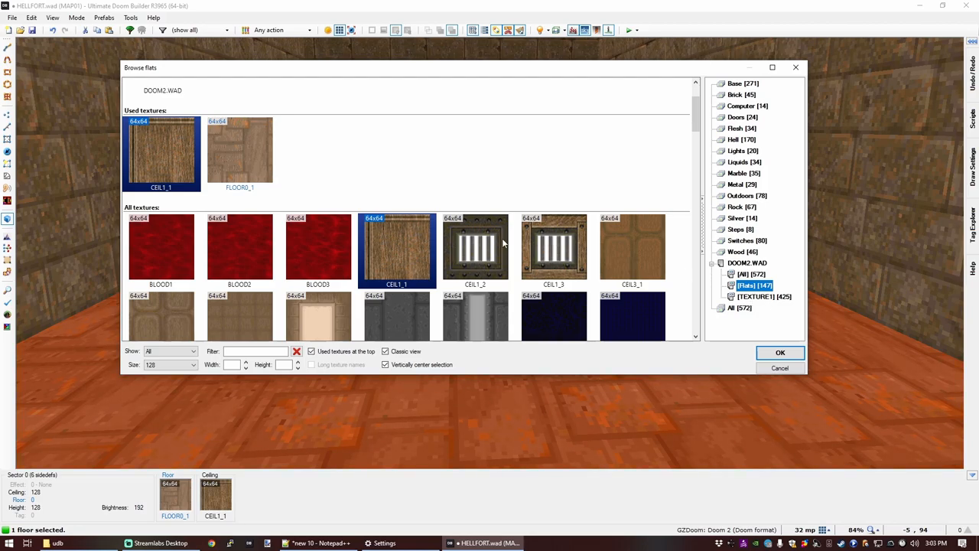
scroll(down, 3)
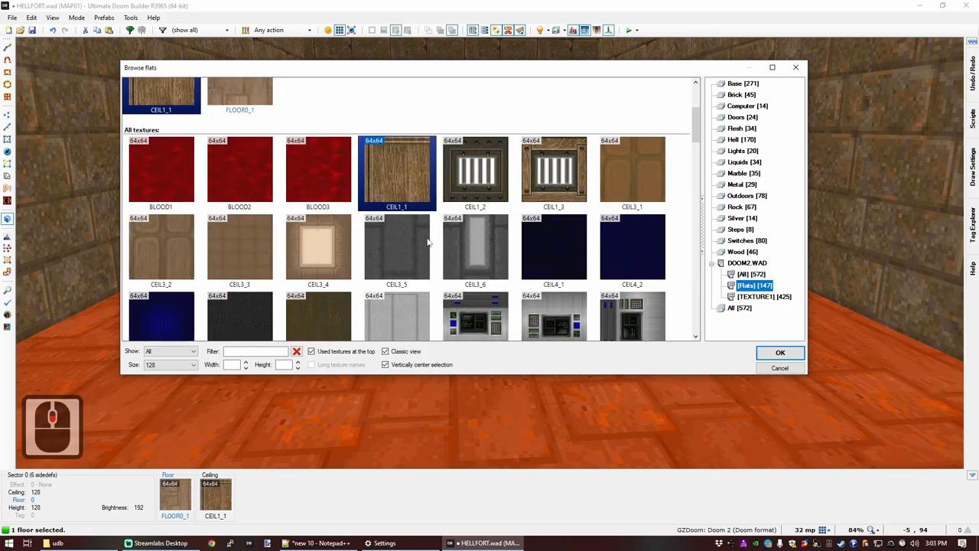
scroll(down, 3)
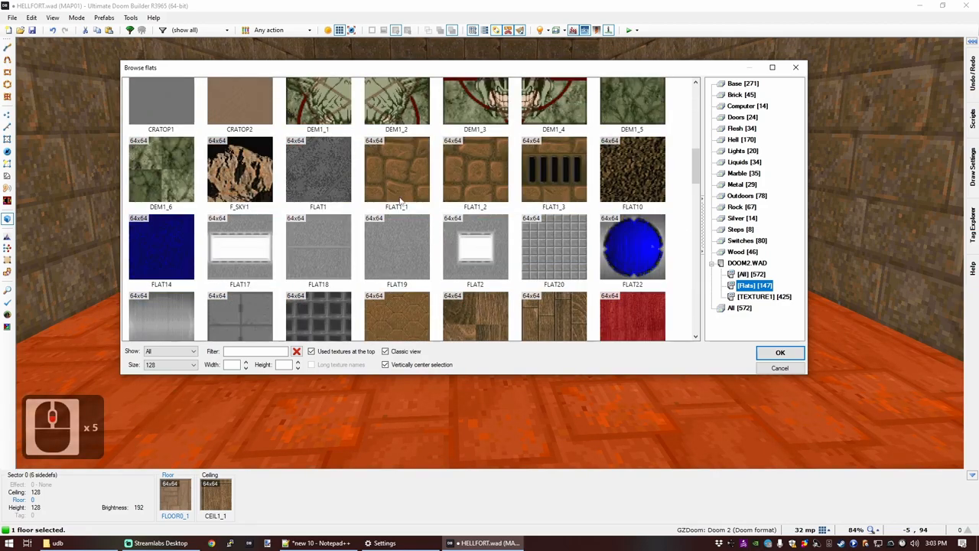
mouse_move(345, 189)
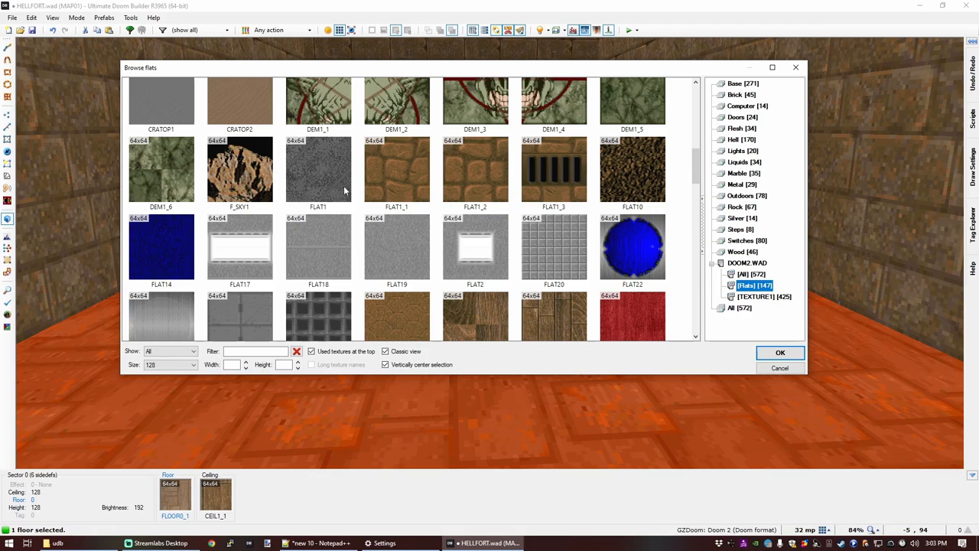
scroll(down, 3)
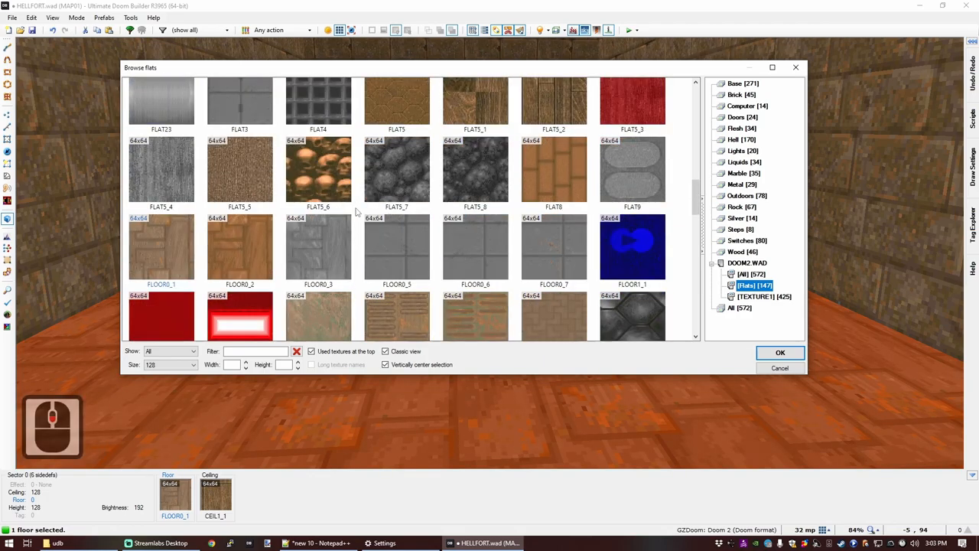
scroll(down, 3)
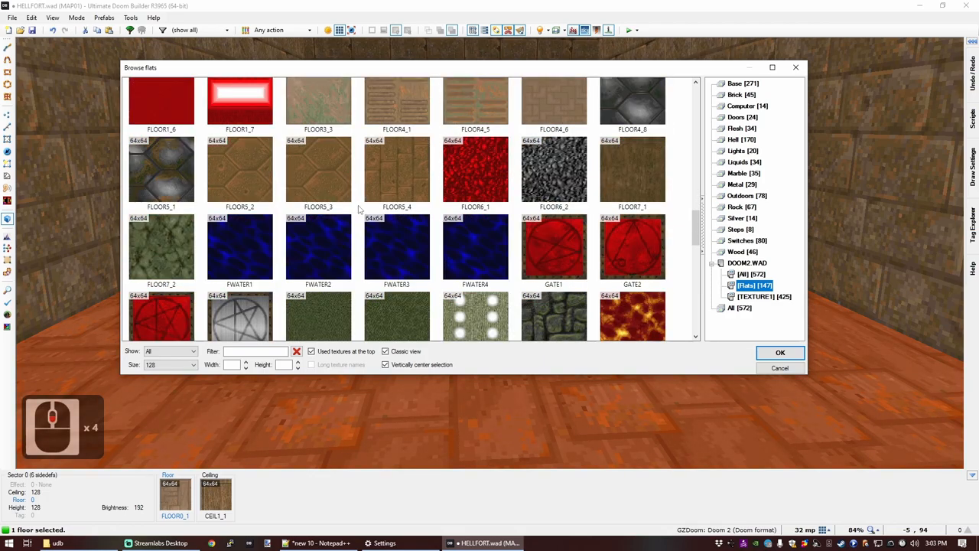
click(780, 350)
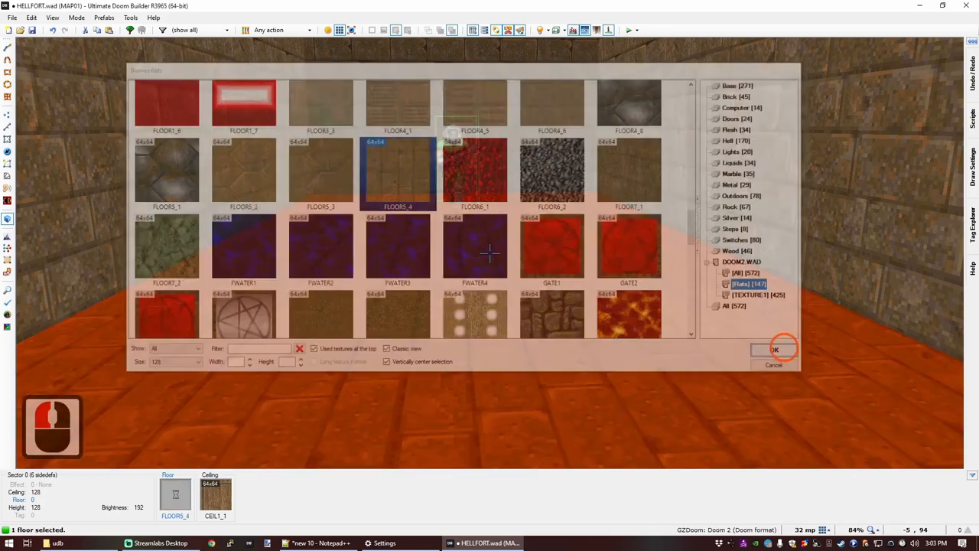
click(774, 350)
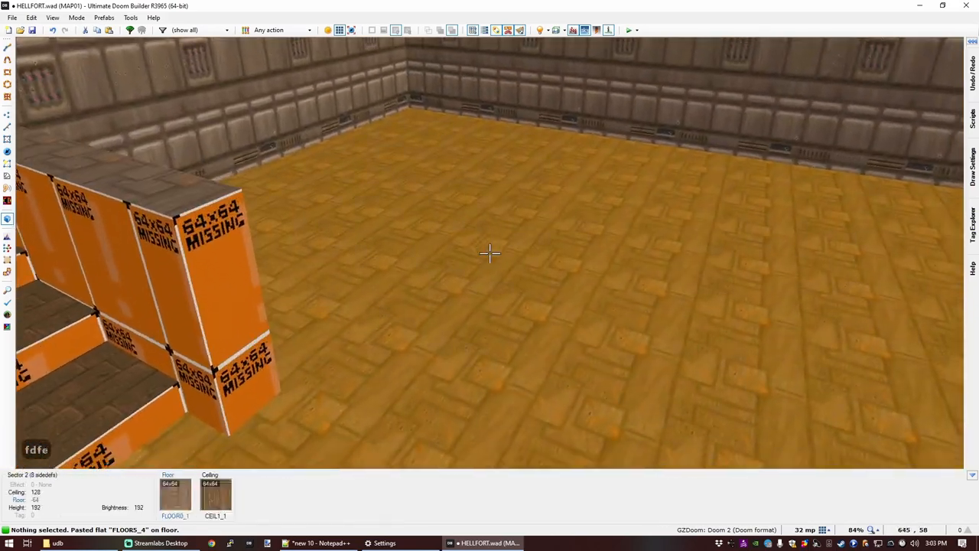
Step: Filter the flats by 'GRA' and pick a rocky flat for the courtyard floor
click(489, 253)
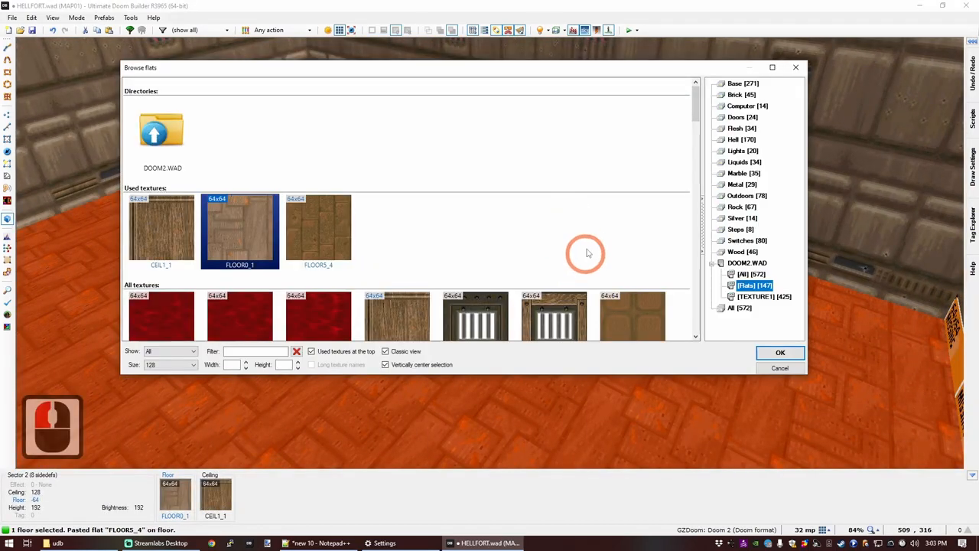
text(GRA)
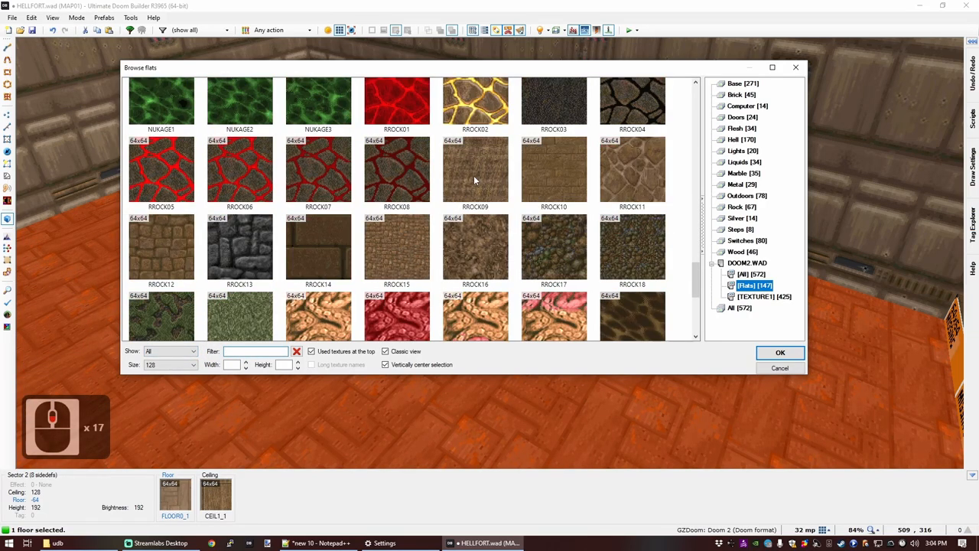
click(553, 246)
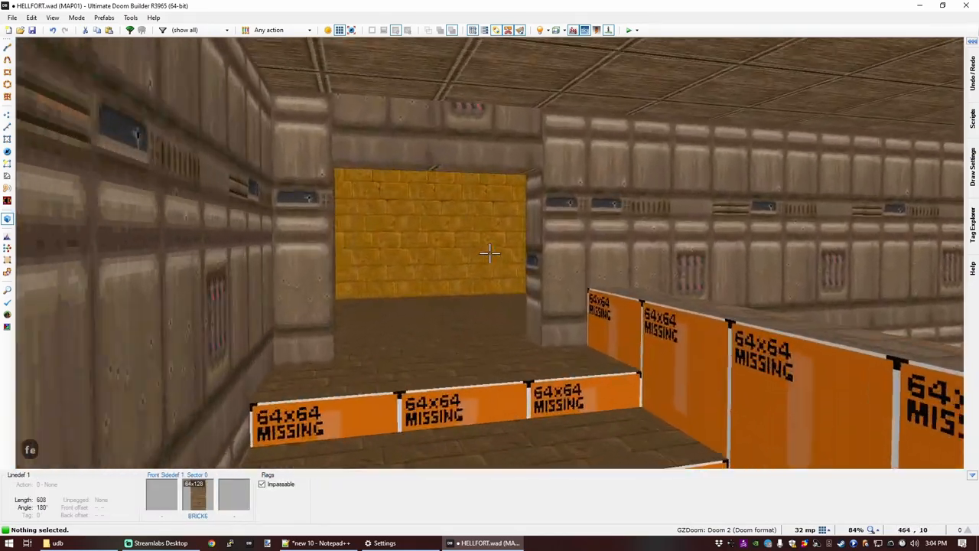
Step: Apply the copied BRICK6 texture to the corridor wall sidedefs
key(ctrl+c)
text(STEP)
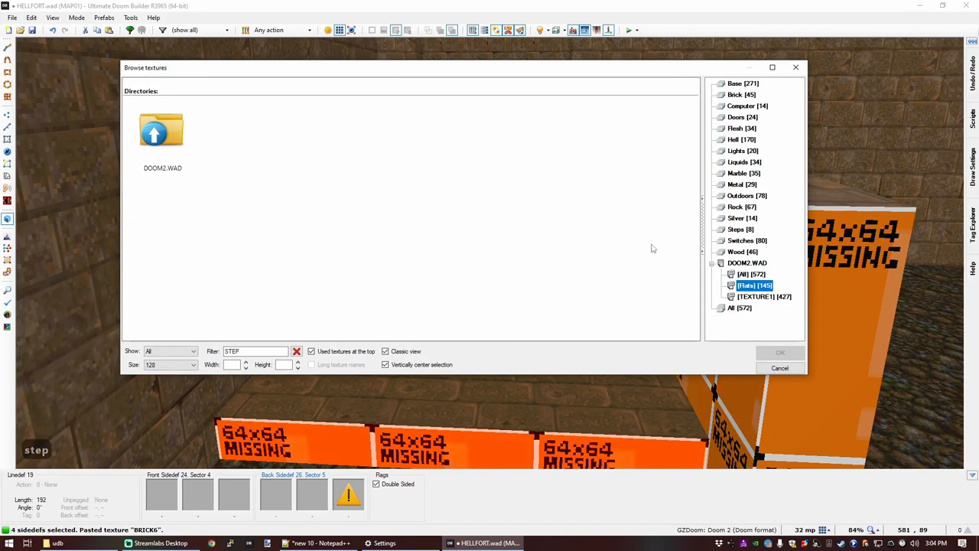
Step: Texture the stair risers from the STEP filter results and auto-align the stair walls
click(739, 307)
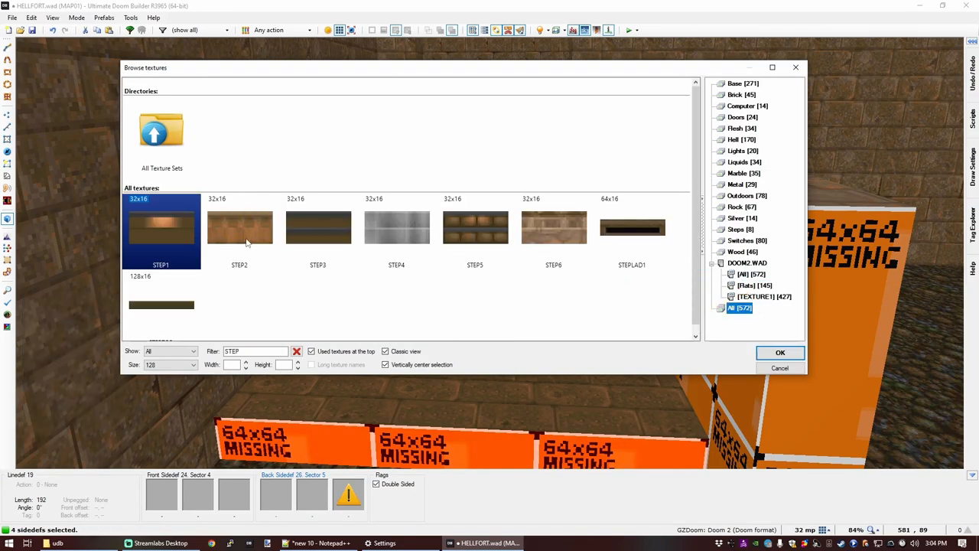
click(779, 352)
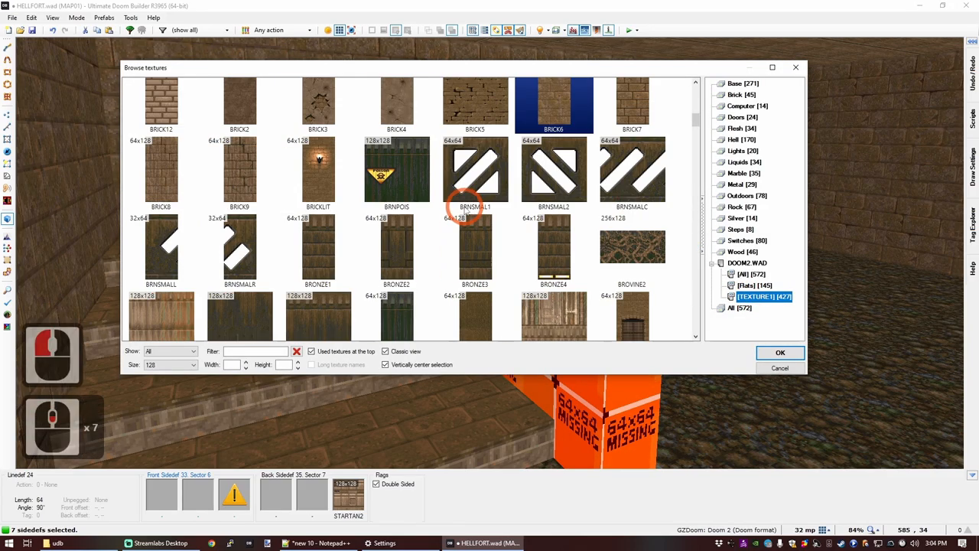
scroll(down, 3)
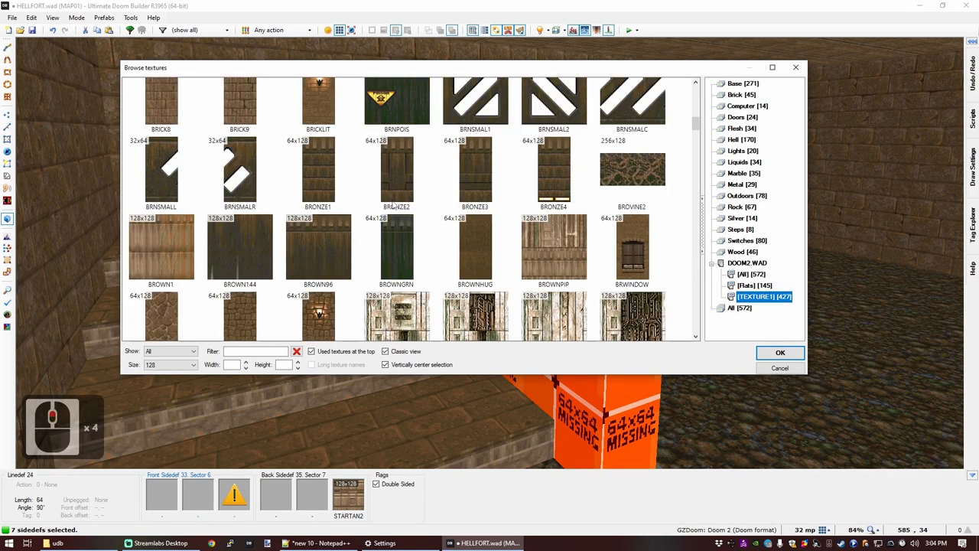
scroll(down, 3)
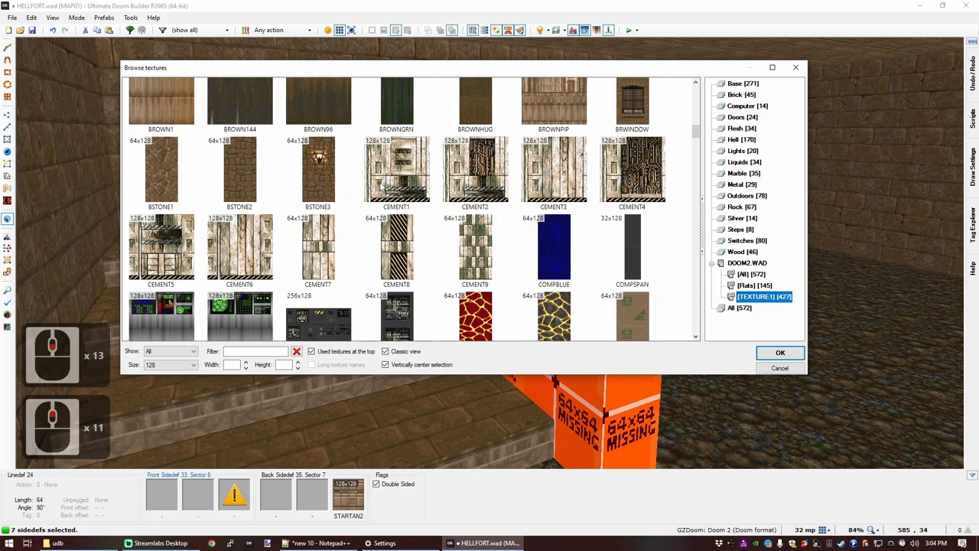
scroll(up, 3)
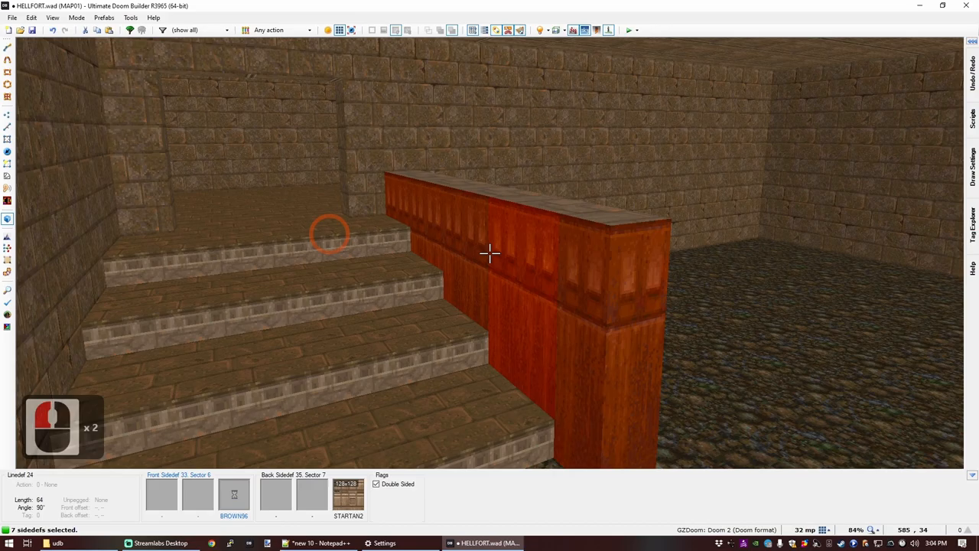
key(ctrl+a)
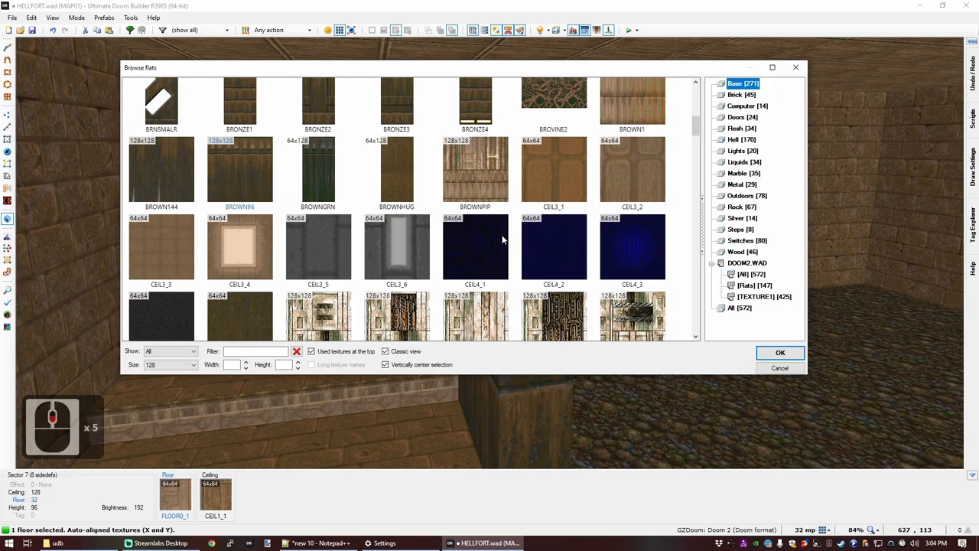
Step: Pick new flats from the All list for the step floor and both ceilings
click(780, 353)
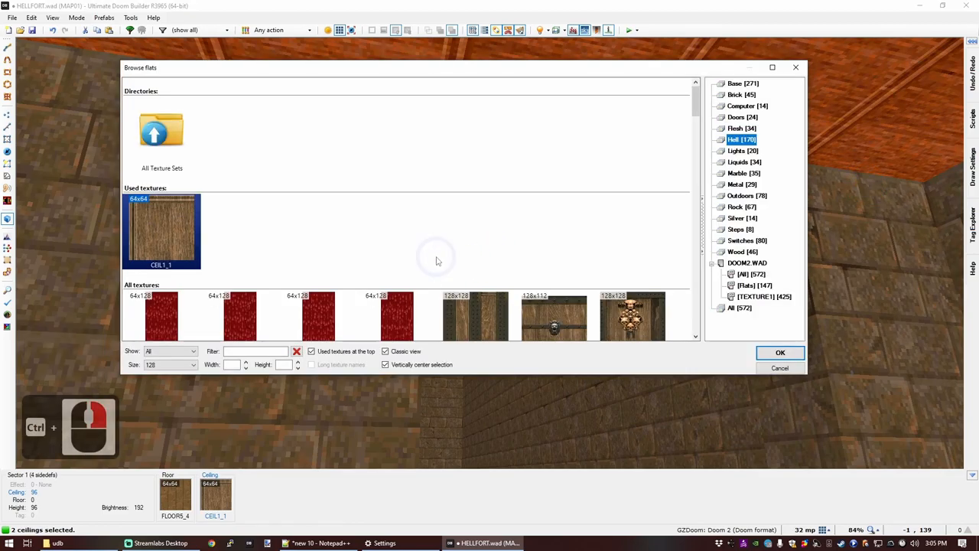
click(739, 307)
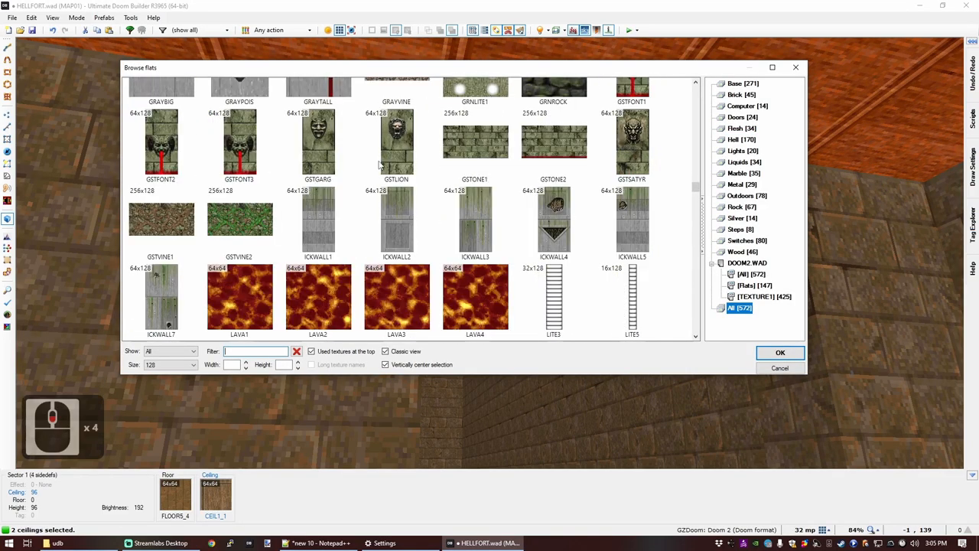
scroll(down, 3)
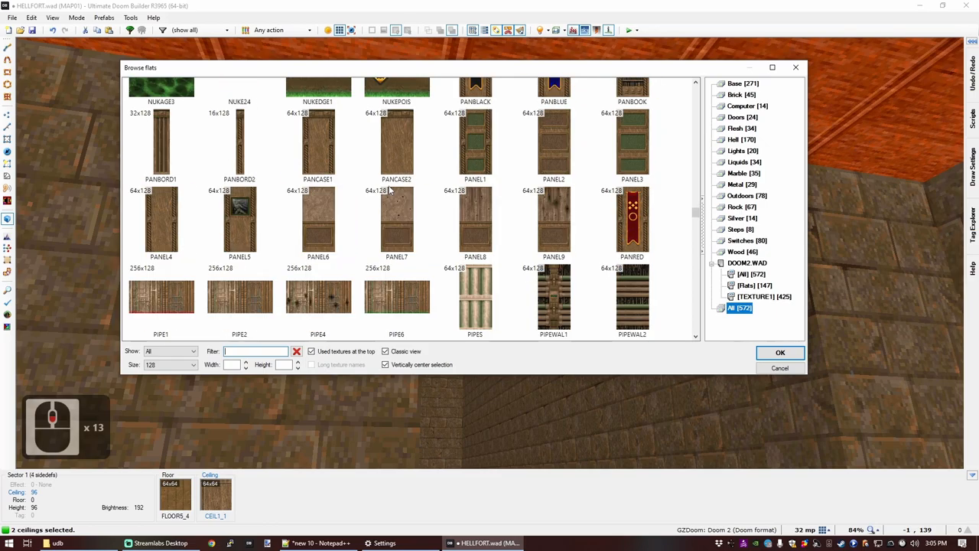
click(755, 285)
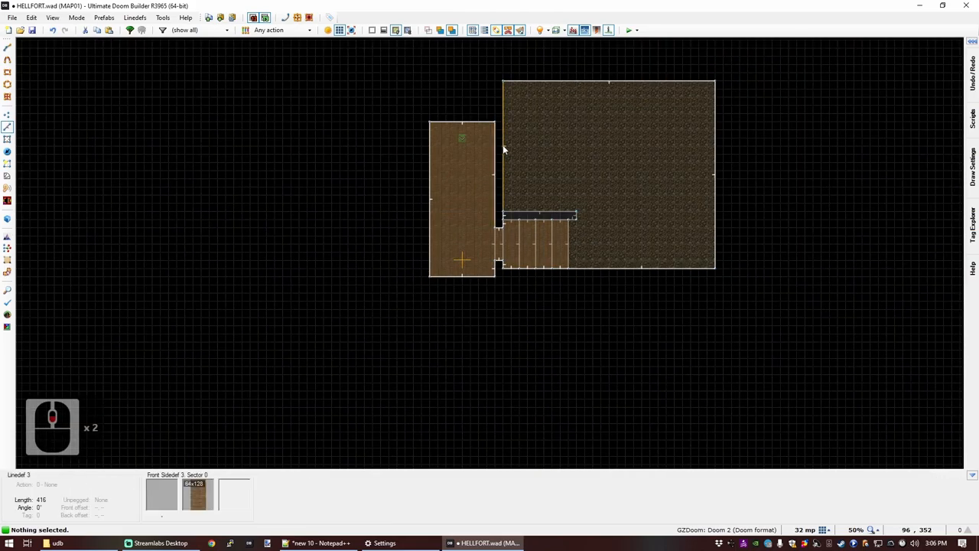
Step: Save HELLFORT.wad and switch the editor to Things Mode
key(ctrl+s)
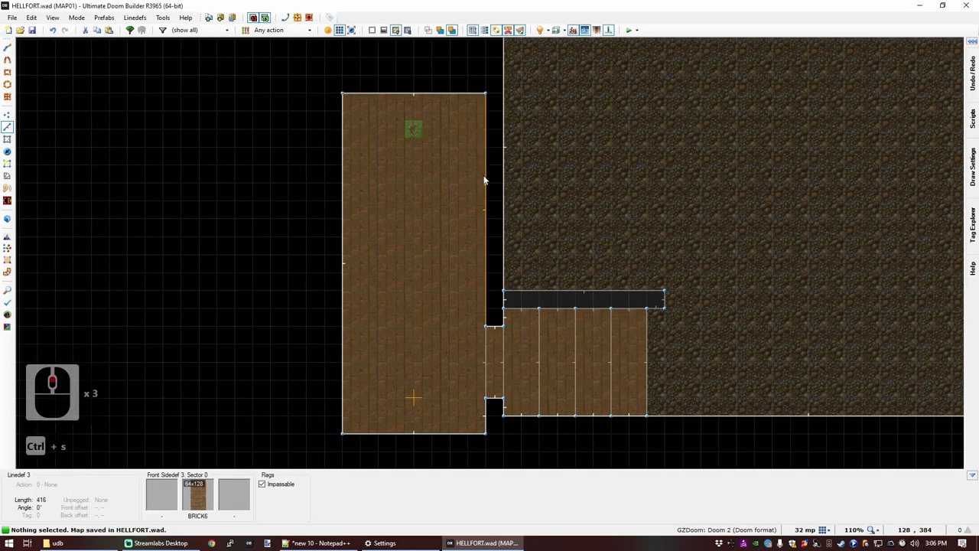
scroll(down, 3)
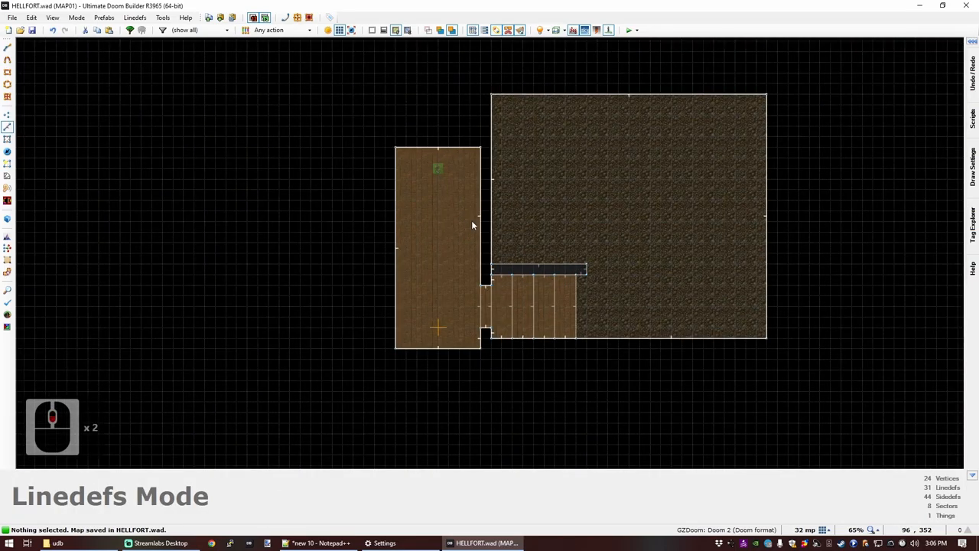
scroll(up, 3)
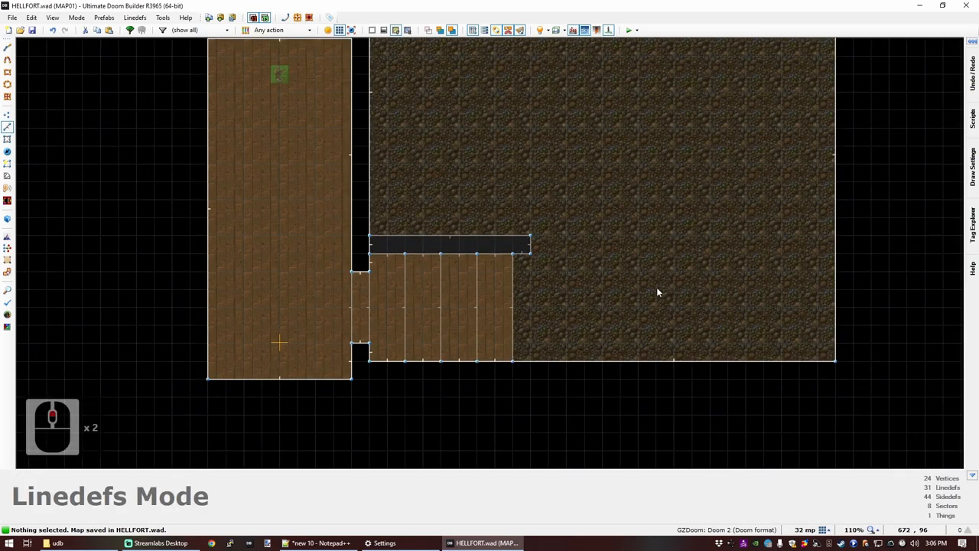
click(7, 150)
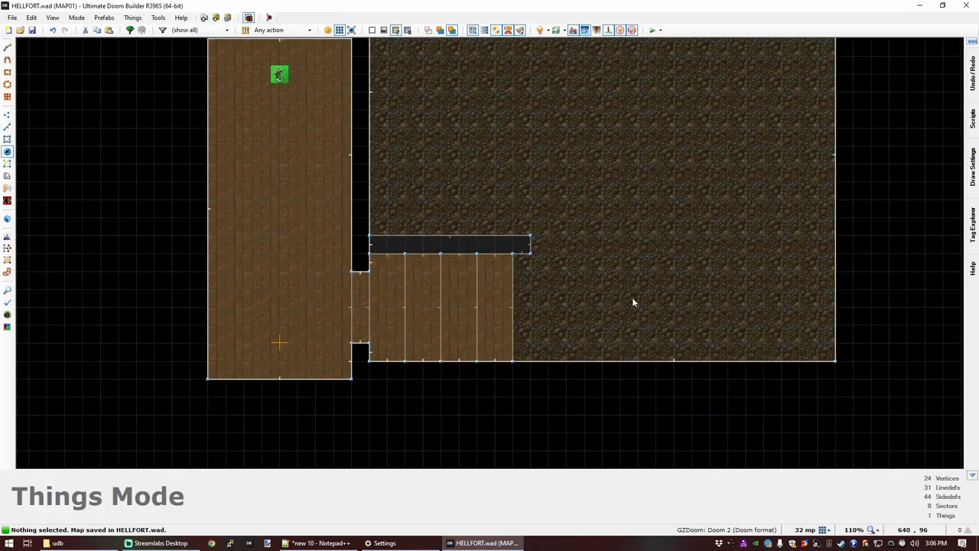
mouse_move(639, 311)
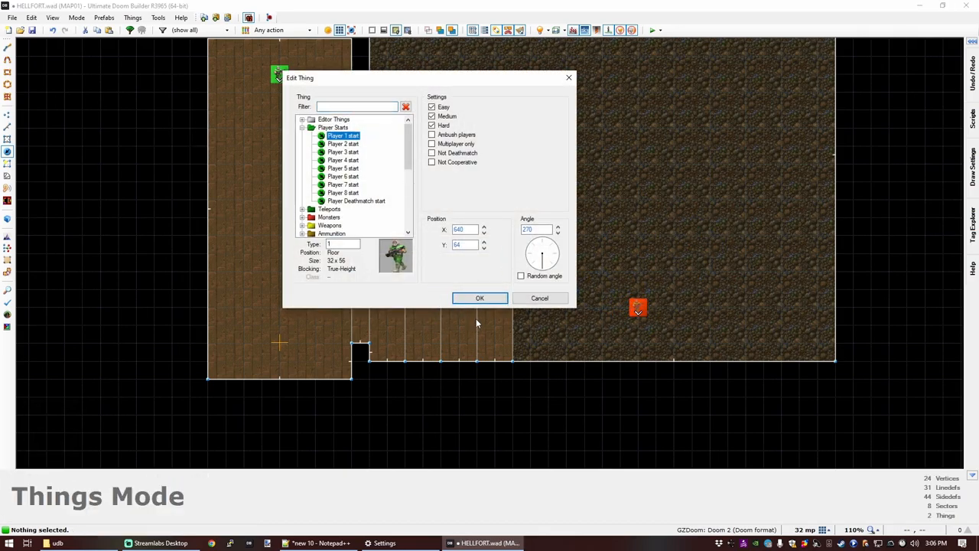
Step: Make the new thing a west-facing Imp, then copy and paste it into three Imps
click(529, 253)
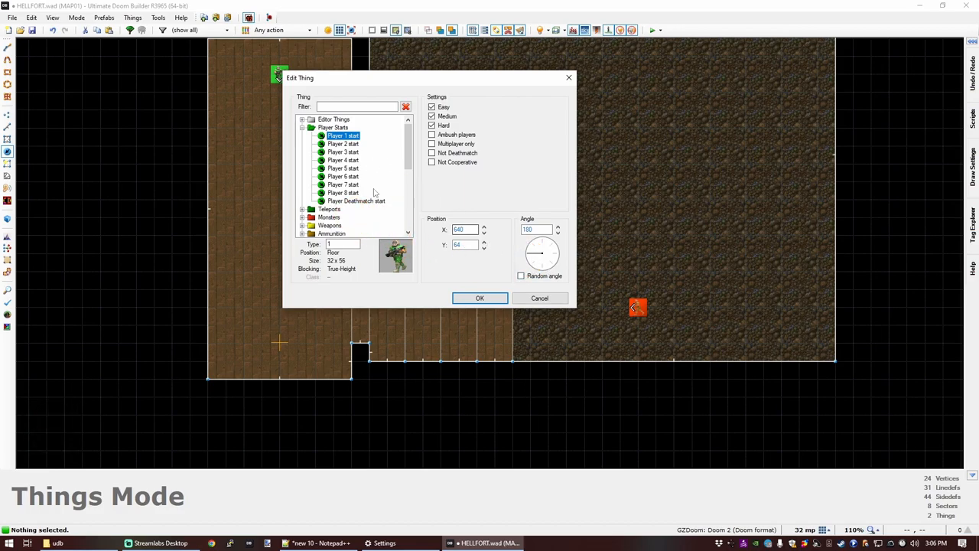
scroll(down, 3)
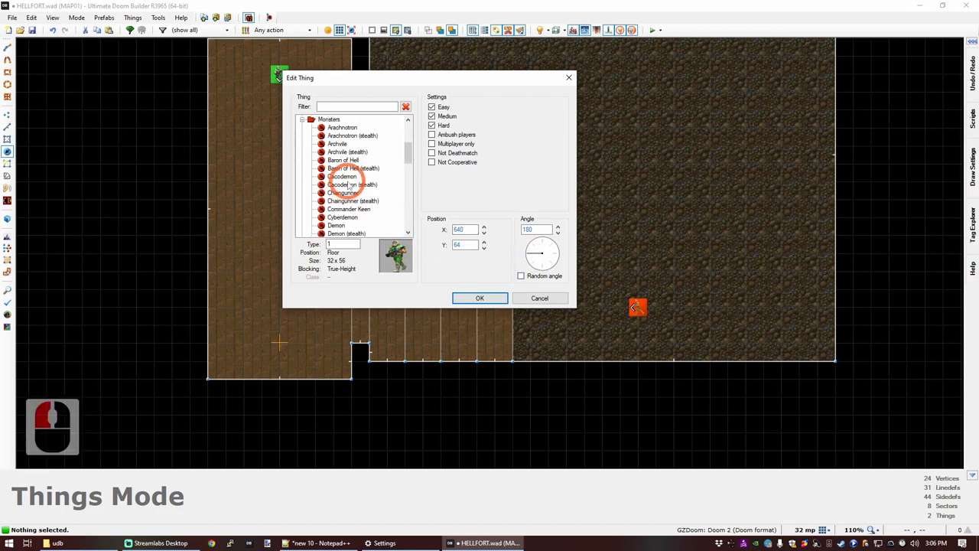
click(333, 200)
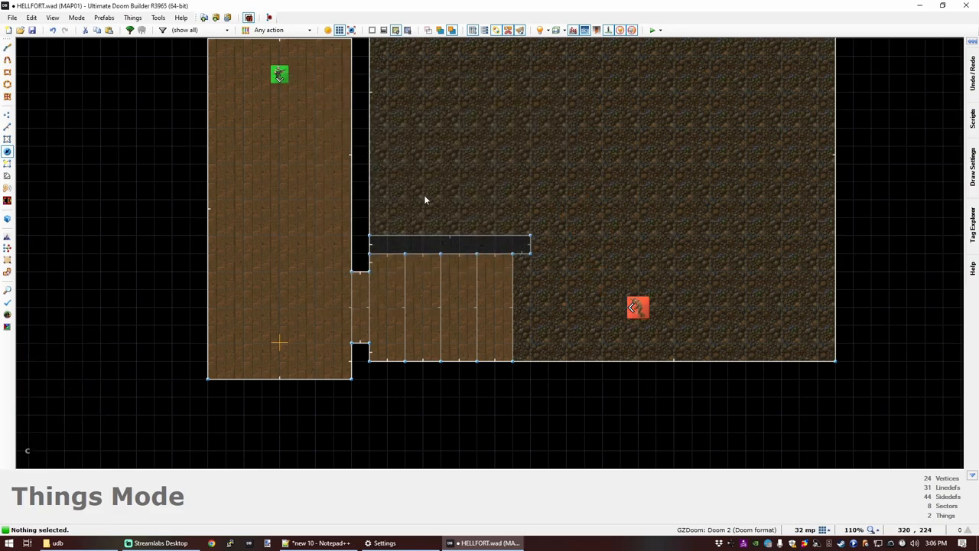
click(637, 305)
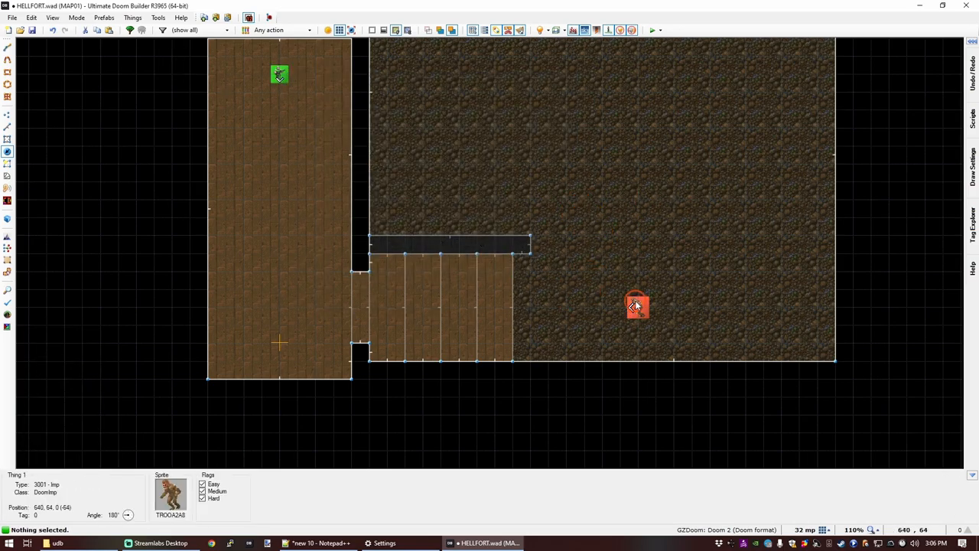
key(ctrl+c)
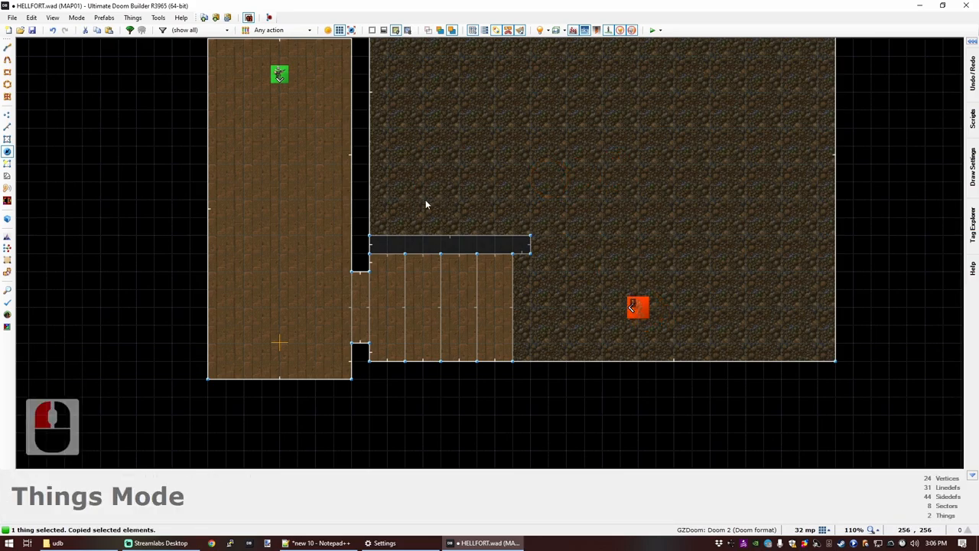
key(ctrl+v)
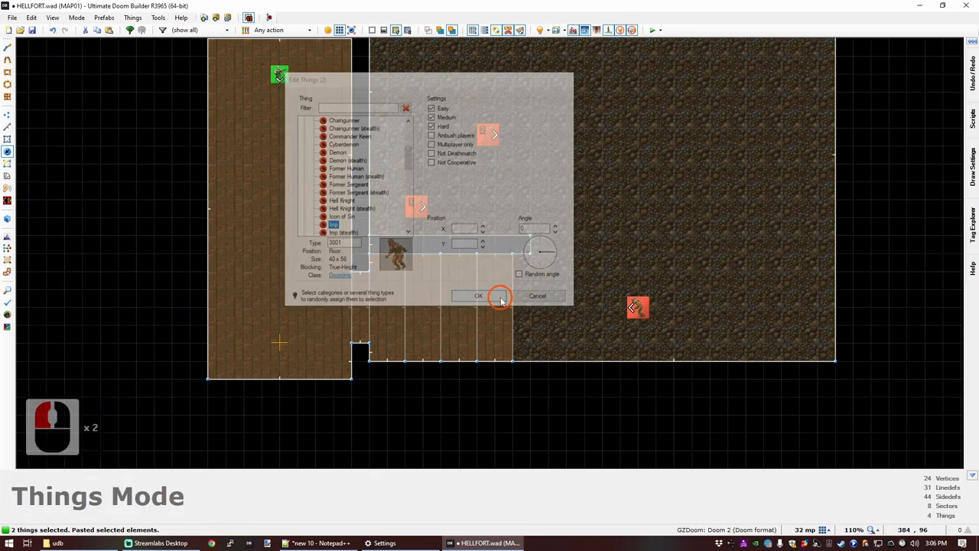
click(478, 296)
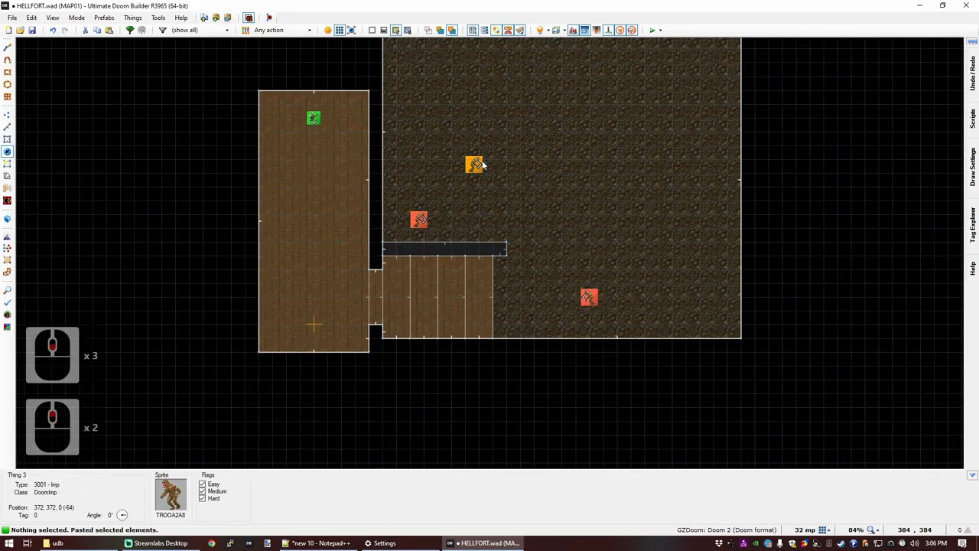
scroll(up, 3)
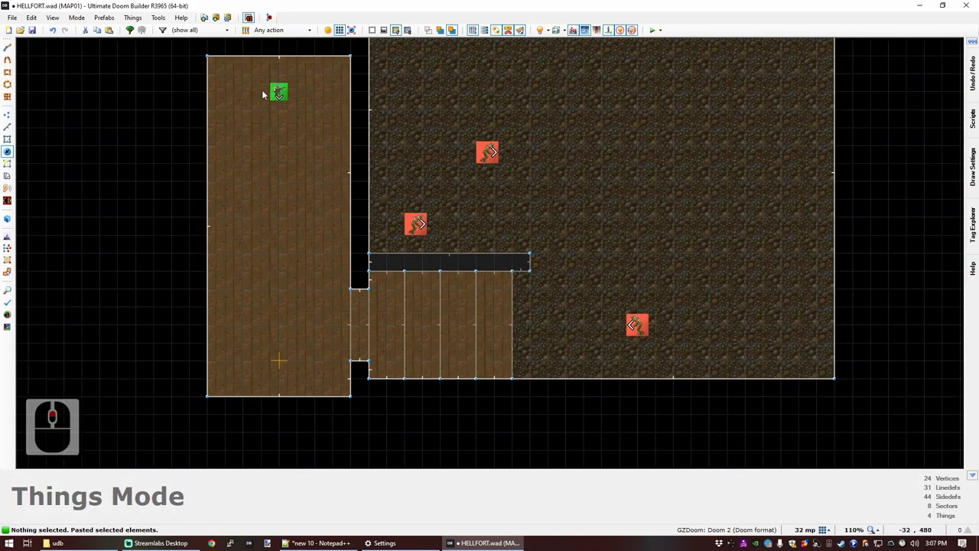
mouse_move(383, 311)
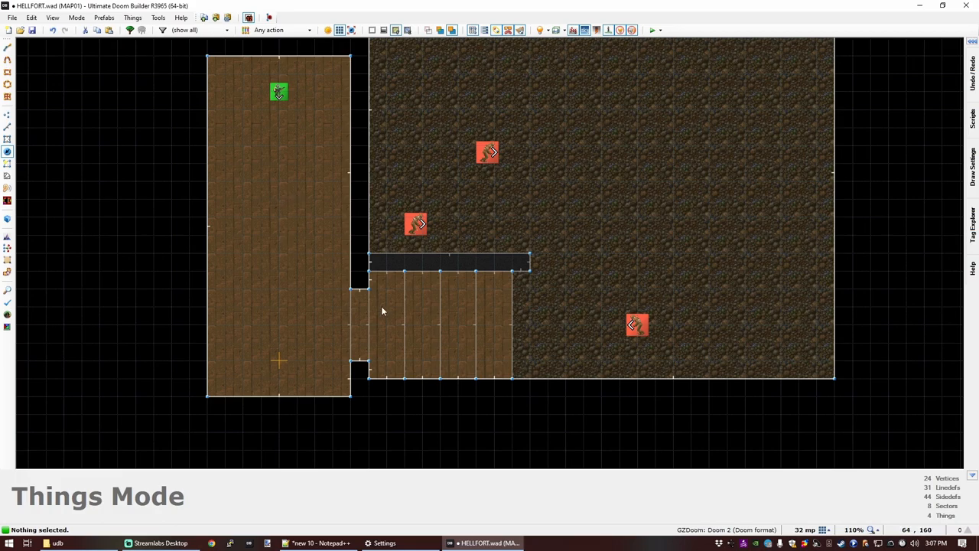
mouse_move(705, 319)
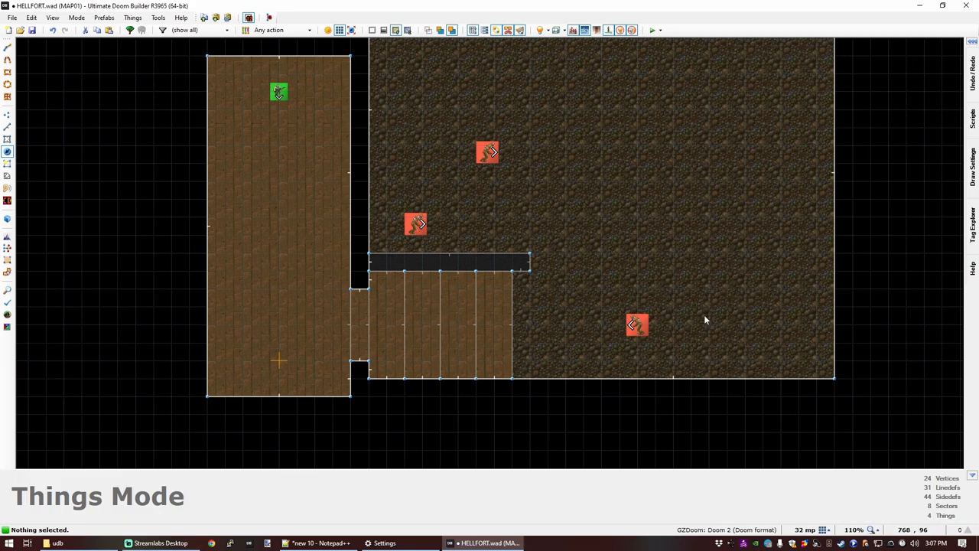
mouse_move(785, 338)
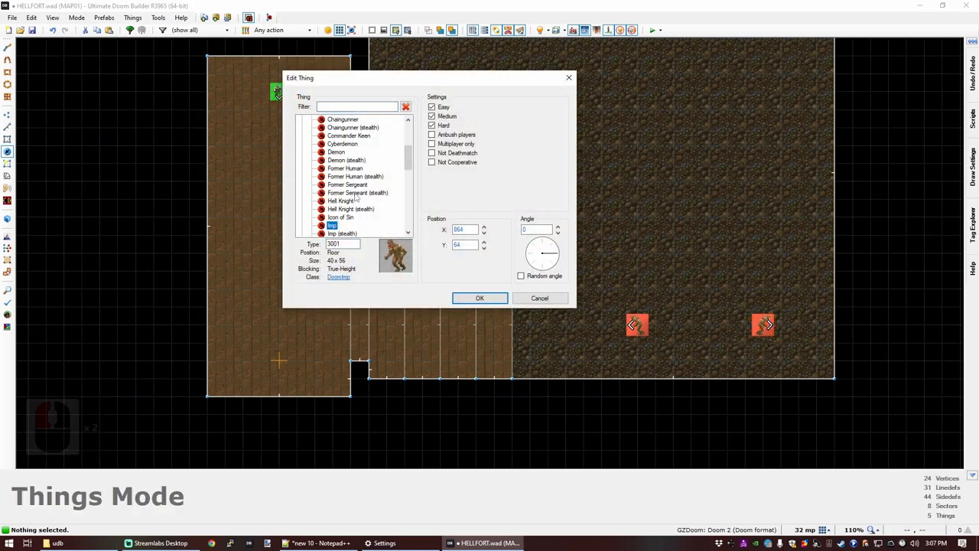
Step: Filter the thing list by 'sh' and confirm a Shotgun near the lower-right corner
text(sho)
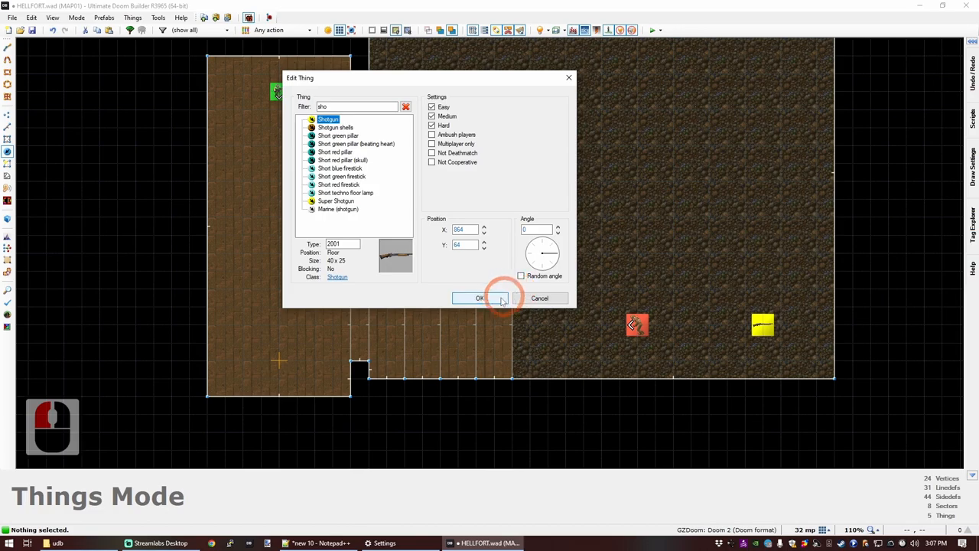
click(480, 298)
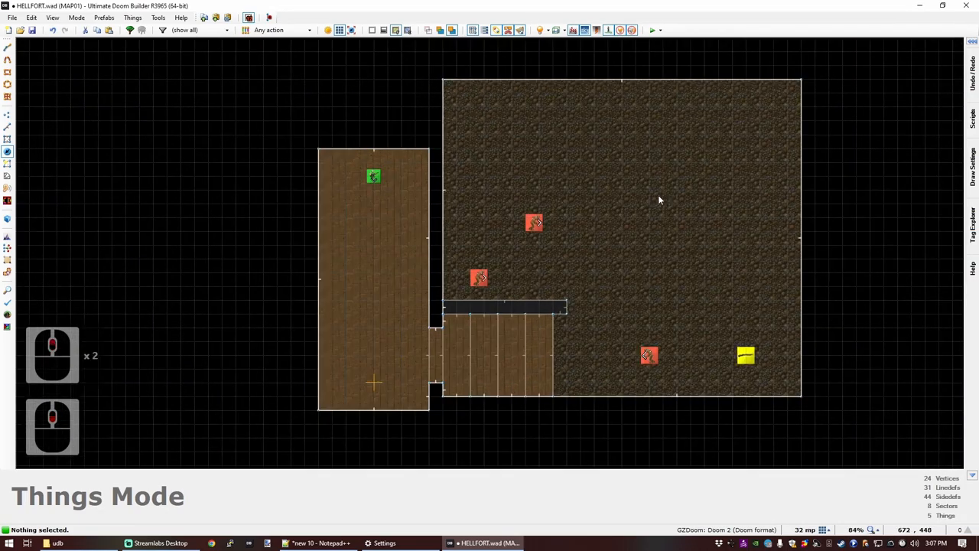
key(q)
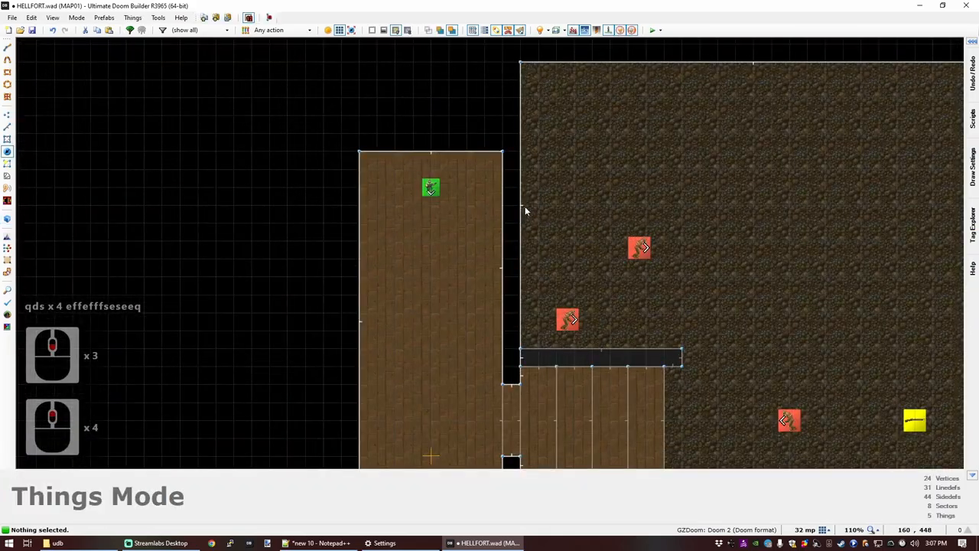
scroll(up, 3)
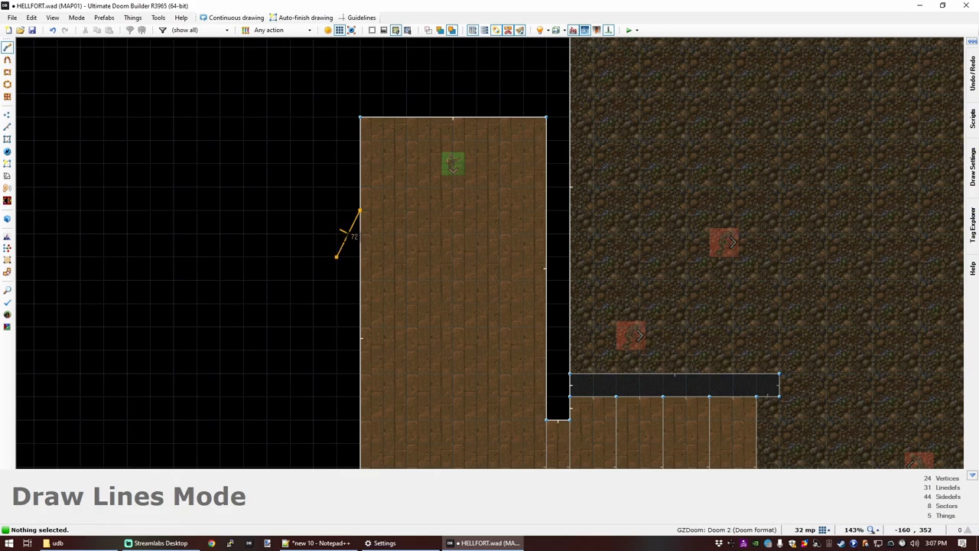
mouse_move(349, 221)
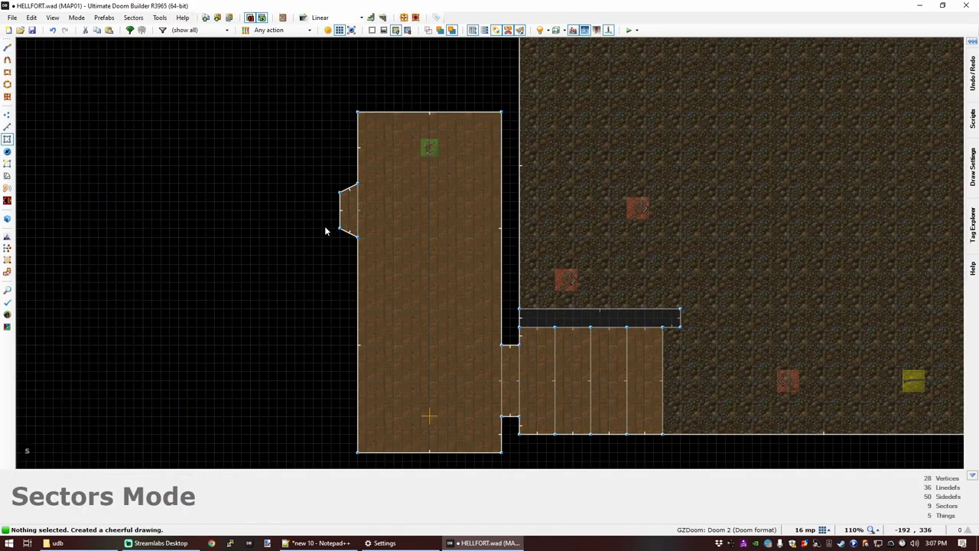
Step: Paste a copy of the alcove shape off the wooden room's left wall
key(ctrl+v)
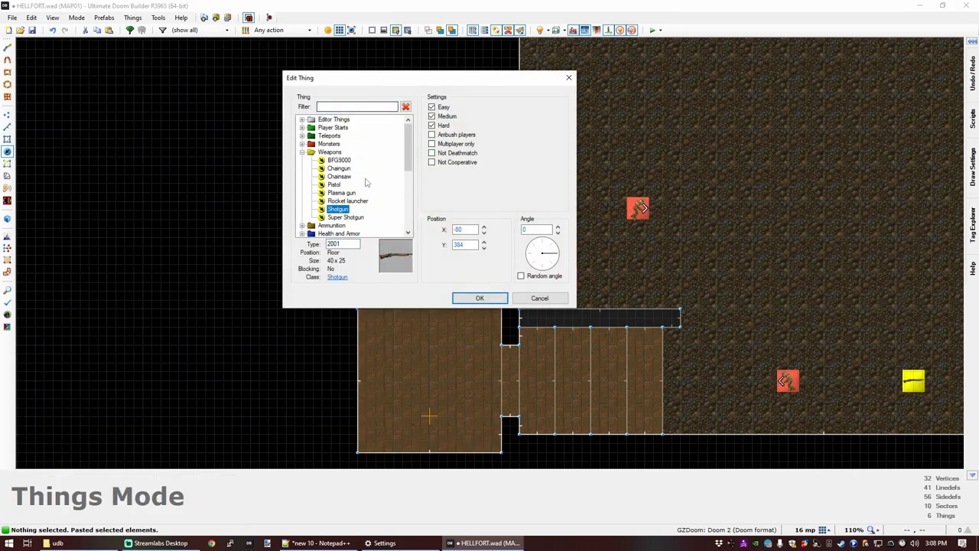
Step: Make the new thing a Tall red firestick and paste a copy into the other alcove
click(302, 151)
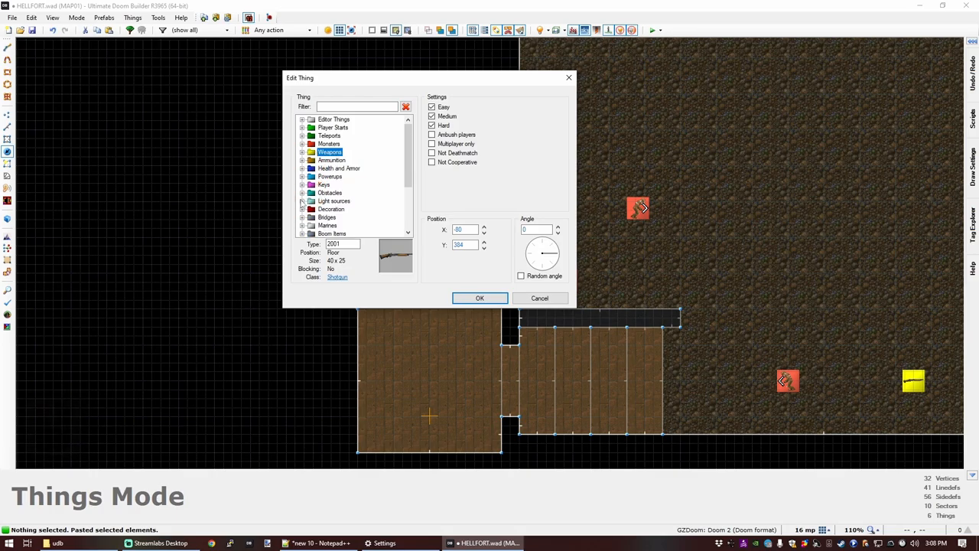
click(346, 217)
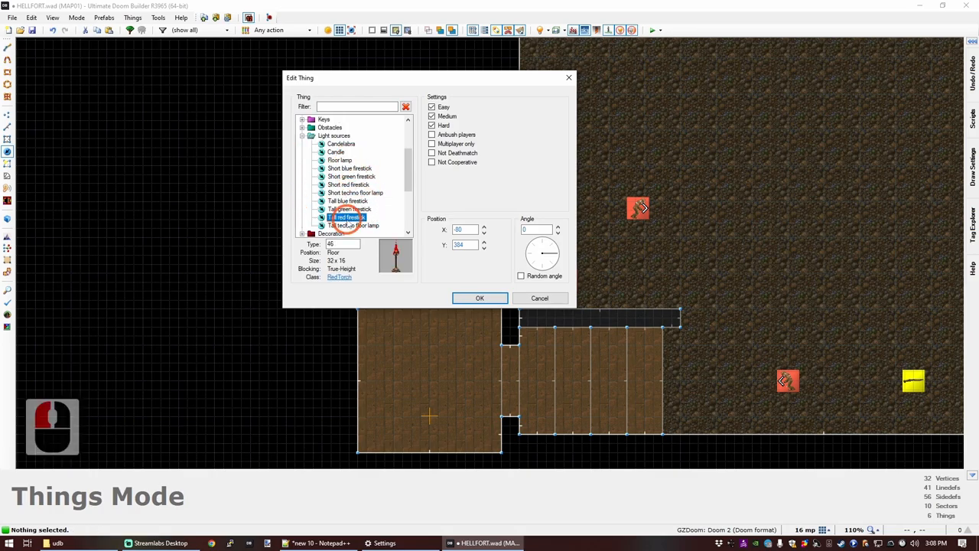
click(479, 297)
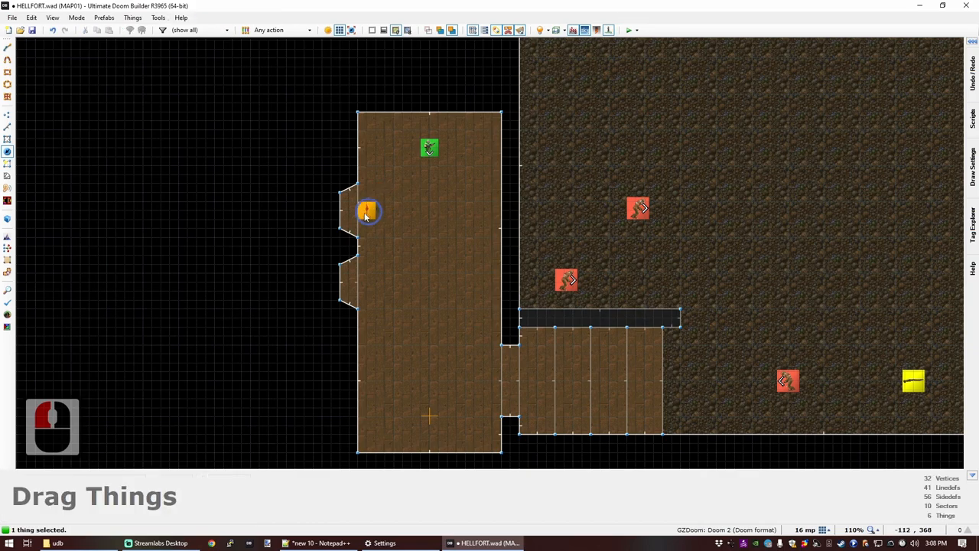
key(ctrl+c)
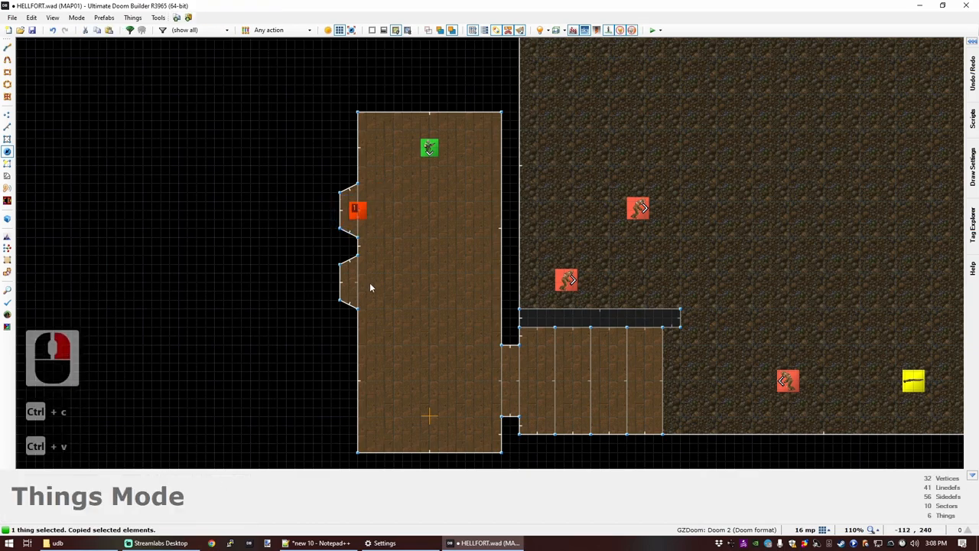
key(ctrl+v)
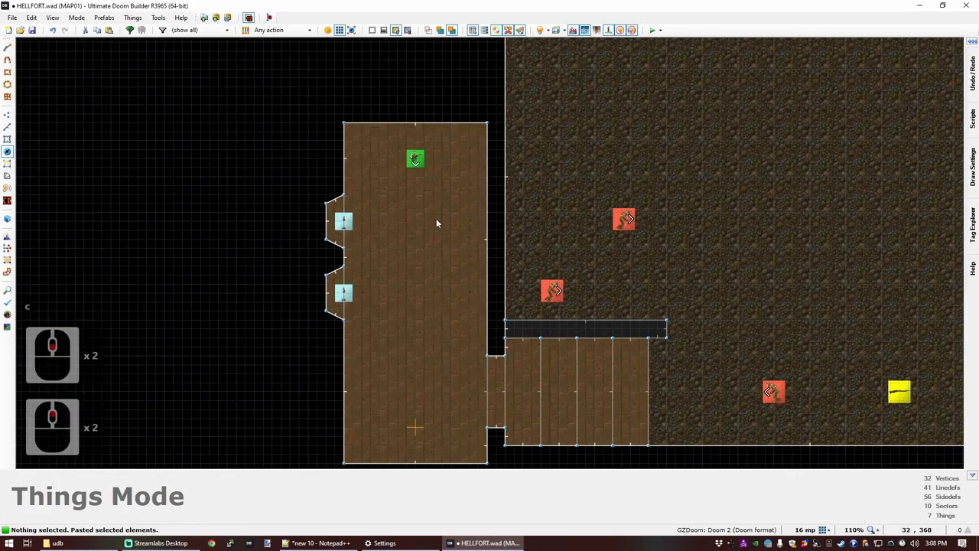
Step: Preview the torches in 3D, save the map and launch a test run
key(q)
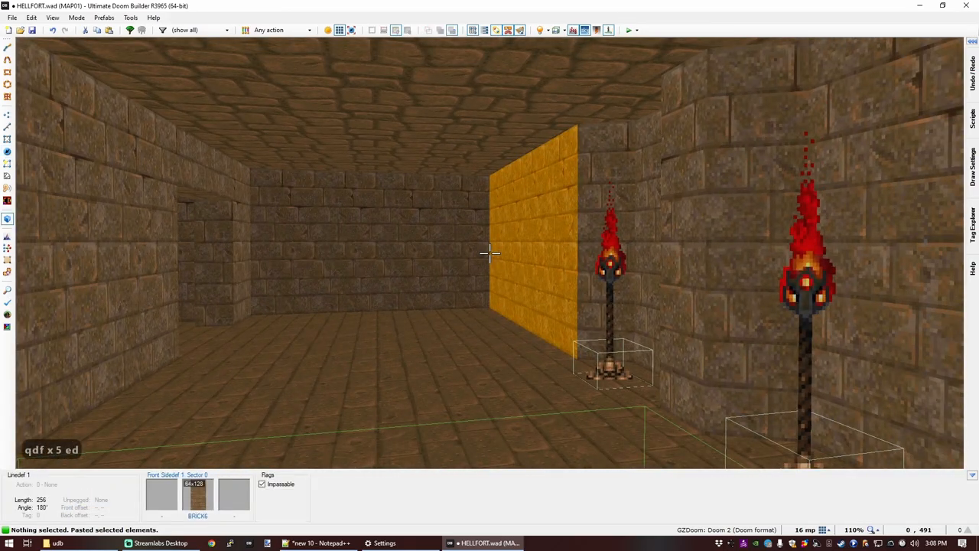
key(ctrl+s)
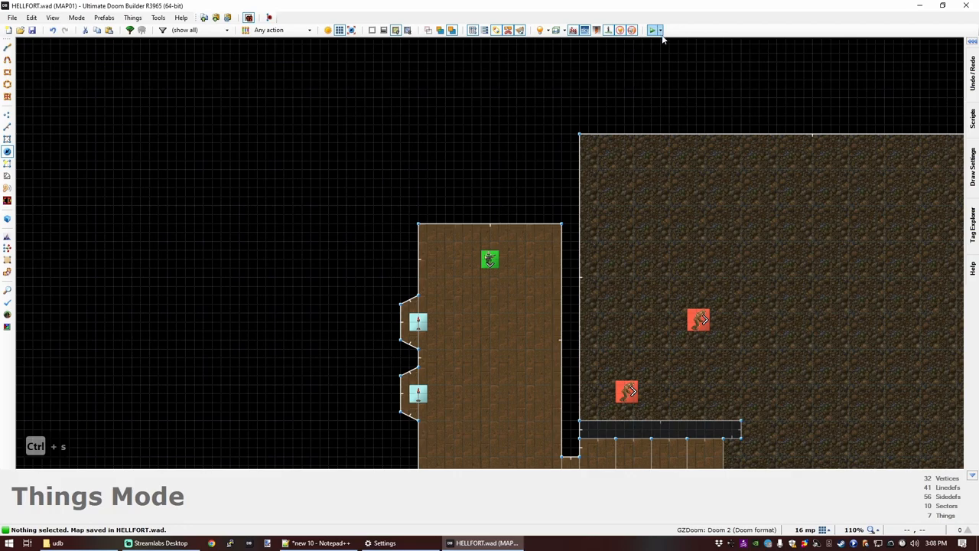
click(653, 30)
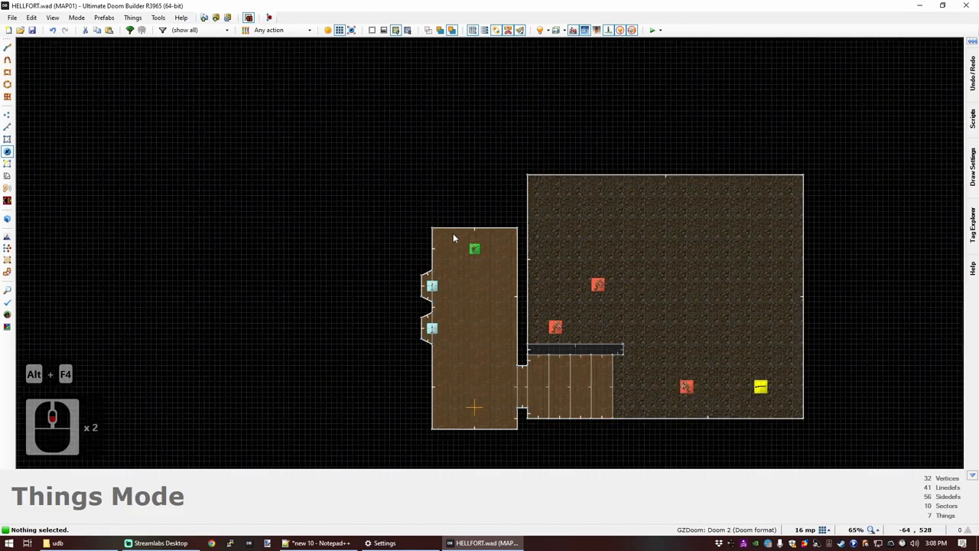
Step: Set the selected wooden room, alcove and doorway sectors to brightness 64
scroll(up, 3)
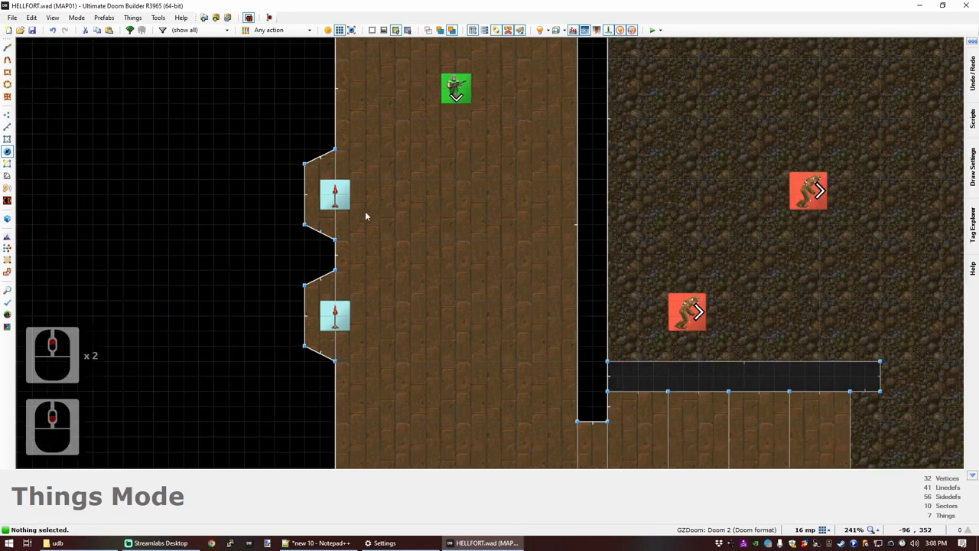
scroll(down, 3)
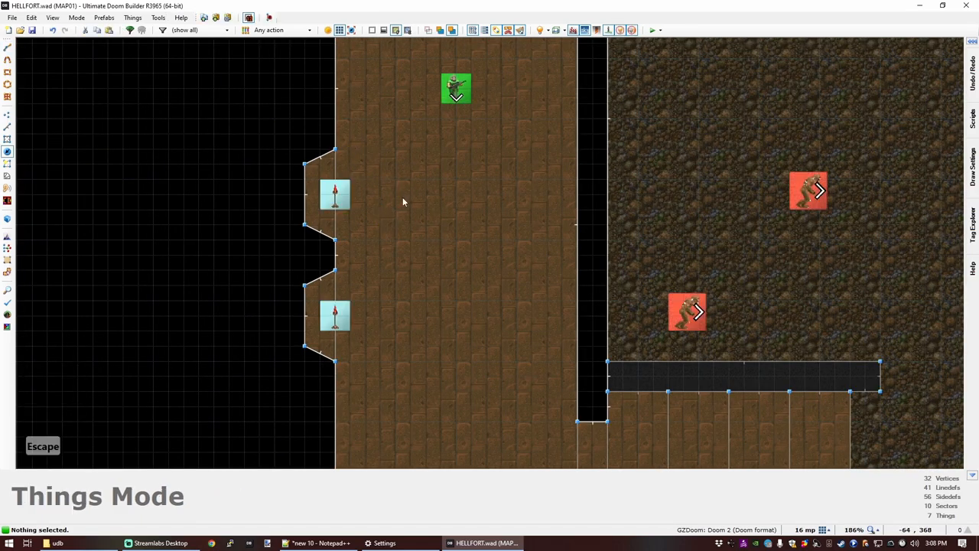
scroll(down, 3)
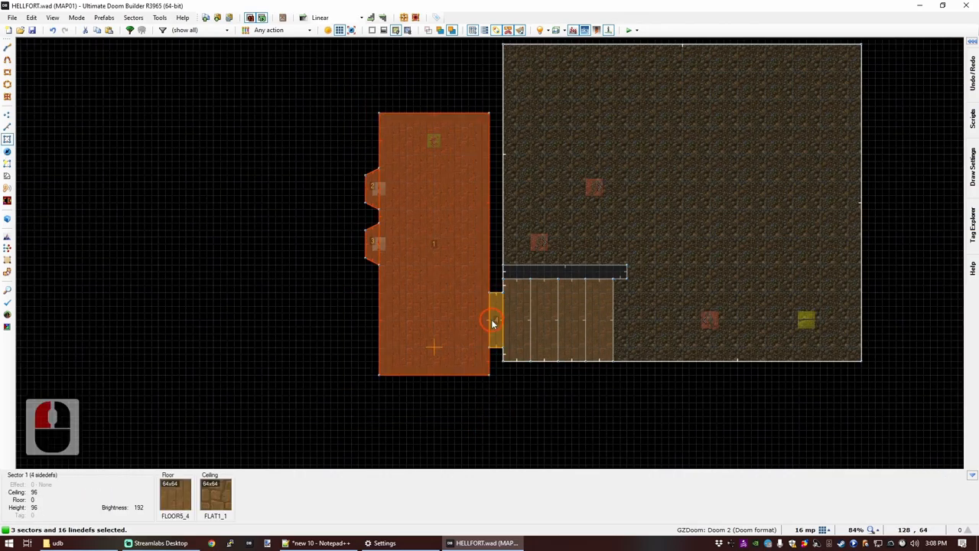
double_click(493, 321)
text(64)
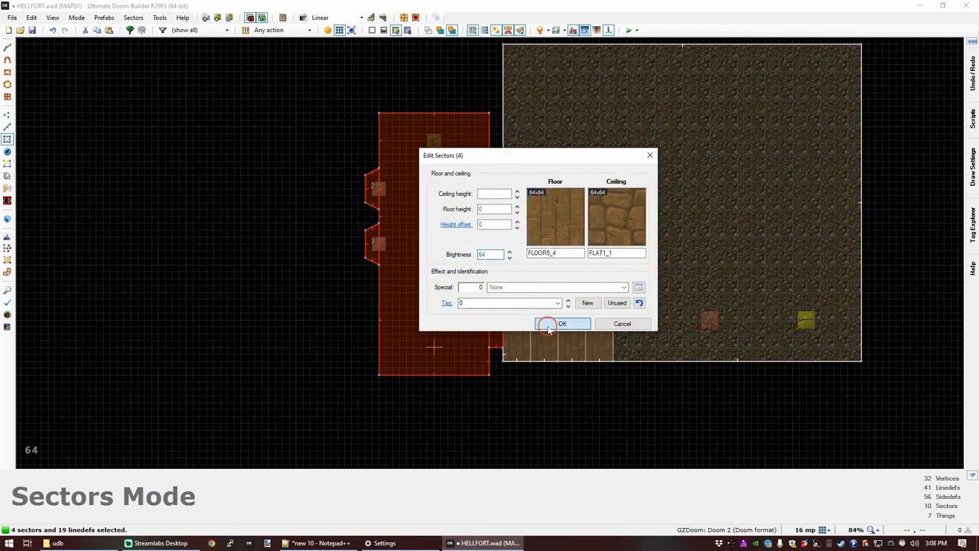
click(562, 323)
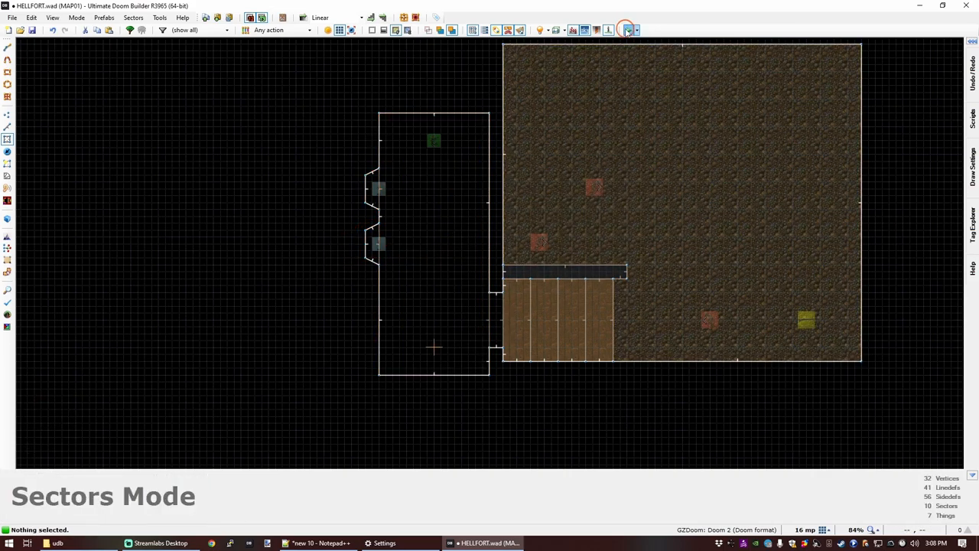
Step: Show true sector brightness and reselect the dimmed room and alcove sectors
click(627, 30)
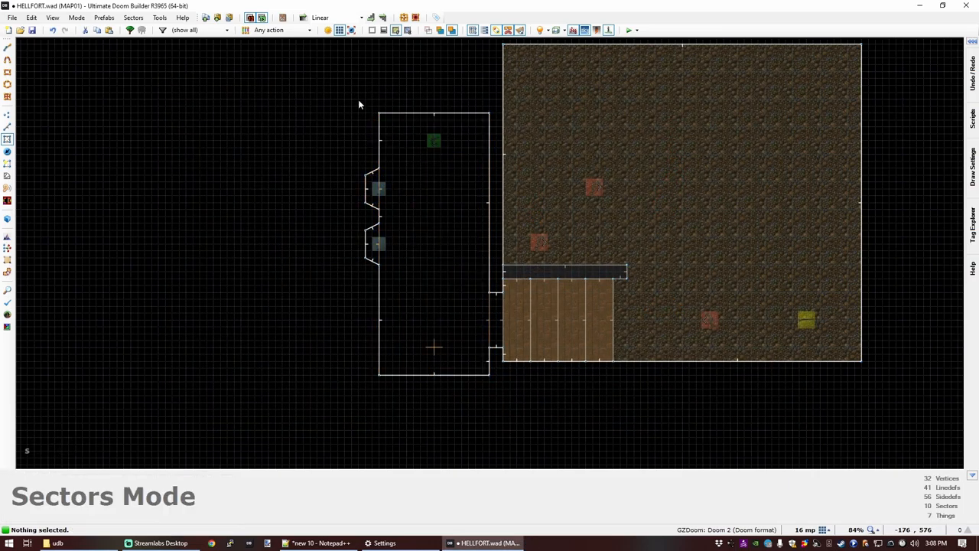
drag(360, 92, 522, 393)
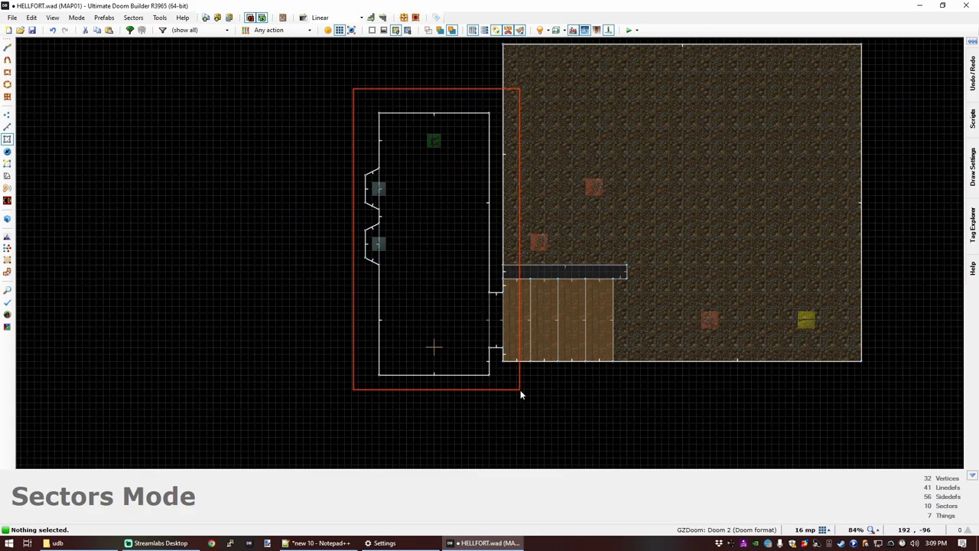
click(436, 205)
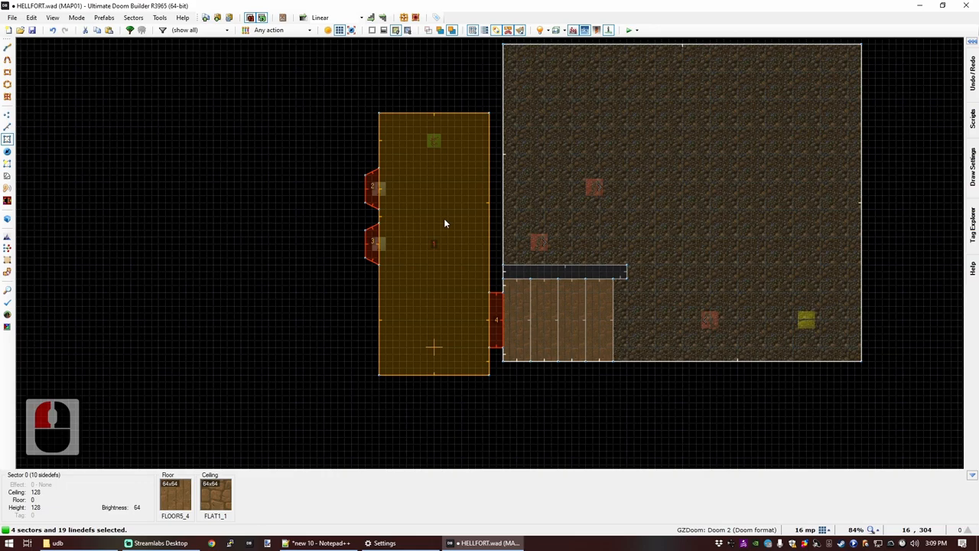
scroll(up, 3)
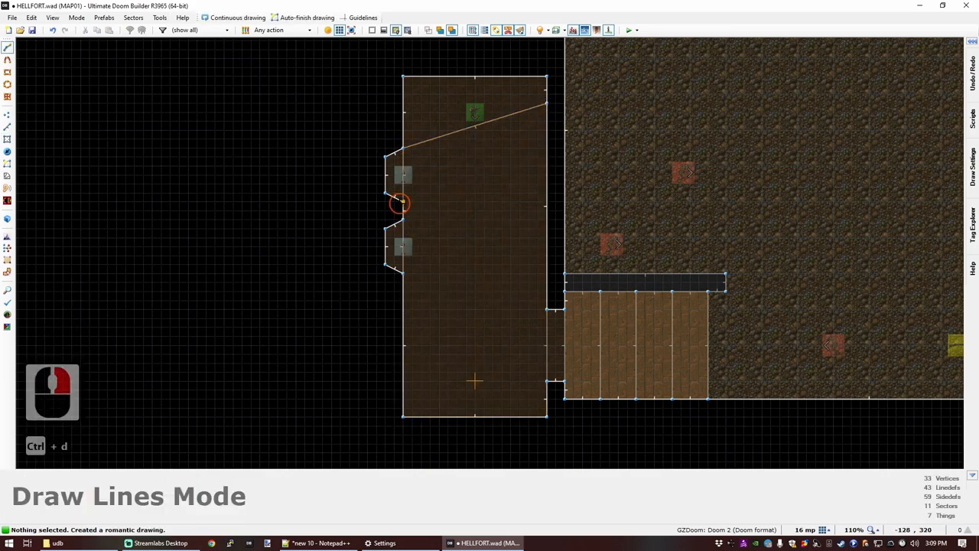
mouse_move(546, 264)
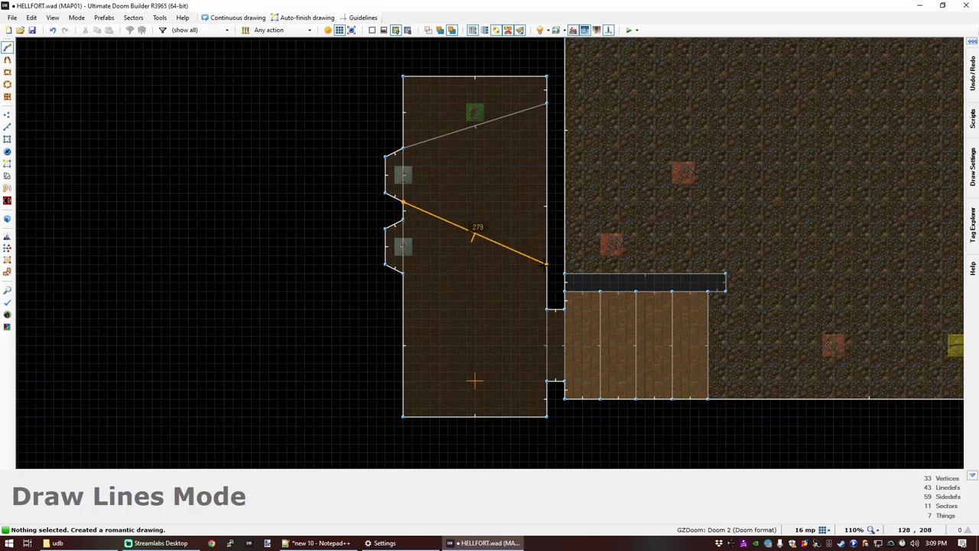
Step: End the diagonal line on the room's right wall and select the wedge sectors to brighten
click(405, 220)
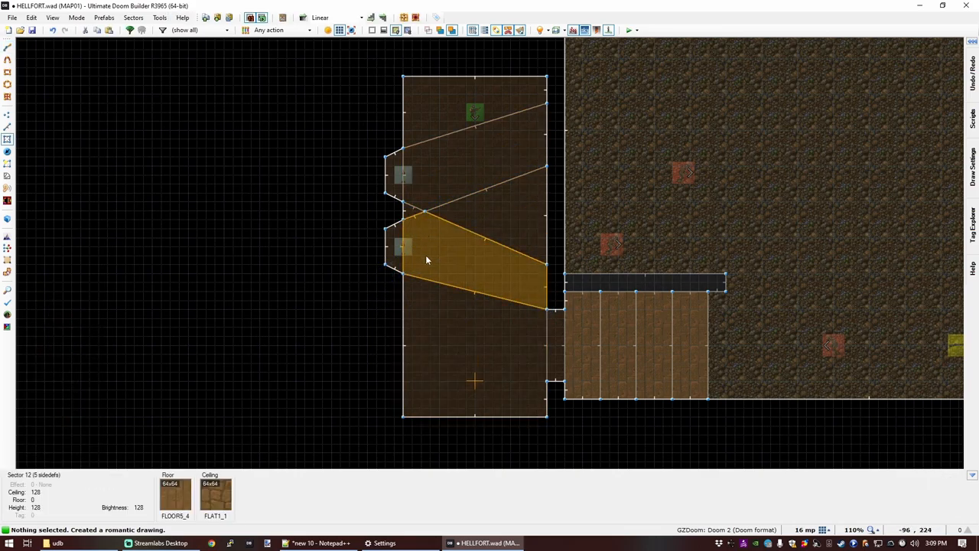
click(436, 233)
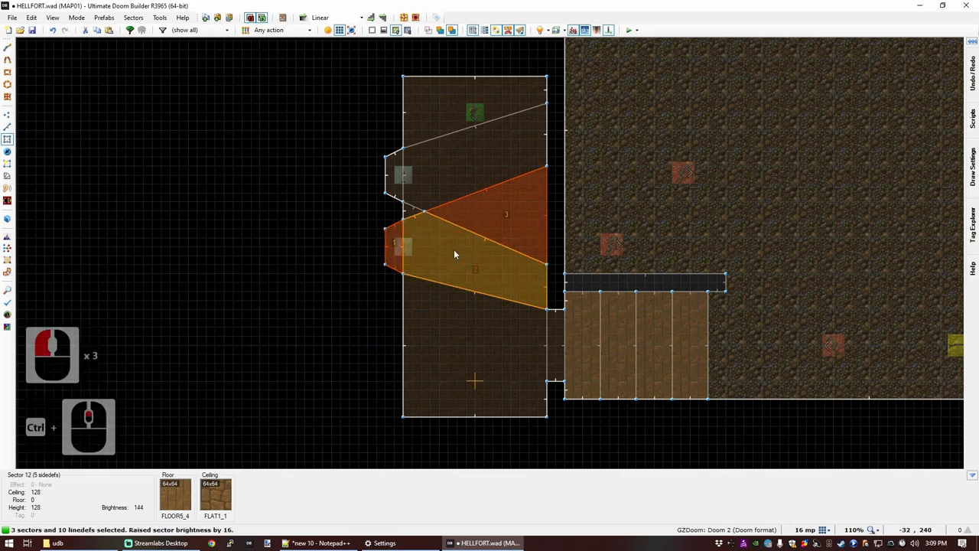
click(421, 158)
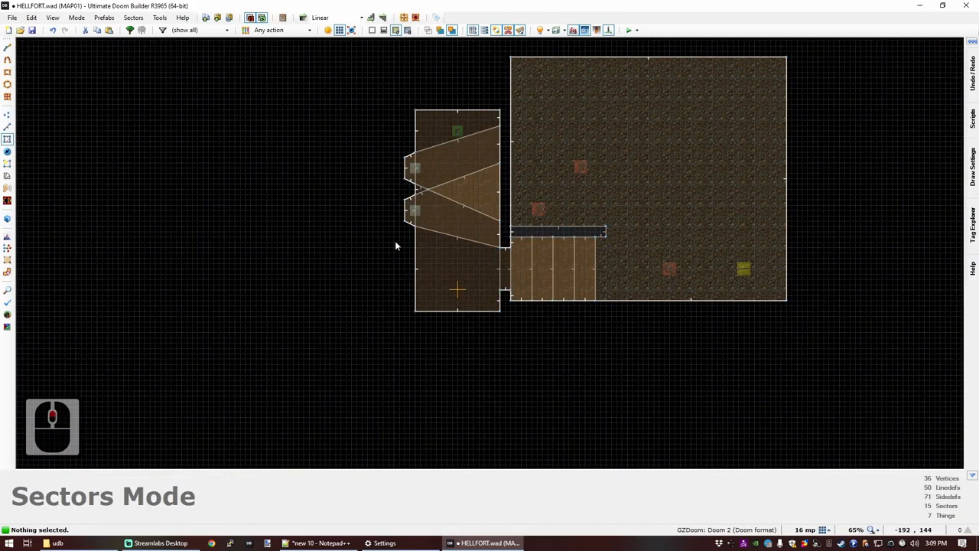
click(451, 283)
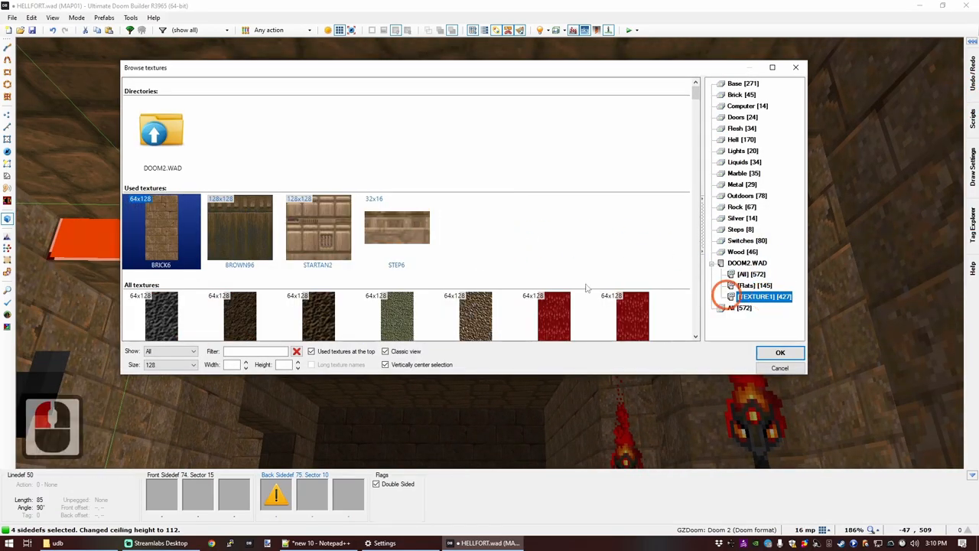
Step: Apply the WOOD12 texture to the beam sidedefs
scroll(down, 3)
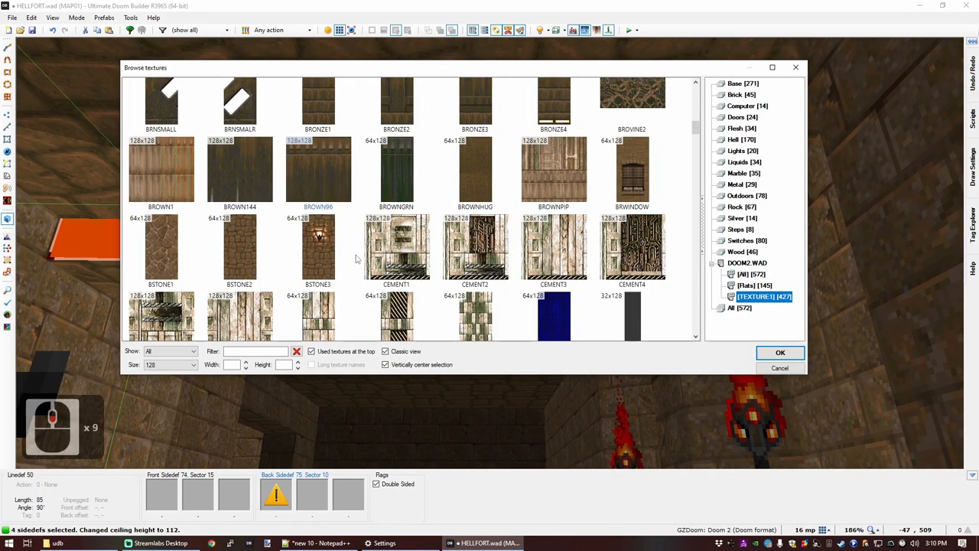
scroll(down, 3)
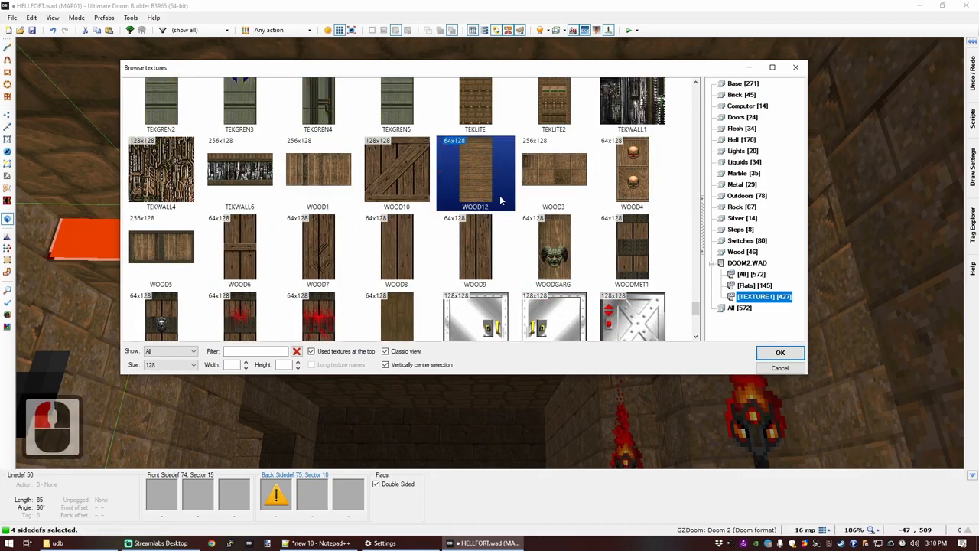
click(779, 368)
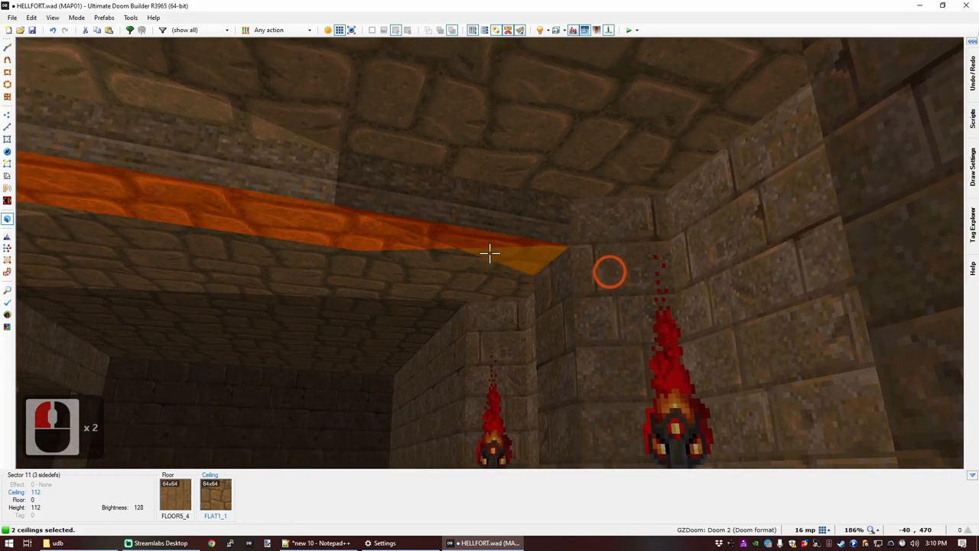
Step: Give the beam ceilings the FLAT5_2 wood-plank flat from the DOOM2 flats
double_click(216, 493)
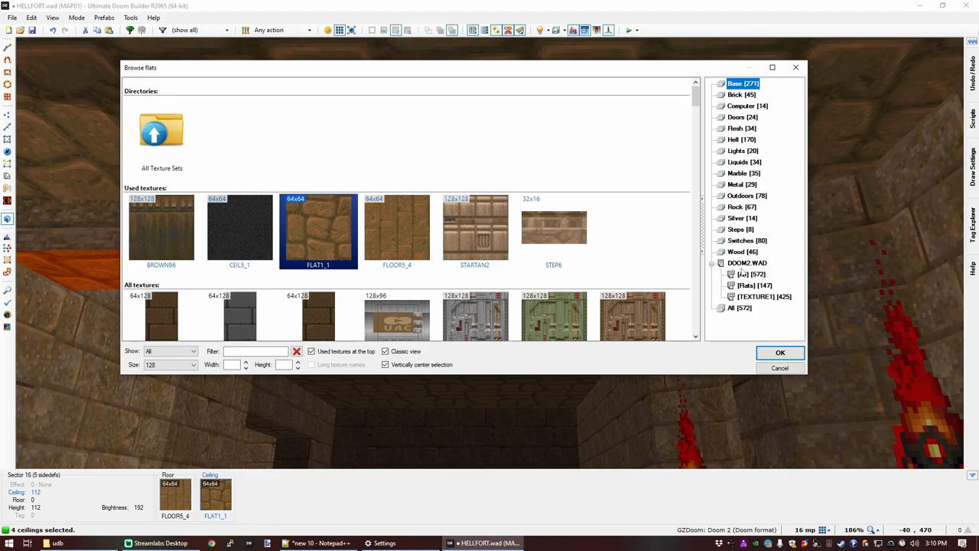
click(753, 286)
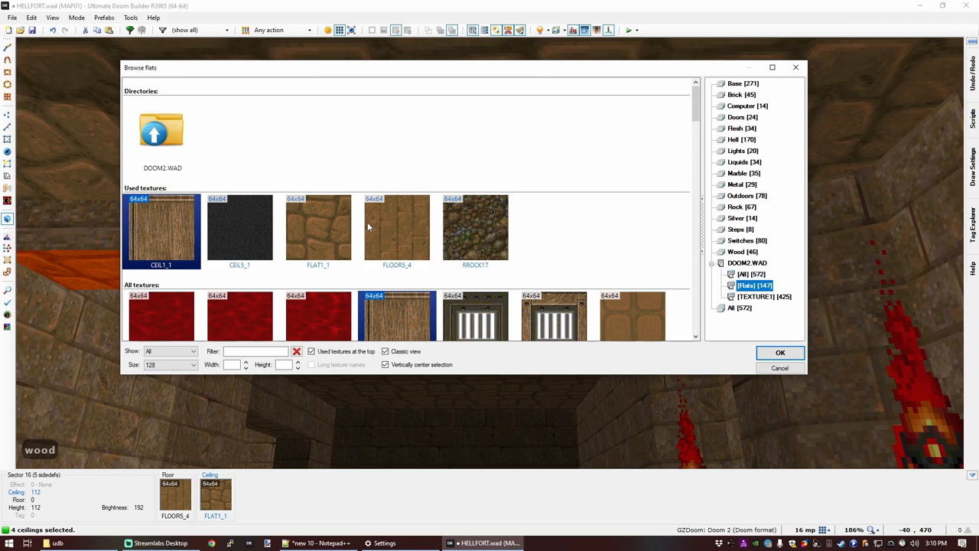
text(W)
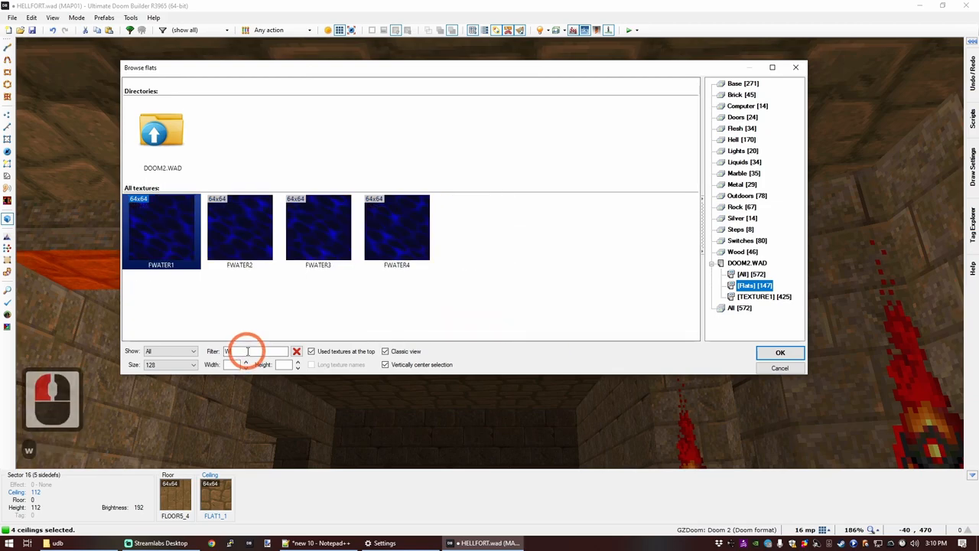
click(297, 351)
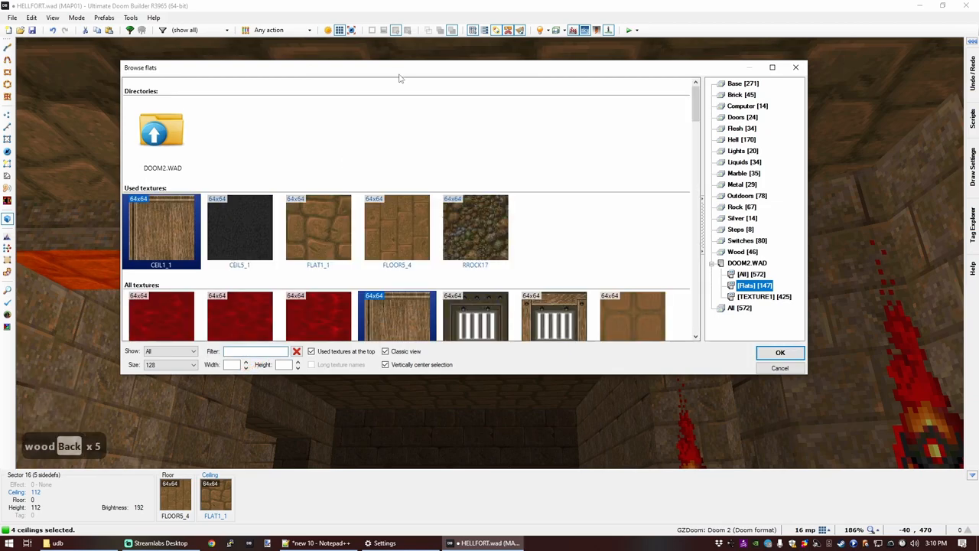
scroll(down, 3)
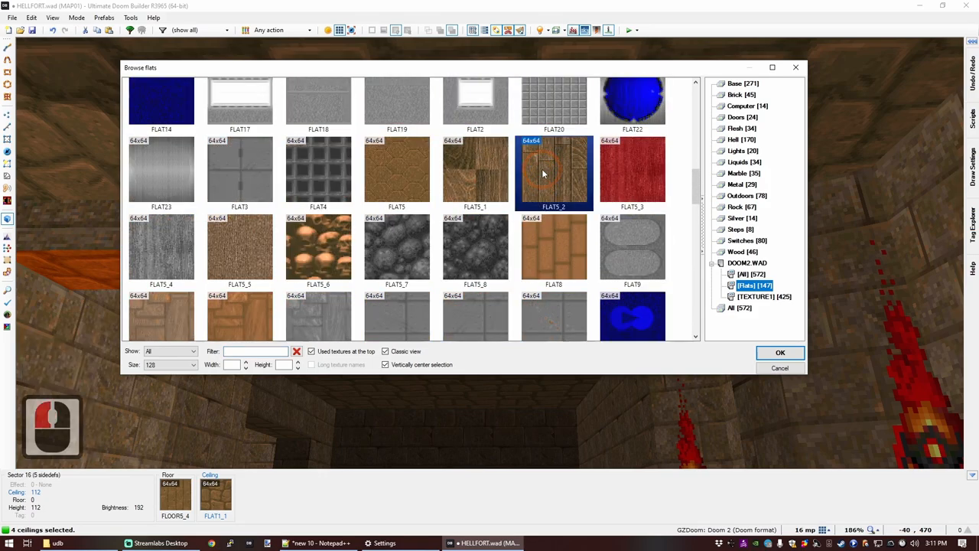
click(779, 352)
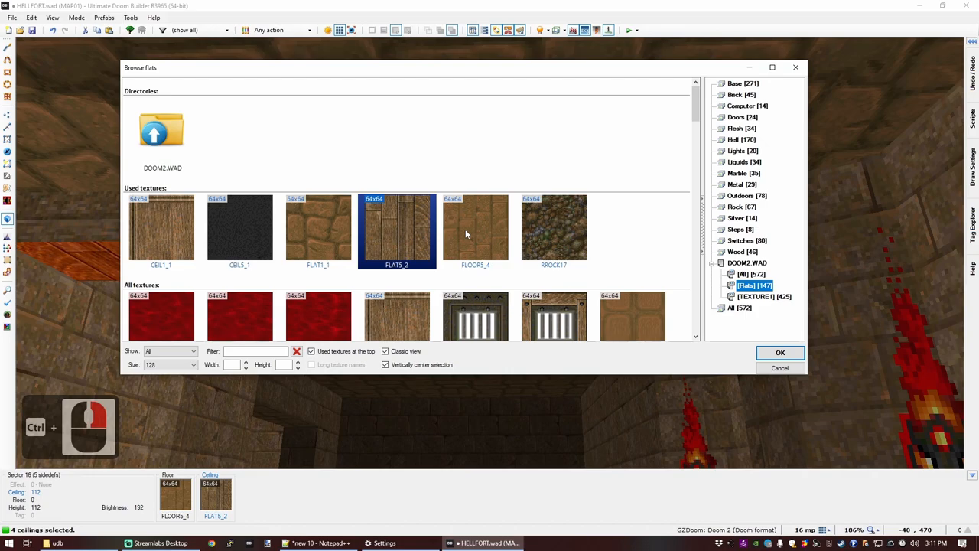
scroll(down, 3)
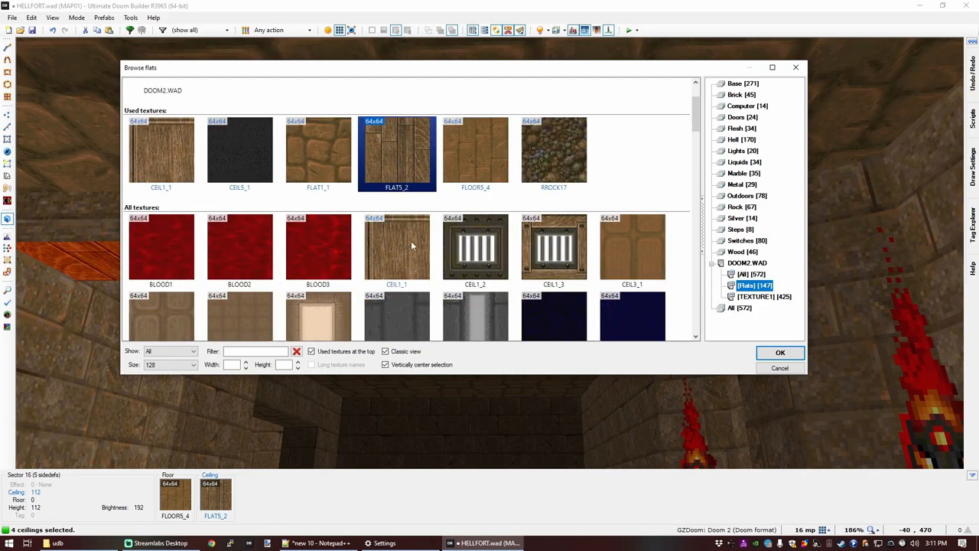
click(779, 352)
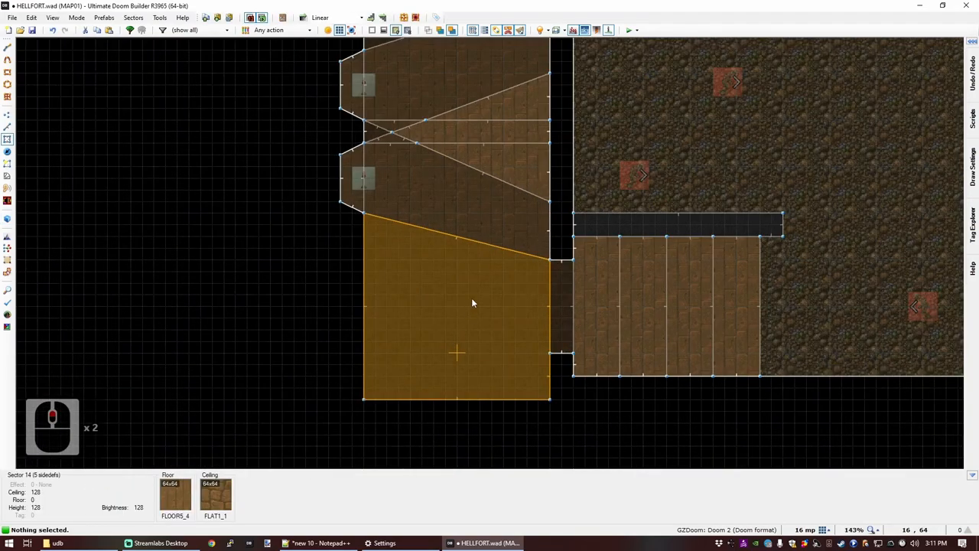
Step: Draw two parallel lines across the full width of the lower room
key(ctrl+d)
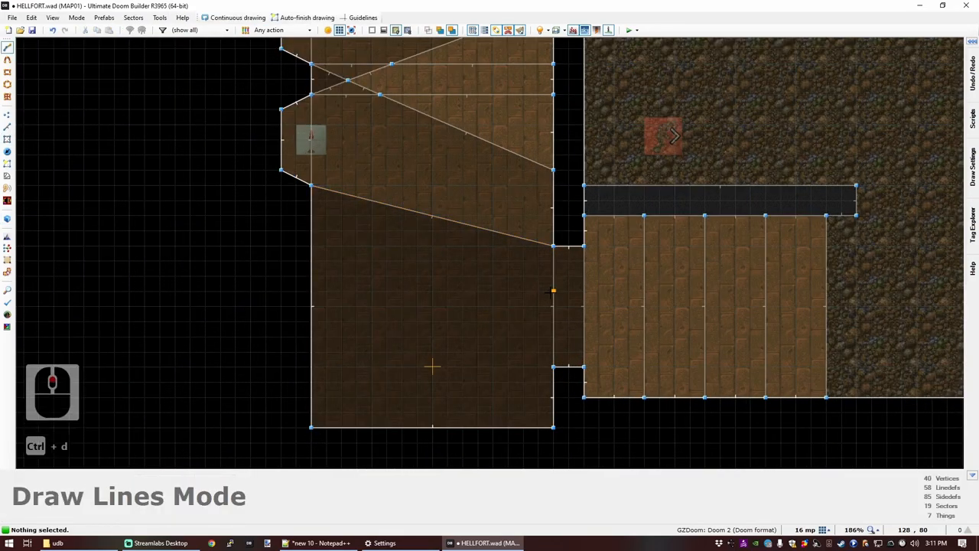
click(553, 321)
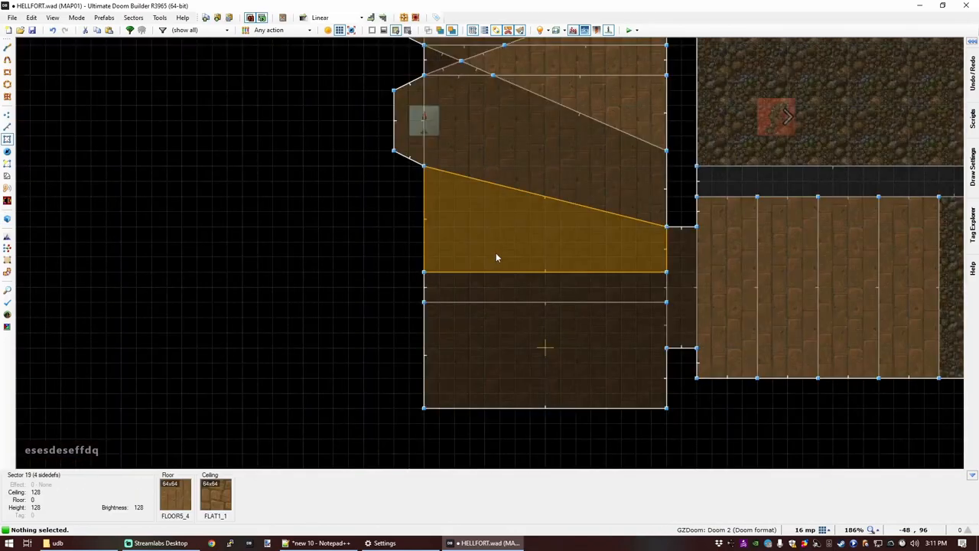
scroll(down, 3)
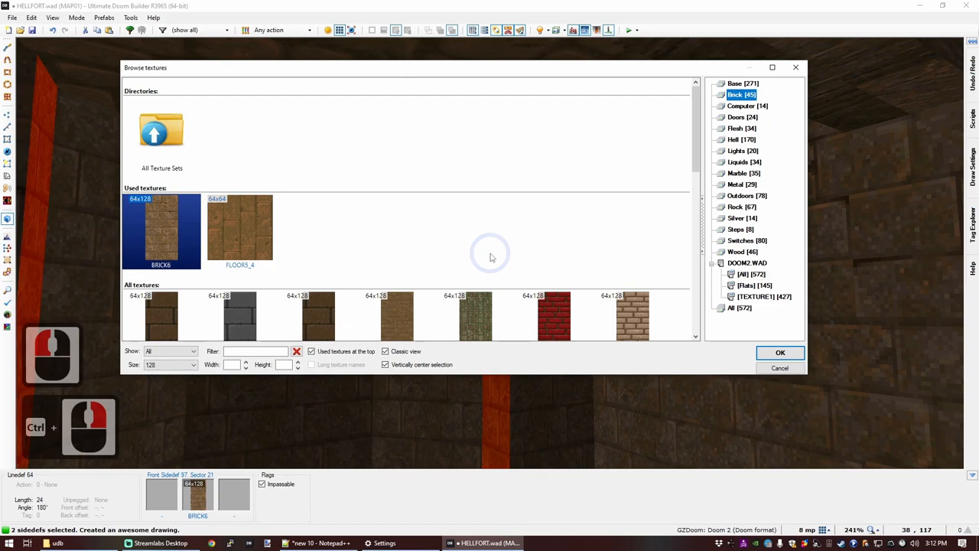
Step: Apply SUPPORT3 to the strip's end walls and BRICKLIT to the far wall
text(SUP)
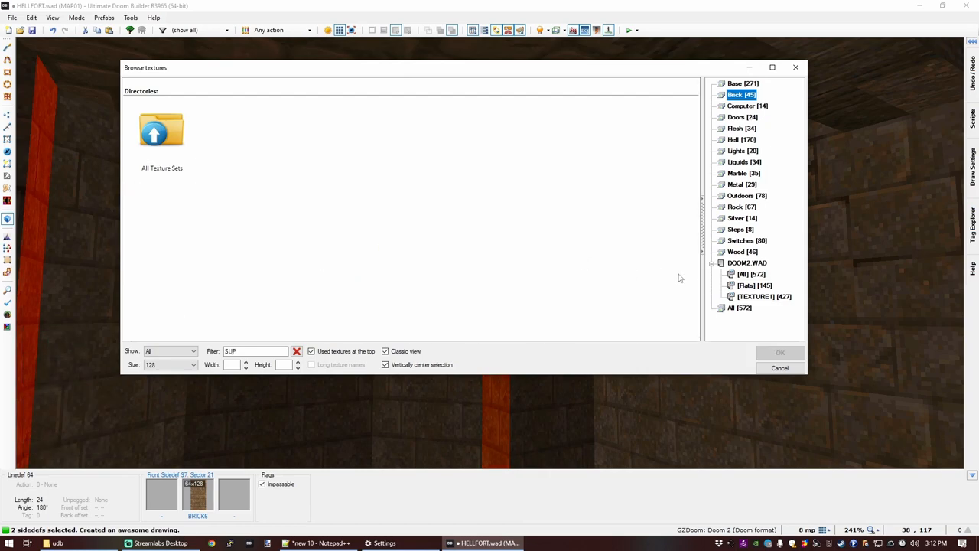
click(739, 307)
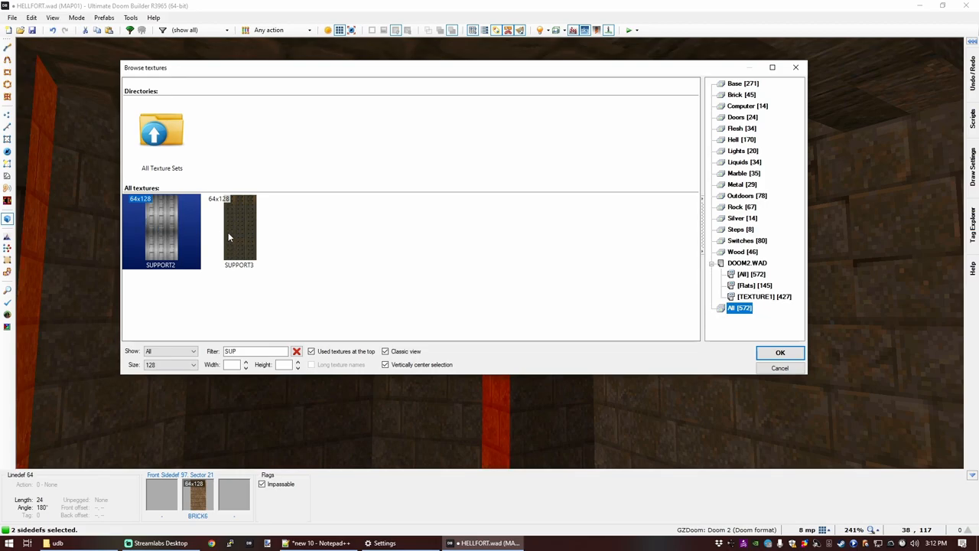
click(780, 351)
text(BRICK)
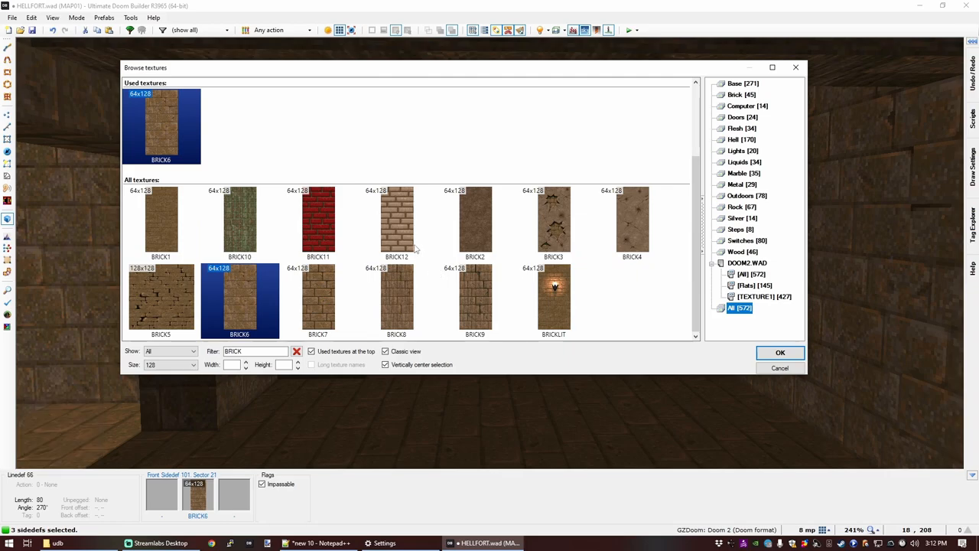
mouse_move(553, 298)
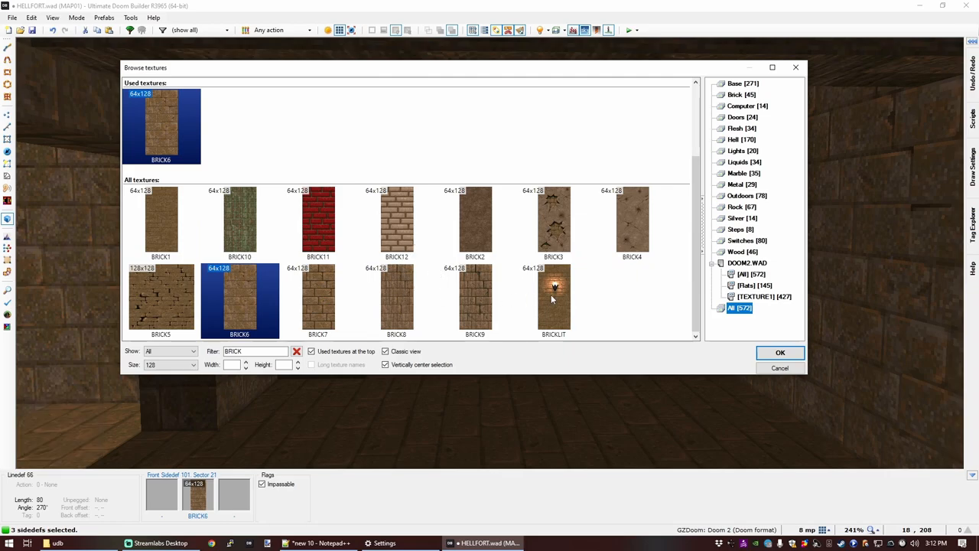
click(779, 351)
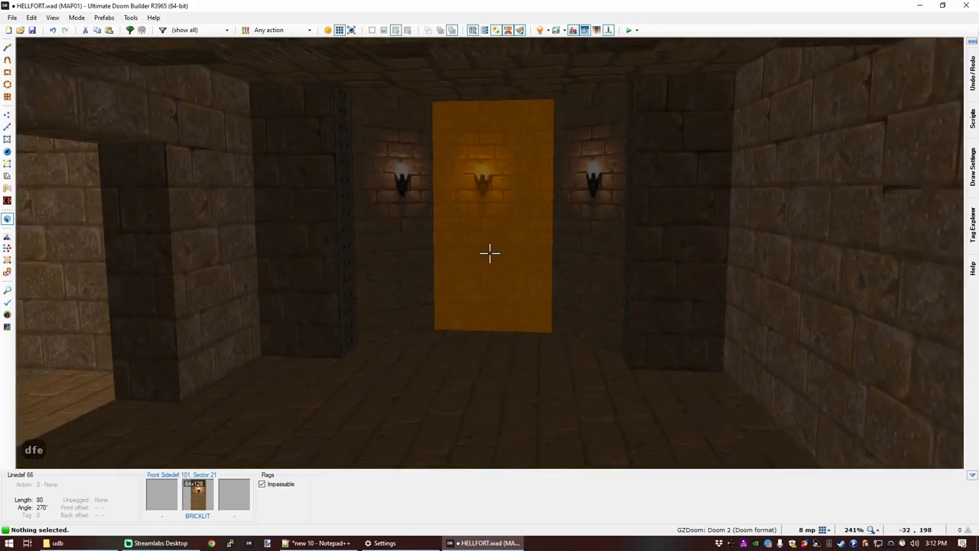
Step: View the torch-lit walls at full brightness in 3D, then toggle it off and return to 2D
key(b)
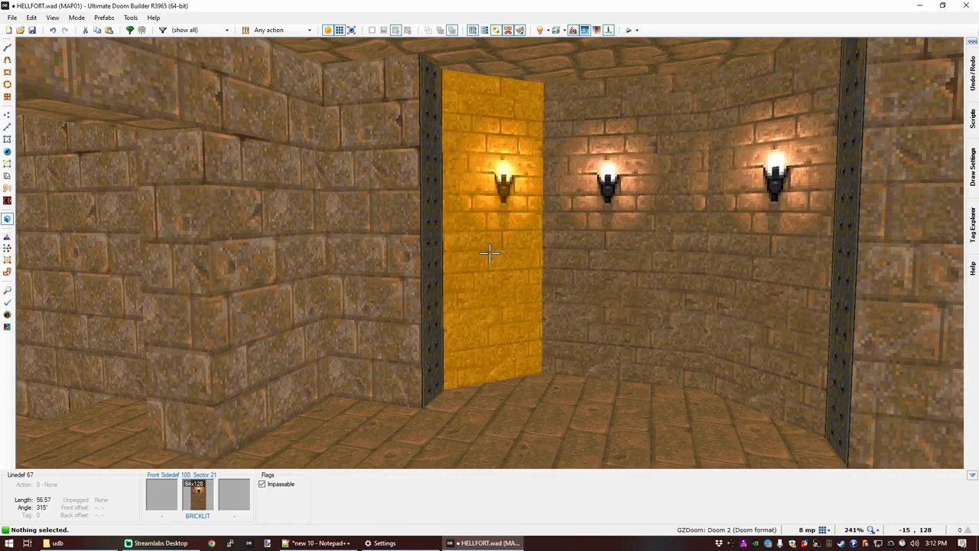
key(ctrl+a)
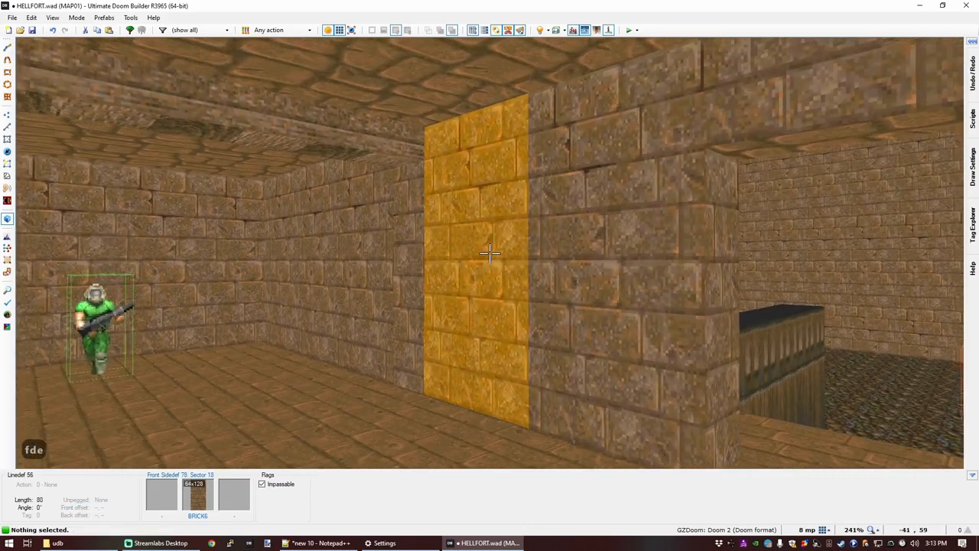
key(ctrl+a)
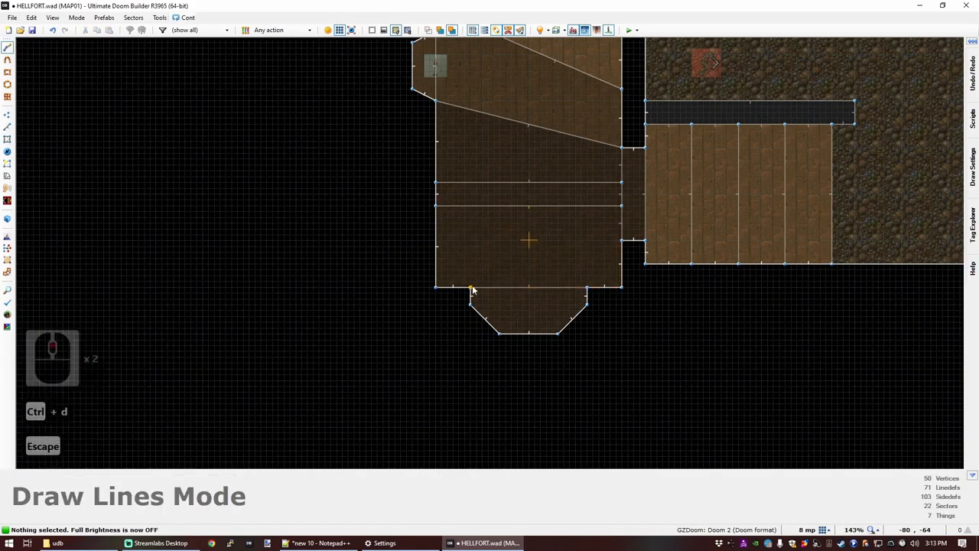
click(529, 245)
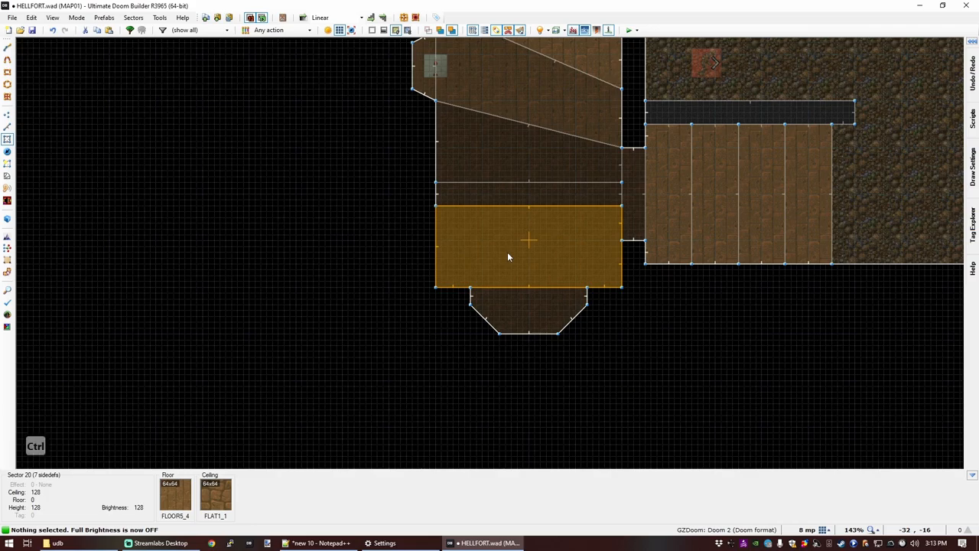
Step: Brighten two wooden room sectors in steps of 16, bringing the main floor to 176
scroll(up, 3)
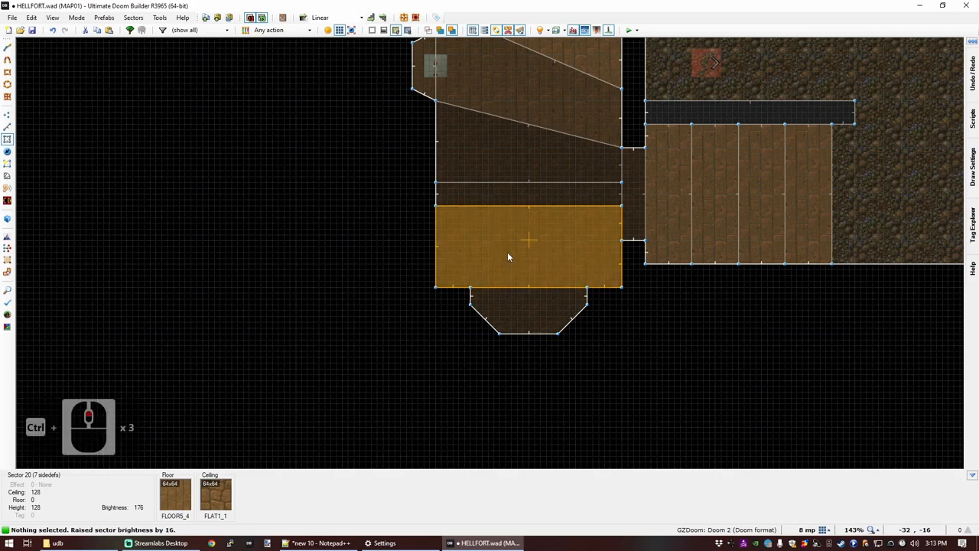
click(522, 307)
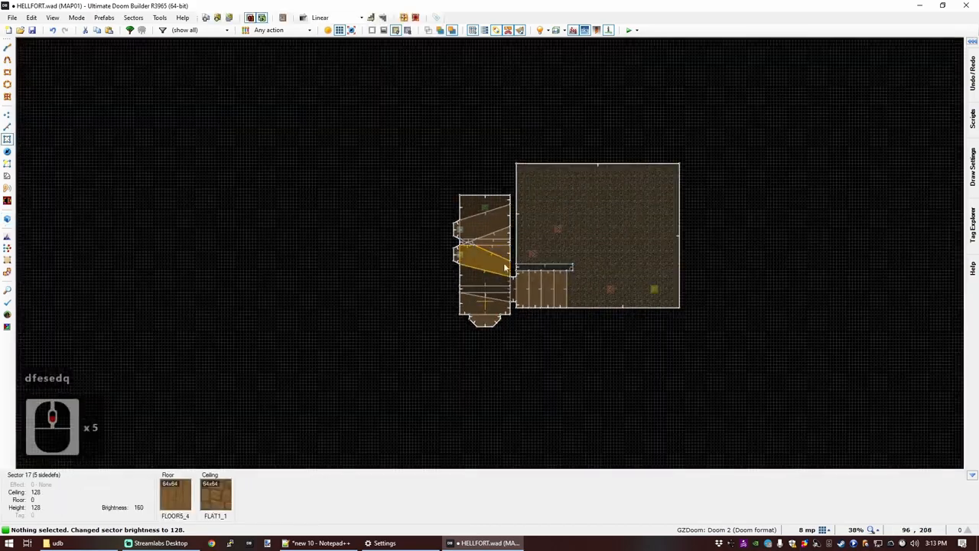
scroll(up, 3)
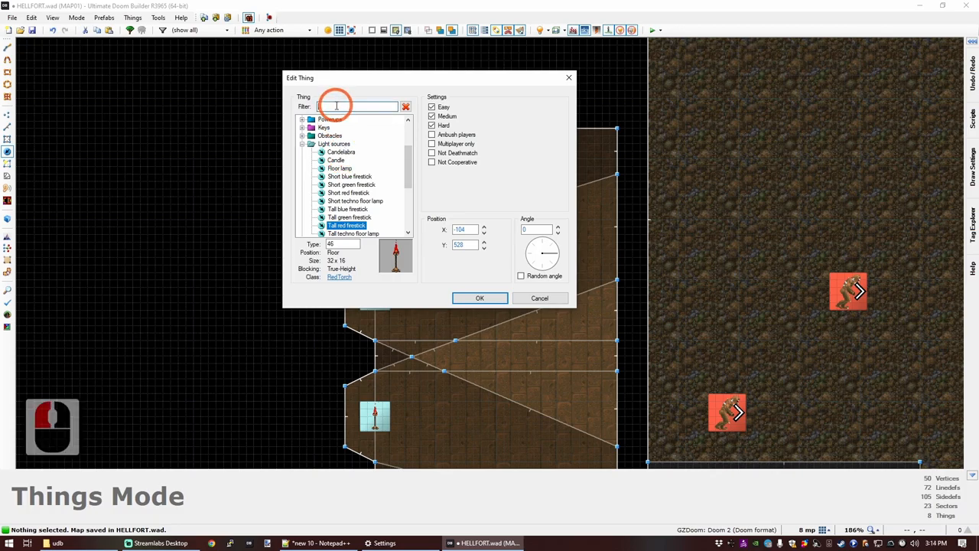
Step: Turn the thing into shotgun shells, paste copies into the courtyard, and save the map
text(shell)
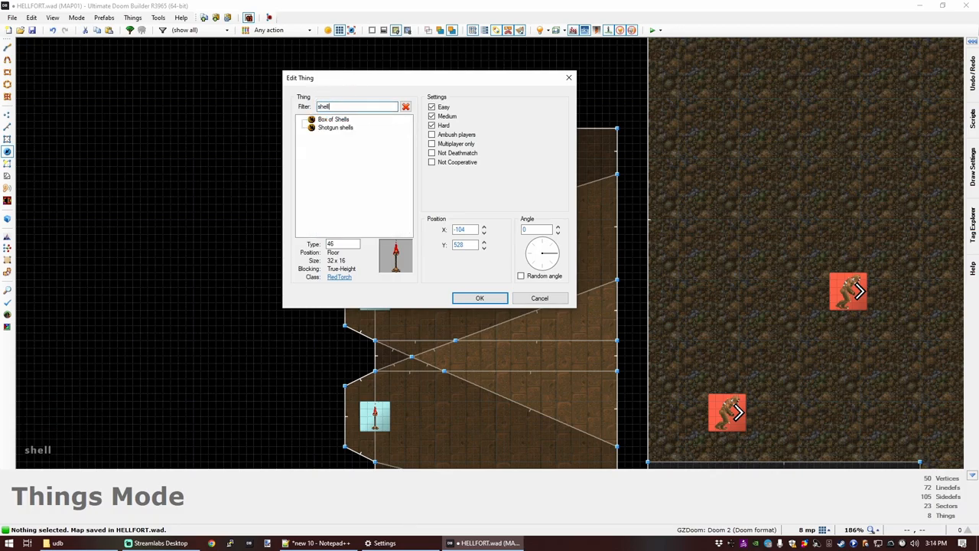
click(479, 297)
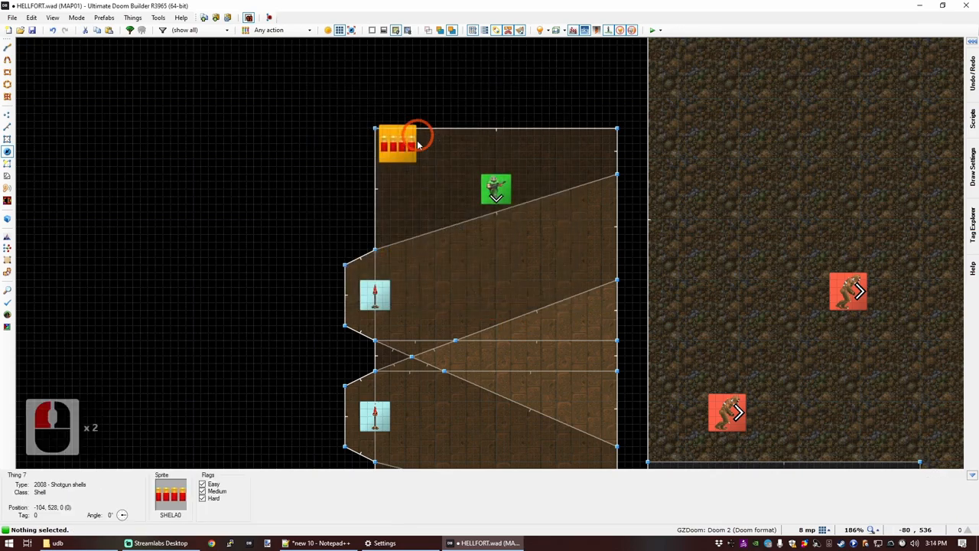
key(ctrl+c)
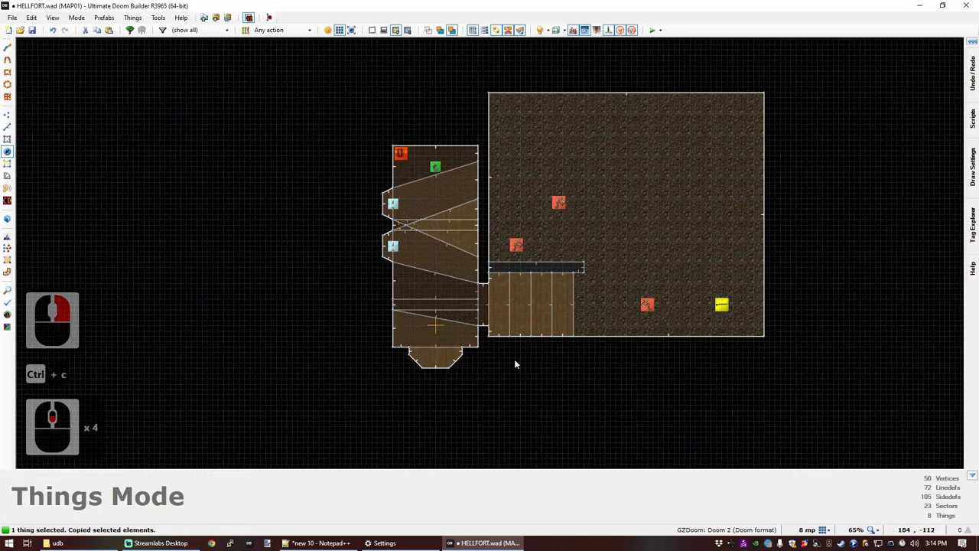
key(ctrl+v)
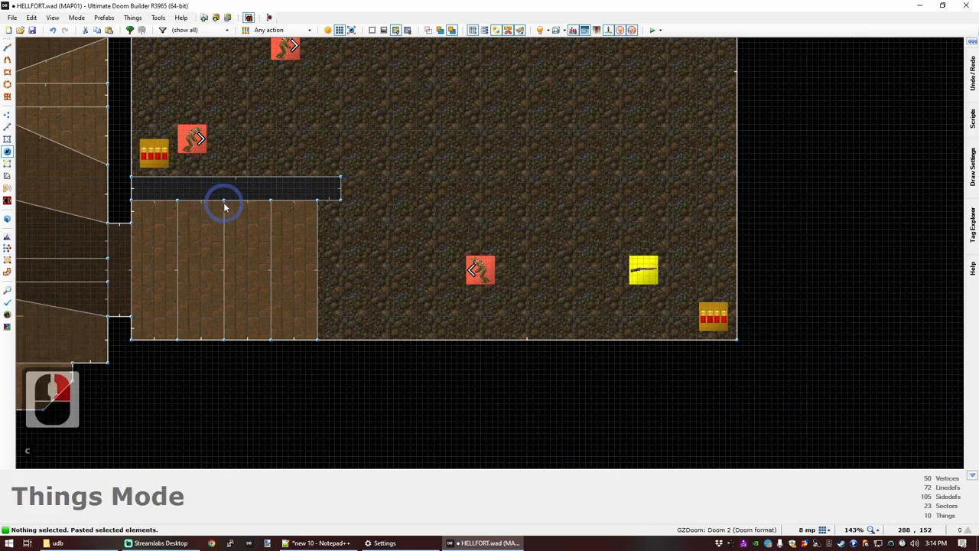
key(ctrl+s)
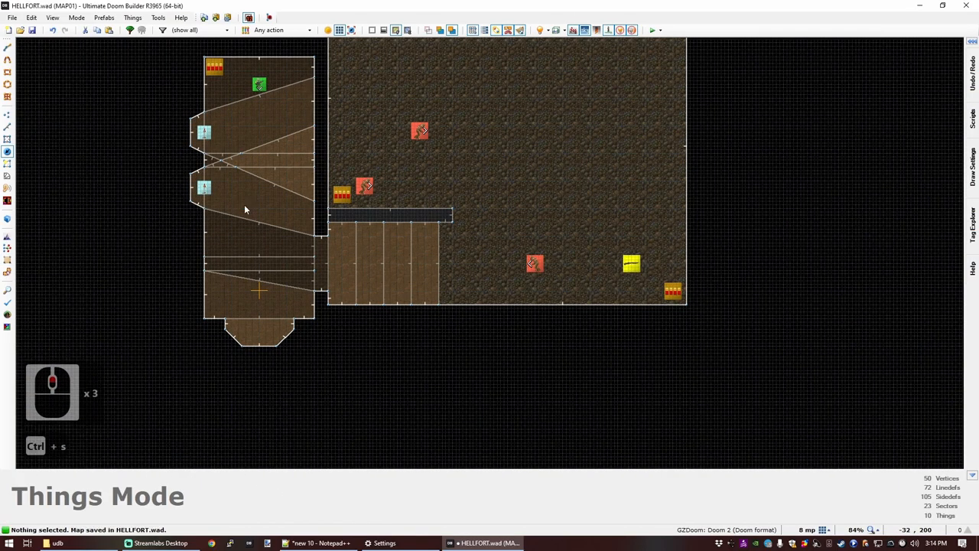
scroll(down, 3)
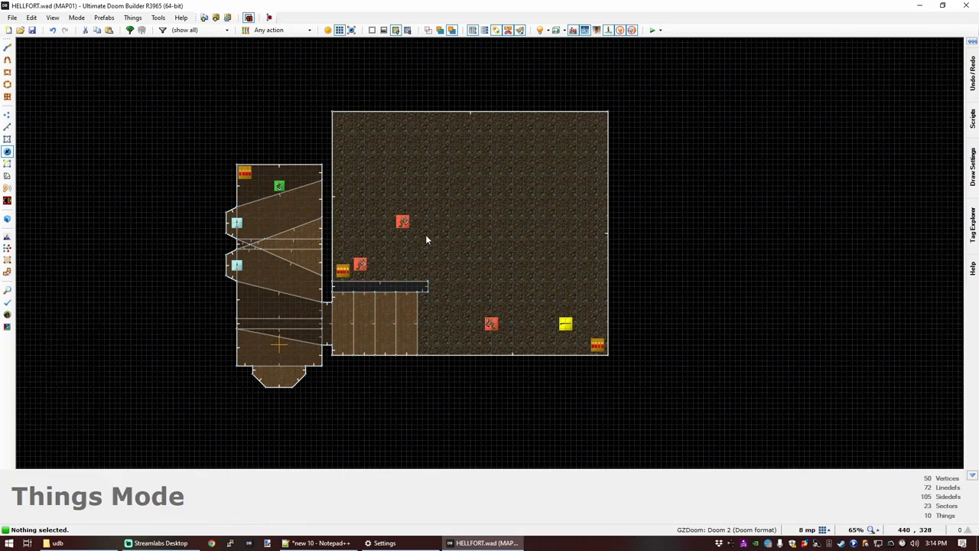
Step: Enter 3D visual mode to view the courtyard's brick walls and CEIL1_1 ceiling
key(q)
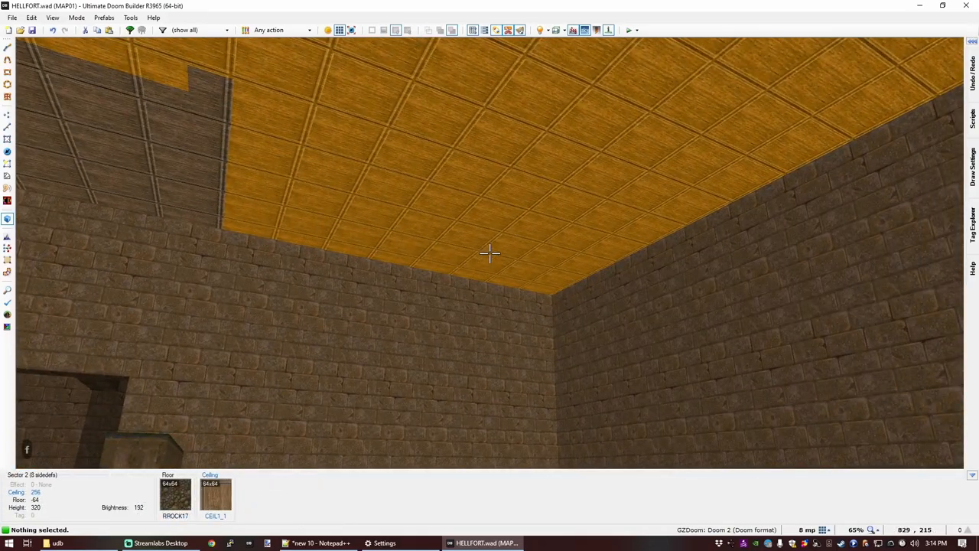
Step: Set all six connected courtyard ceilings to the F_SKY1 sky flat
key(shift)
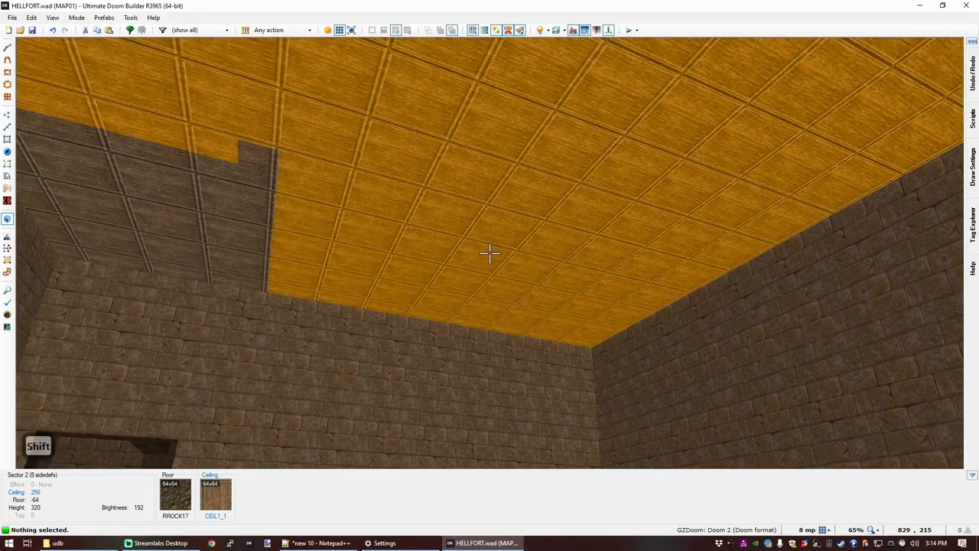
click(490, 253)
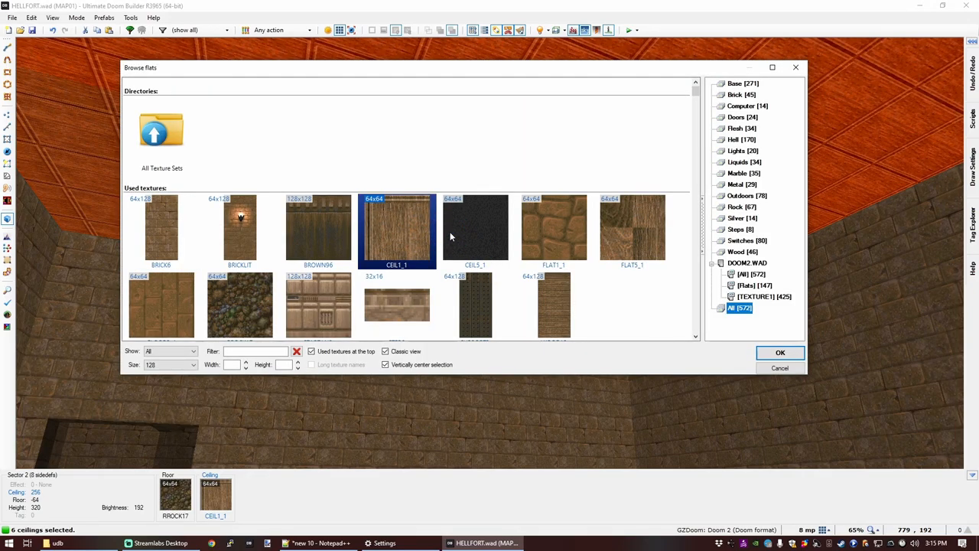
text(F_SK)
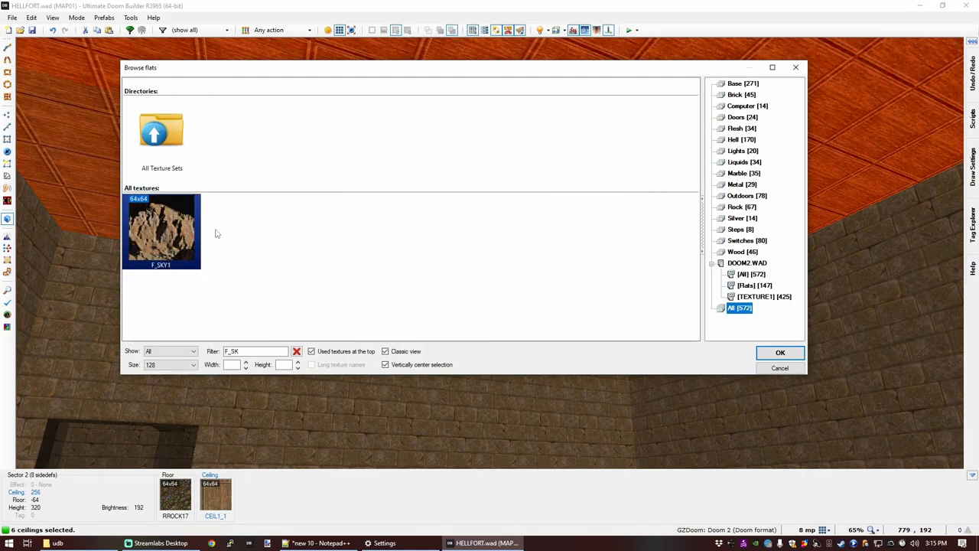
click(779, 352)
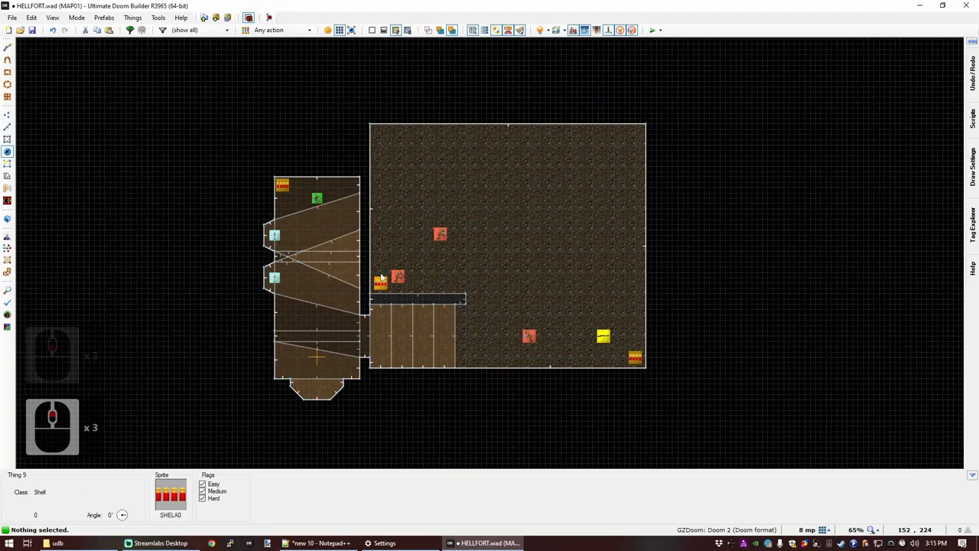
Step: Draw a multi-point line from the courtyard ledge up, across the top and down the right
scroll(up, 3)
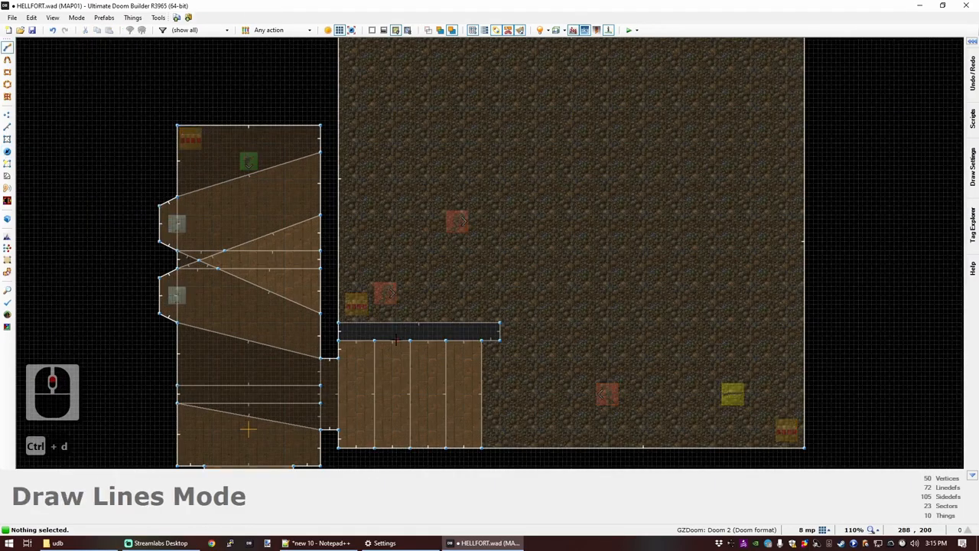
click(411, 338)
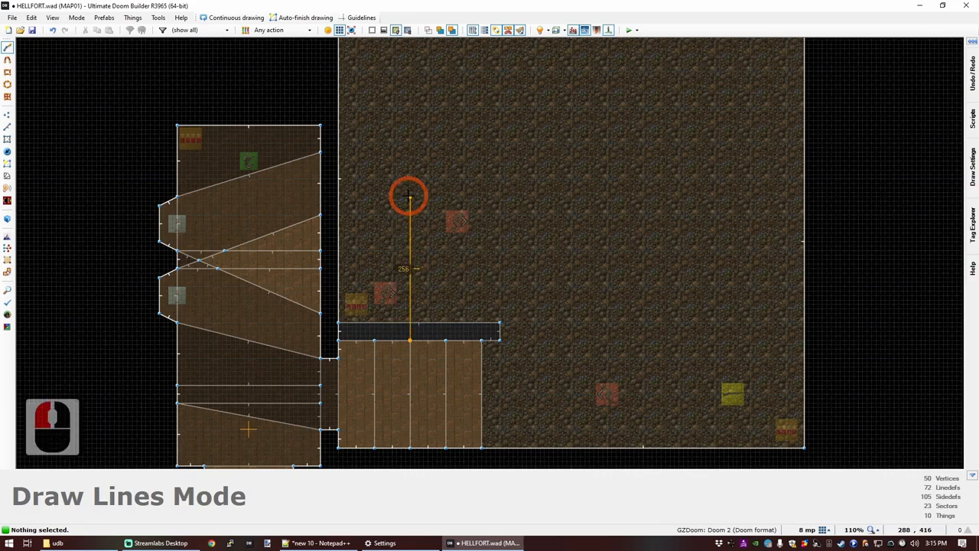
mouse_move(374, 168)
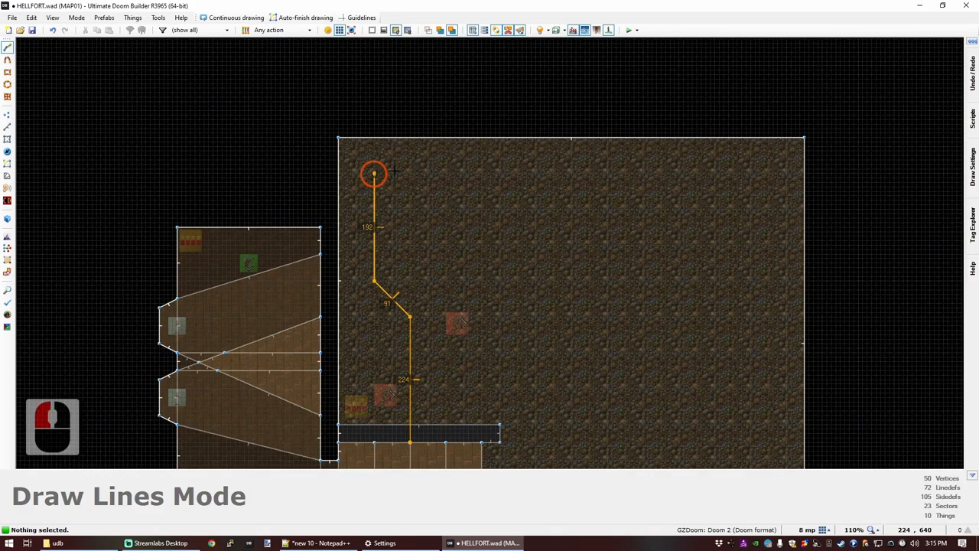
click(679, 240)
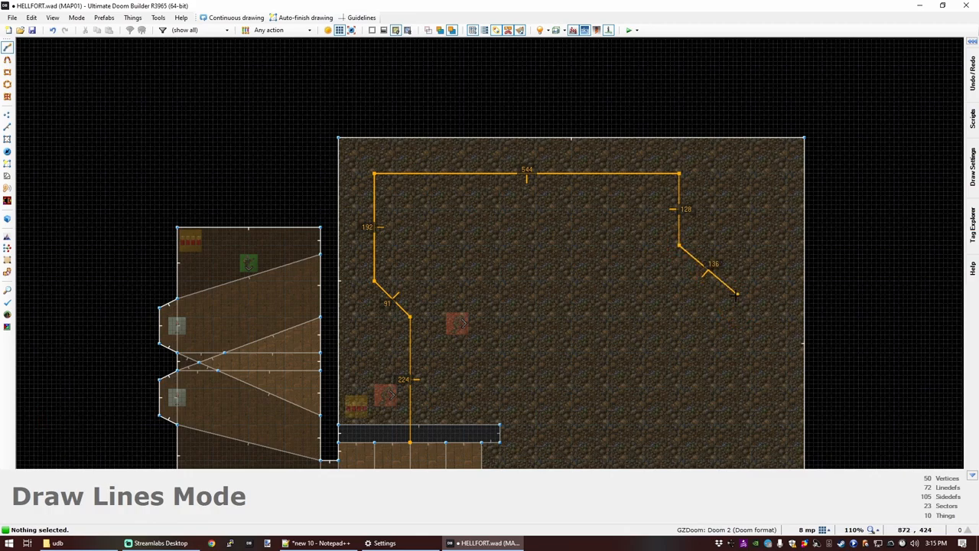
mouse_move(727, 296)
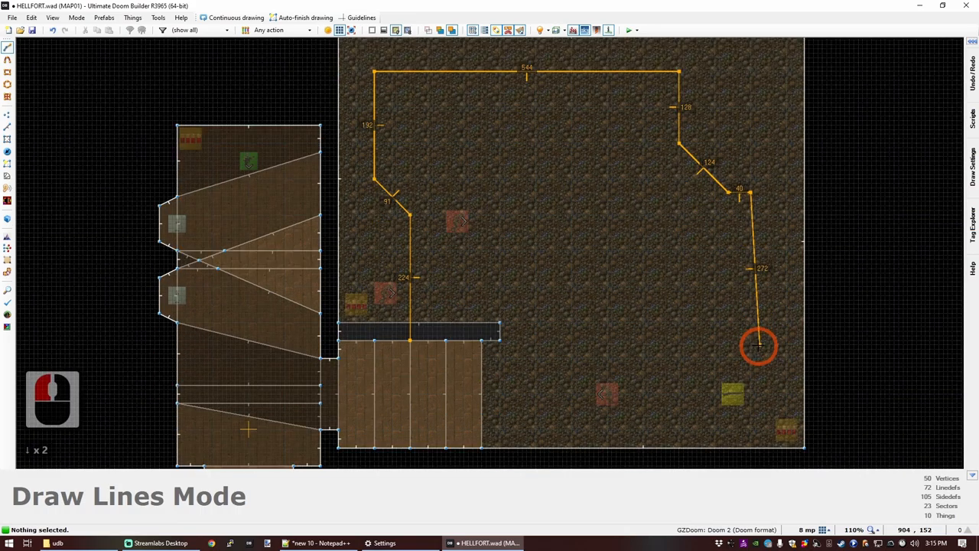
mouse_move(749, 375)
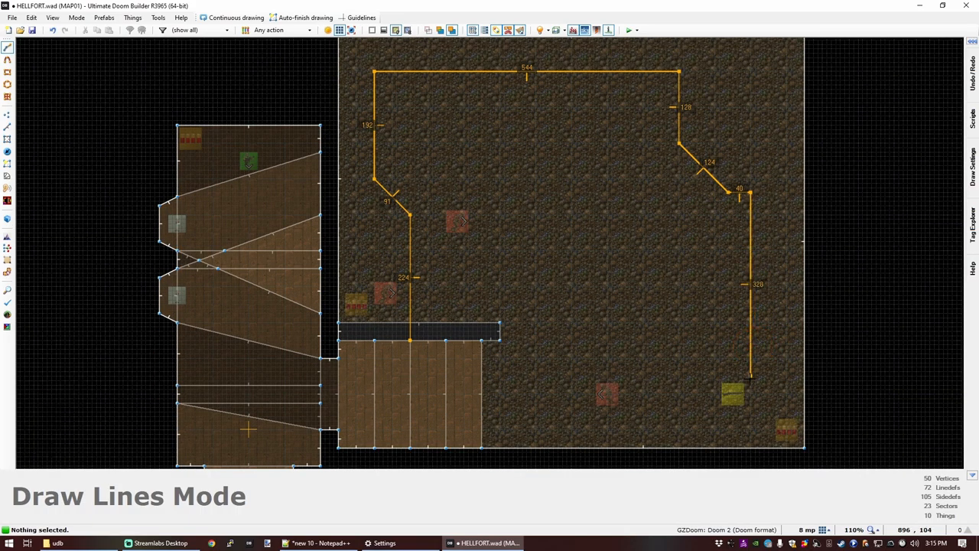
mouse_move(749, 401)
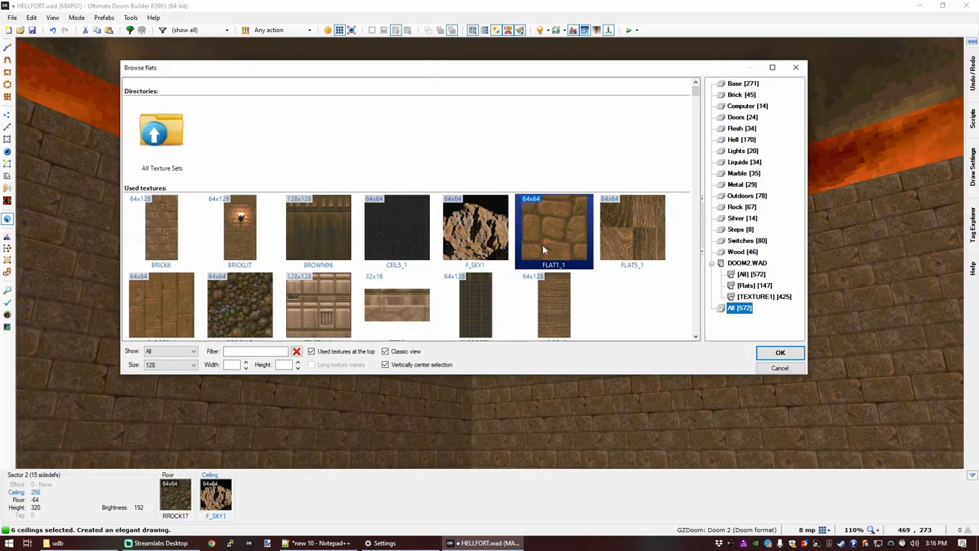
Step: Give the border strip a FLAT1_1 ceiling lowered to 192 and auto-align its wall textures
click(779, 351)
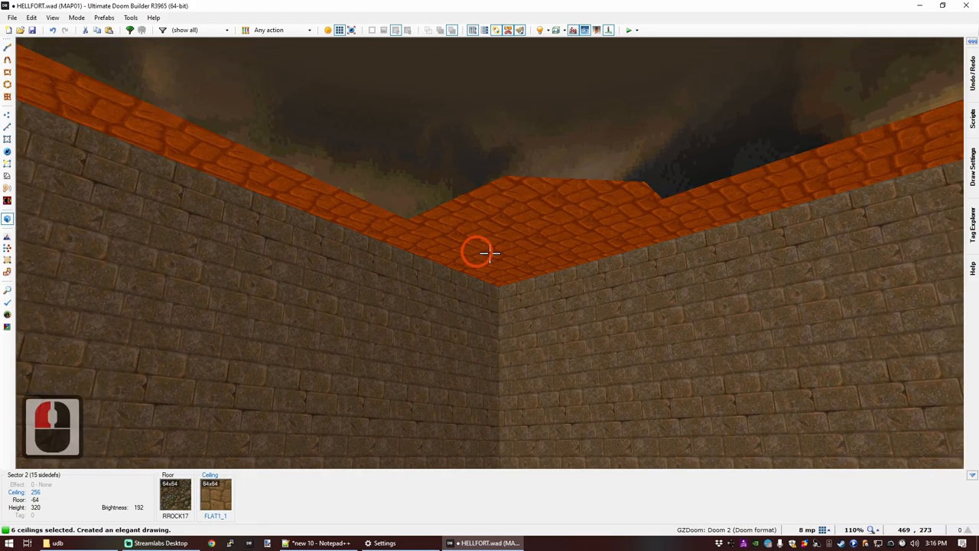
scroll(down, 3)
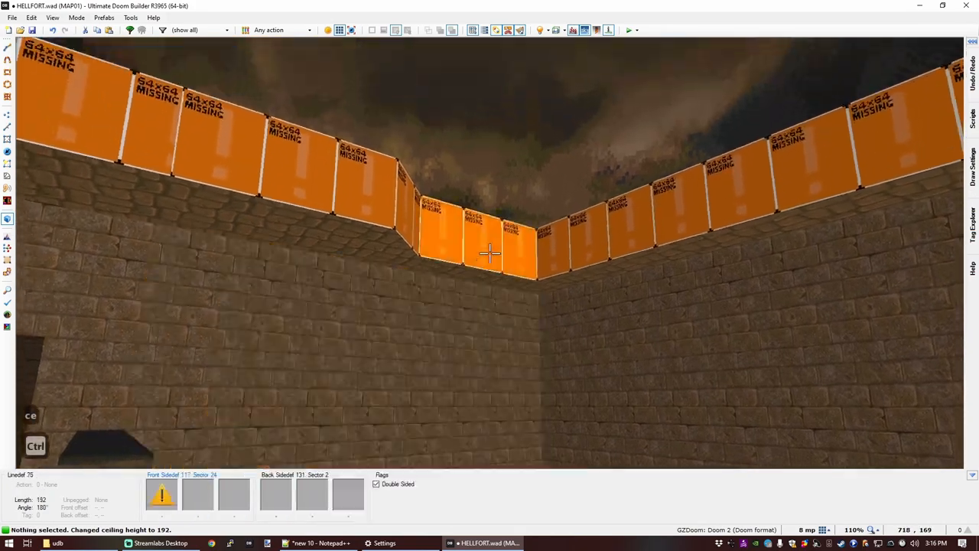
key(ctrl+c)
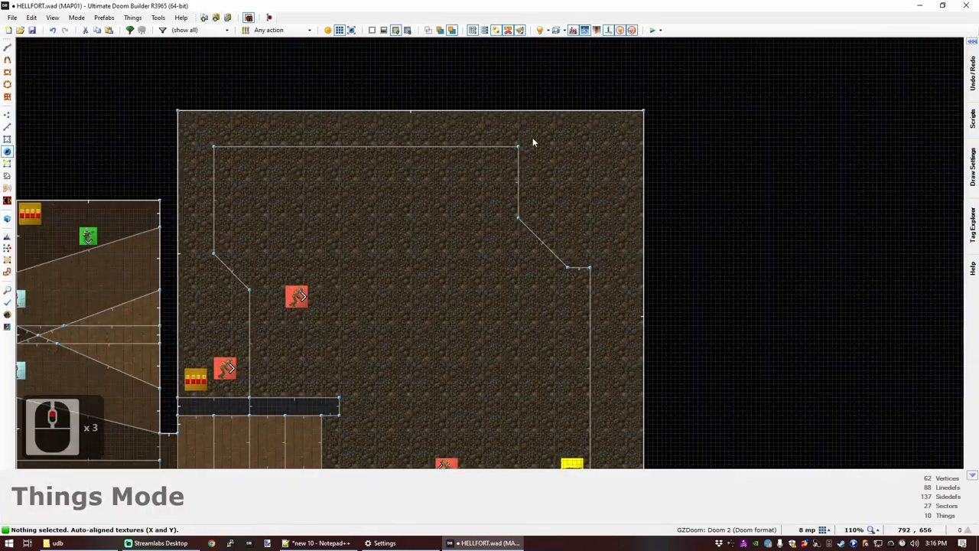
Step: Draw the courtyard's eastern extension with angled corners
key(ctrl+d)
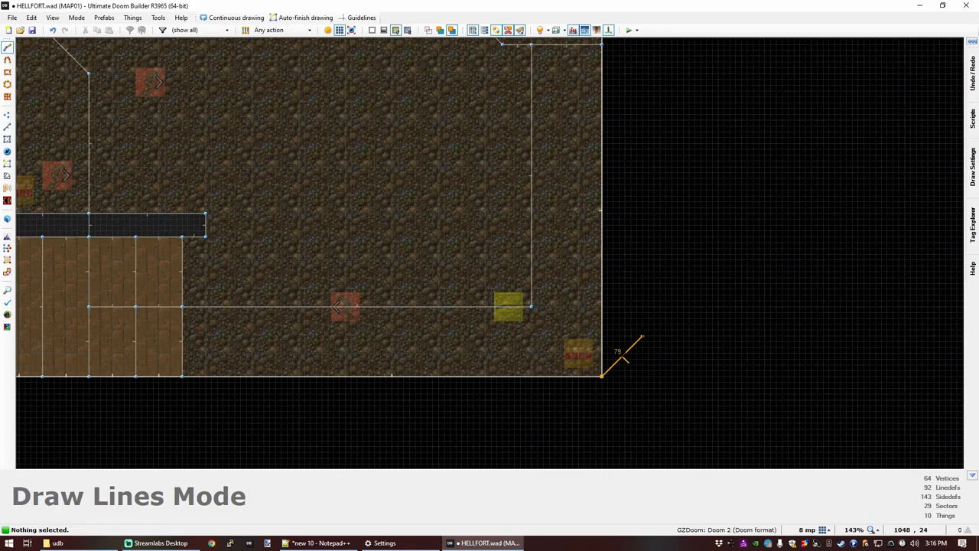
mouse_move(654, 330)
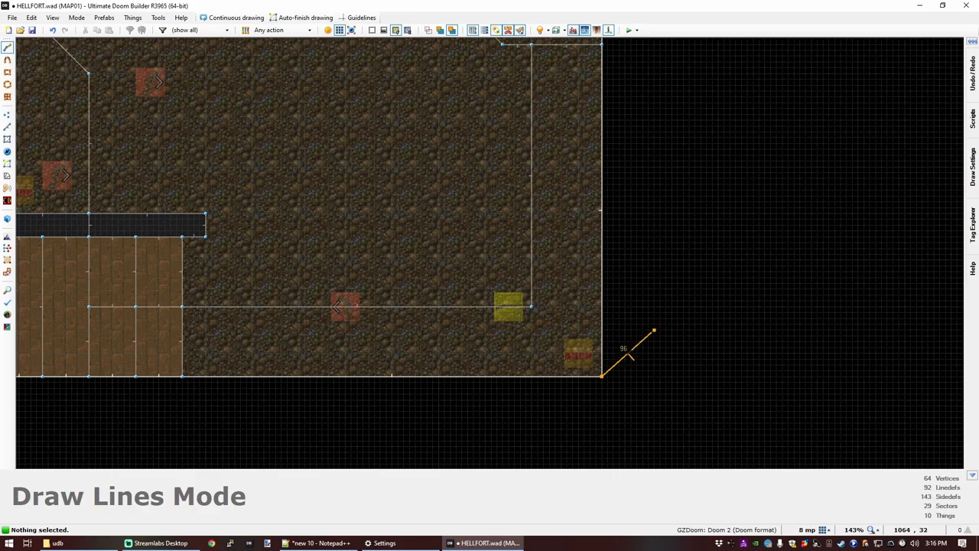
click(654, 174)
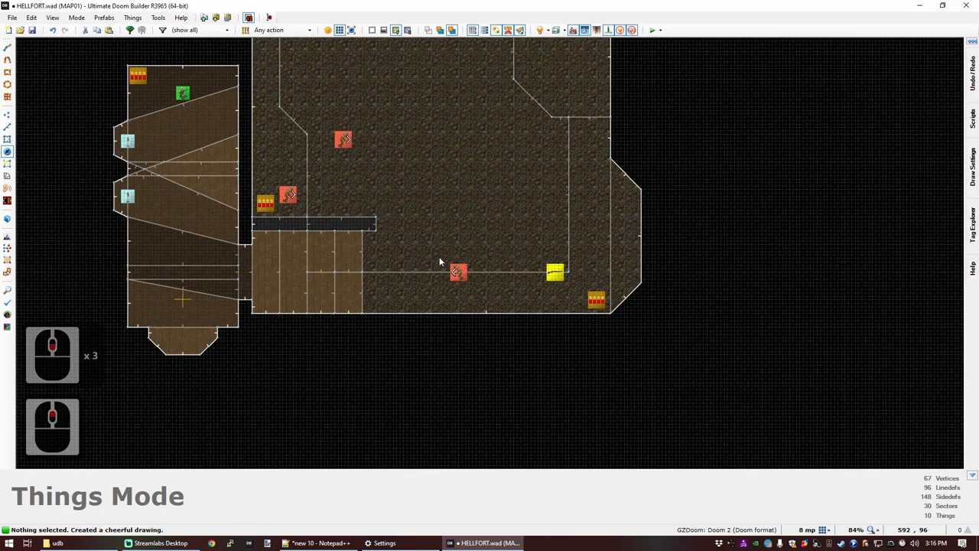
scroll(up, 3)
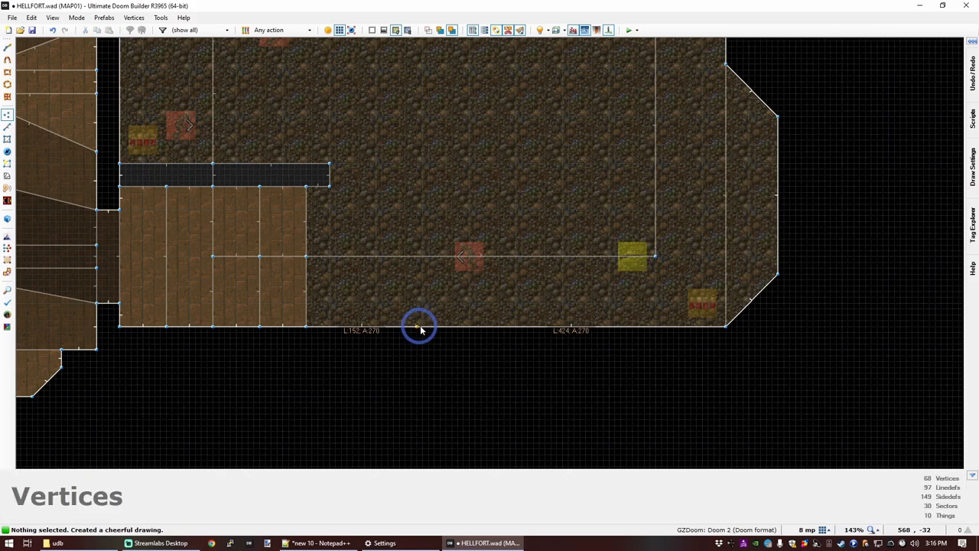
Step: Add a vertex on the courtyard's bottom wall and push it inward to form a notch
click(442, 306)
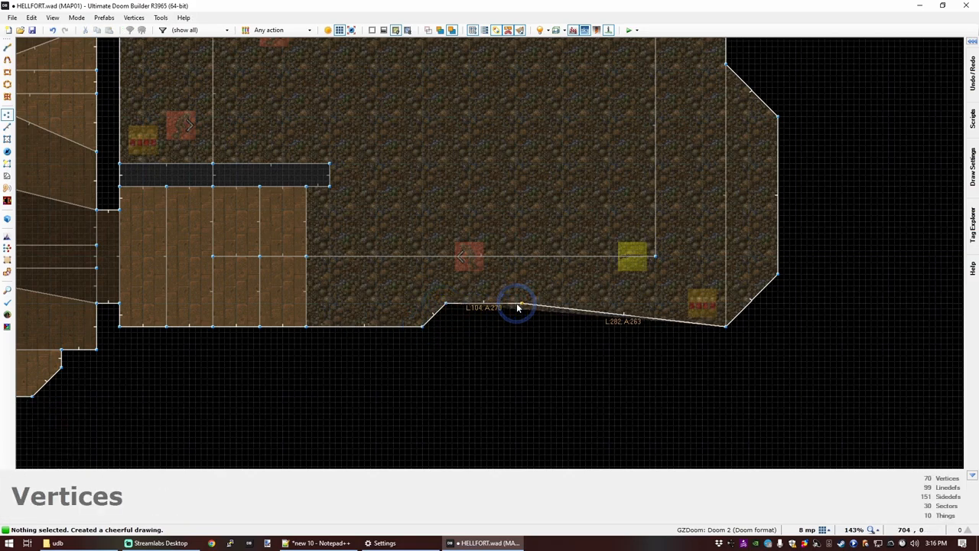
scroll(down, 3)
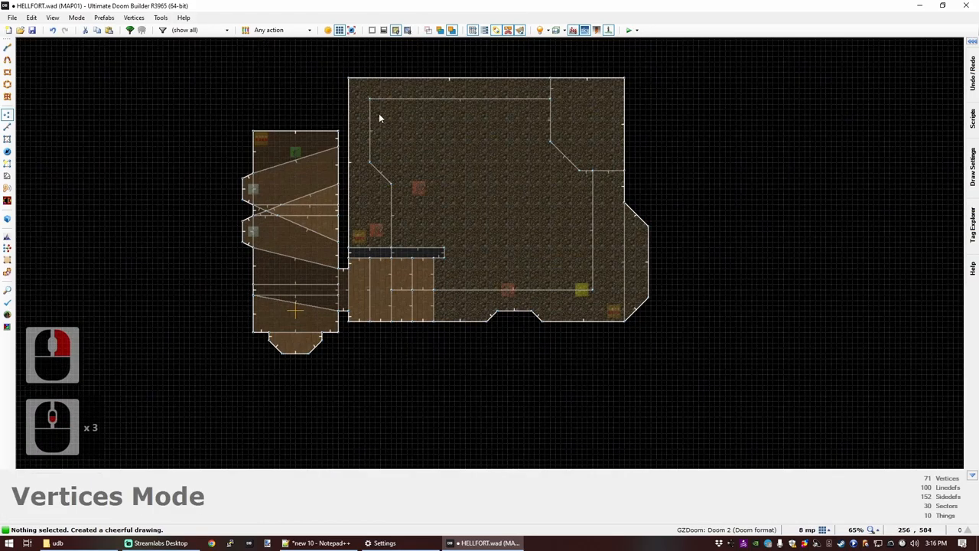
scroll(up, 3)
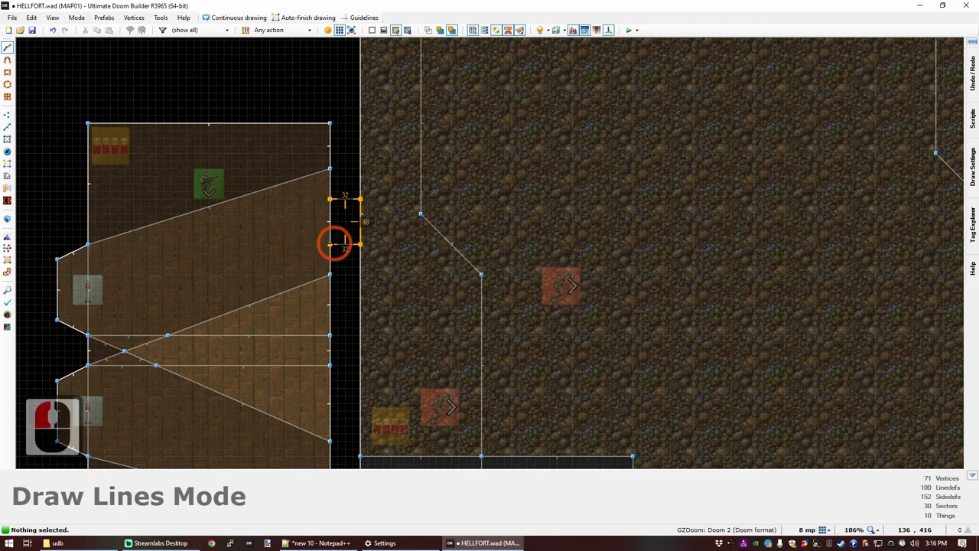
Step: Draw the small opening sector, apply BRICK6 to its walls and FLOOR5_4 to its floor
key(q)
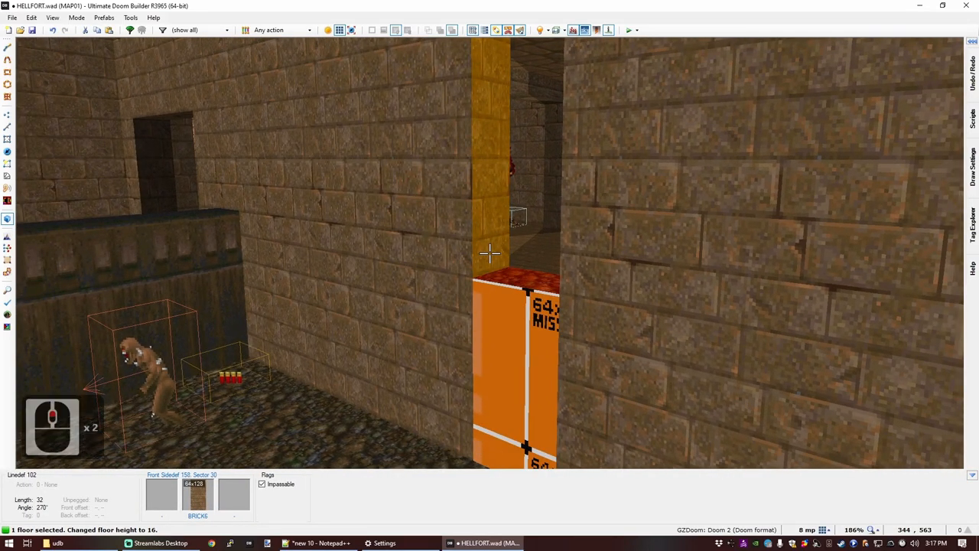
key(ctrl+c)
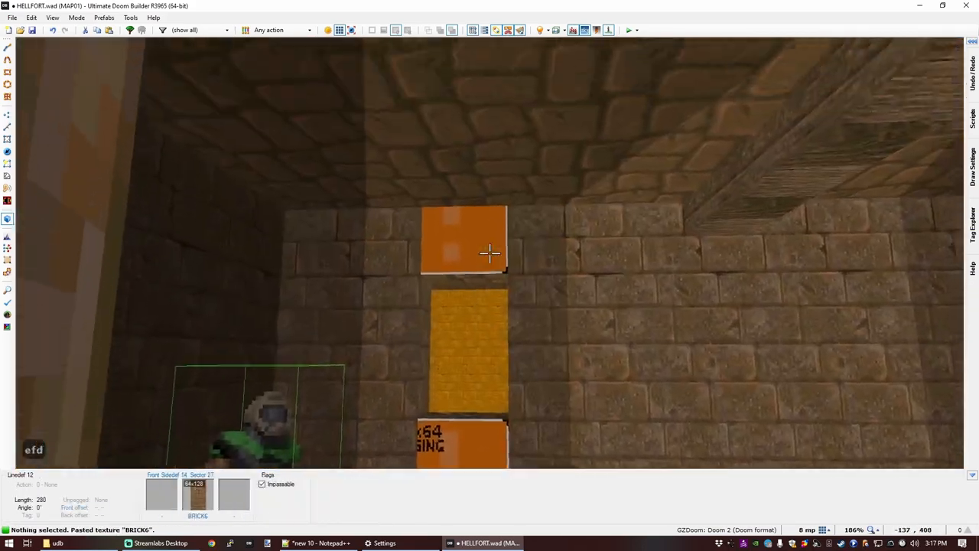
key(ctrl+a)
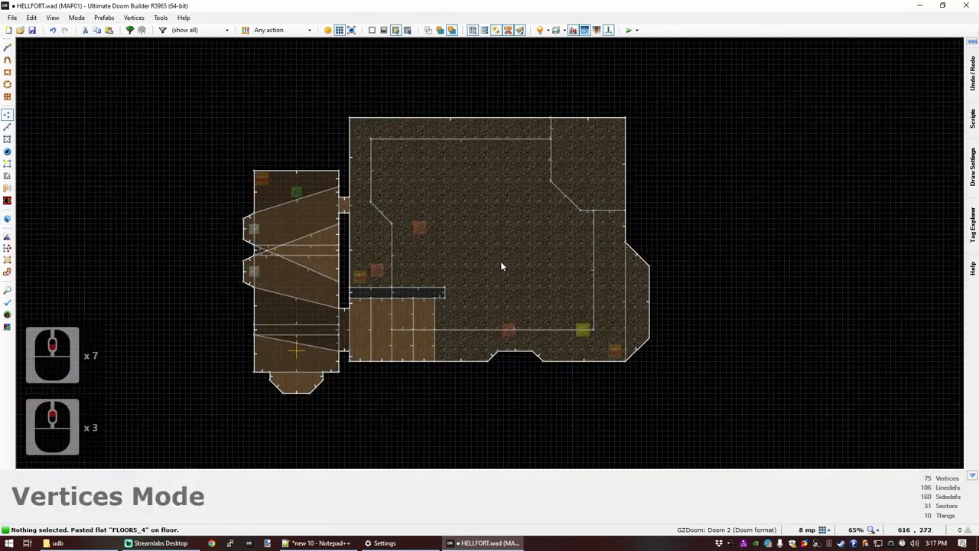
Step: Draw the door sector on the room's top wall, apply BIGDOOR6, and set ceiling to 112
scroll(up, 3)
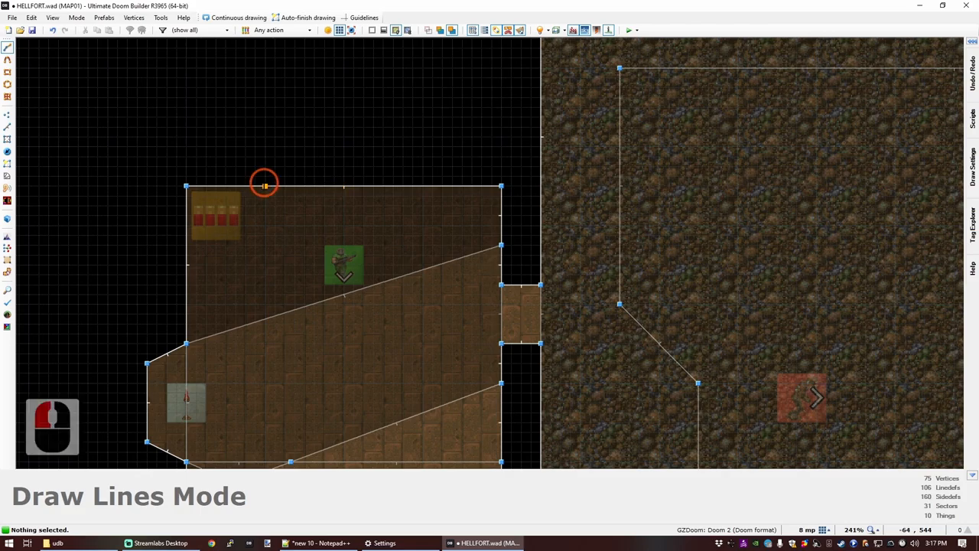
click(265, 183)
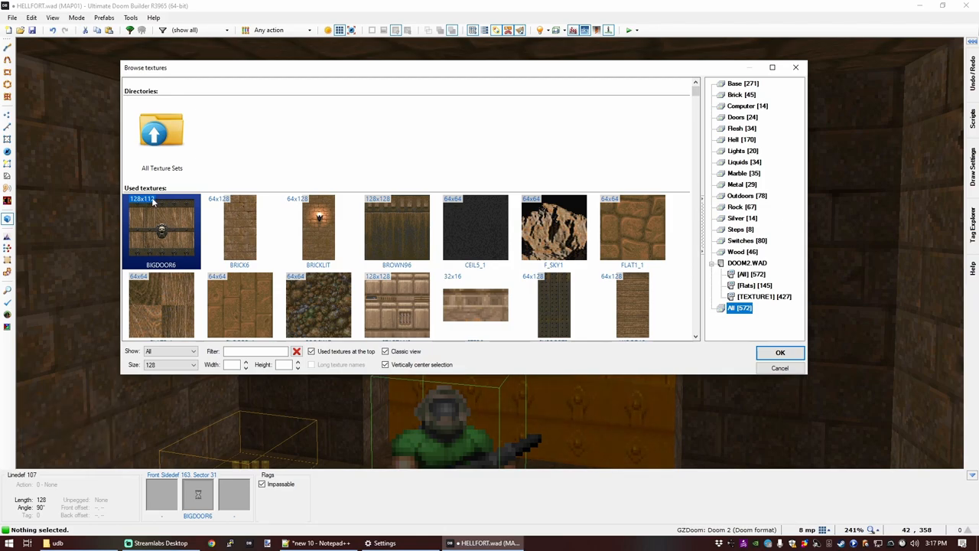
click(779, 352)
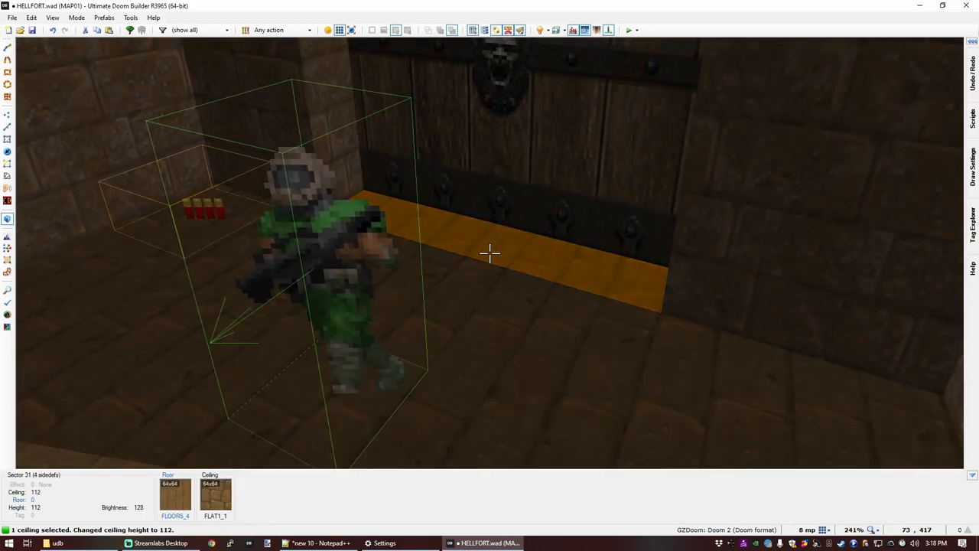
Step: Apply SUPPORT3 to both door jamb walls and check them in the 3D preview
key(ctrl+c)
text(SUP)
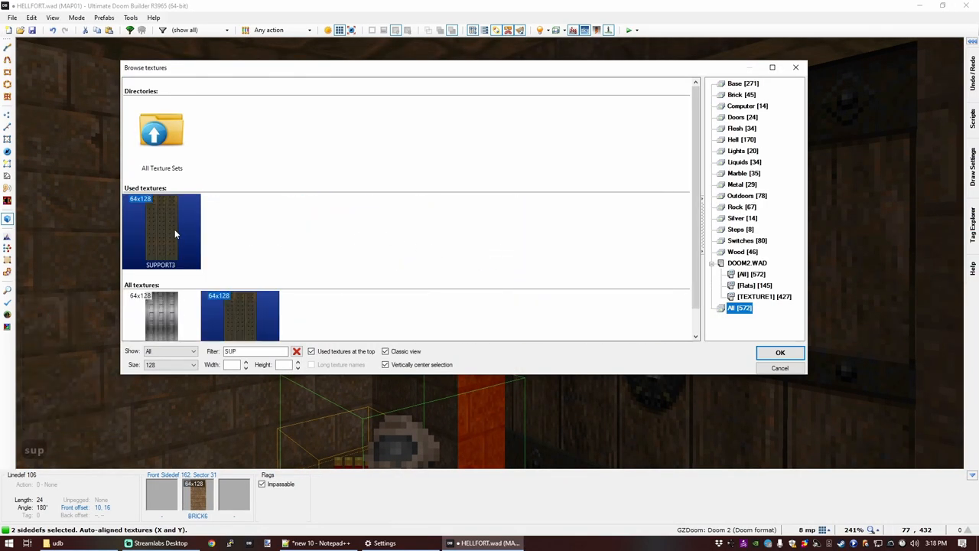
click(779, 352)
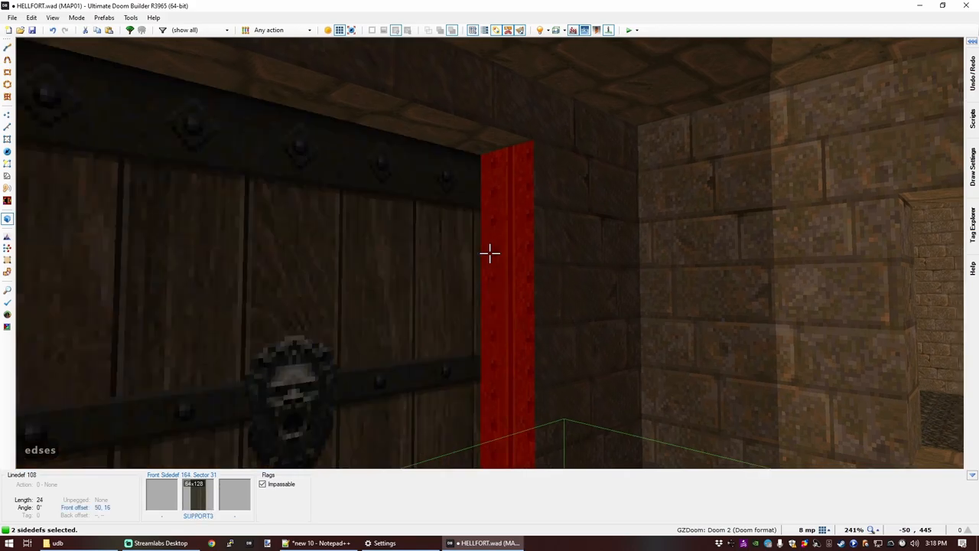
key(shift)
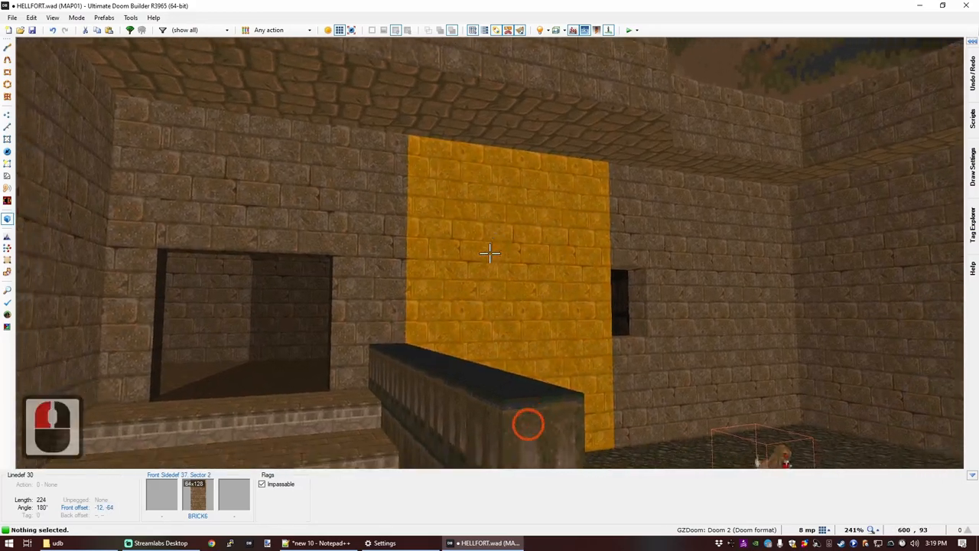
Step: Flood-fill the connected BRICK6 courtyard walls with the RROCK14 rock texture
double_click(490, 253)
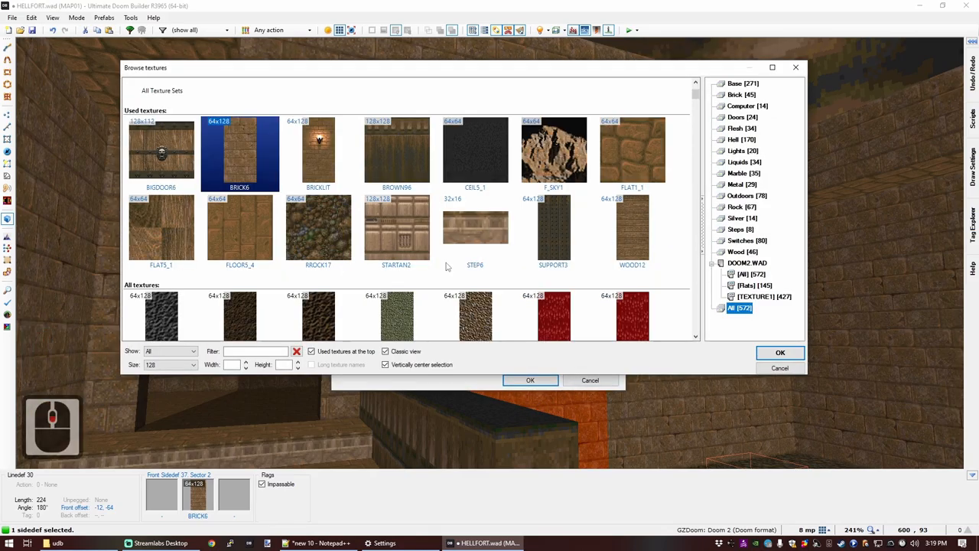
click(763, 296)
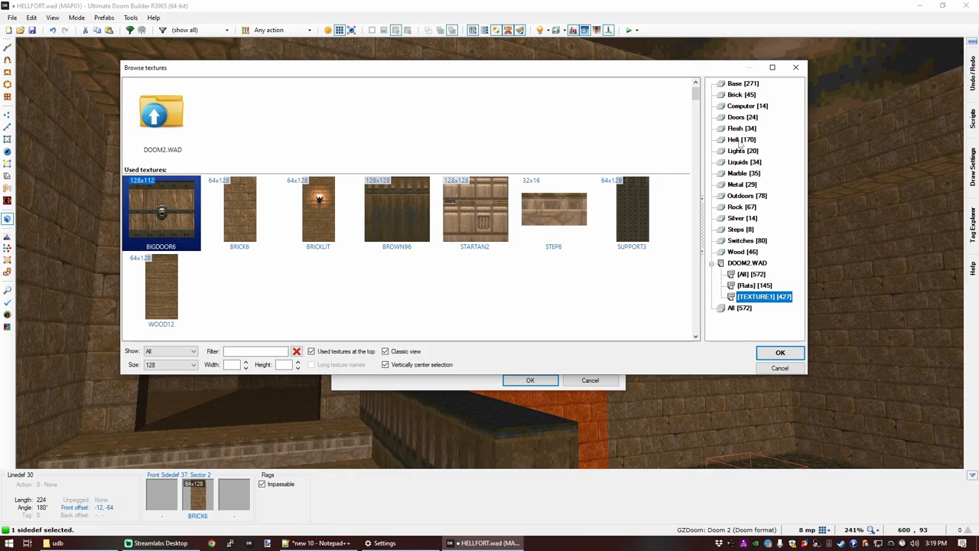
click(740, 140)
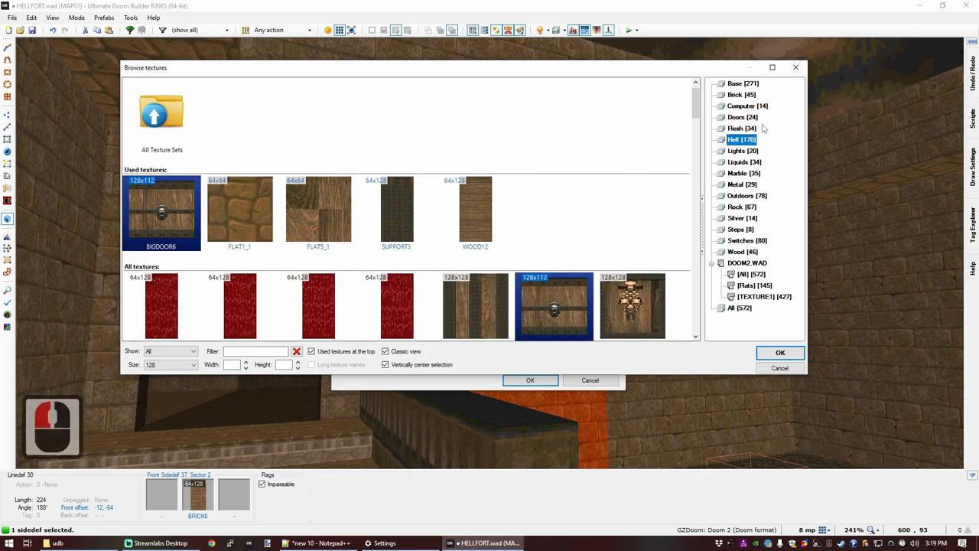
mouse_move(630, 232)
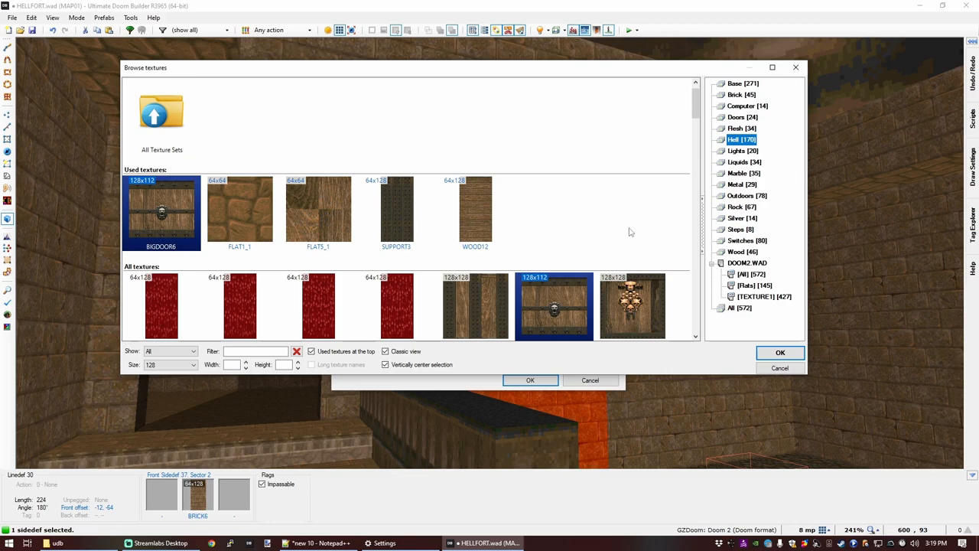
scroll(down, 3)
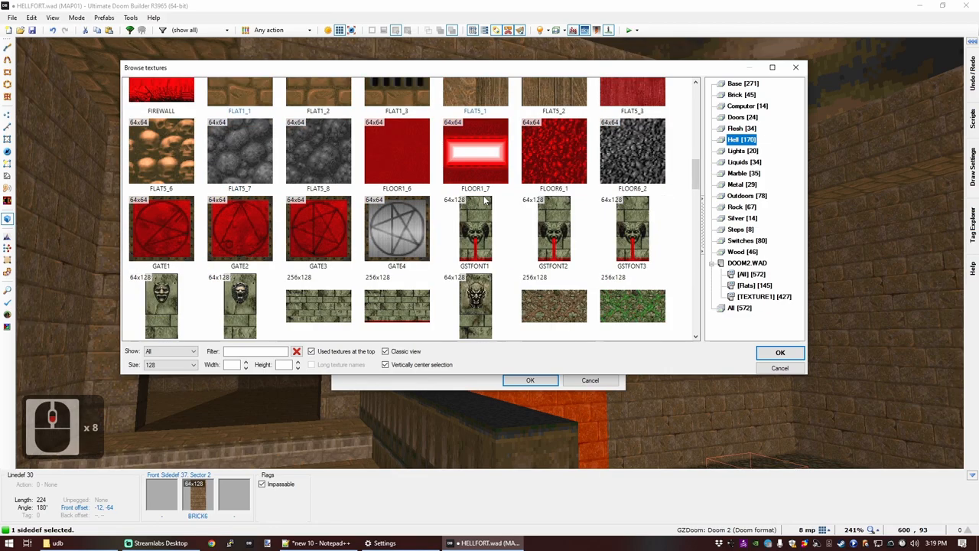
scroll(down, 3)
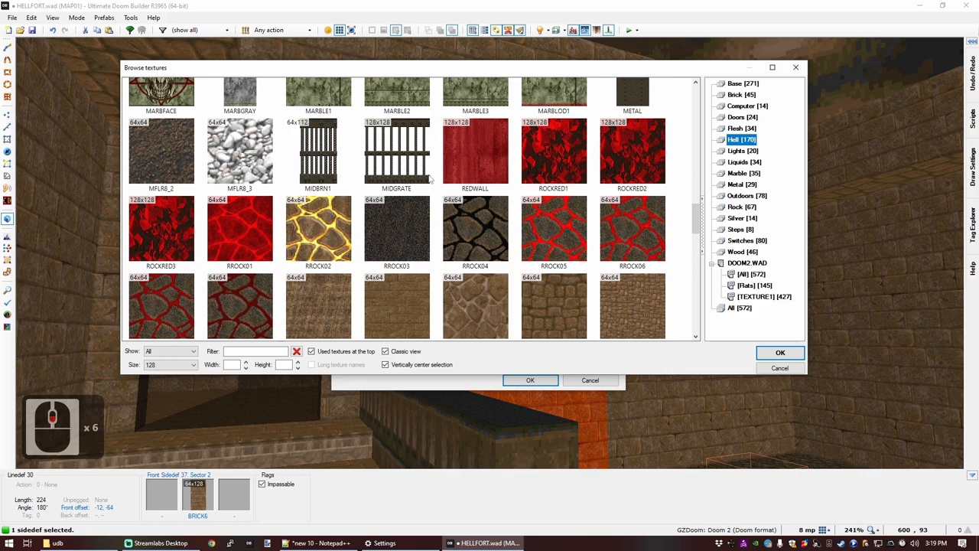
click(740, 94)
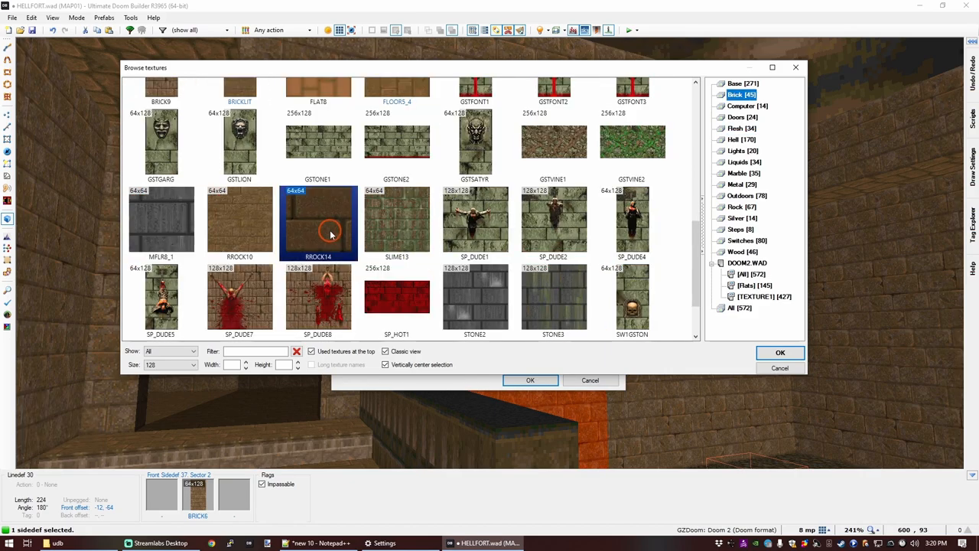
click(780, 351)
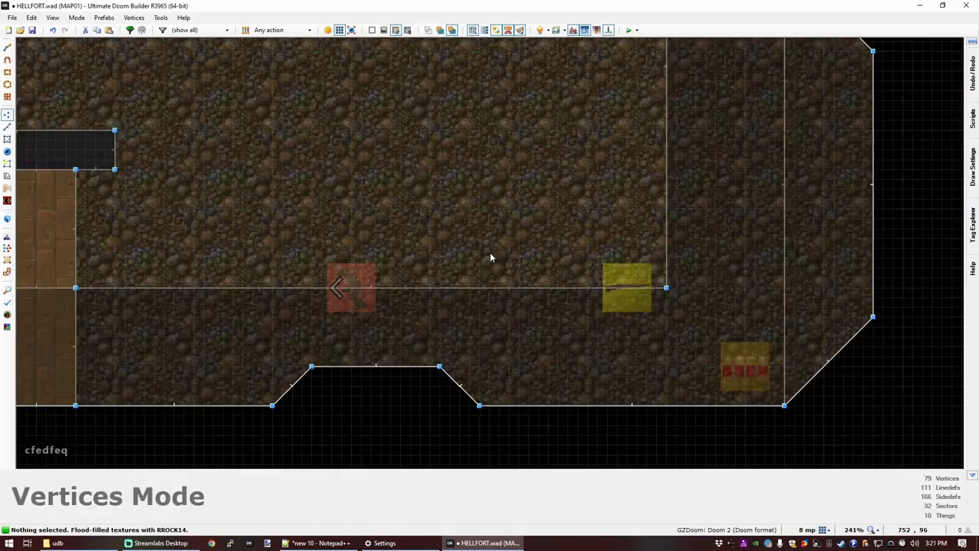
scroll(down, 3)
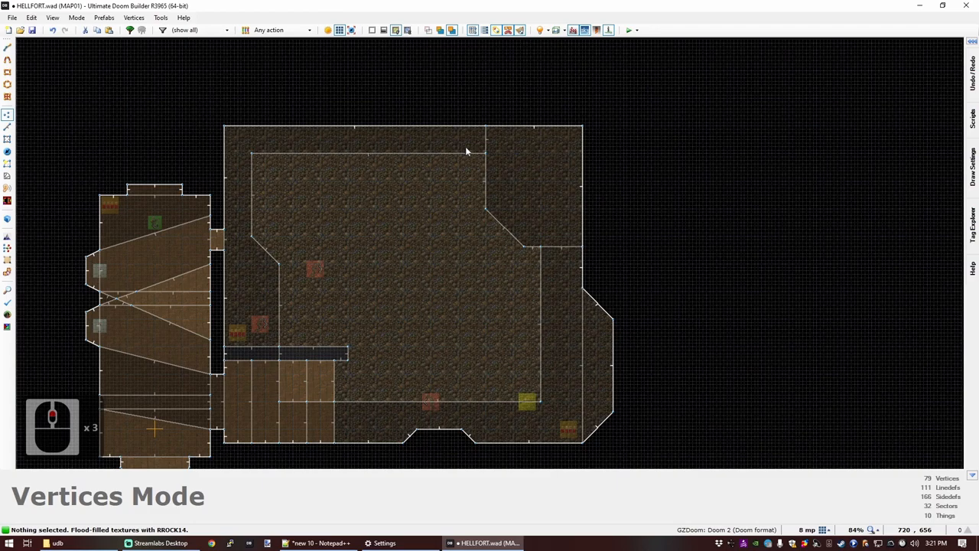
Step: Draw narrow step sectors along the courtyard's top wall
scroll(up, 3)
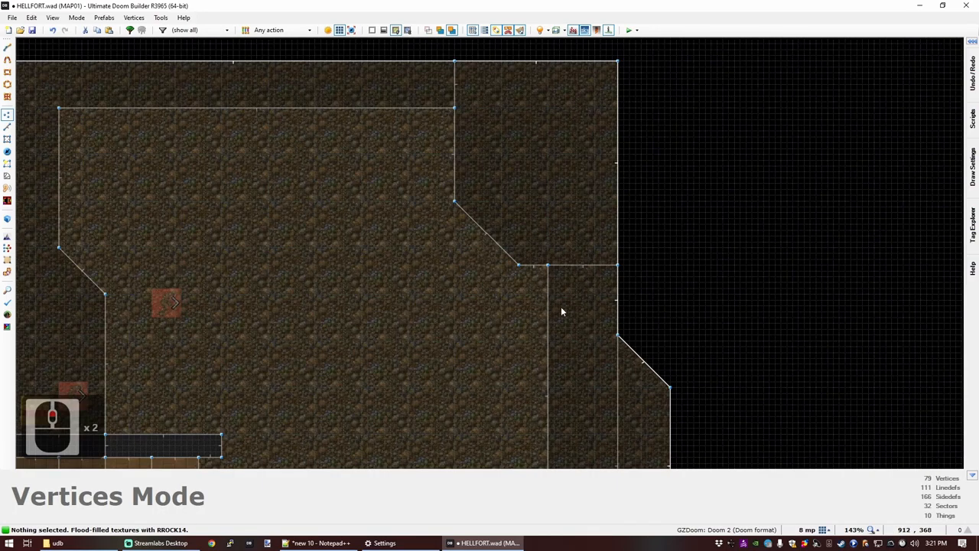
click(8, 48)
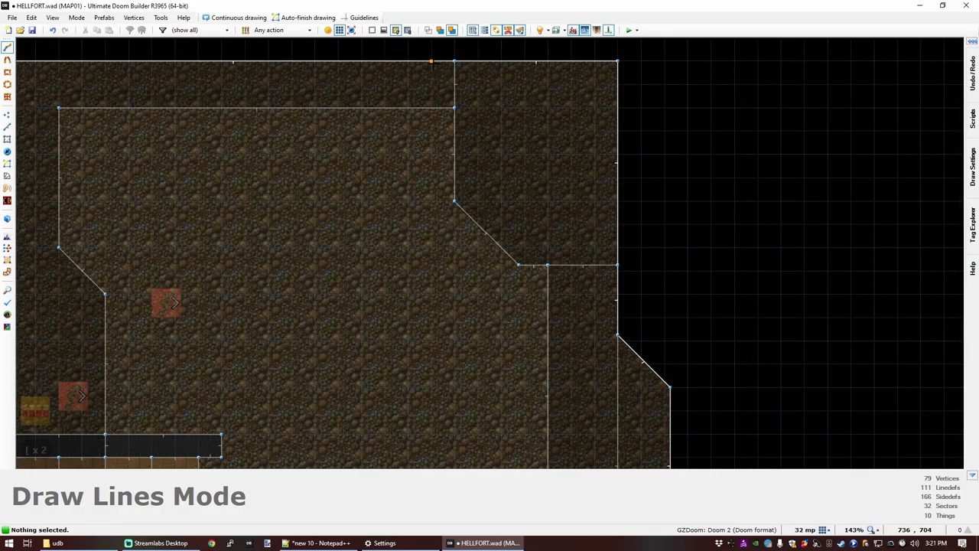
mouse_move(430, 132)
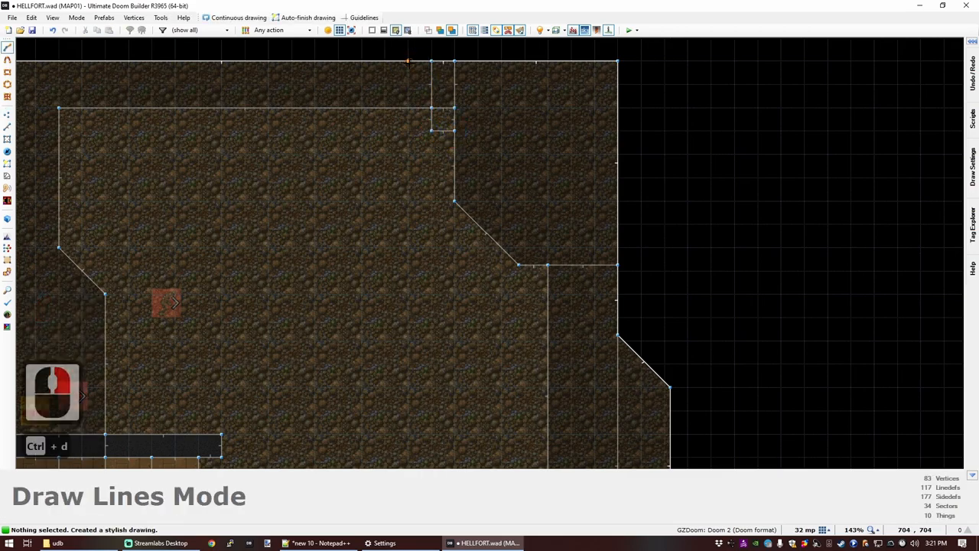
click(385, 60)
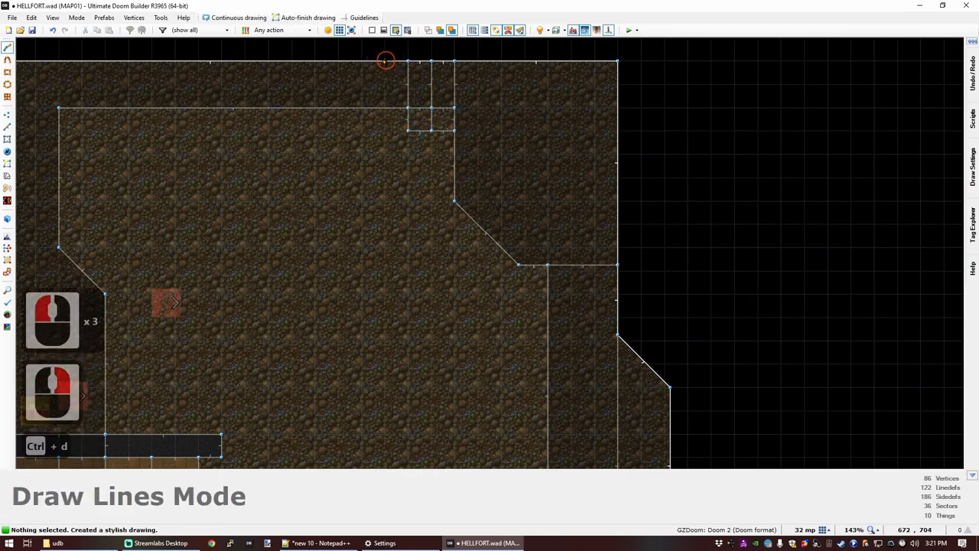
key(q)
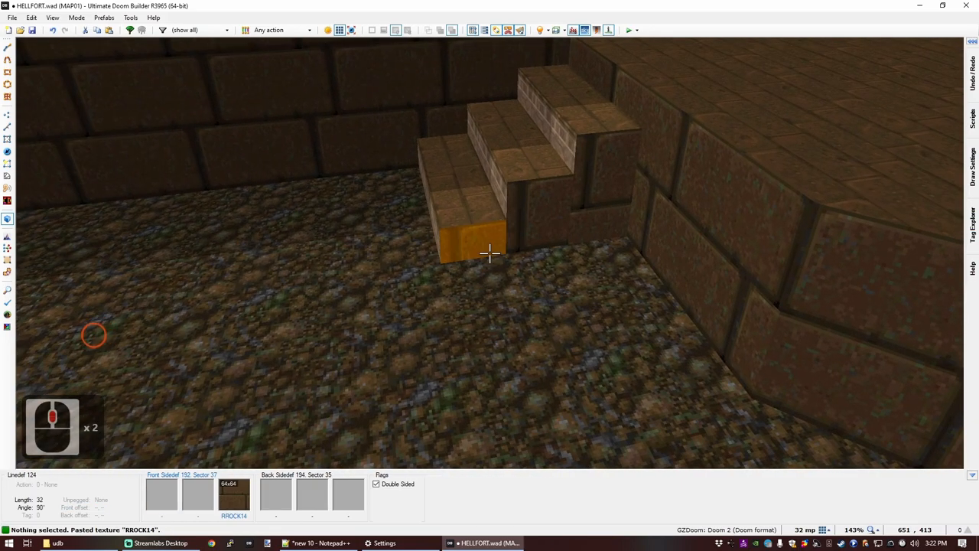
Step: Apply the RROCK14 texture to the step fronts
key(ctrl+a)
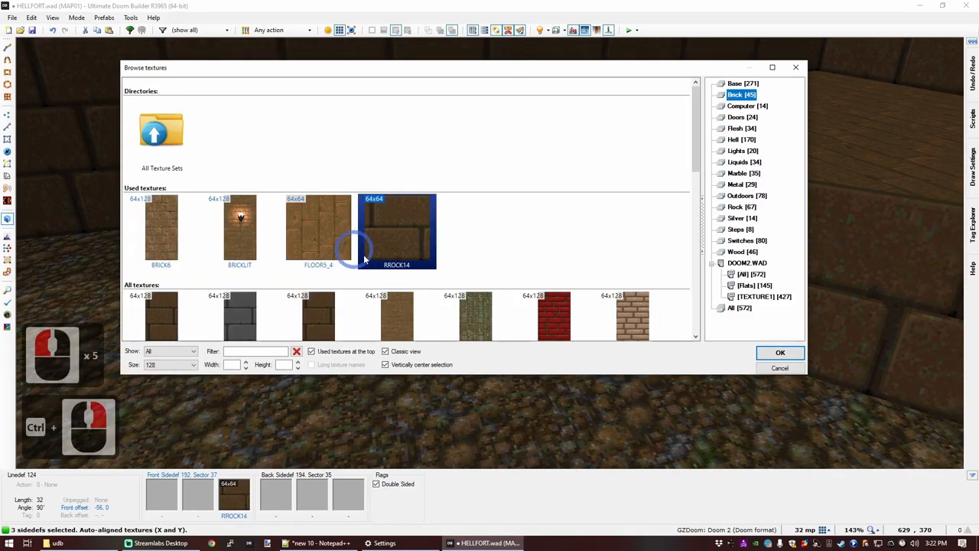
click(779, 352)
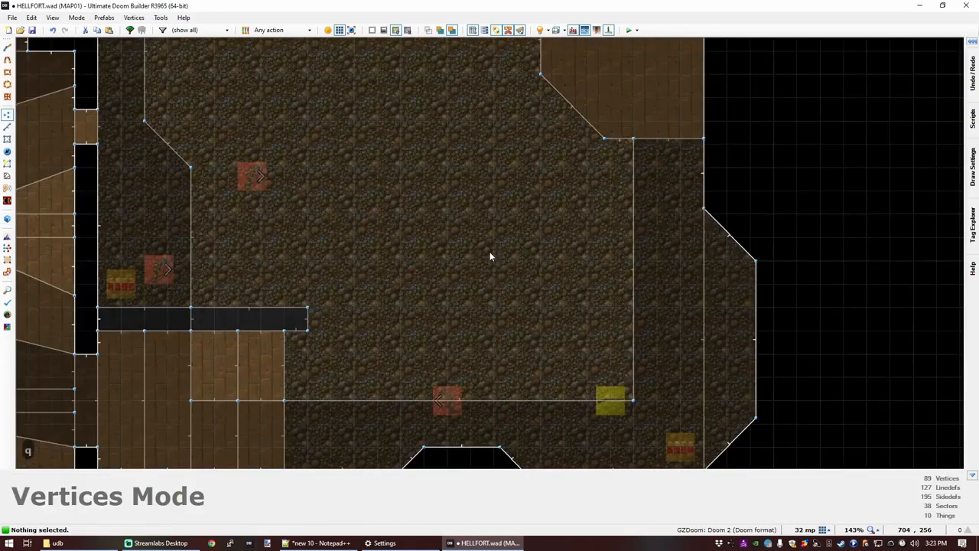
click(6, 151)
text(ca)
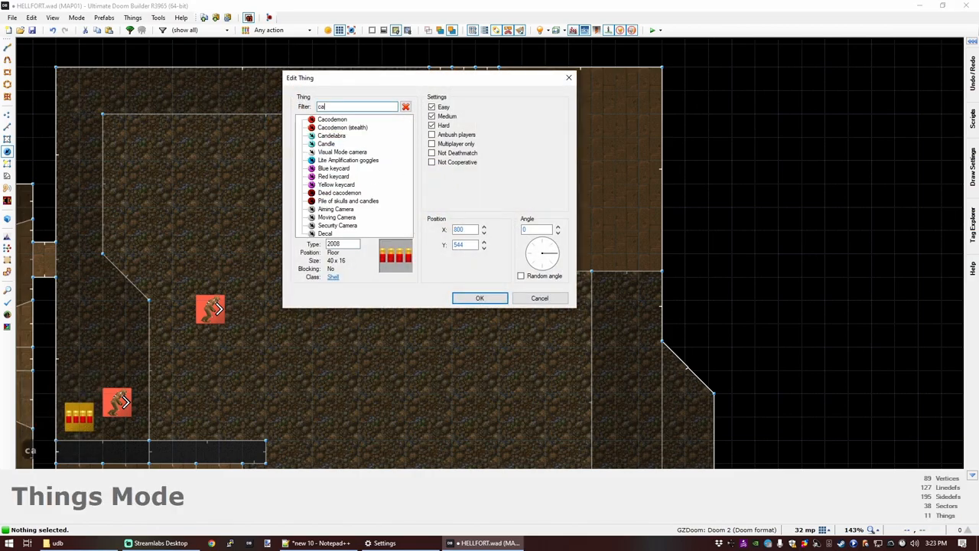
Step: Confirm the candelabra thing and paste a copy in the corner room
click(480, 297)
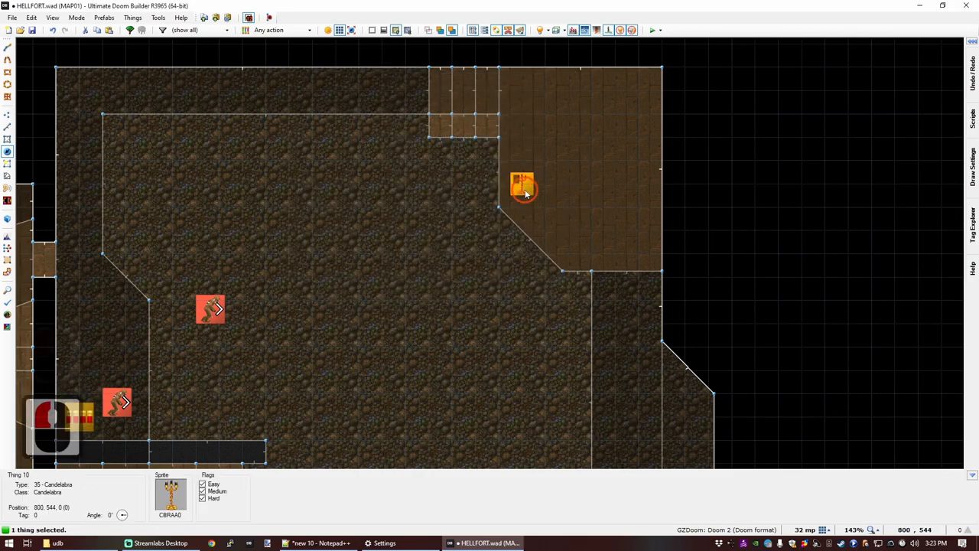
key(ctrl+v)
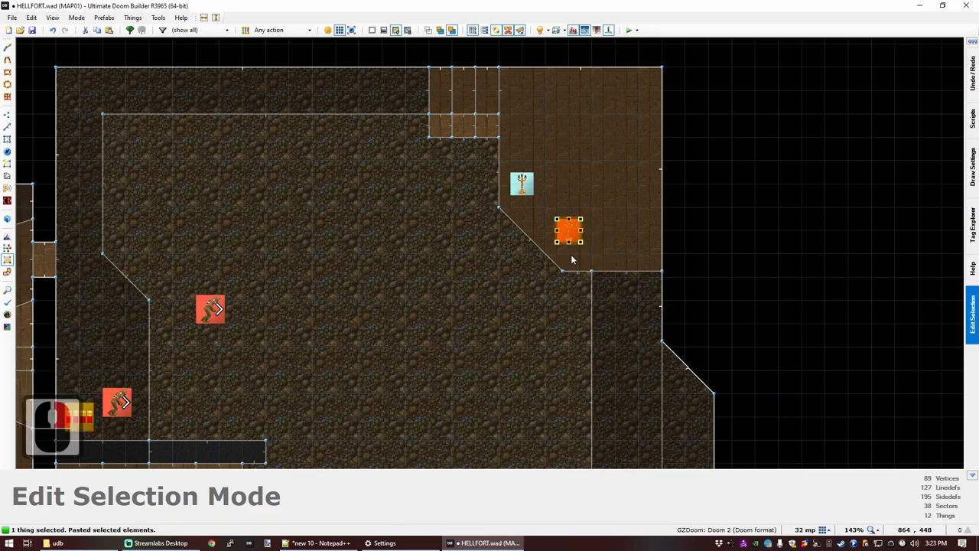
scroll(up, 3)
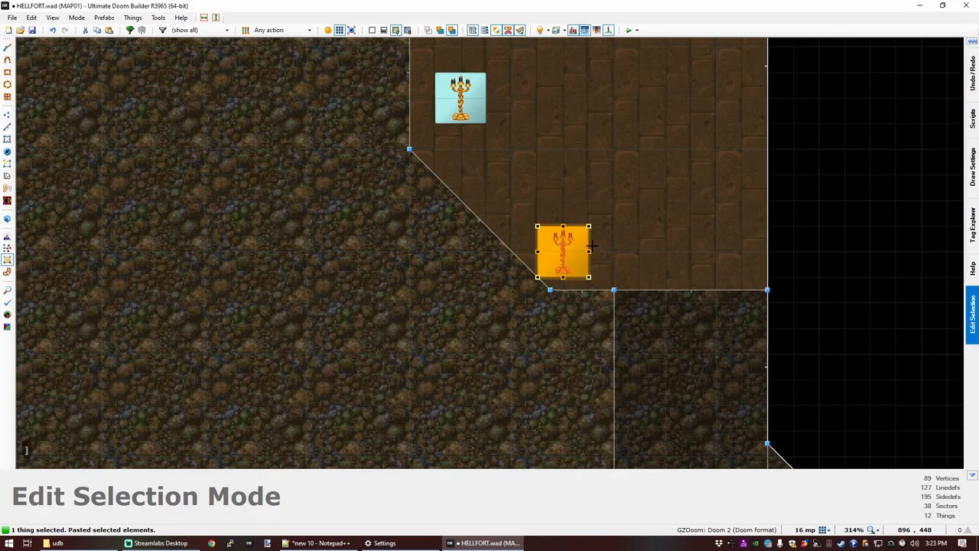
scroll(down, 3)
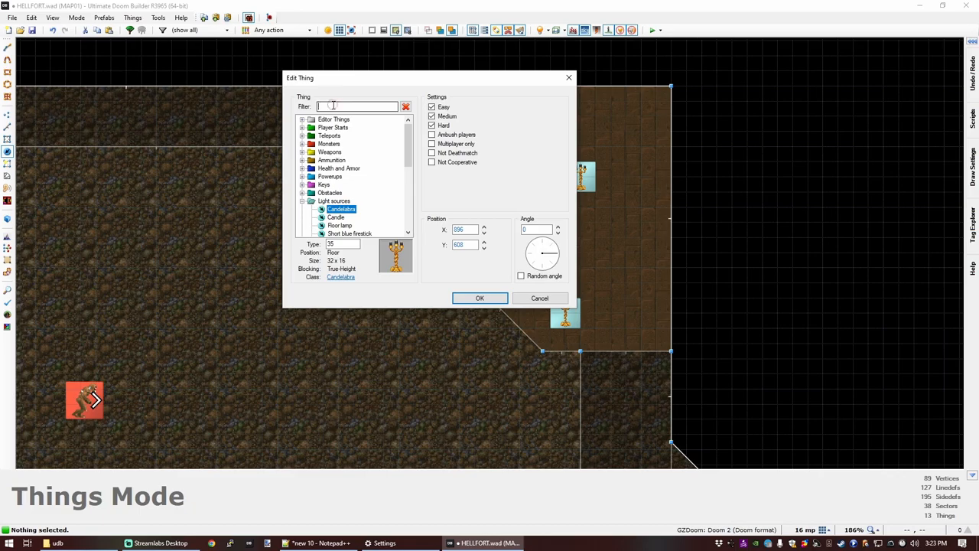
Step: Set a new thing to Former Sergeant and paste another, making three sergeants
text(shot)
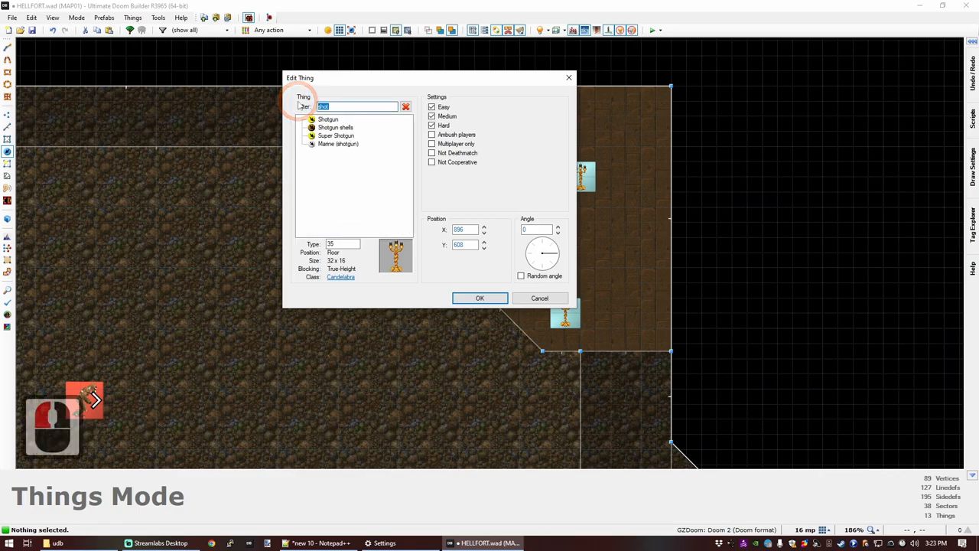
text(serg)
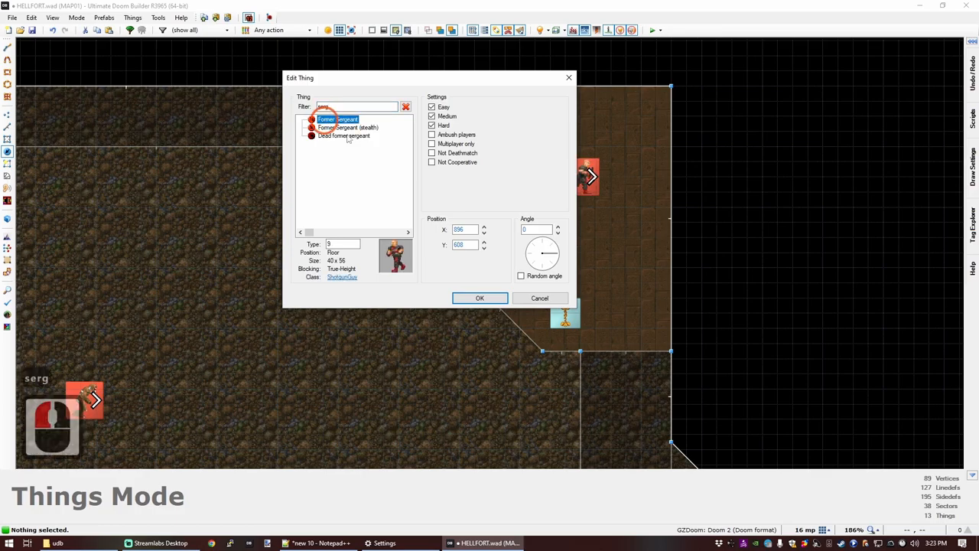
click(479, 297)
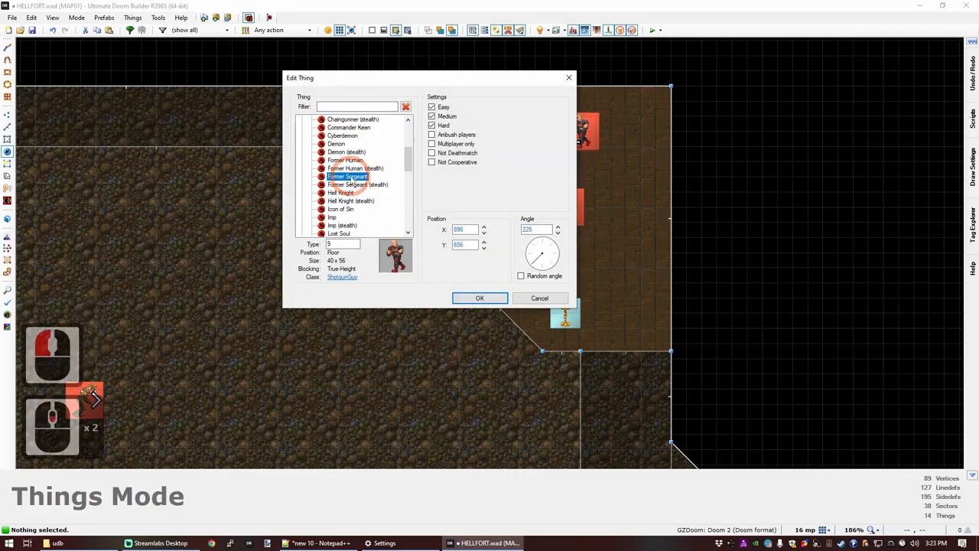
click(346, 168)
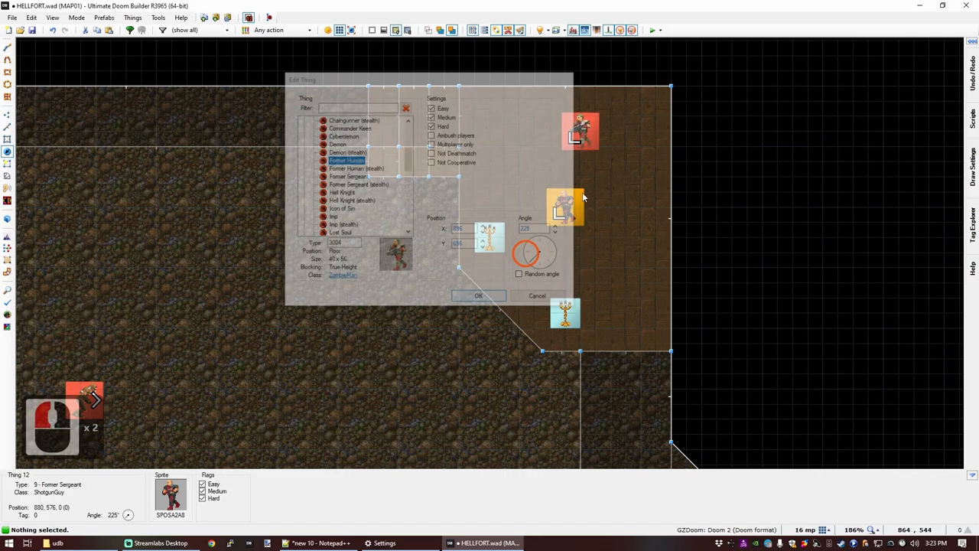
key(ctrl+v)
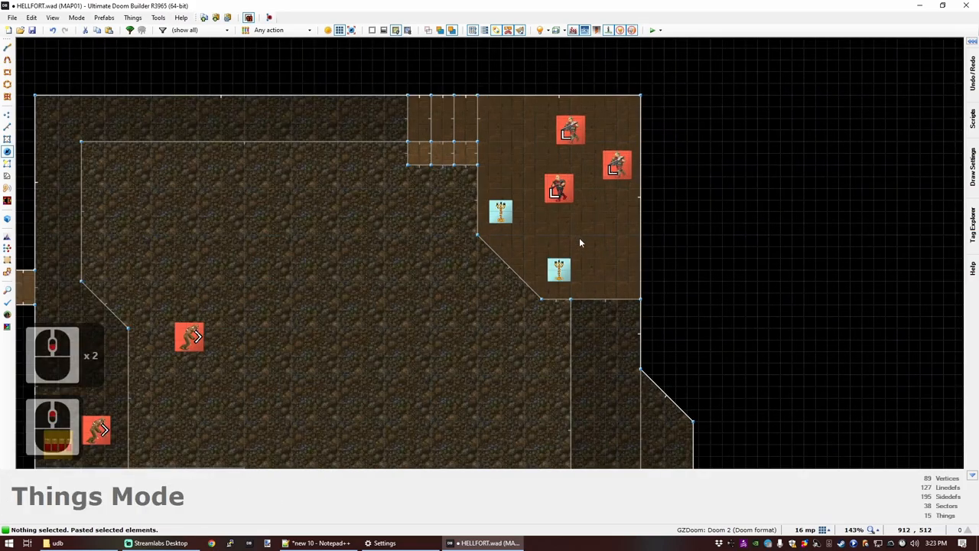
scroll(down, 3)
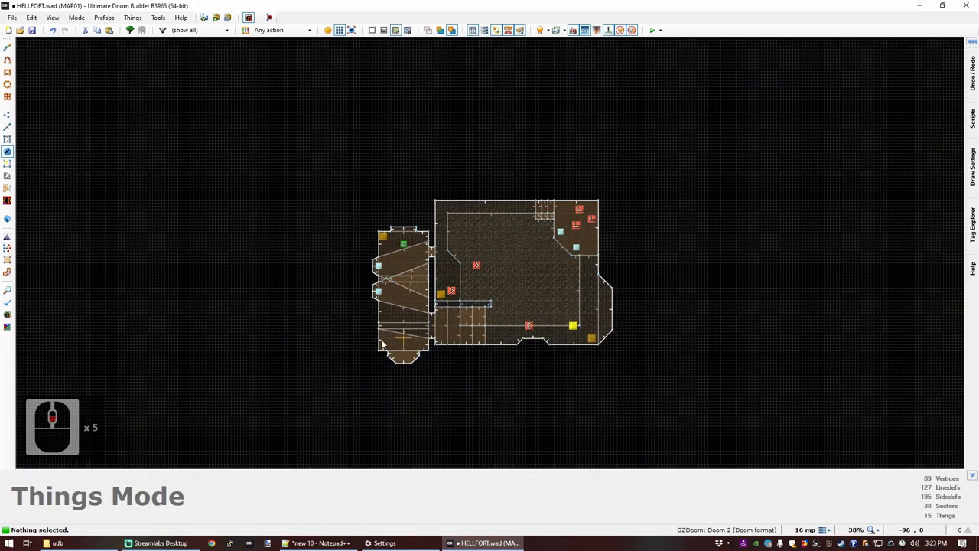
Step: Add Medikit and Stimpack health pickups in the sergeants' wooden corner room
scroll(up, 3)
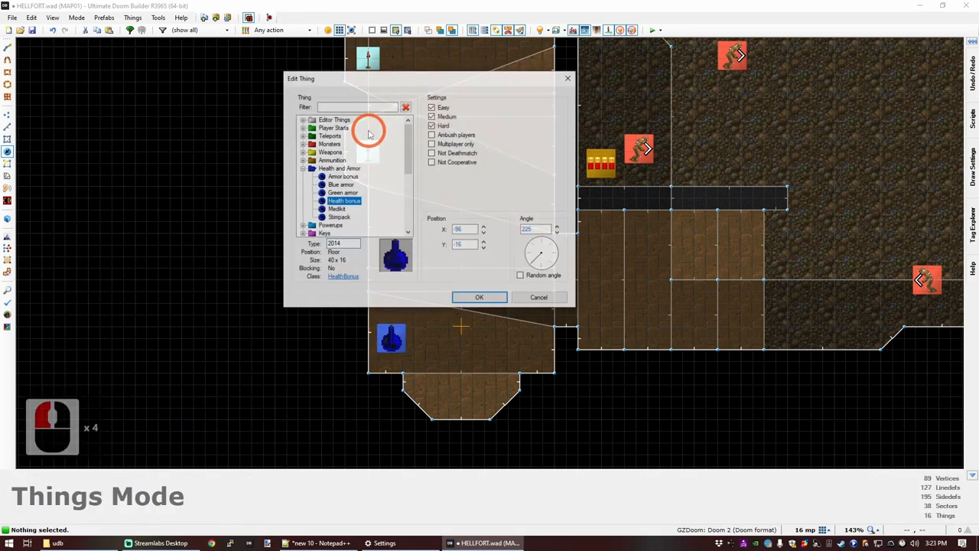
text(med)
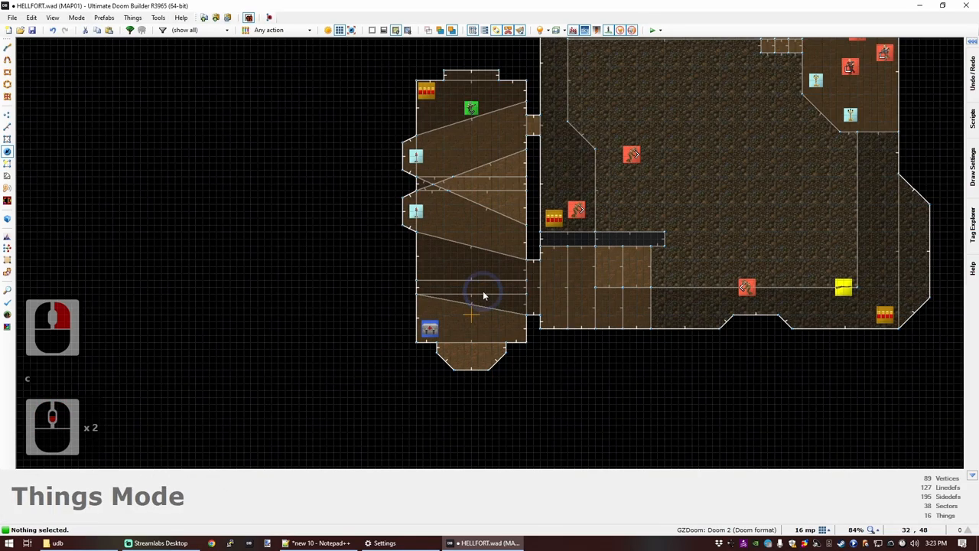
scroll(up, 3)
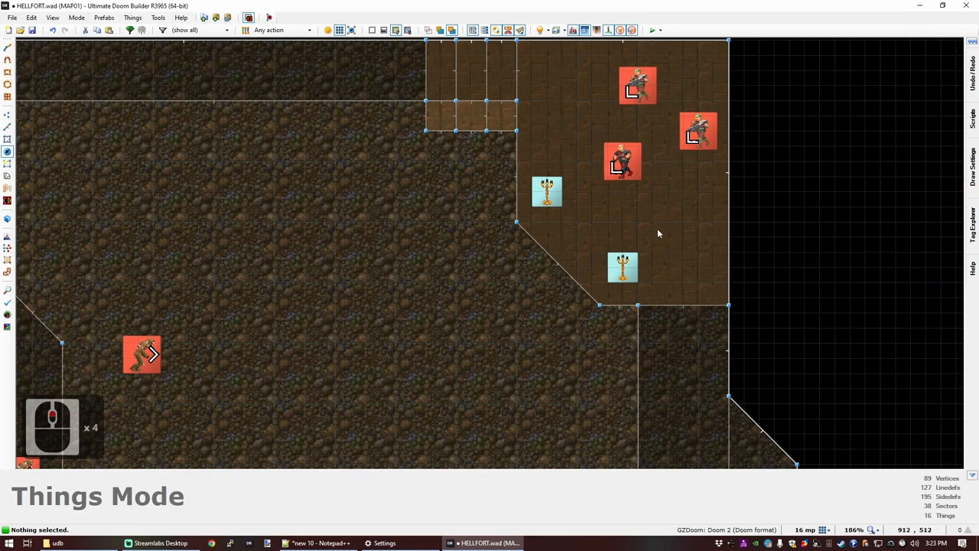
double_click(696, 266)
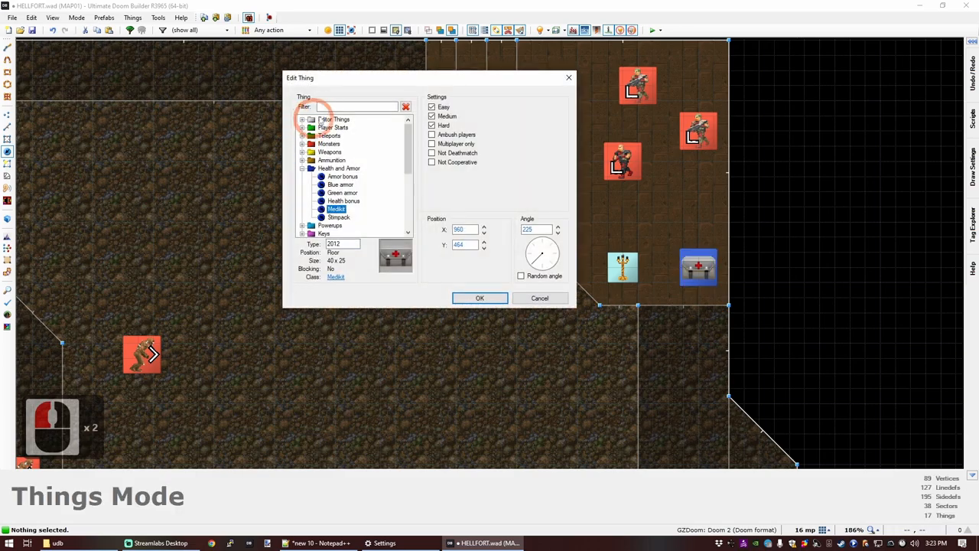
text(stim)
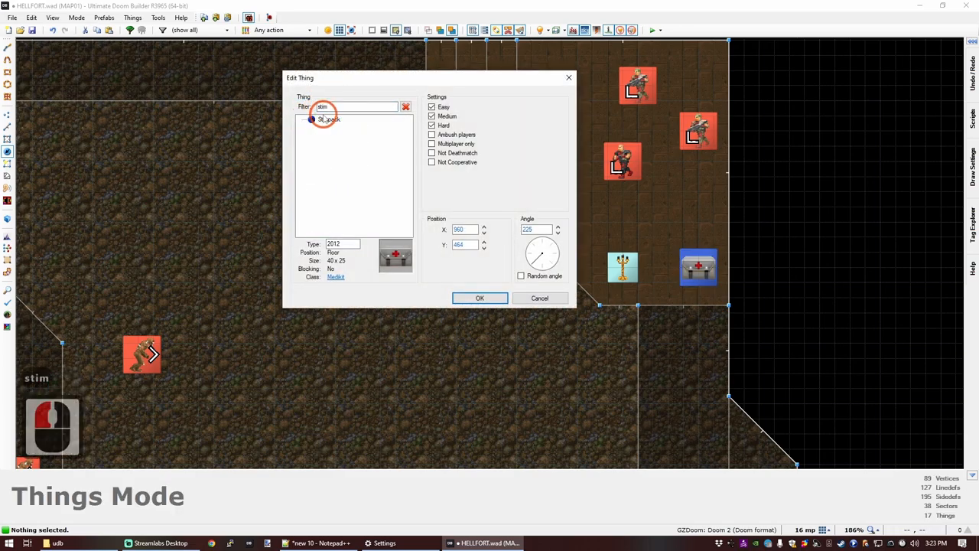
click(480, 298)
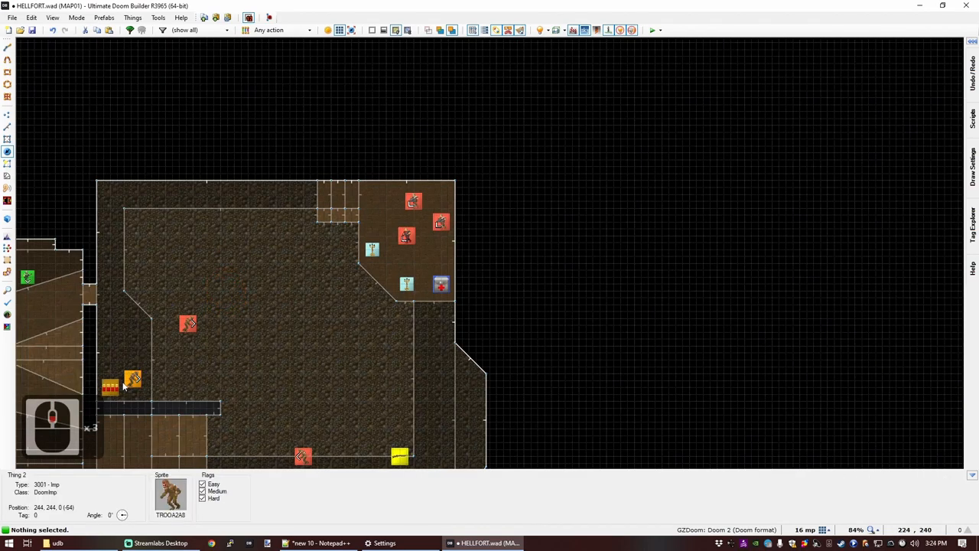
Step: Paste an extra box of shells and save HELLFORT.wad
key(ctrl+v)
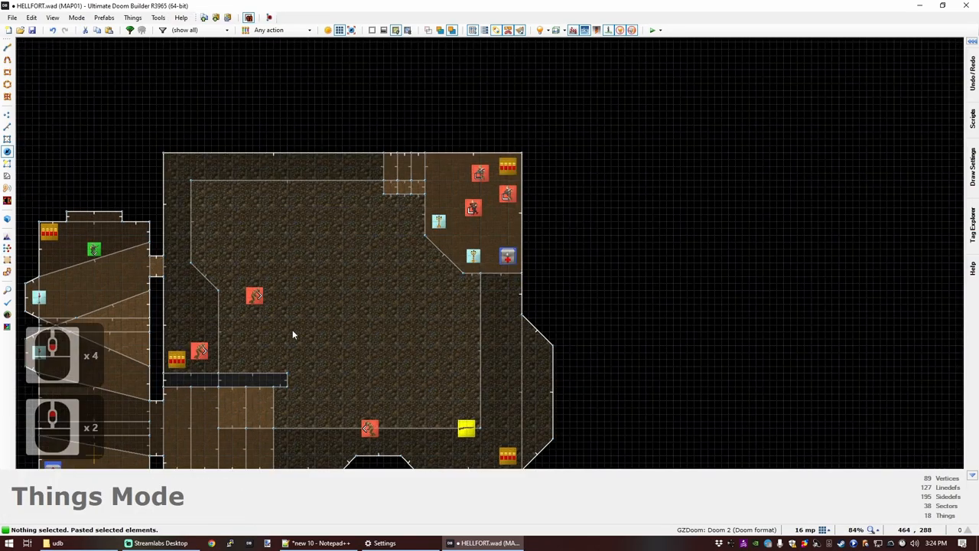
scroll(down, 3)
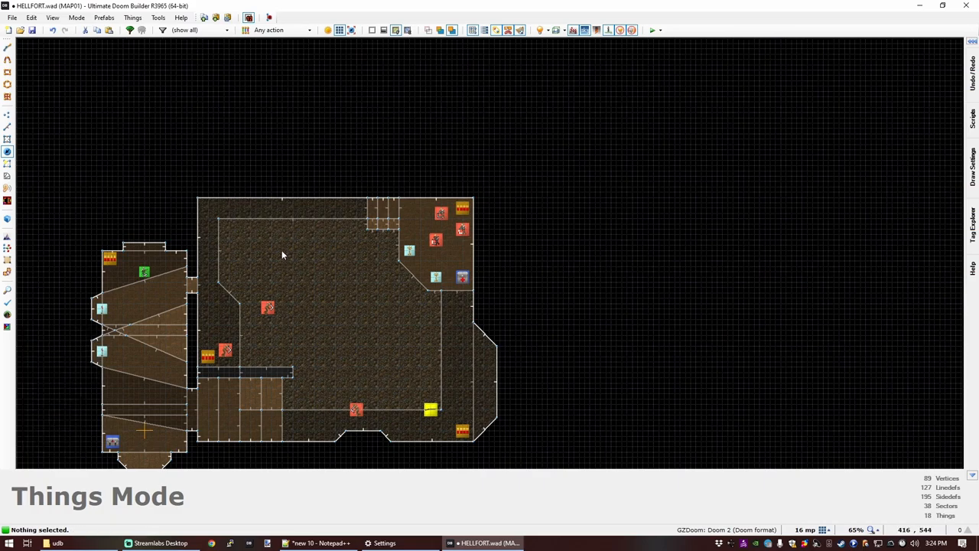
mouse_move(289, 187)
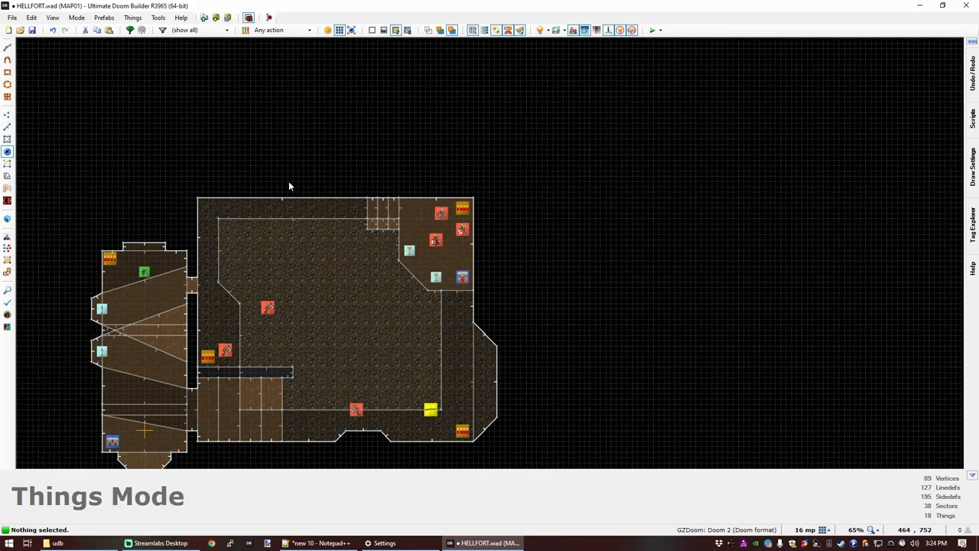
mouse_move(284, 206)
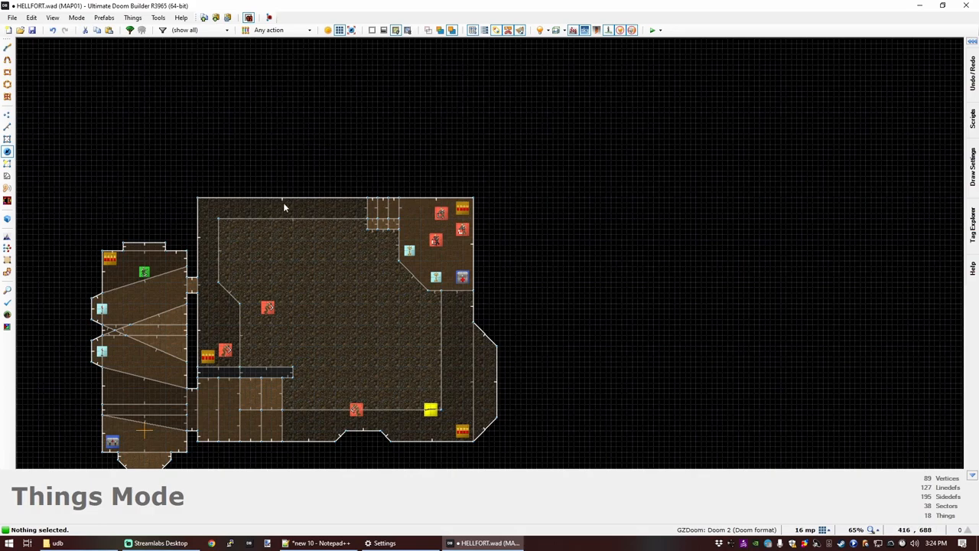
scroll(up, 3)
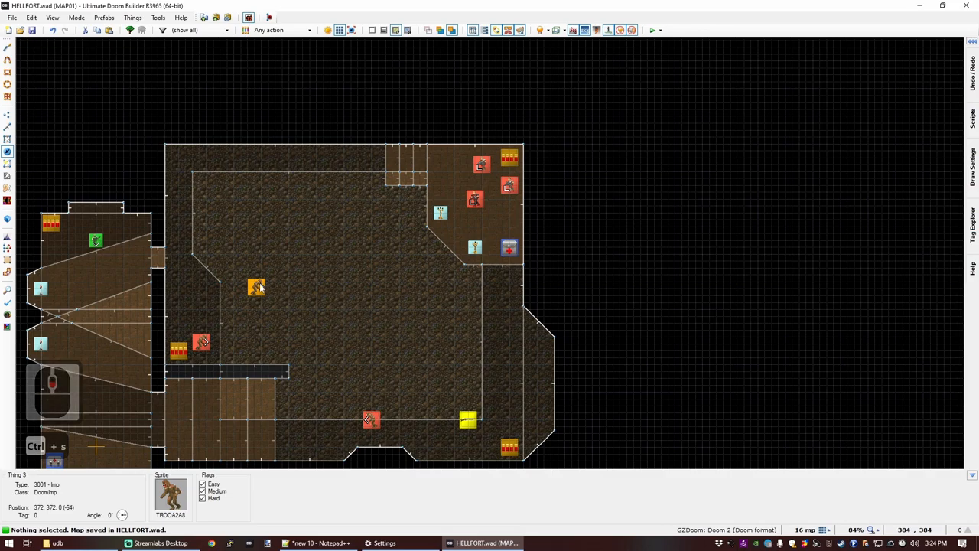
Step: Test-run the map in Doom 2, then close the game window
click(652, 30)
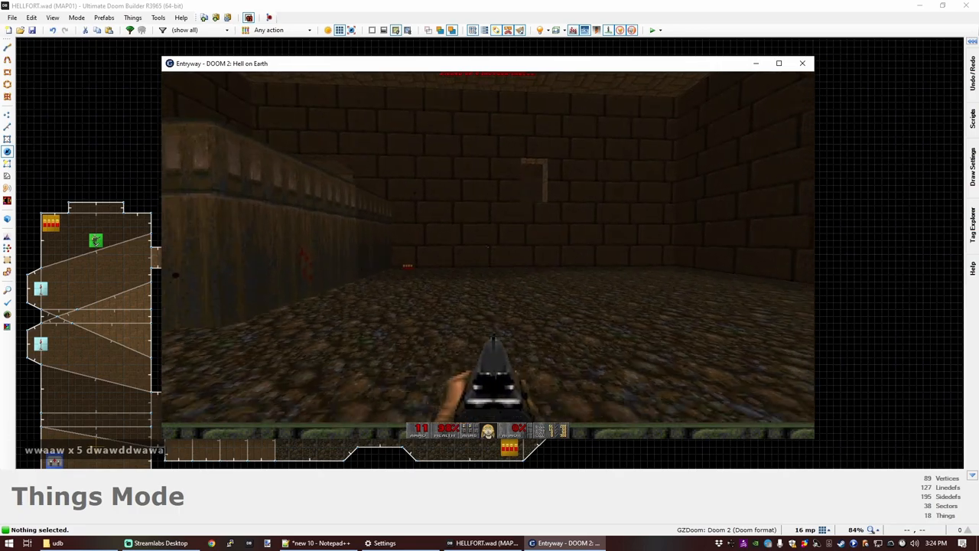
click(801, 62)
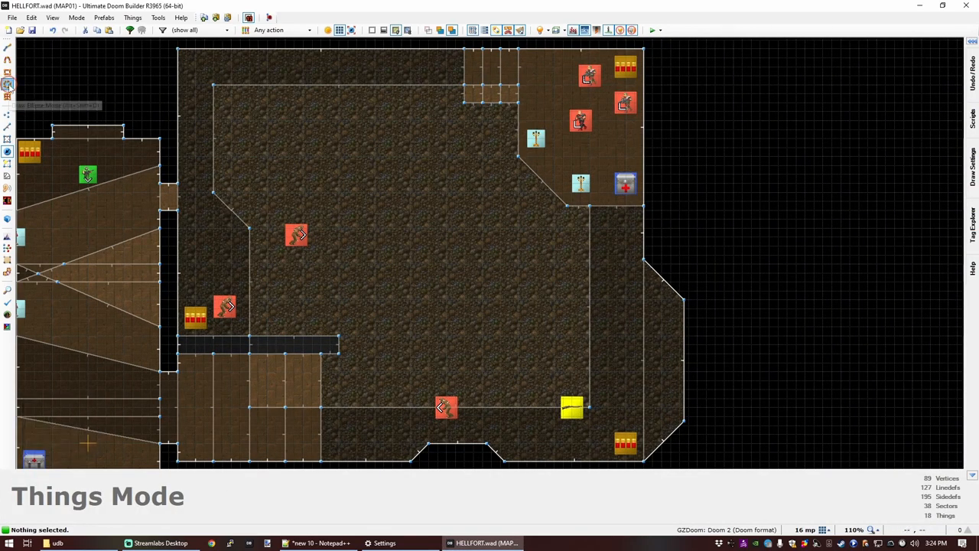
Step: Drag out a radial 16-sided ellipse sector at the courtyard centre
click(7, 84)
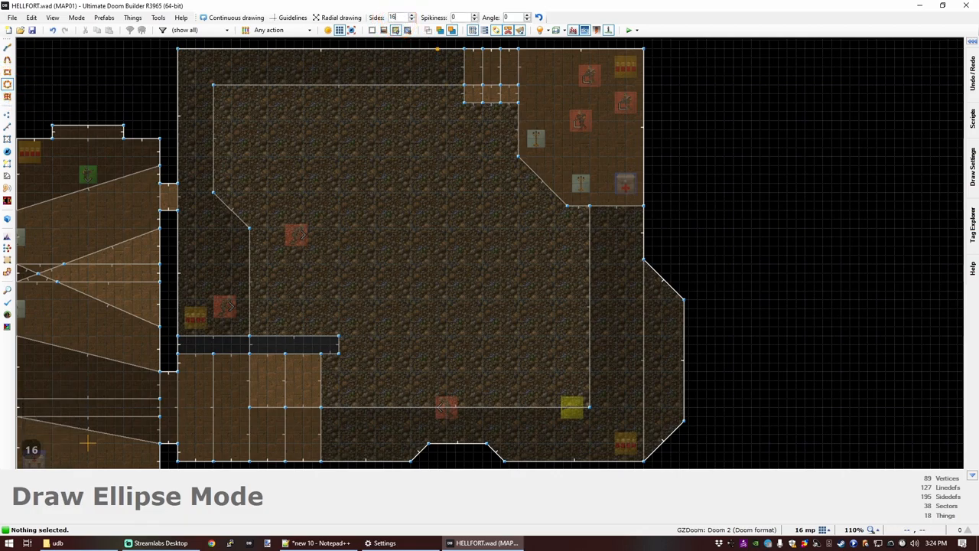
click(316, 17)
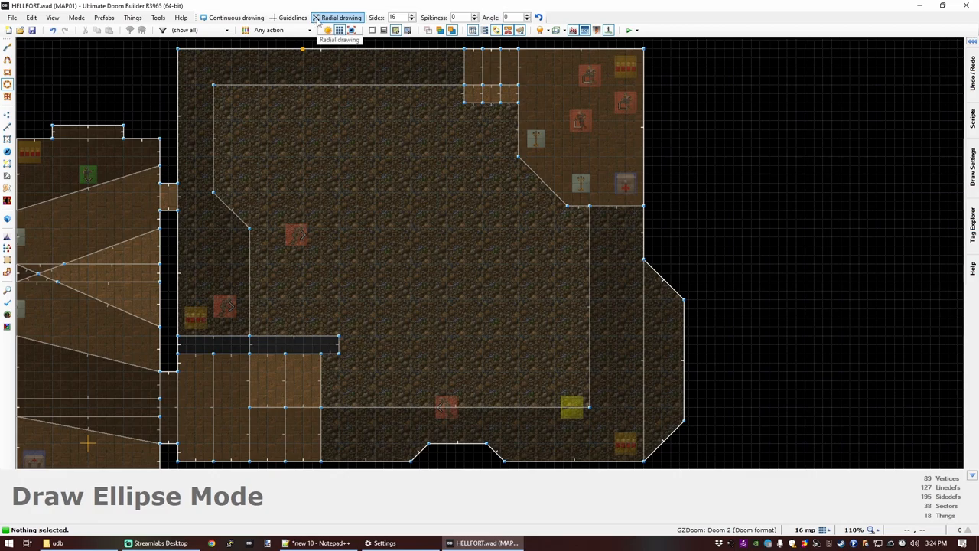
mouse_move(400, 203)
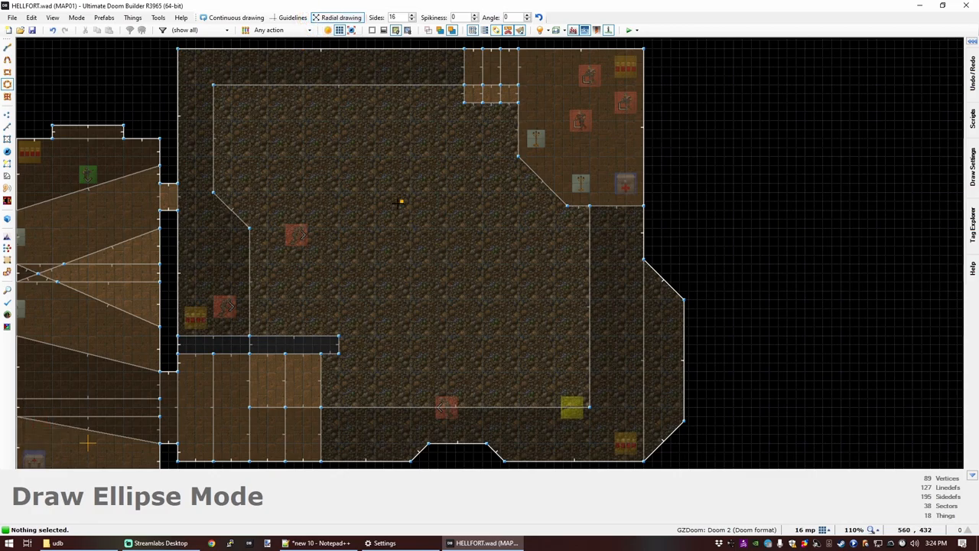
drag(400, 201, 438, 246)
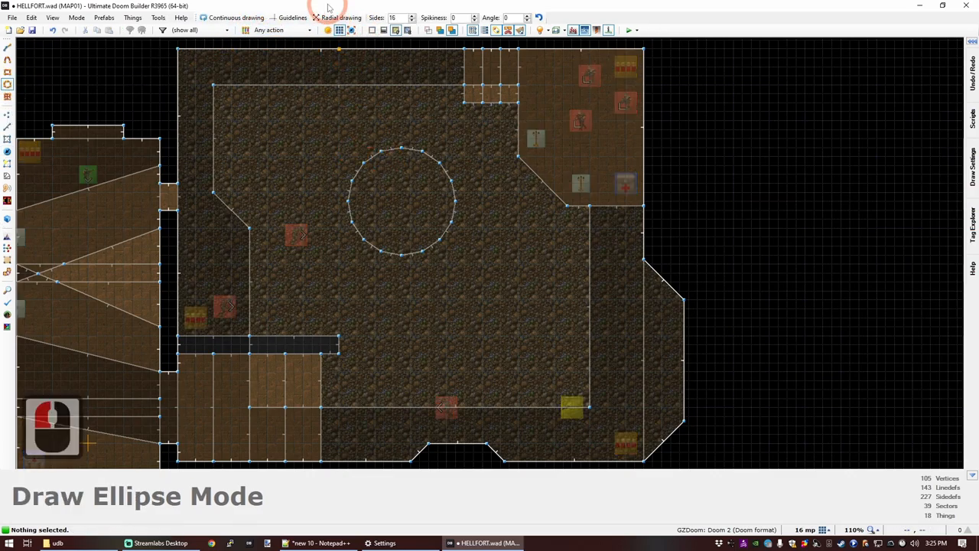
mouse_move(399, 202)
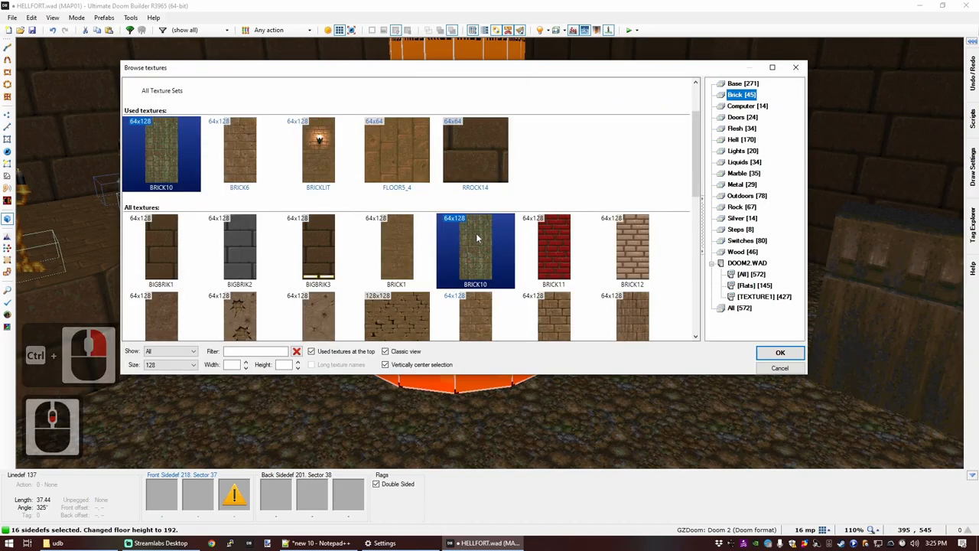
Step: Choose the skull-decorated WOOD4 texture from the Wood category for the pillar walls
click(739, 251)
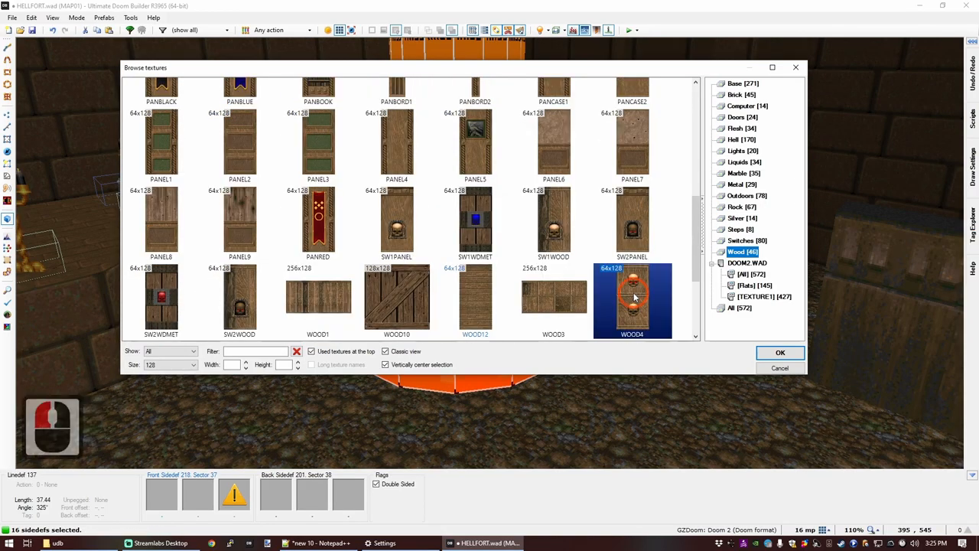
click(779, 352)
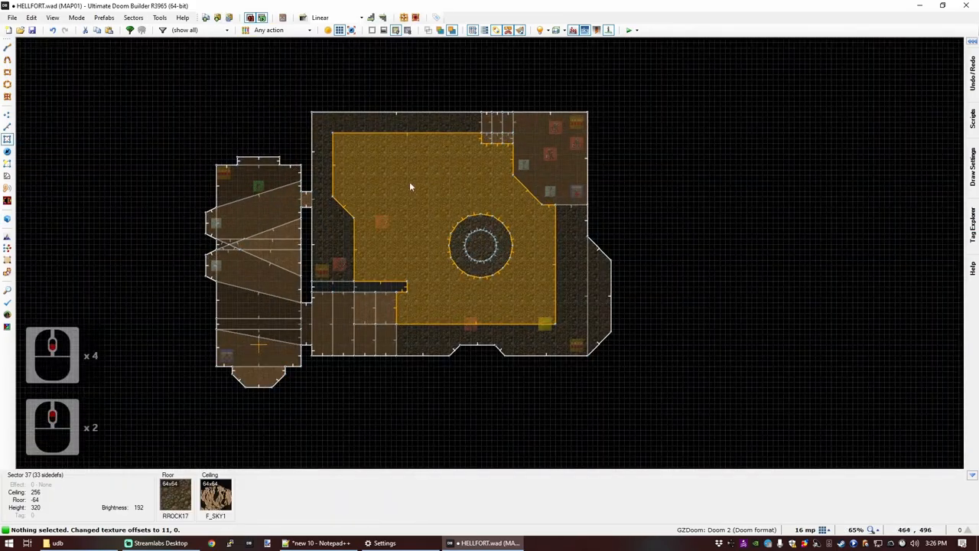
Step: Make both west-side things Imps on Easy, Medium and Hard with Ambush players ticked
scroll(up, 3)
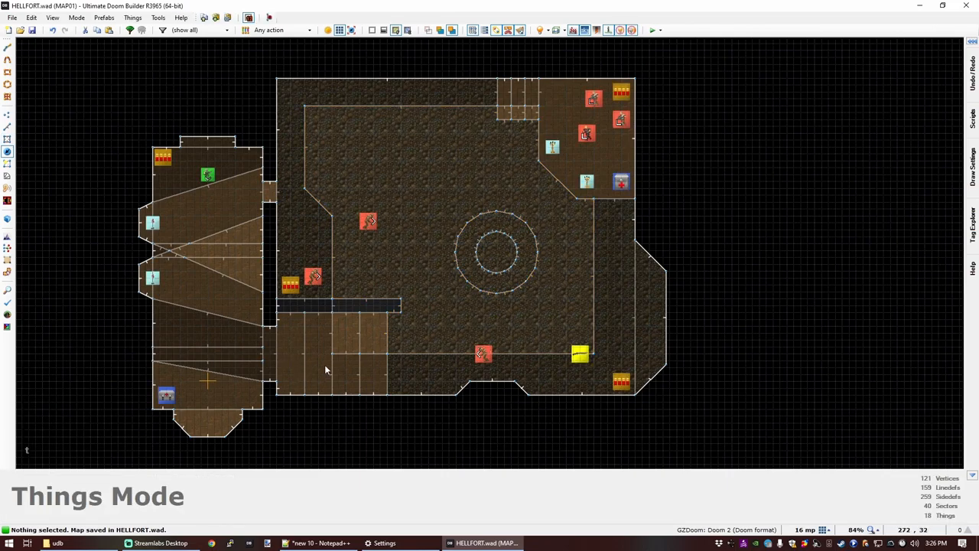
mouse_move(350, 246)
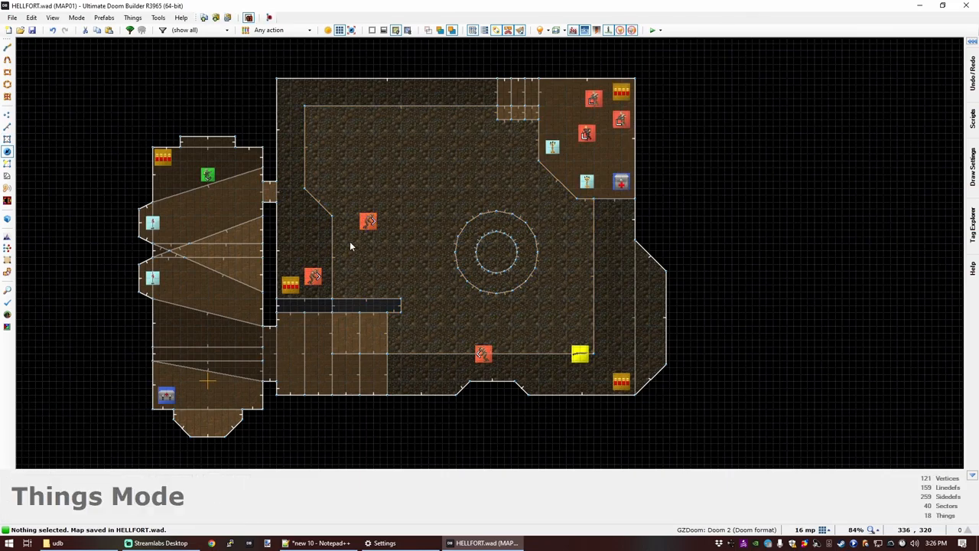
click(368, 222)
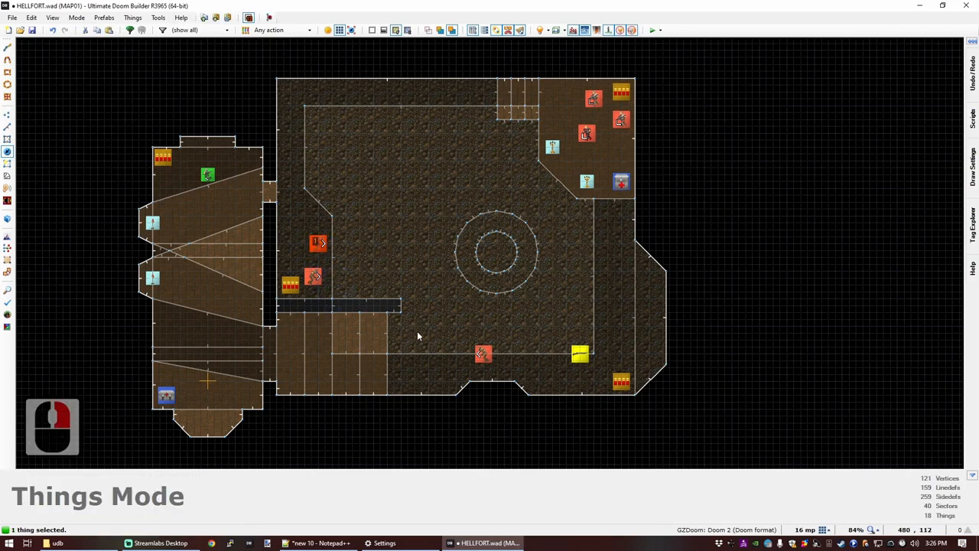
mouse_move(432, 252)
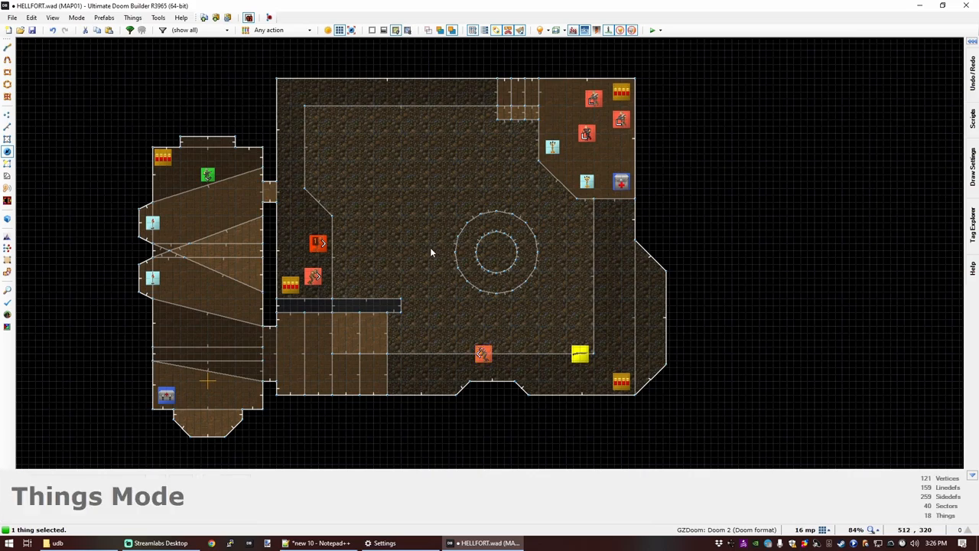
click(312, 276)
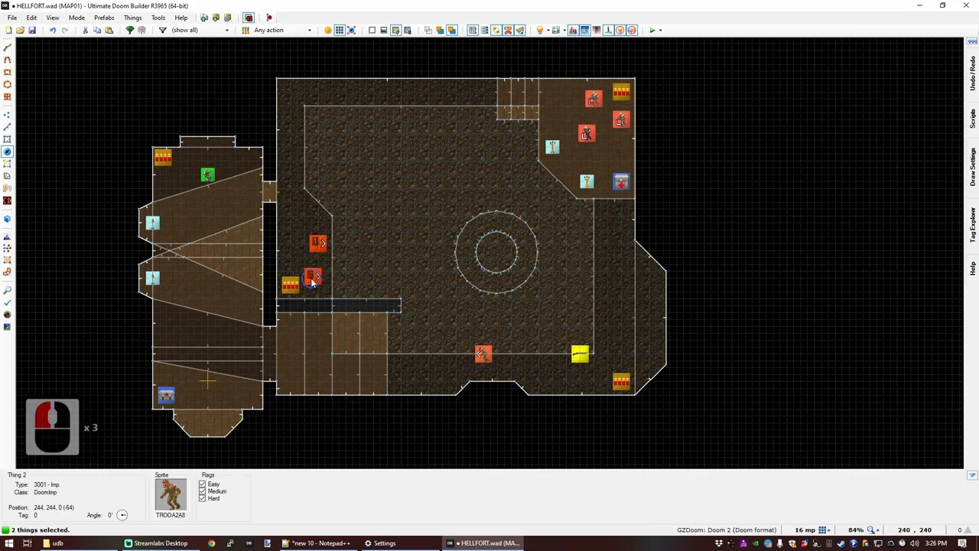
double_click(312, 276)
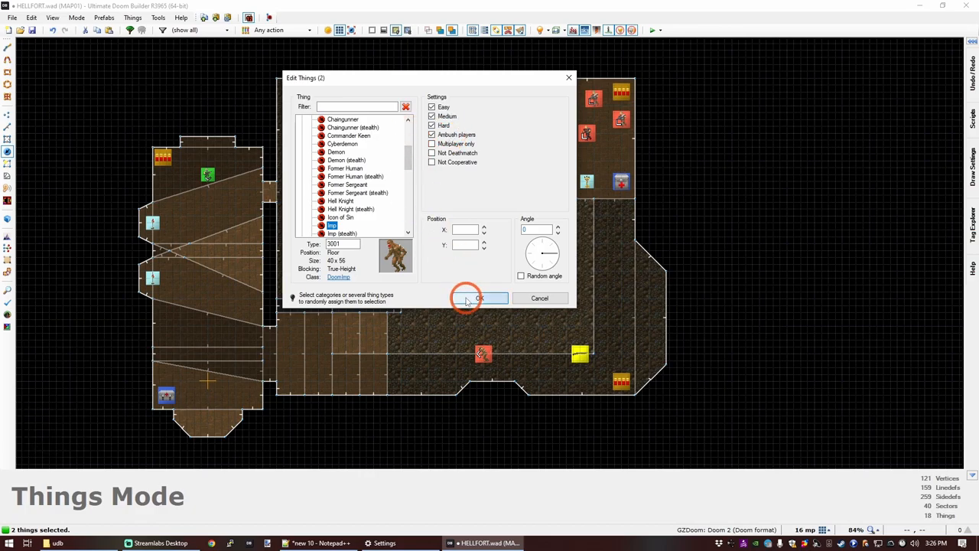
click(478, 298)
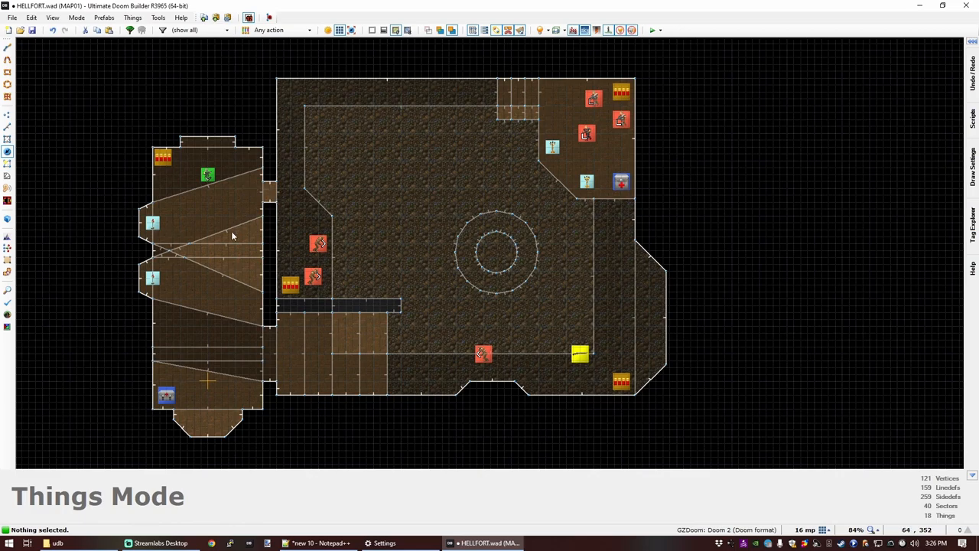
mouse_move(415, 290)
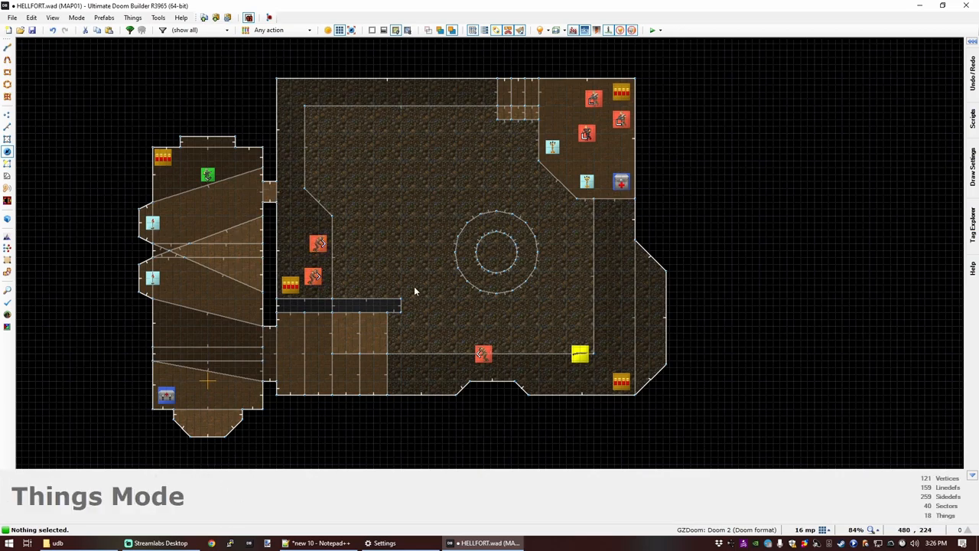
mouse_move(393, 262)
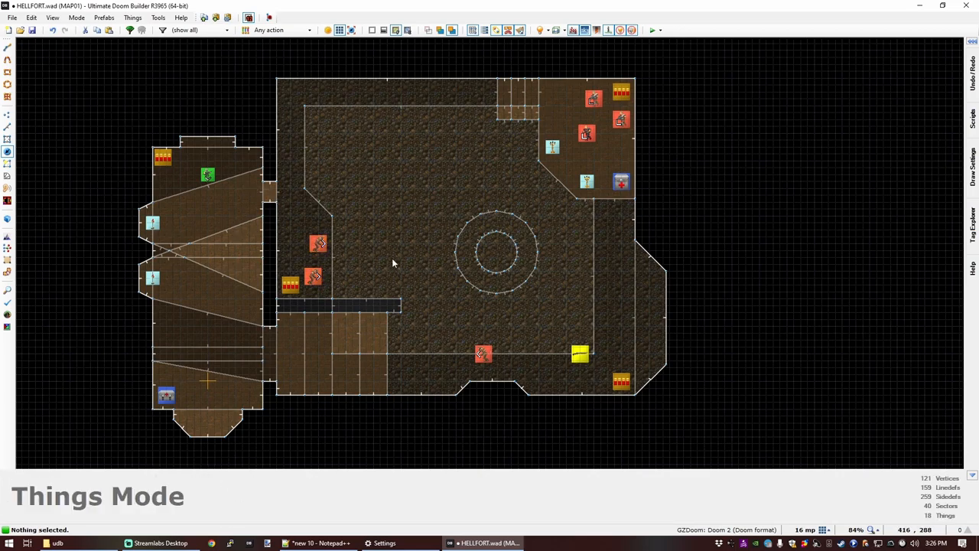
mouse_move(436, 267)
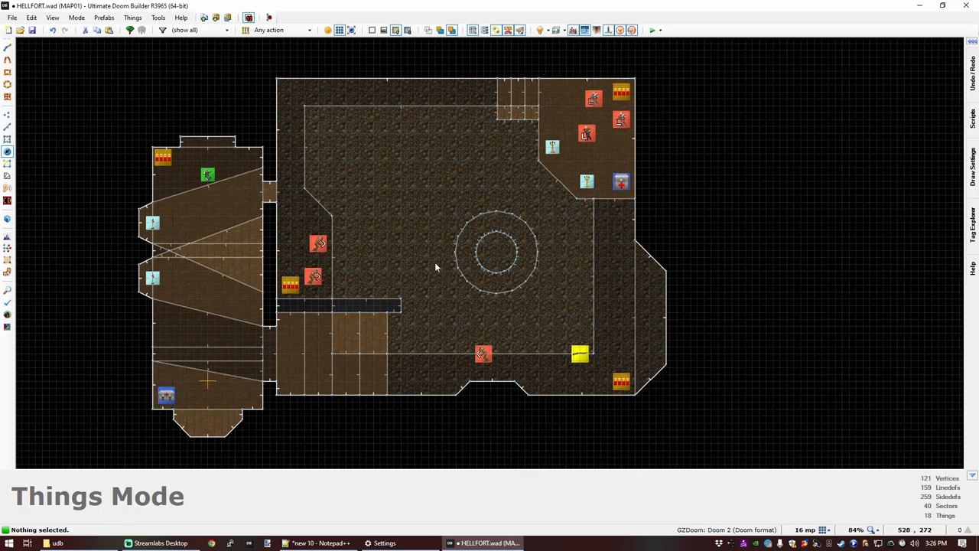
mouse_move(474, 176)
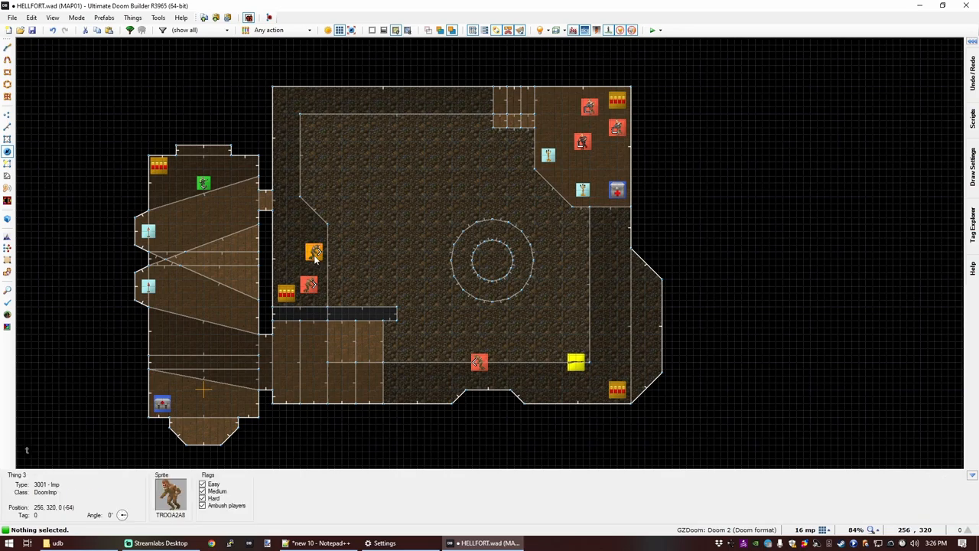
Step: Paste a thing north of the skull pillar and change it to a Demon
key(ctrl+v)
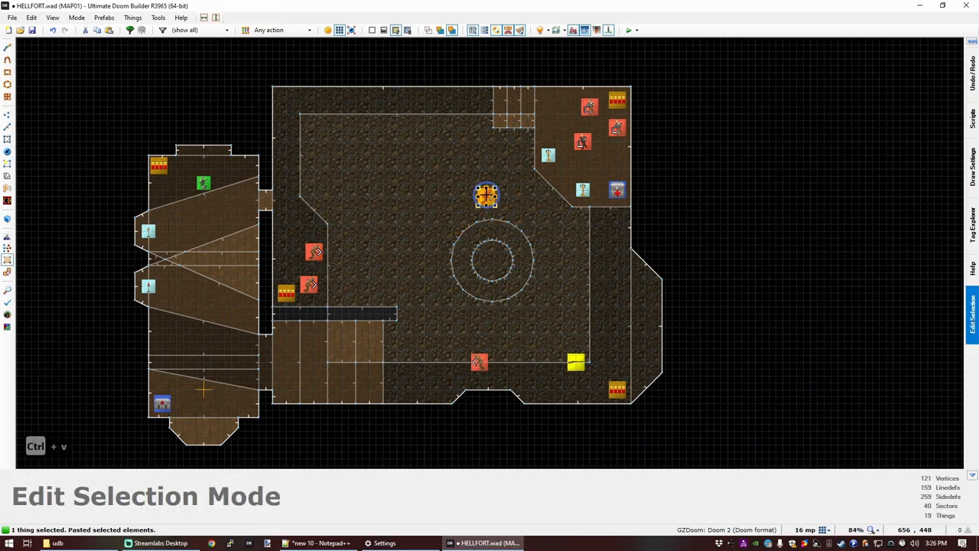
double_click(486, 195)
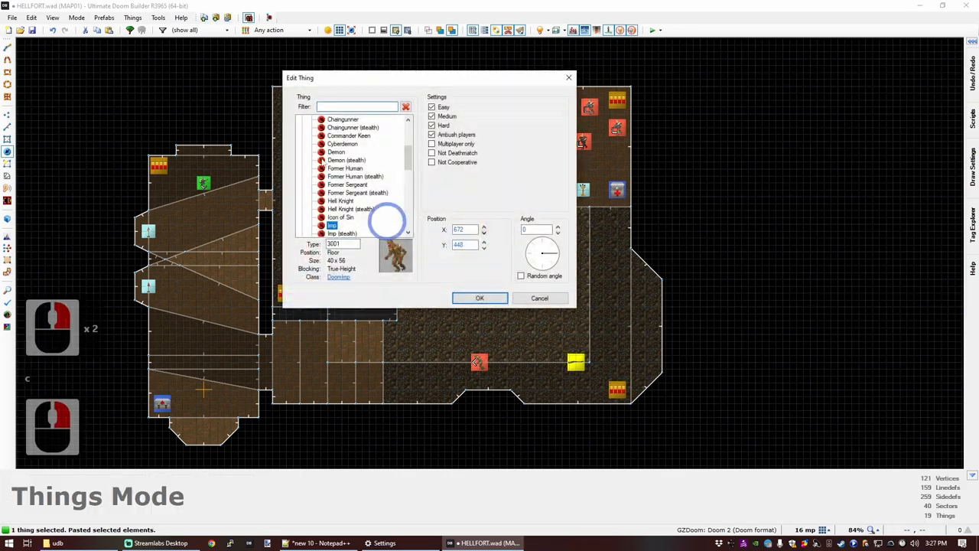
click(336, 151)
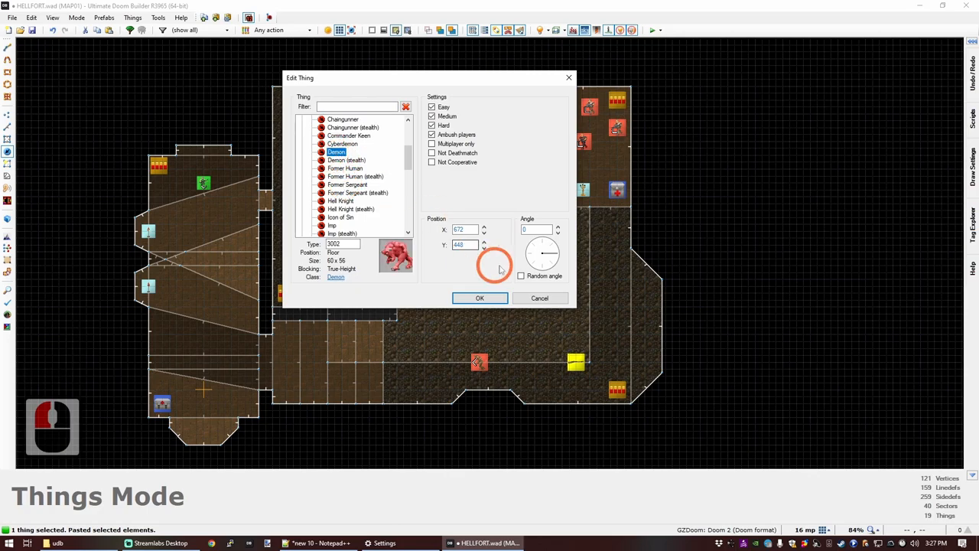
click(479, 298)
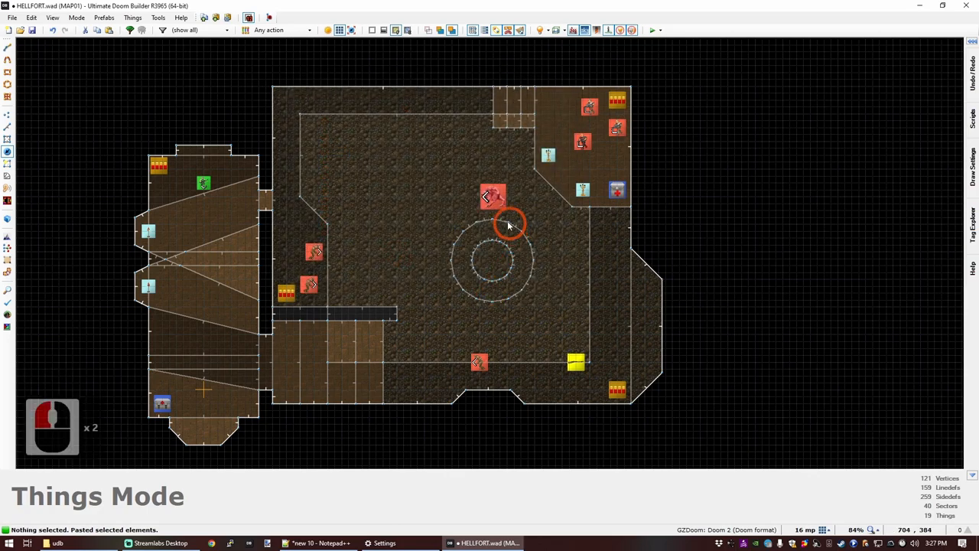
mouse_move(449, 212)
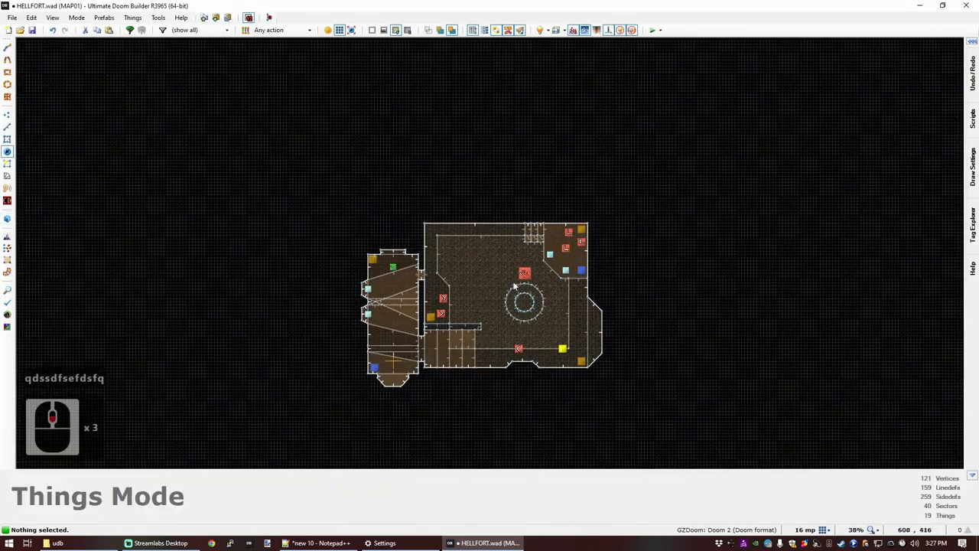
Step: Set the demon's angle to 270 so it faces south
double_click(524, 272)
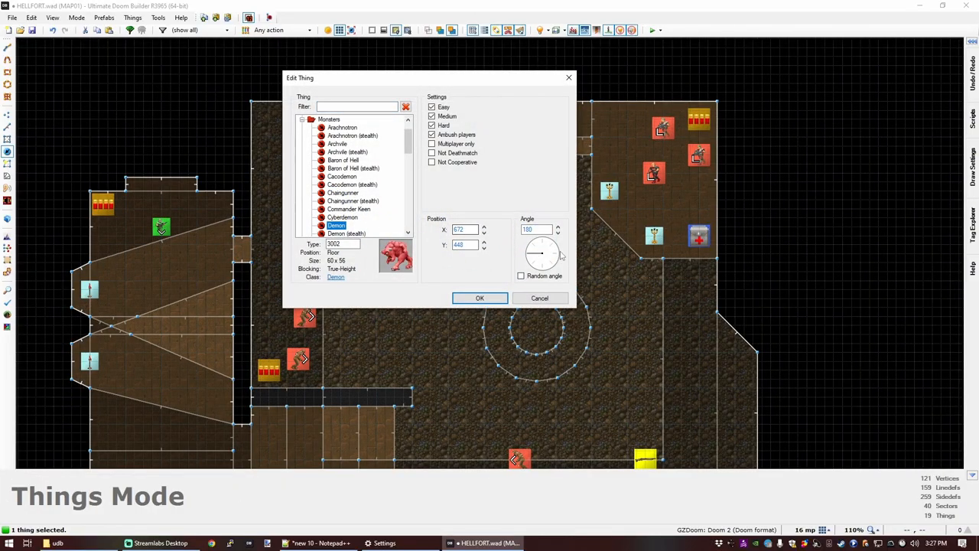
click(480, 297)
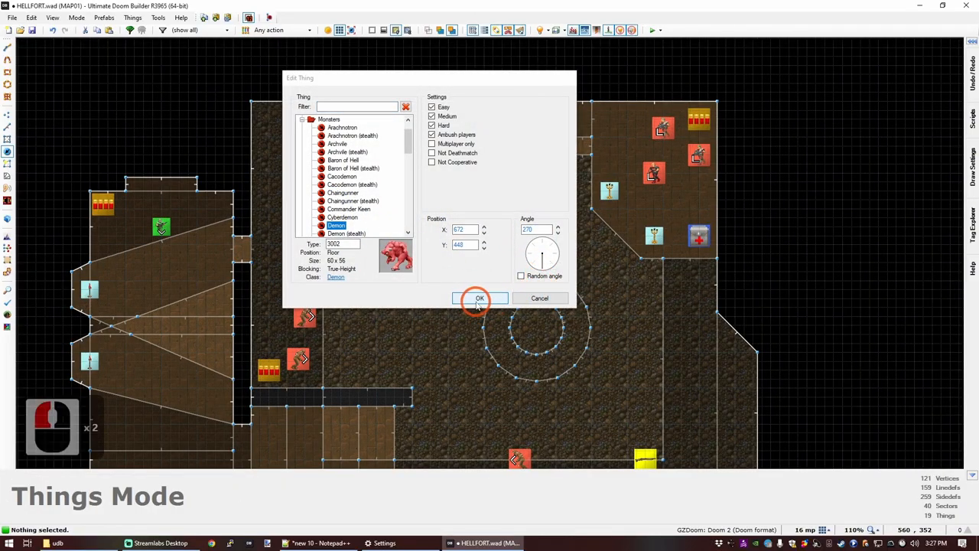
click(479, 298)
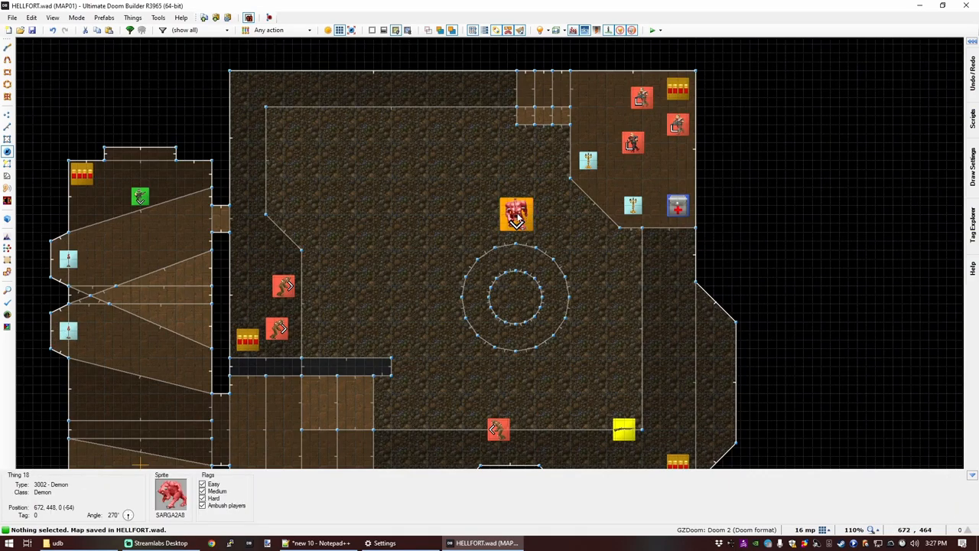
mouse_move(512, 236)
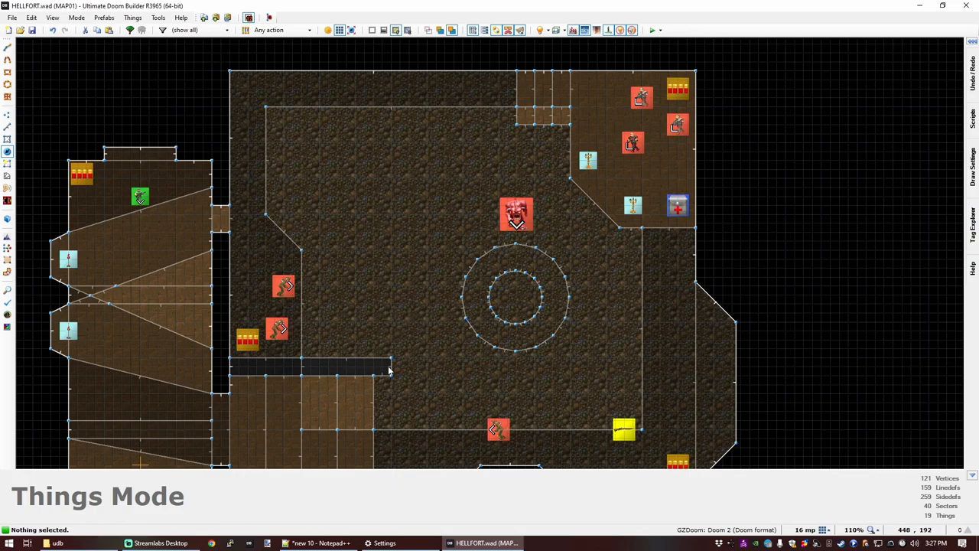
mouse_move(488, 243)
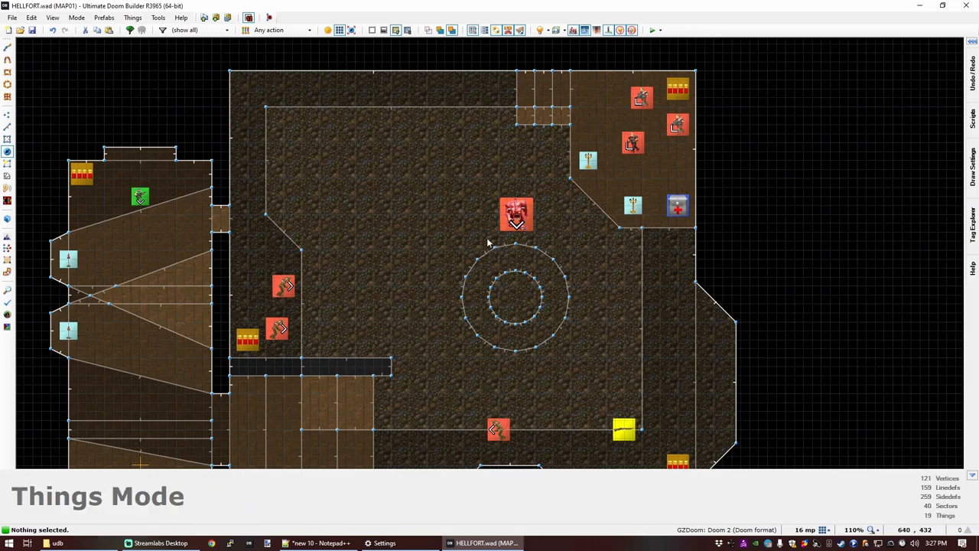
mouse_move(528, 183)
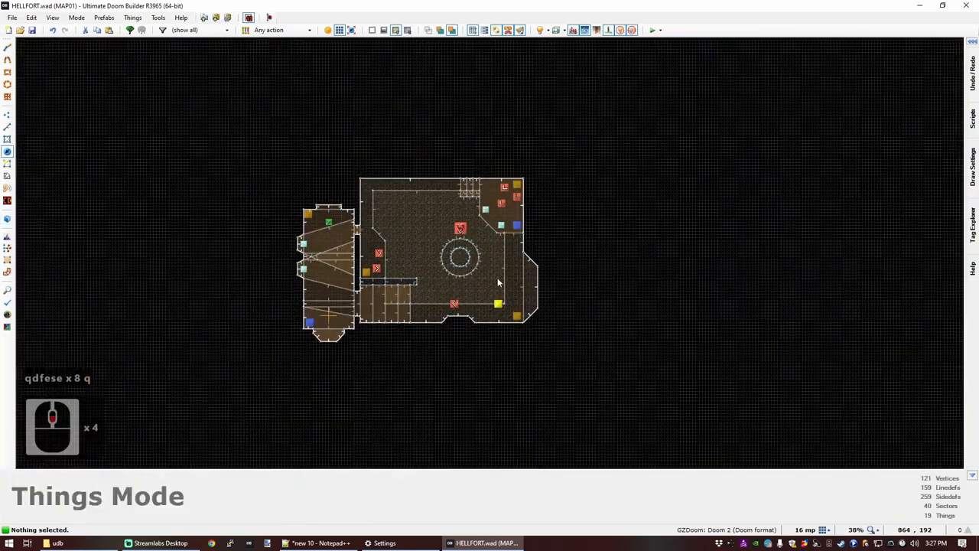
Step: Inspect the east alcove's thing properties, then copy and paste the monster there
scroll(up, 3)
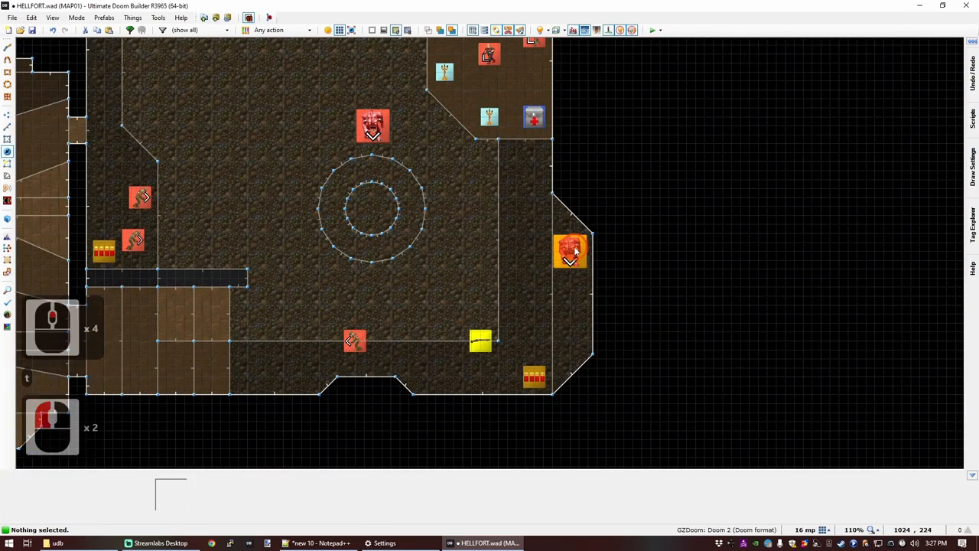
double_click(570, 252)
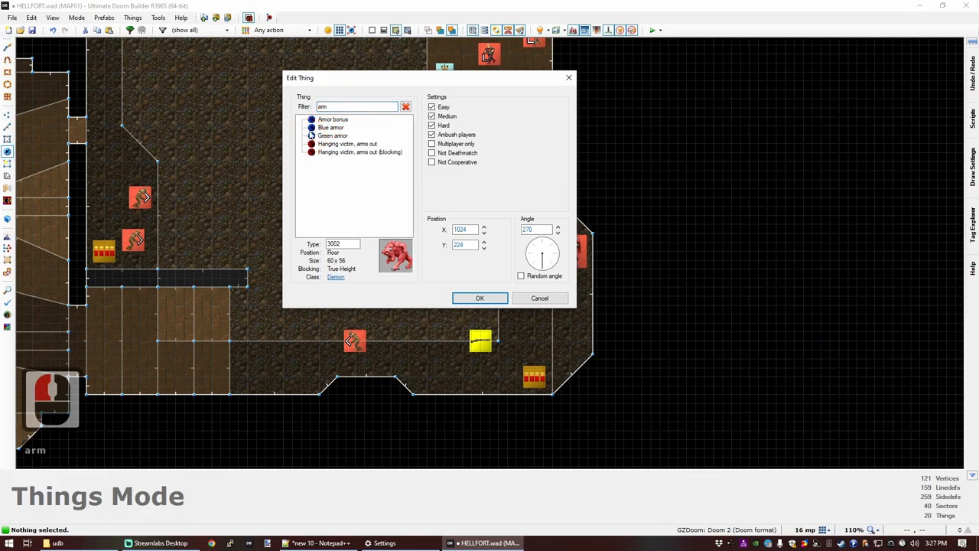
key(ctrl+c)
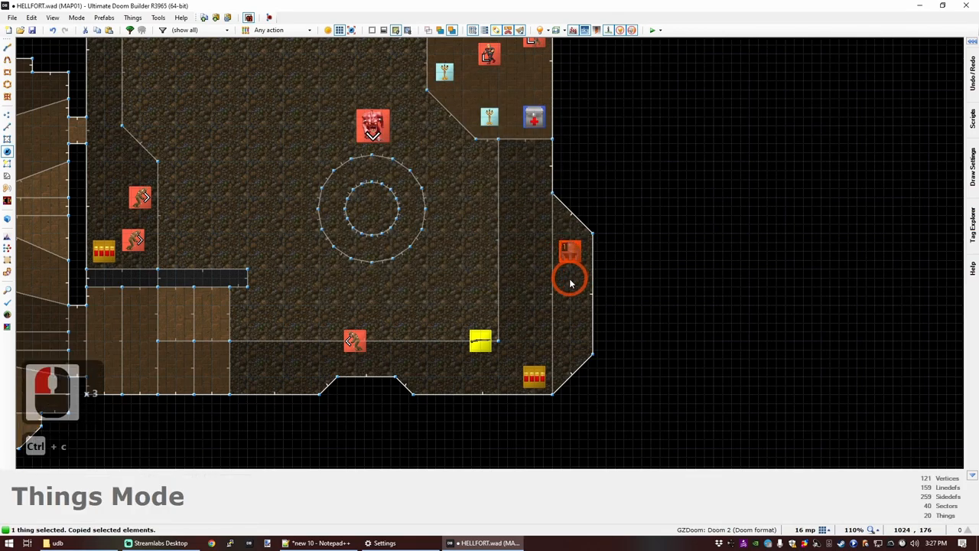
key(ctrl+v)
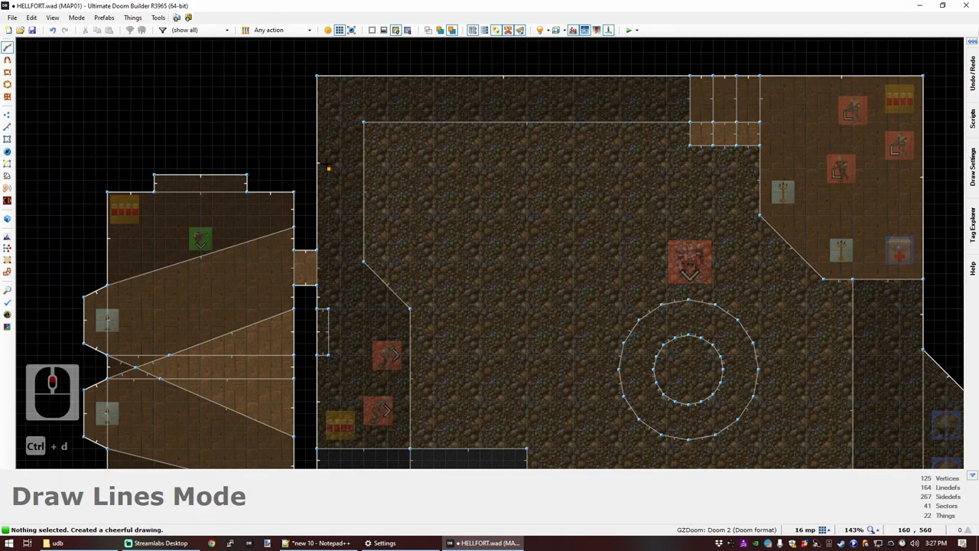
Step: Draw a small beam shape on the courtyard's west wall and give its sides a metal texture
click(329, 205)
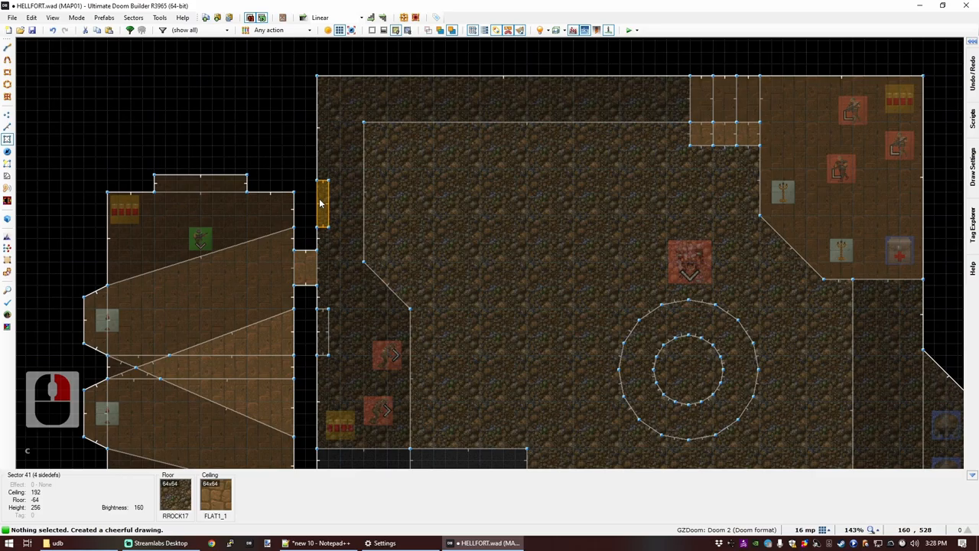
click(340, 274)
text(META)
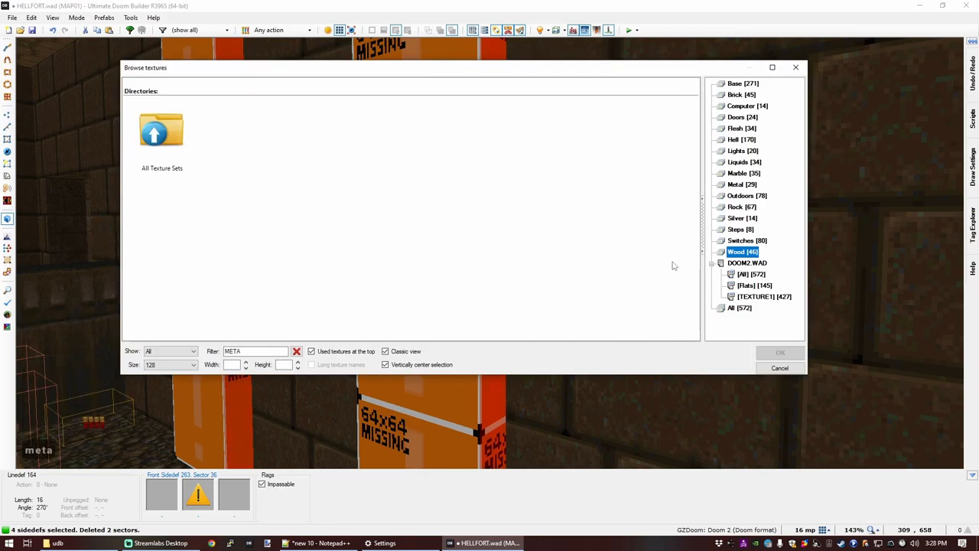
click(739, 307)
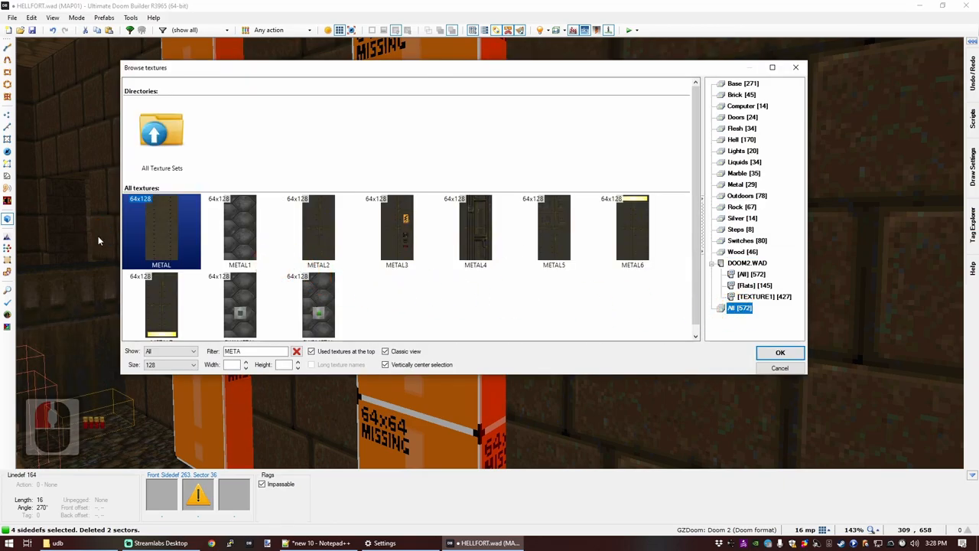
click(779, 351)
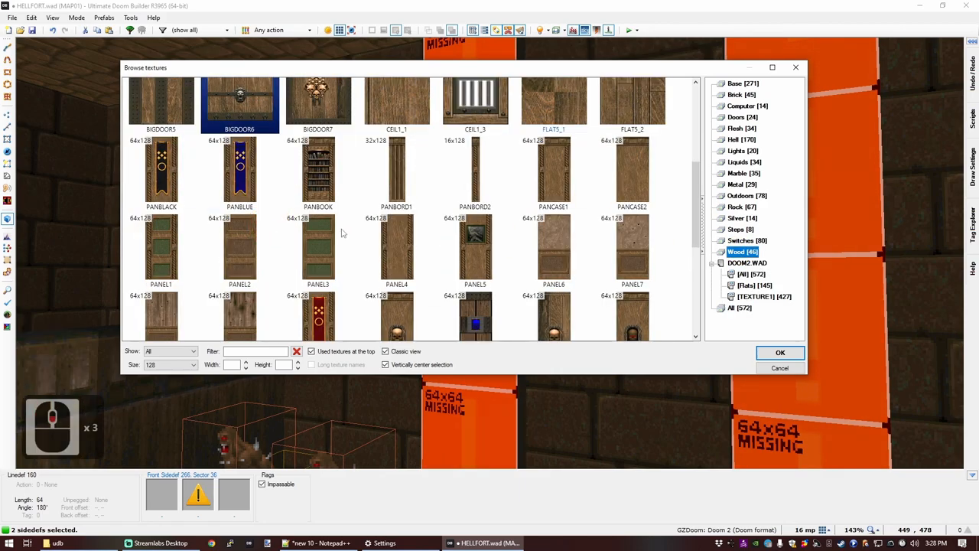
scroll(down, 3)
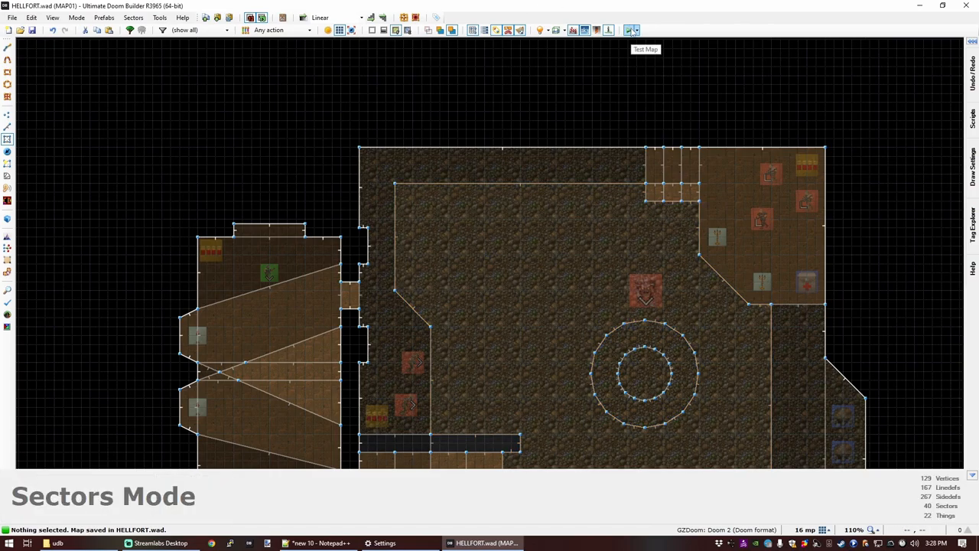
Step: Run a Doom 2 test of HELLFORT and play in the game window
click(631, 30)
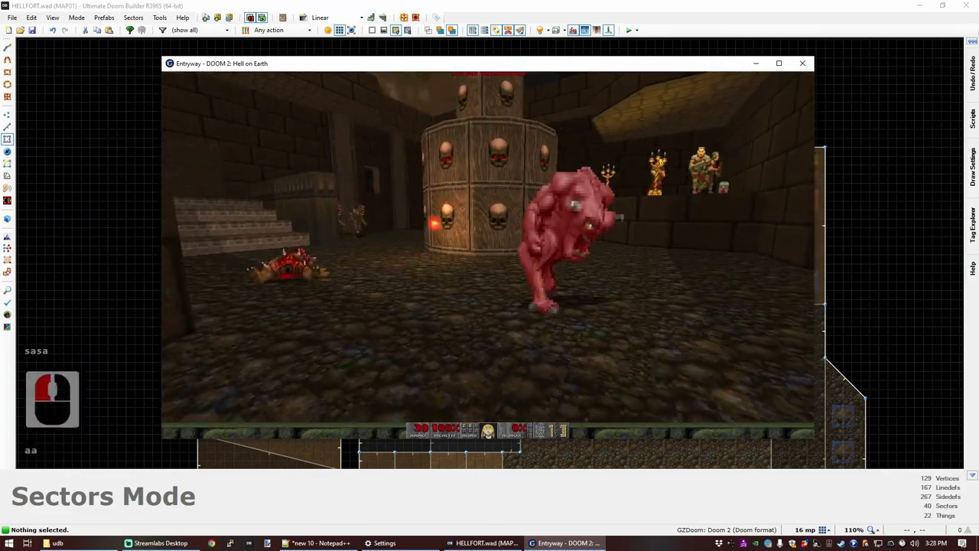
click(489, 249)
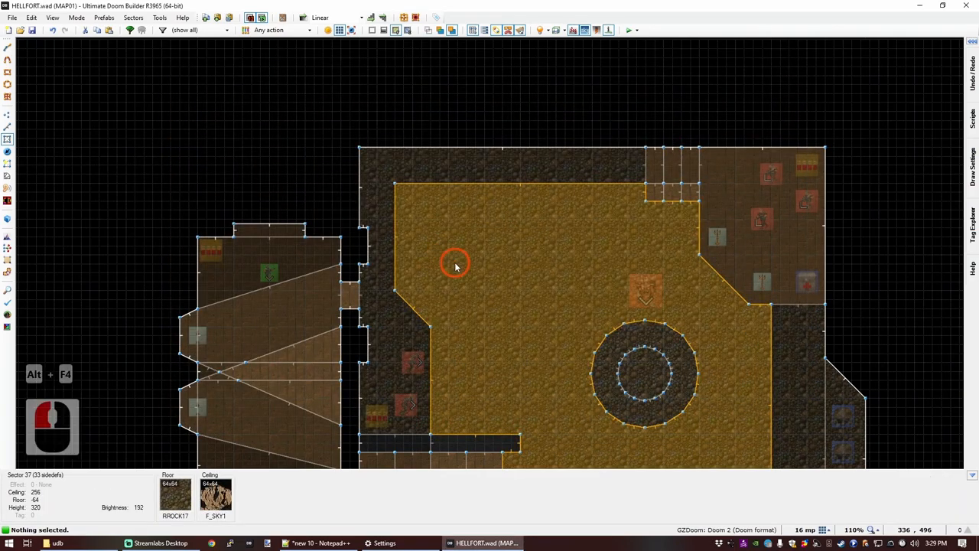
Step: Zoom out over the full courtyard layout after the game closes
scroll(down, 3)
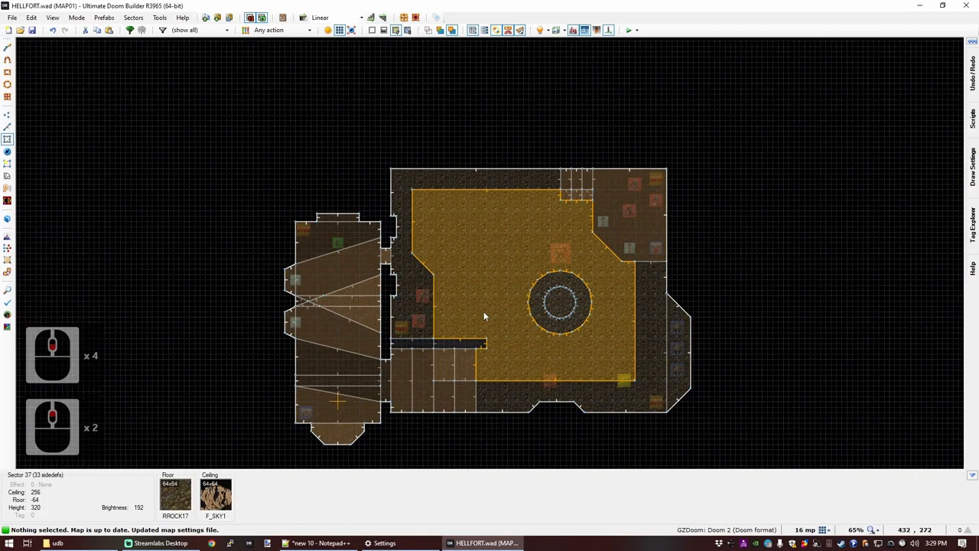